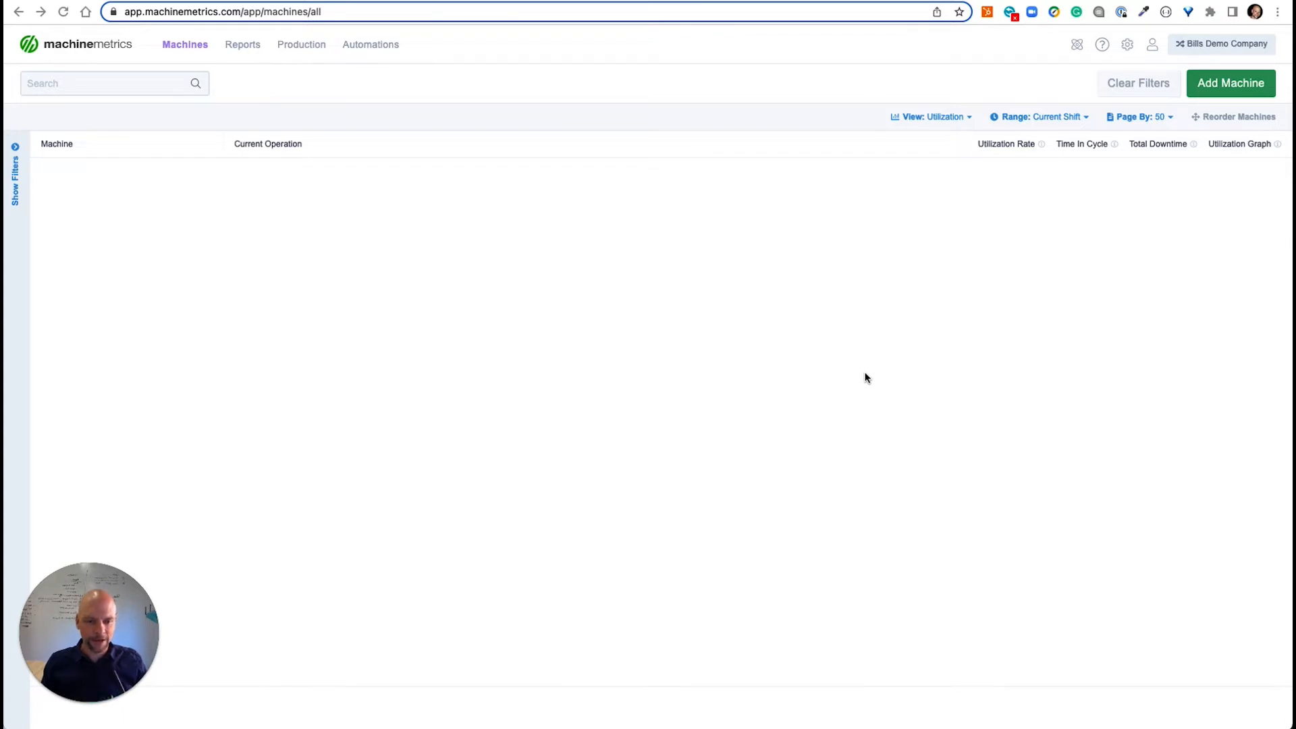
pyautogui.moveTo(1142, 56)
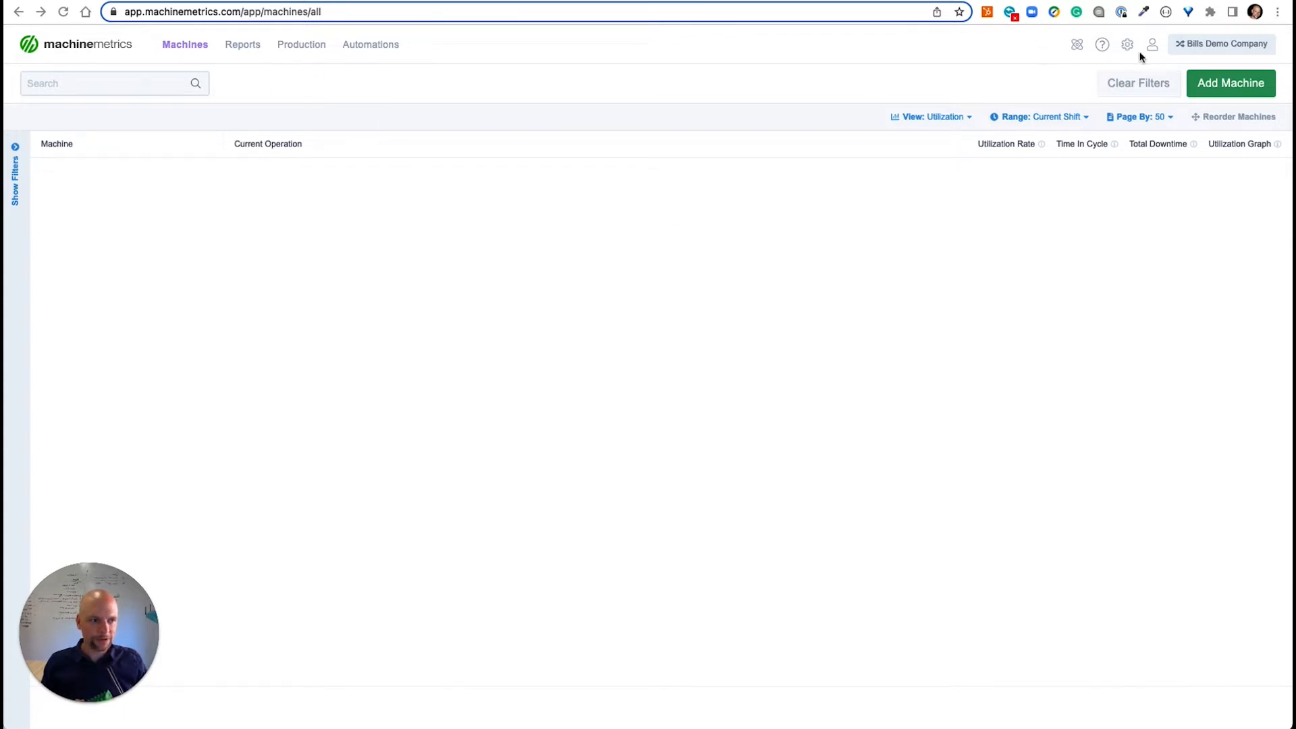
# Step: From the settings gear, go to Edge Management and start adding a new edge device
pyautogui.click(1126, 44)
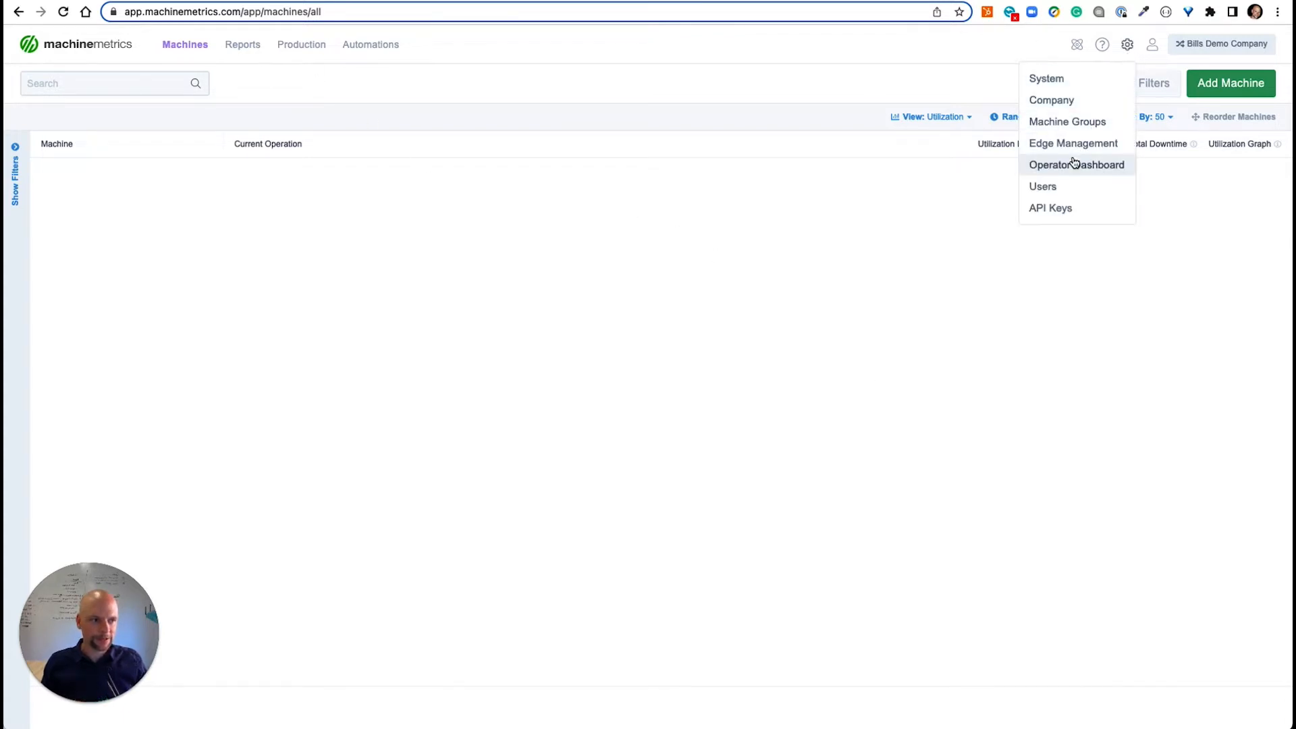
pyautogui.click(1072, 143)
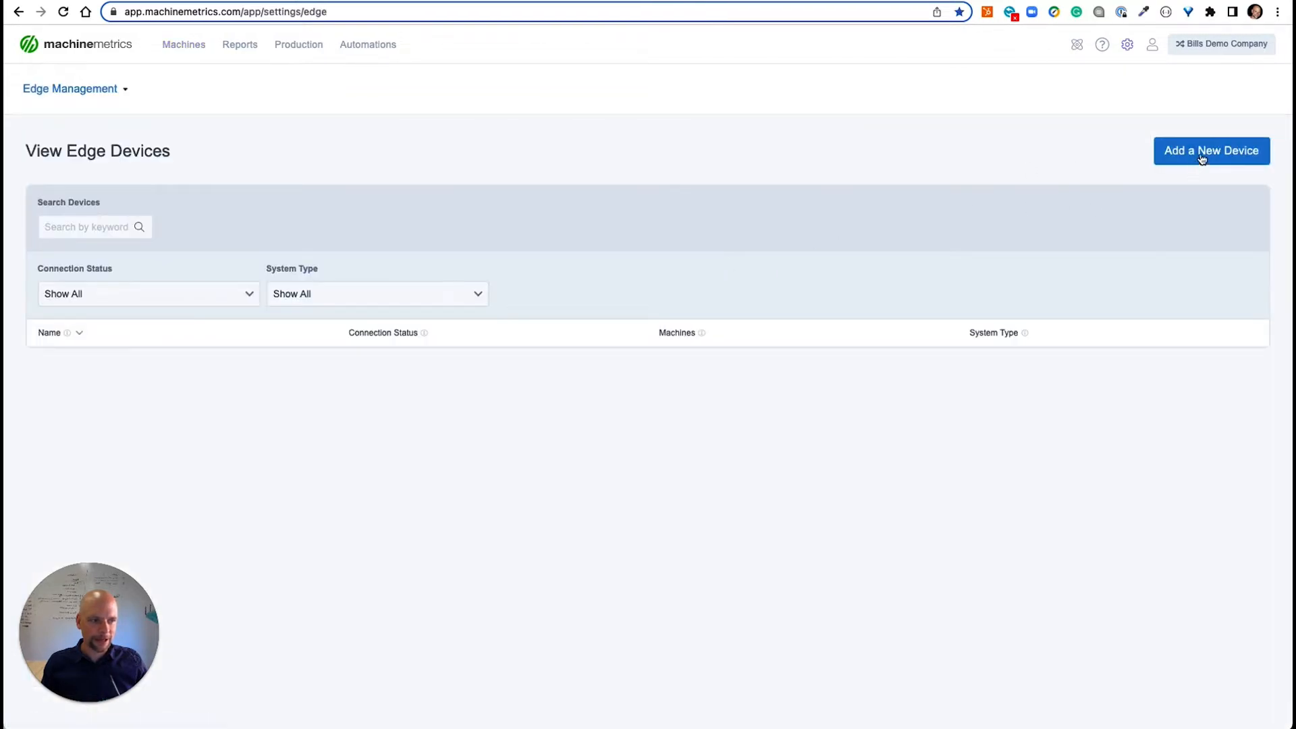
pyautogui.click(1210, 151)
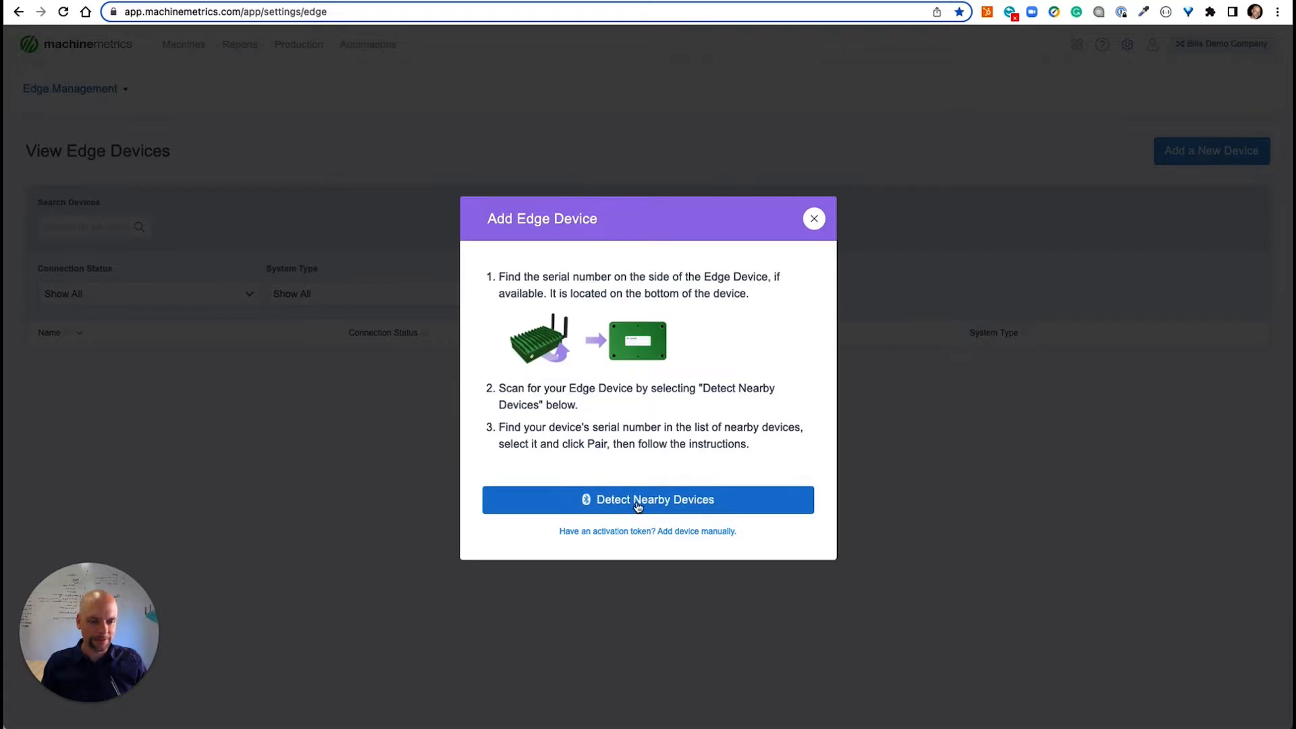
# Step: Detect nearby devices, pair with the chosen edge device over Bluetooth, and add it now
pyautogui.click(647, 499)
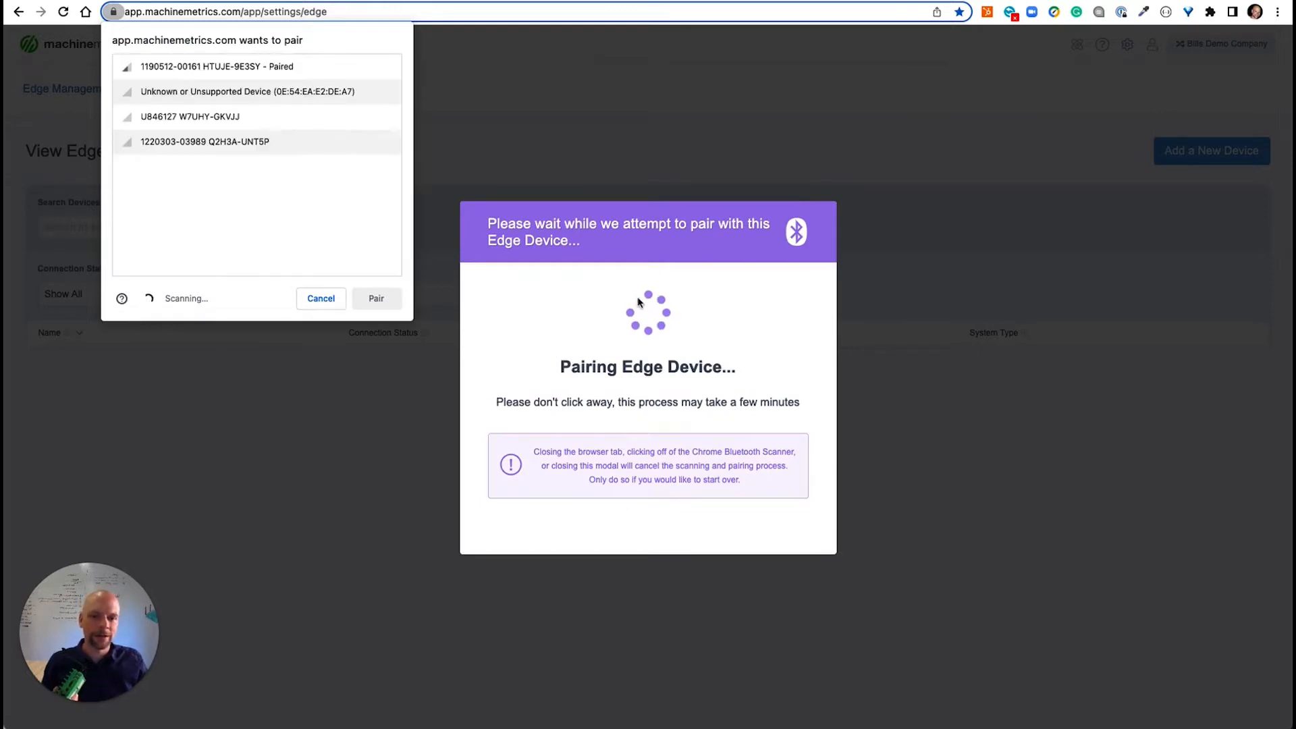
pyautogui.click(217, 66)
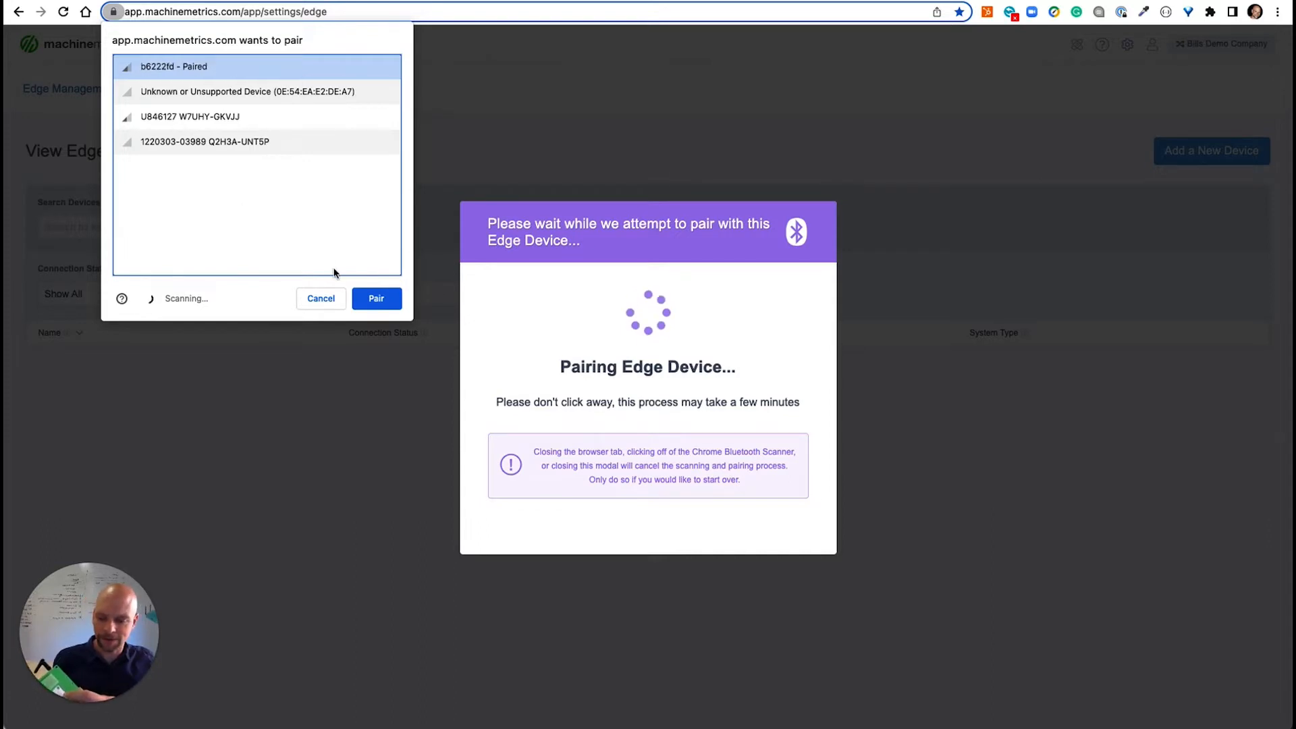
pyautogui.click(375, 298)
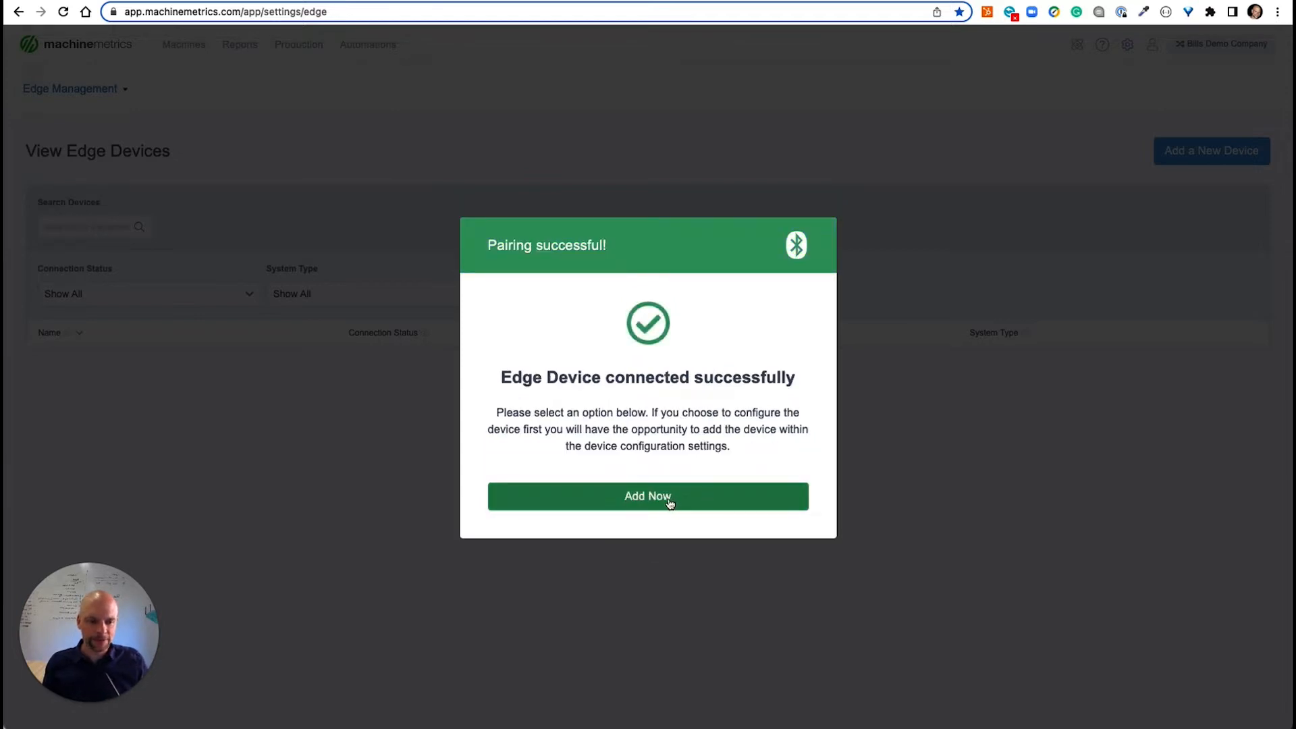
pyautogui.click(647, 496)
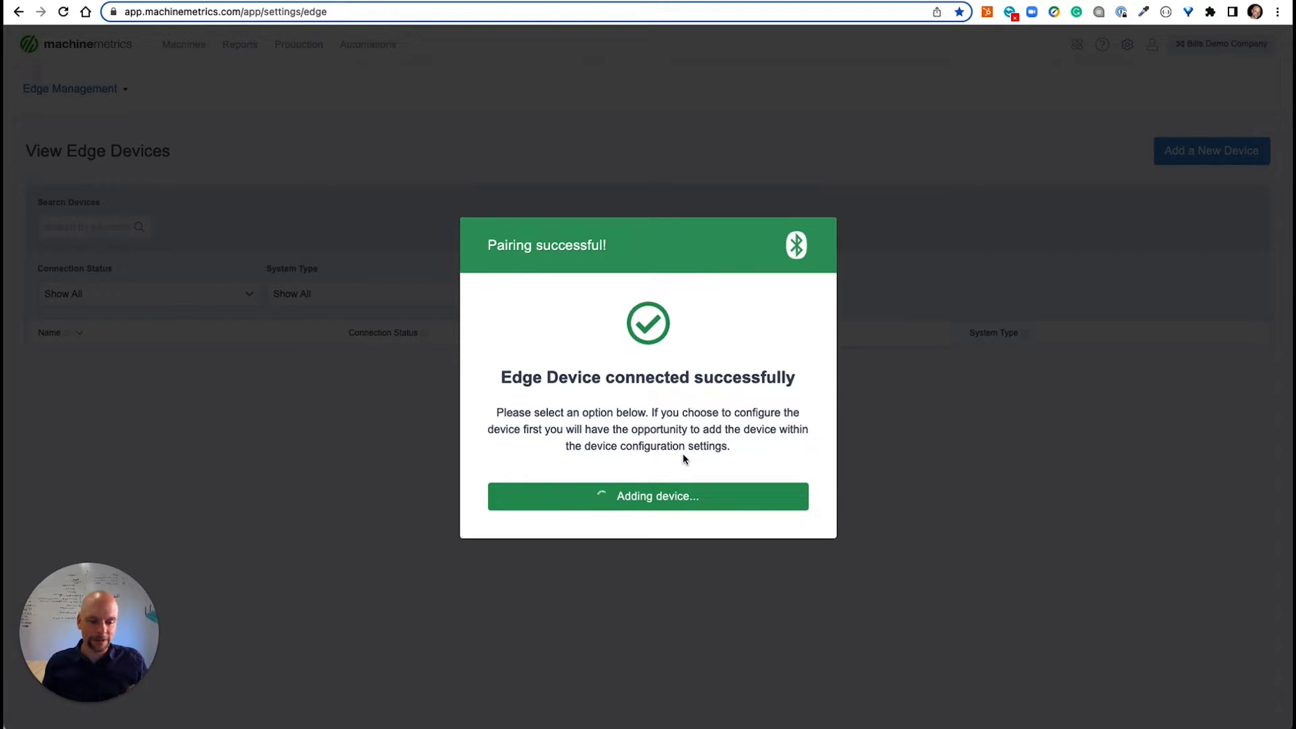
# Step: Review the new device's Wi-Fi settings, keeping MachineMetricsEng as the network SSID
pyautogui.click(647, 496)
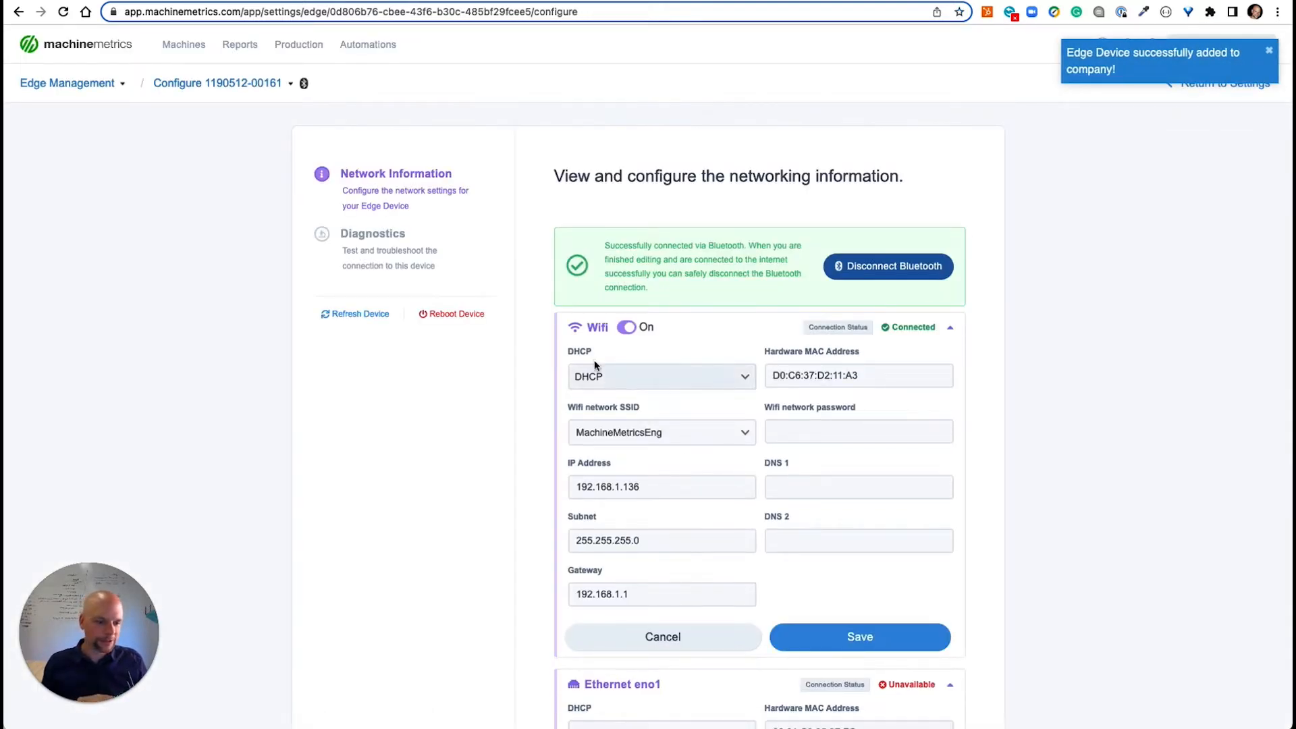
pyautogui.scroll(-3)
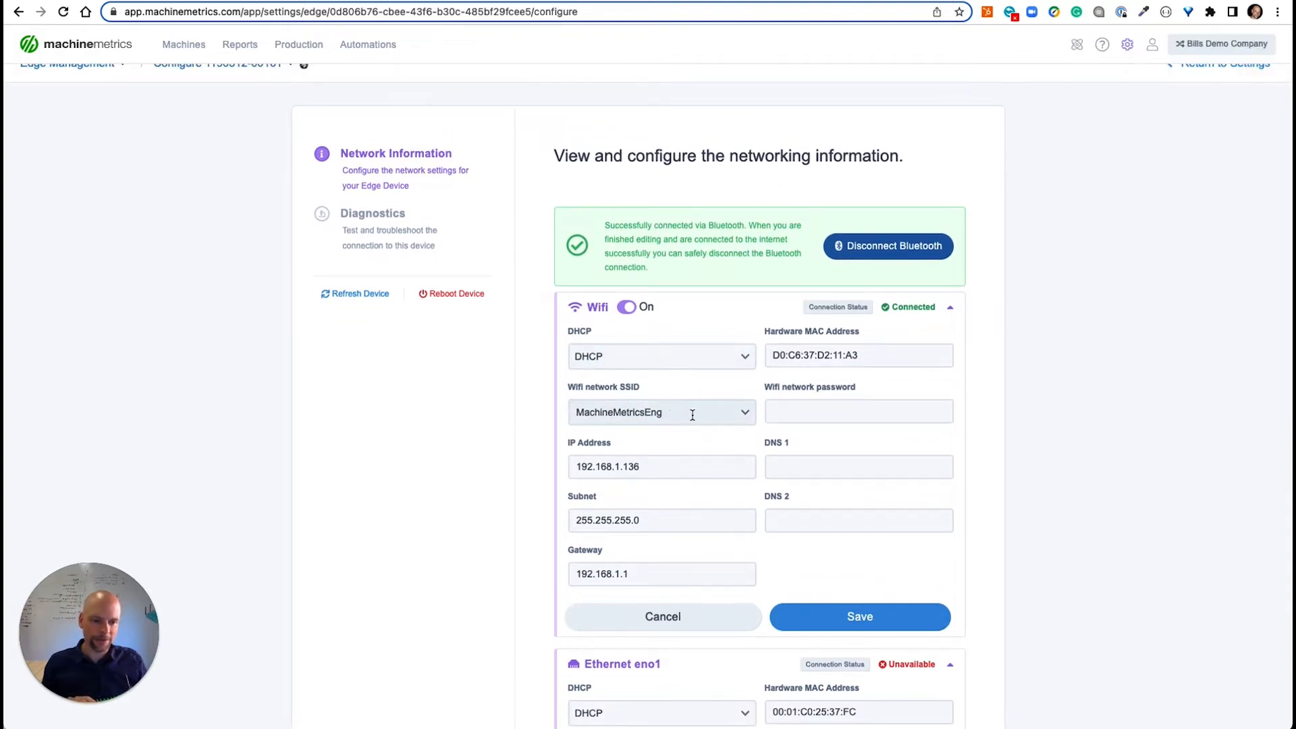
pyautogui.click(660, 412)
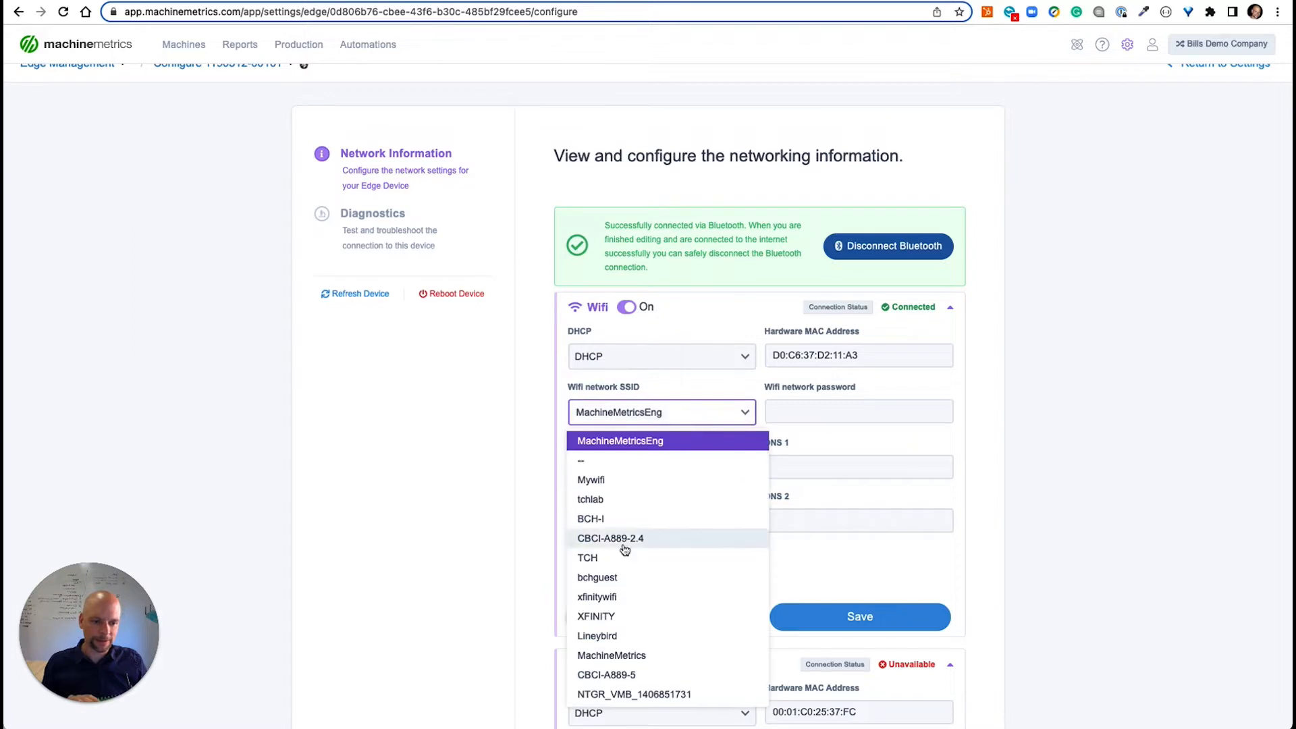
pyautogui.click(619, 440)
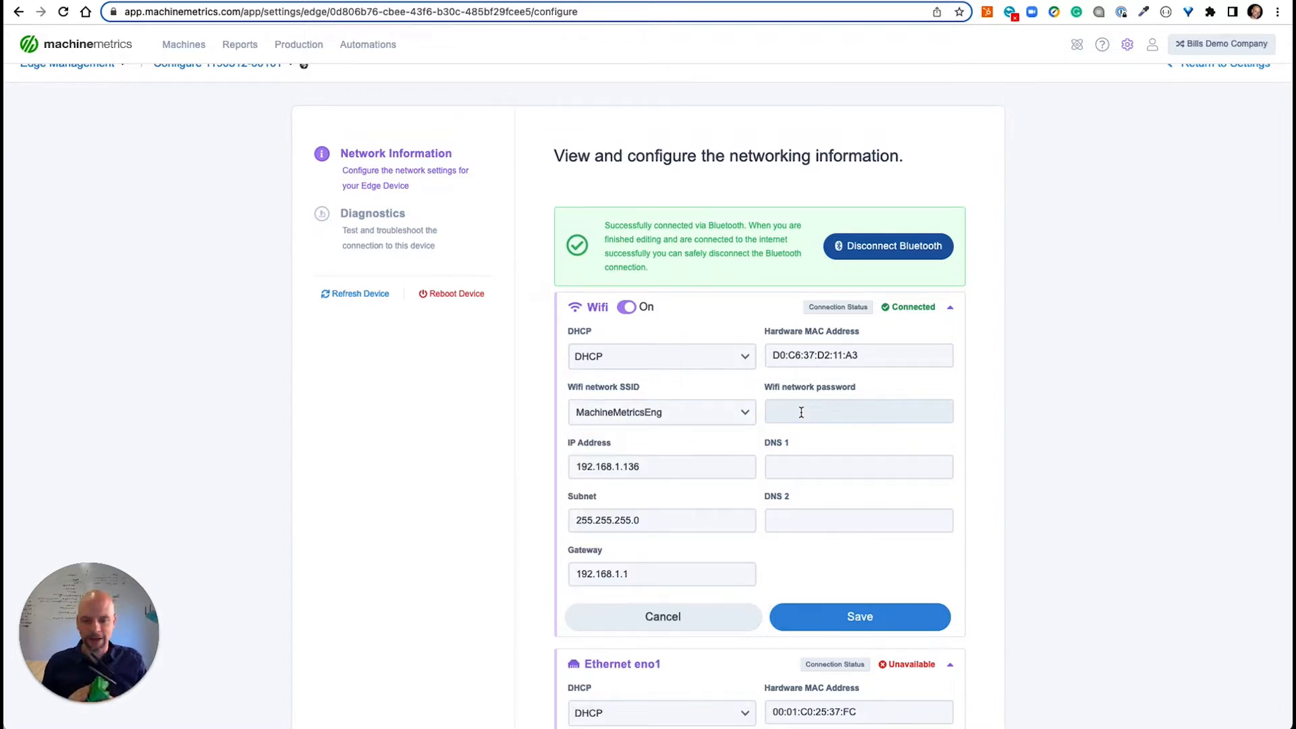
pyautogui.scroll(-3)
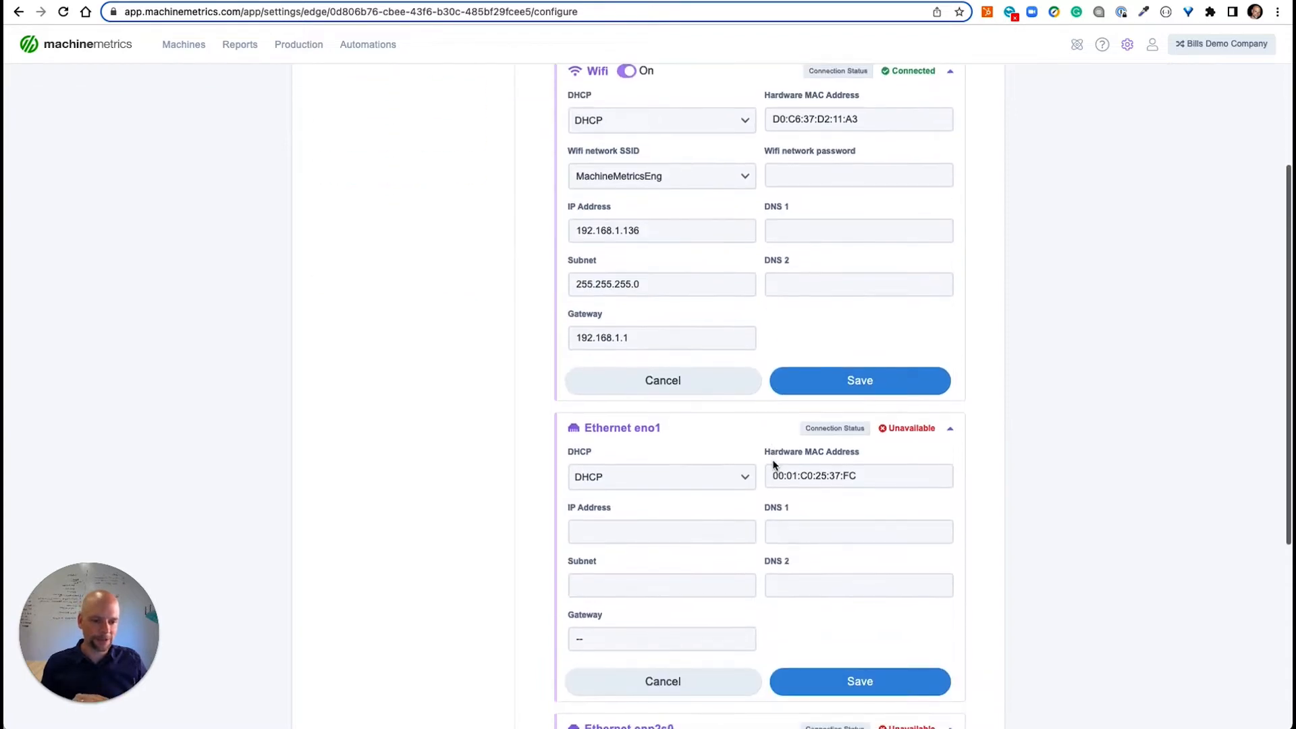
pyautogui.scroll(-3)
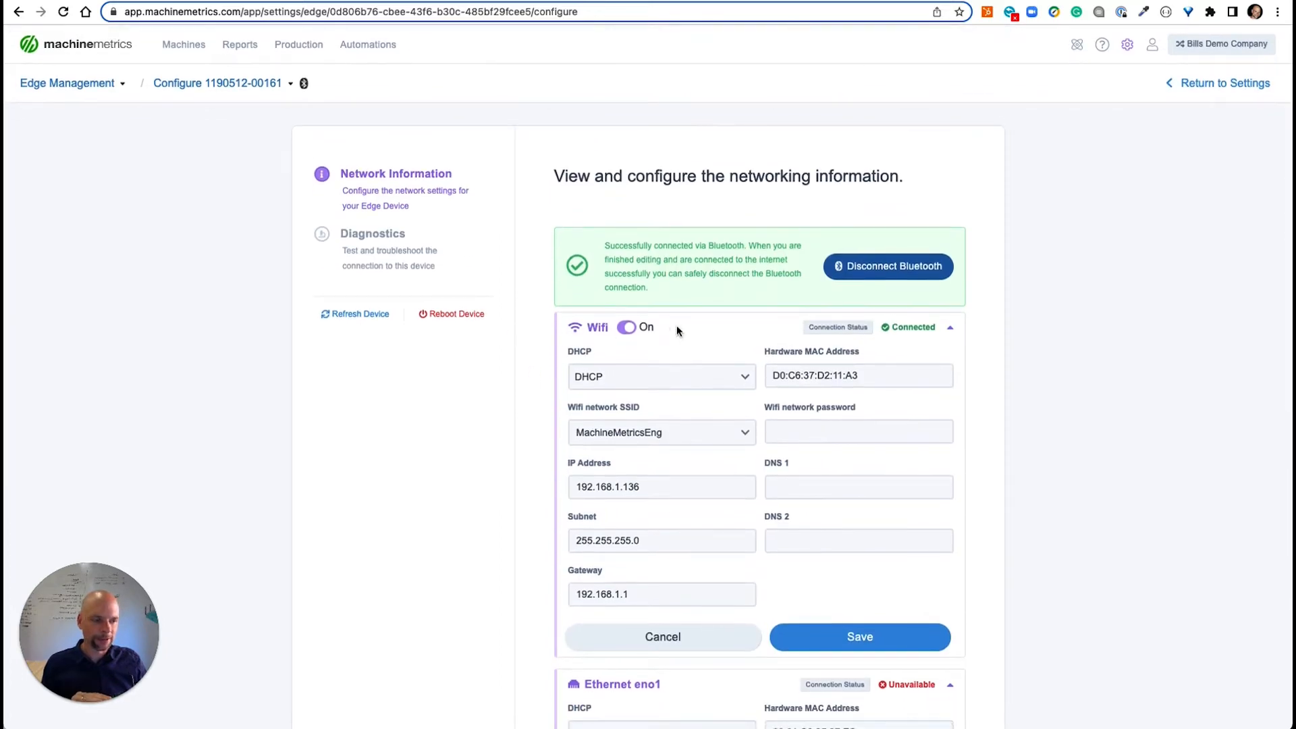
# Step: Go to the Machines List from the Machines navigation menu
pyautogui.click(184, 44)
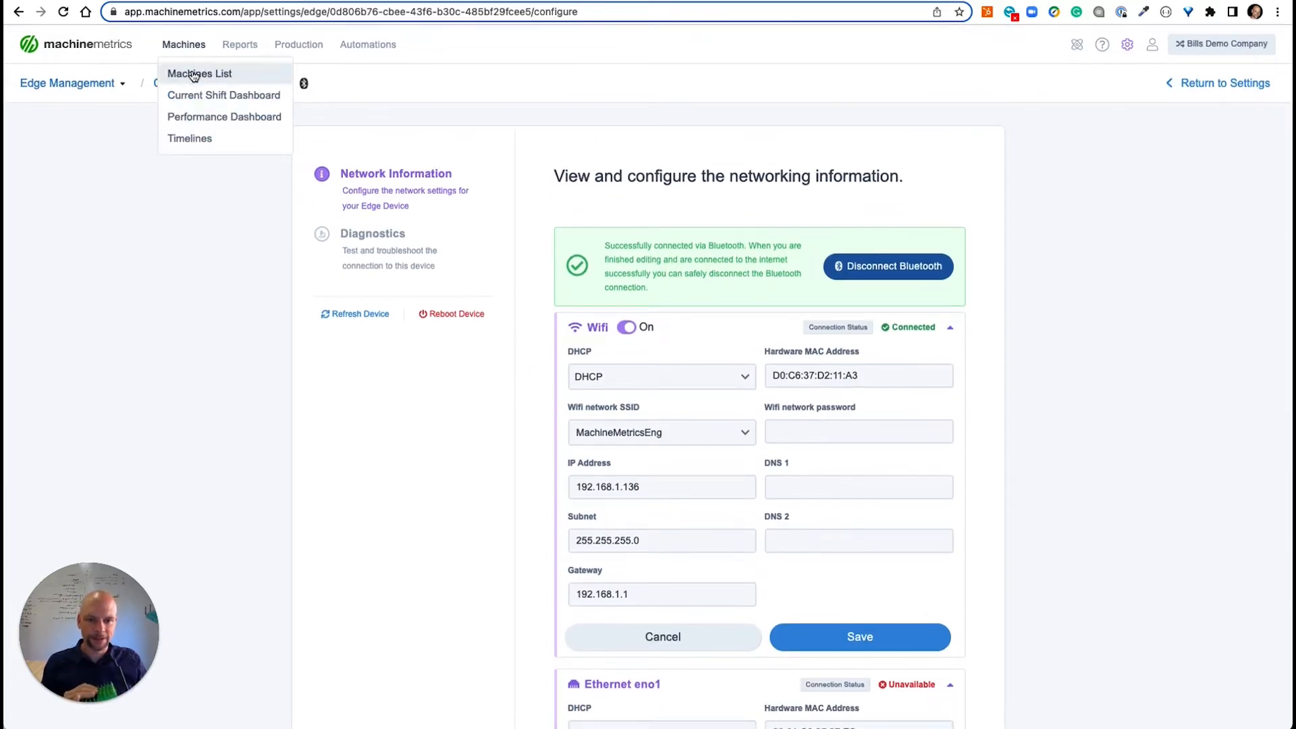
pyautogui.click(199, 74)
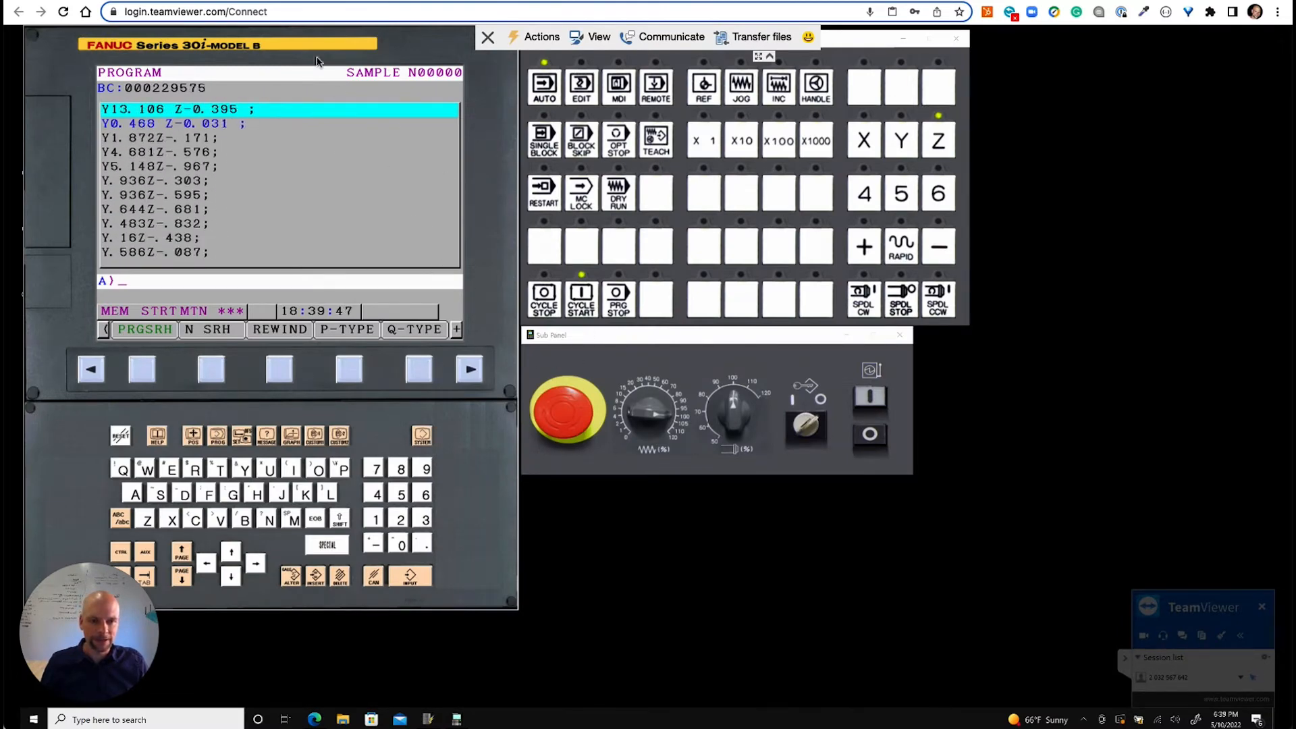
# Step: Switch from the TeamViewer FANUC session back to the MachineMetrics machines list
pyautogui.click(219, 12)
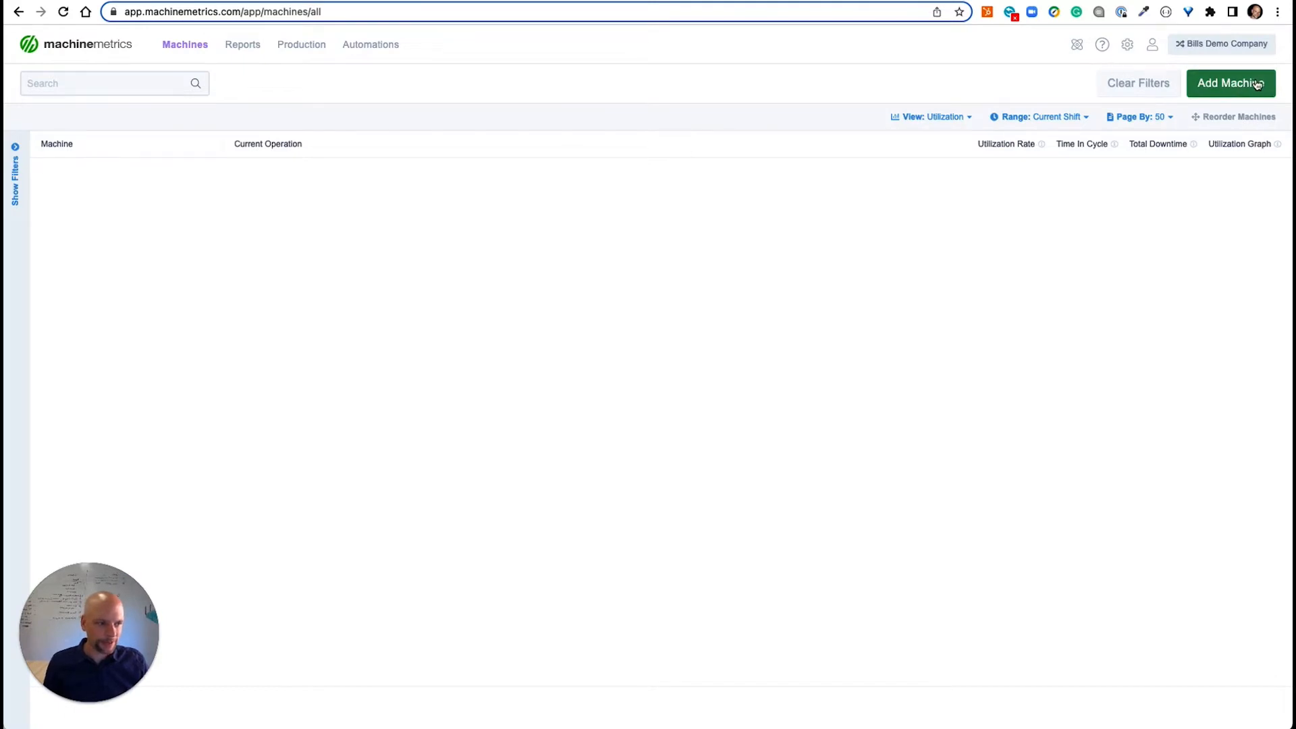
# Step: Start a new machine named '3-axis Mill' and set its type to Vertical Mill
pyautogui.click(1230, 82)
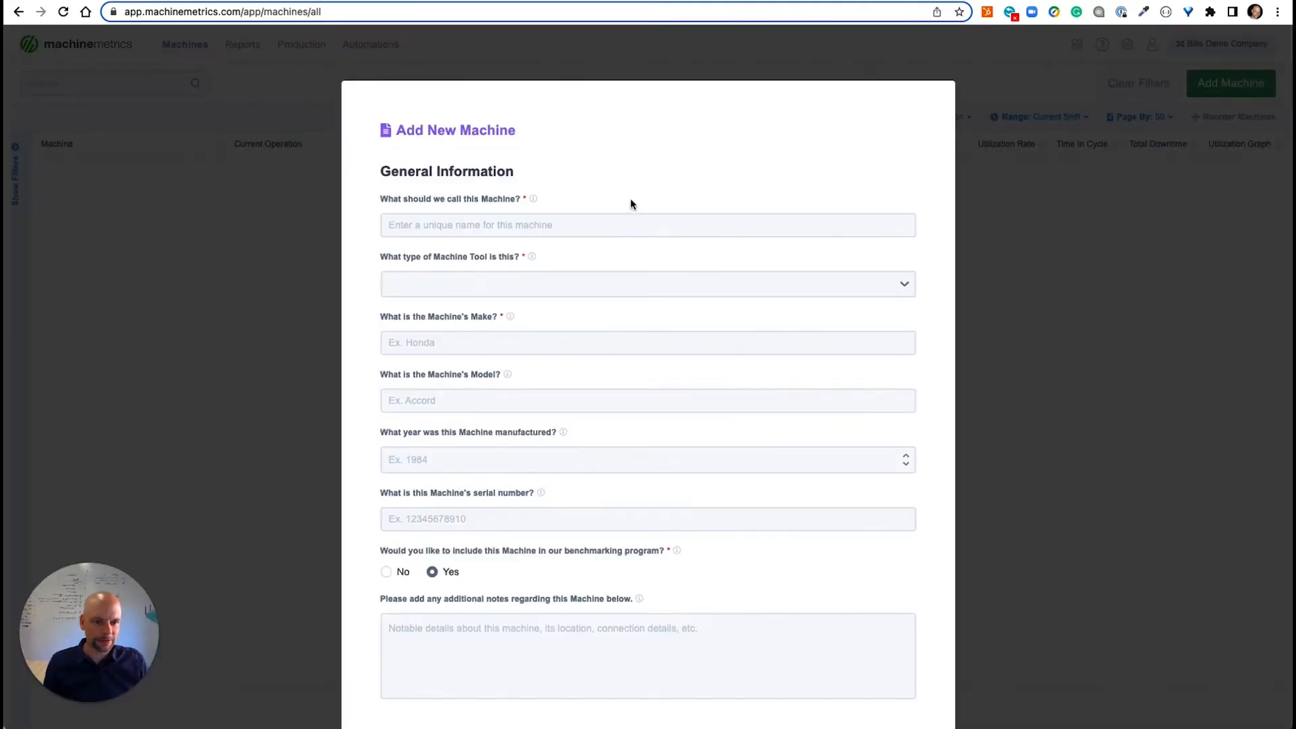
pyautogui.click(647, 224)
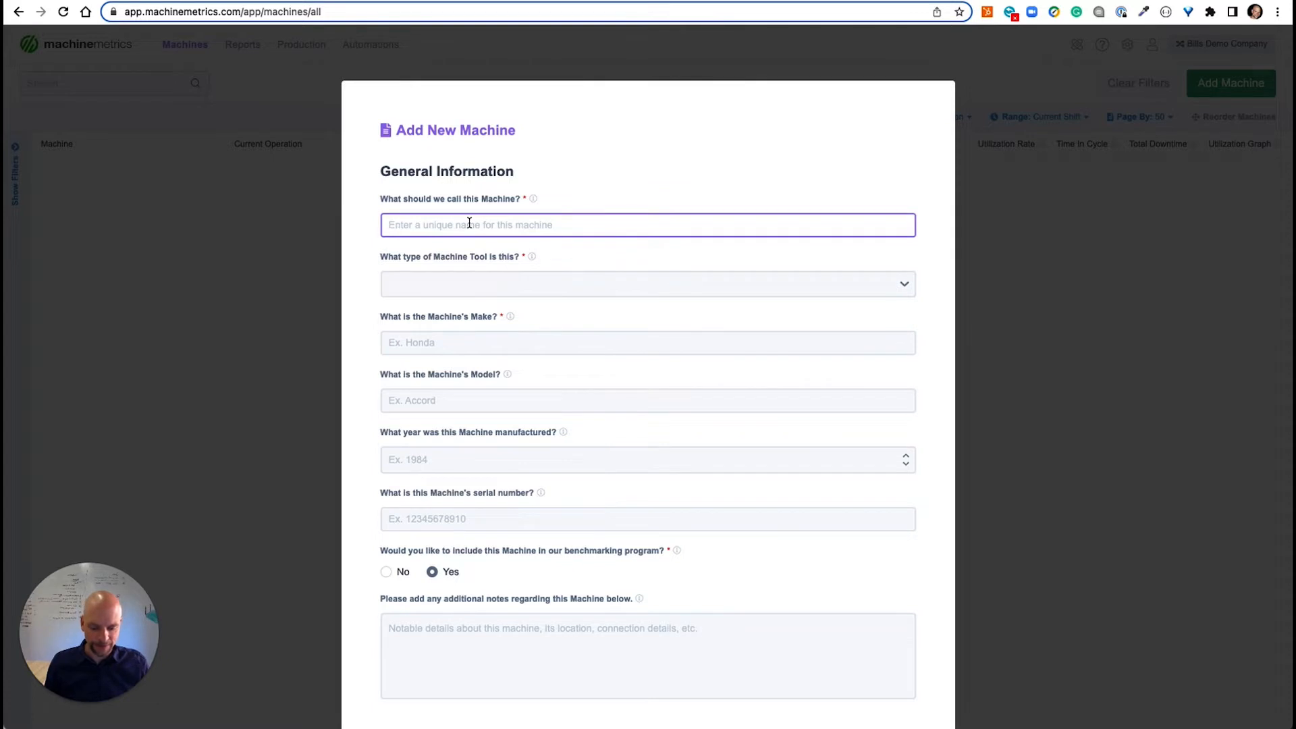
pyautogui.write('3-axi')
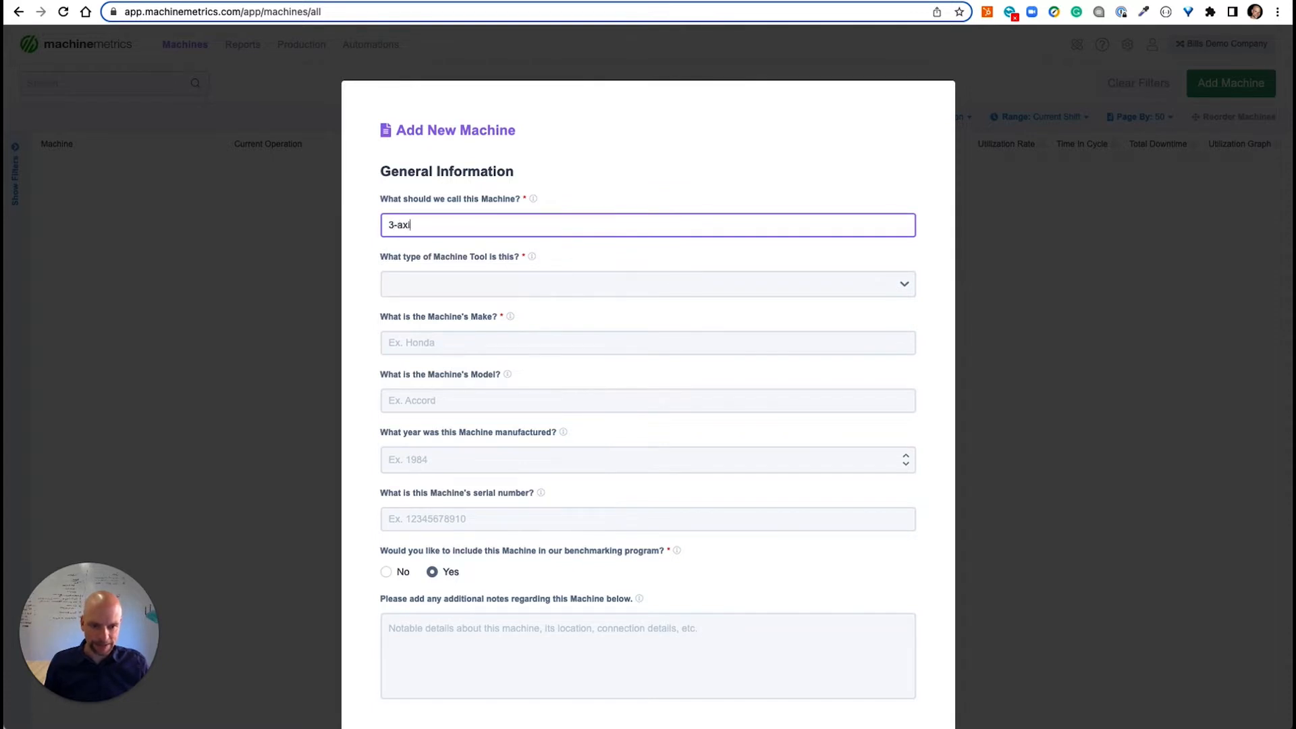
pyautogui.click(647, 284)
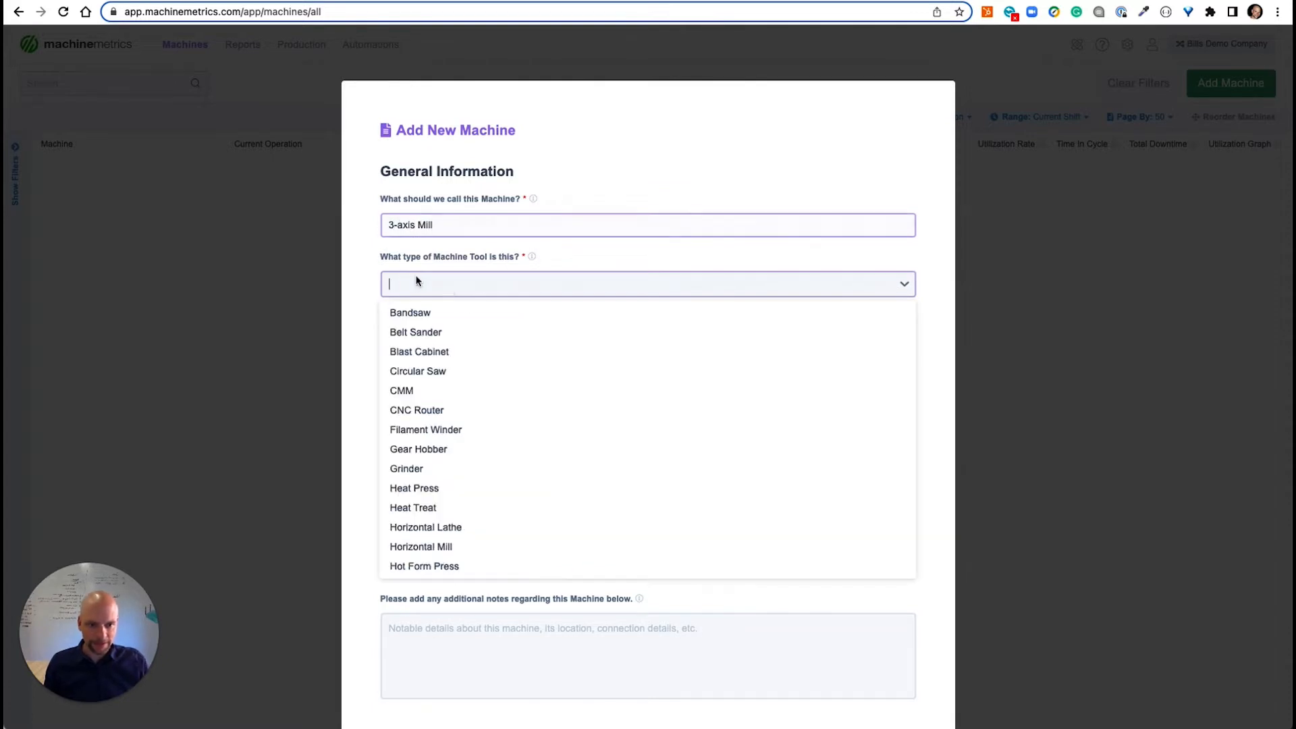
pyautogui.write('FANUC')
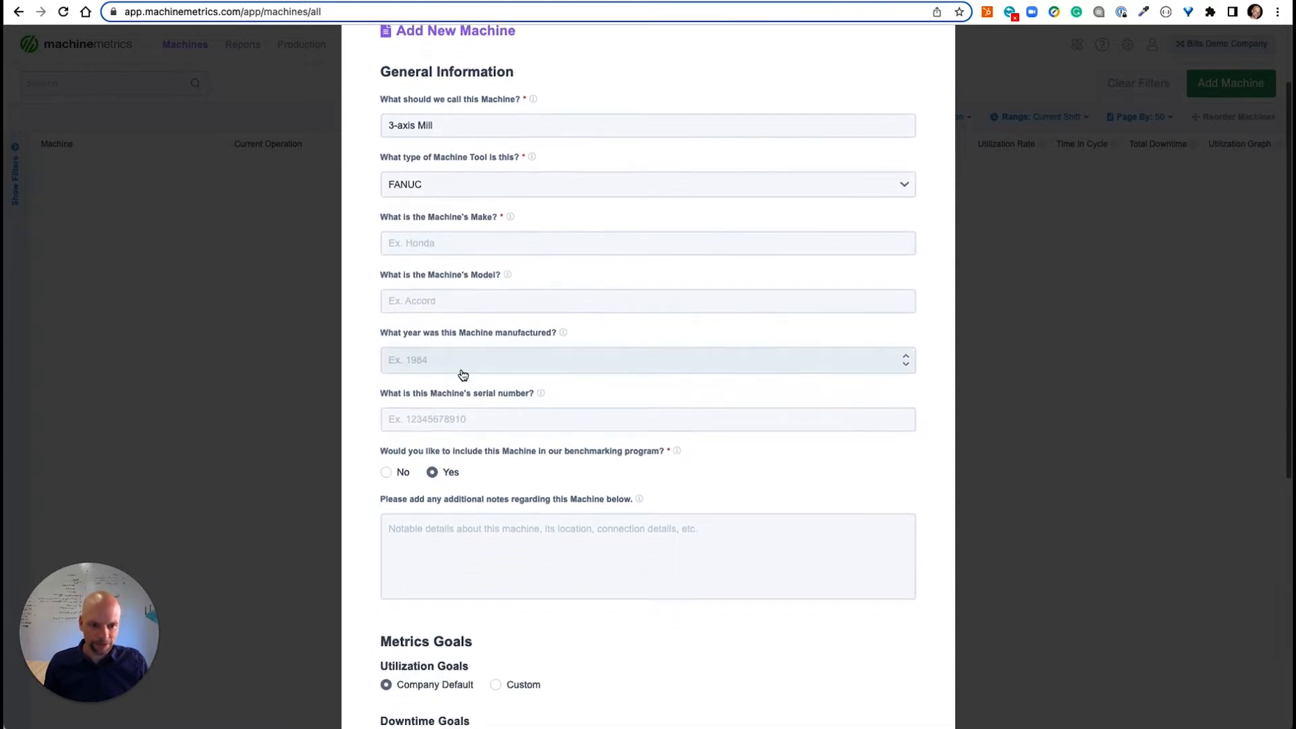
pyautogui.click(647, 188)
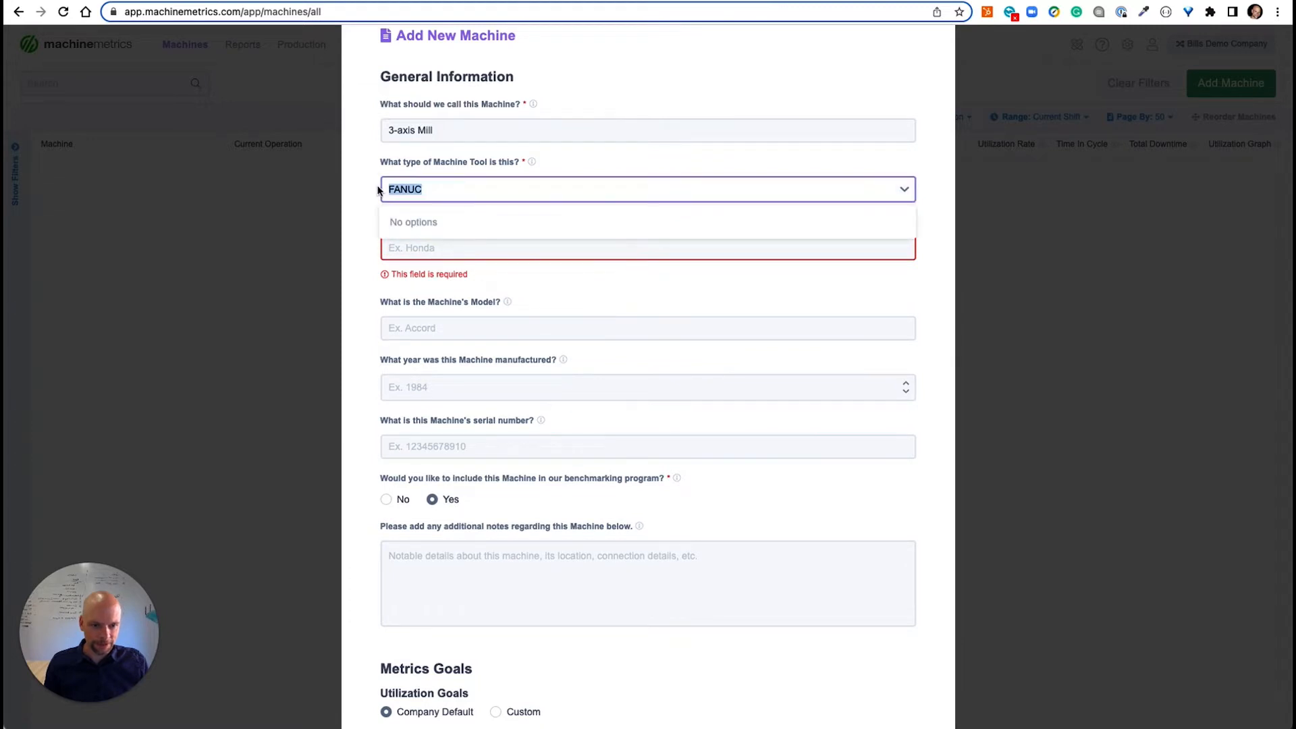
pyautogui.click(647, 188)
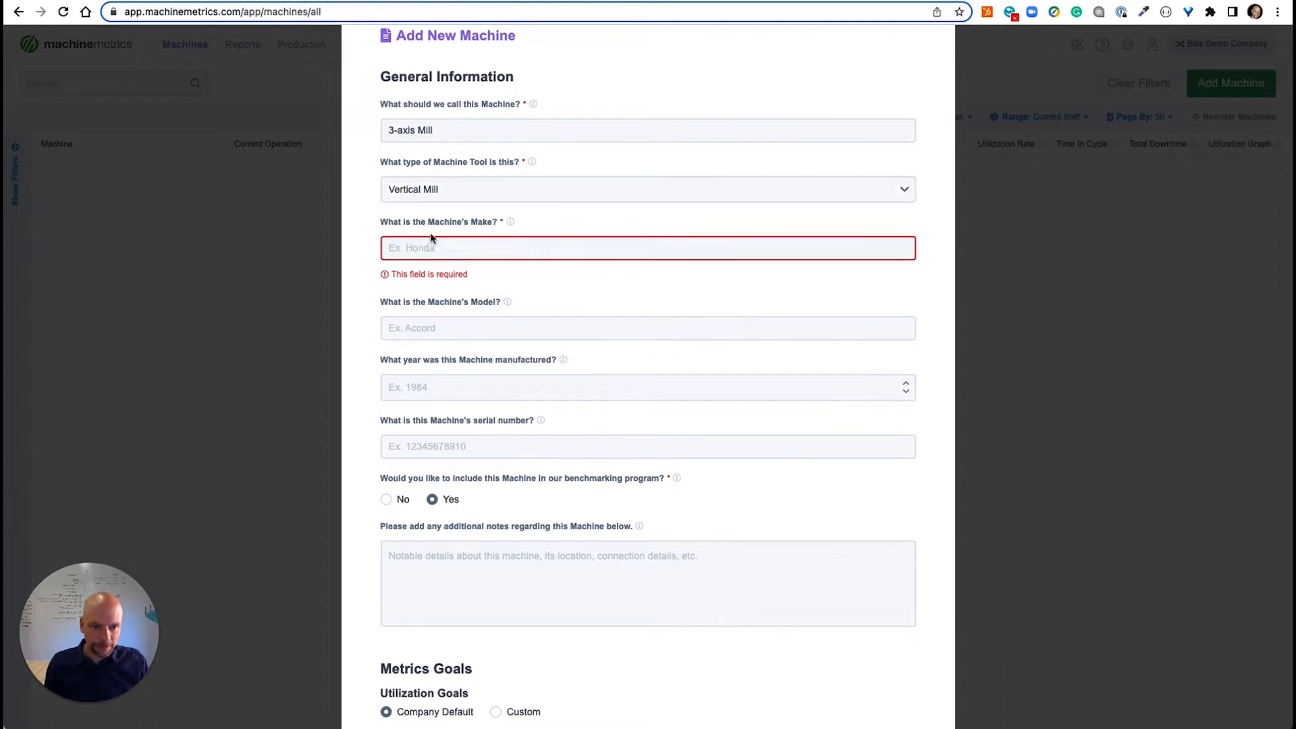
# Step: Enter FANUC as the make and create the machine
pyautogui.click(647, 247)
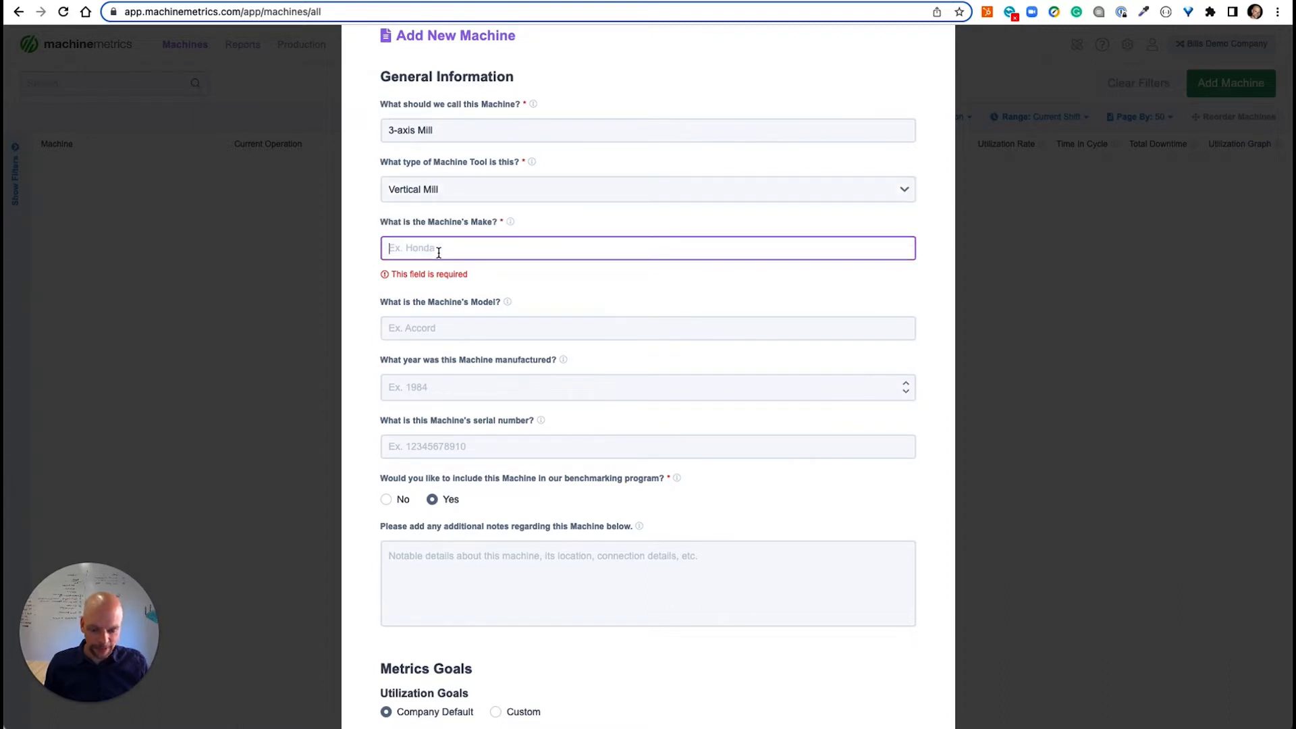
pyautogui.write('FANUC')
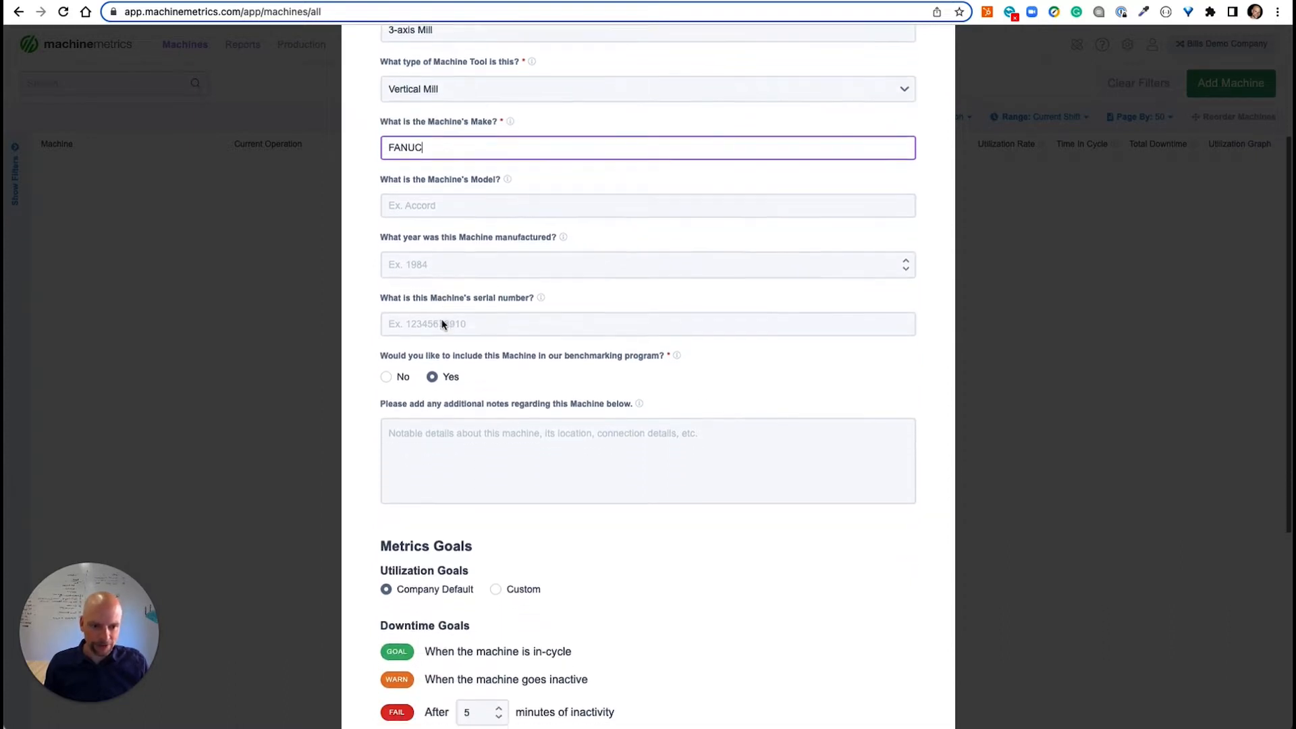
pyautogui.scroll(-3)
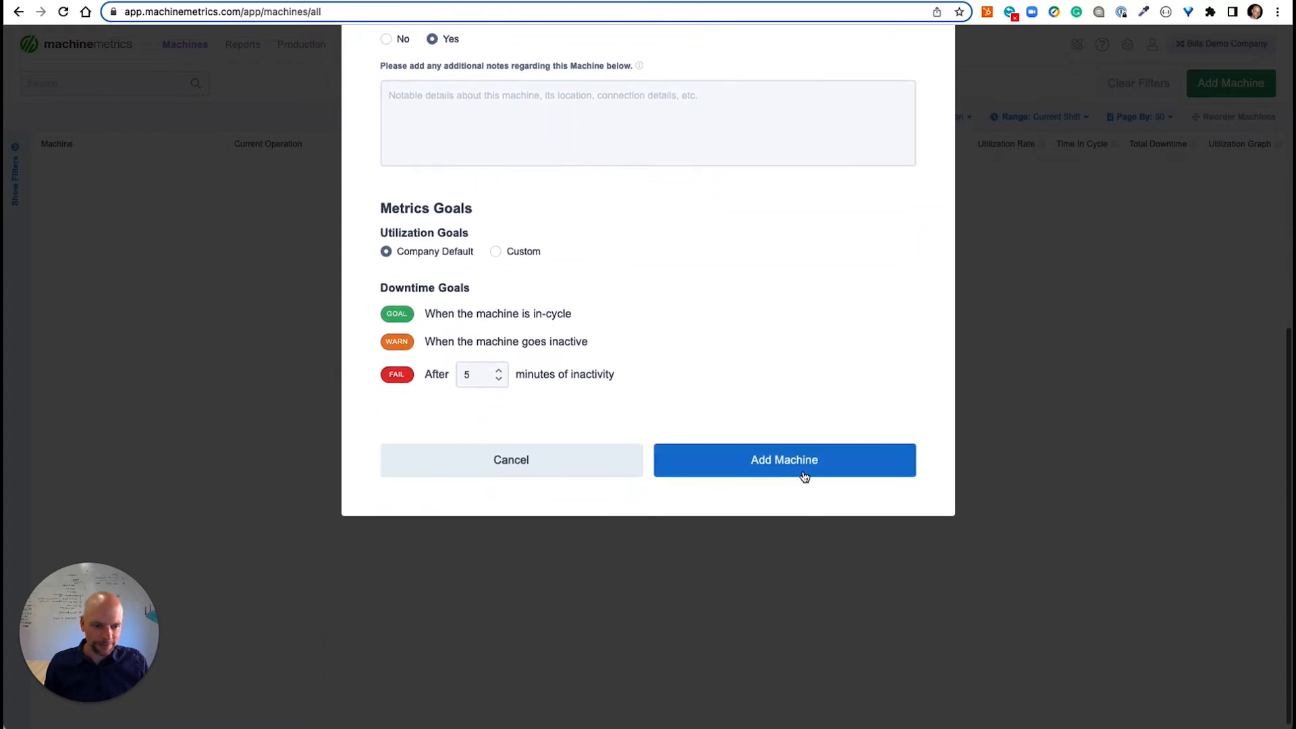
pyautogui.click(783, 459)
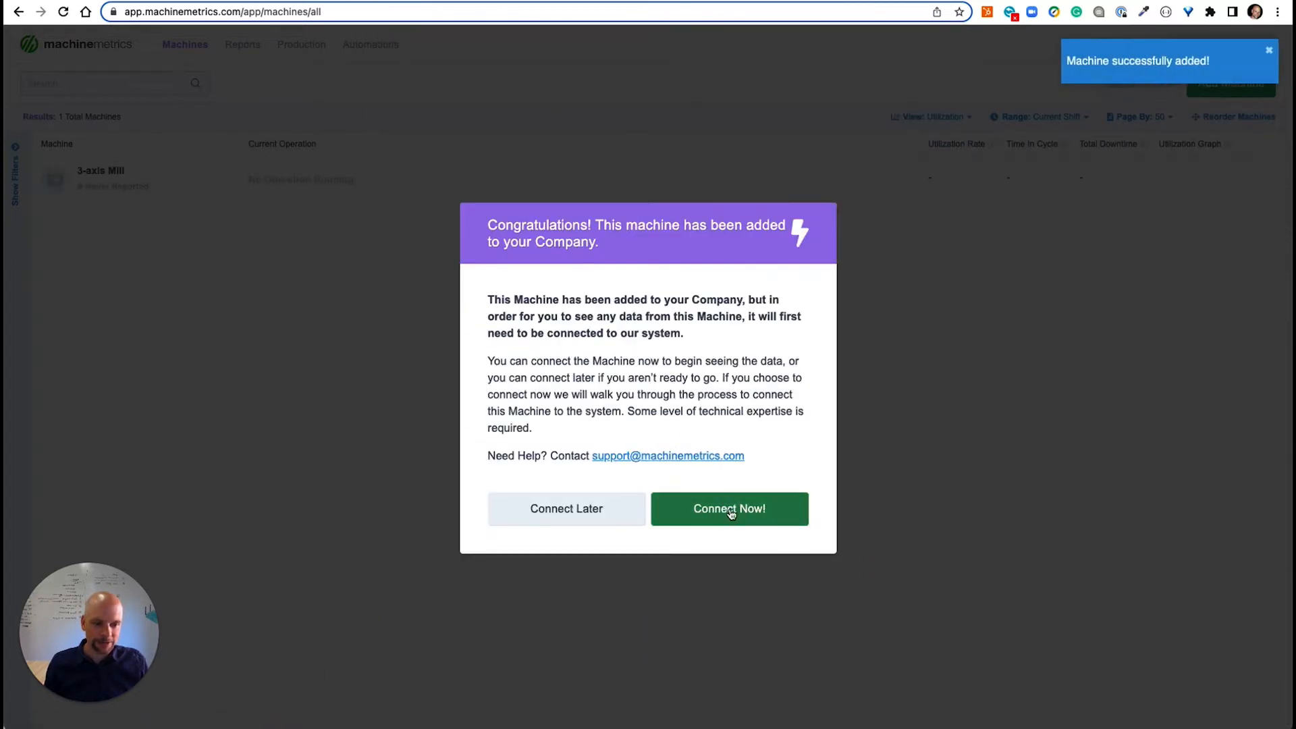
pyautogui.click(728, 508)
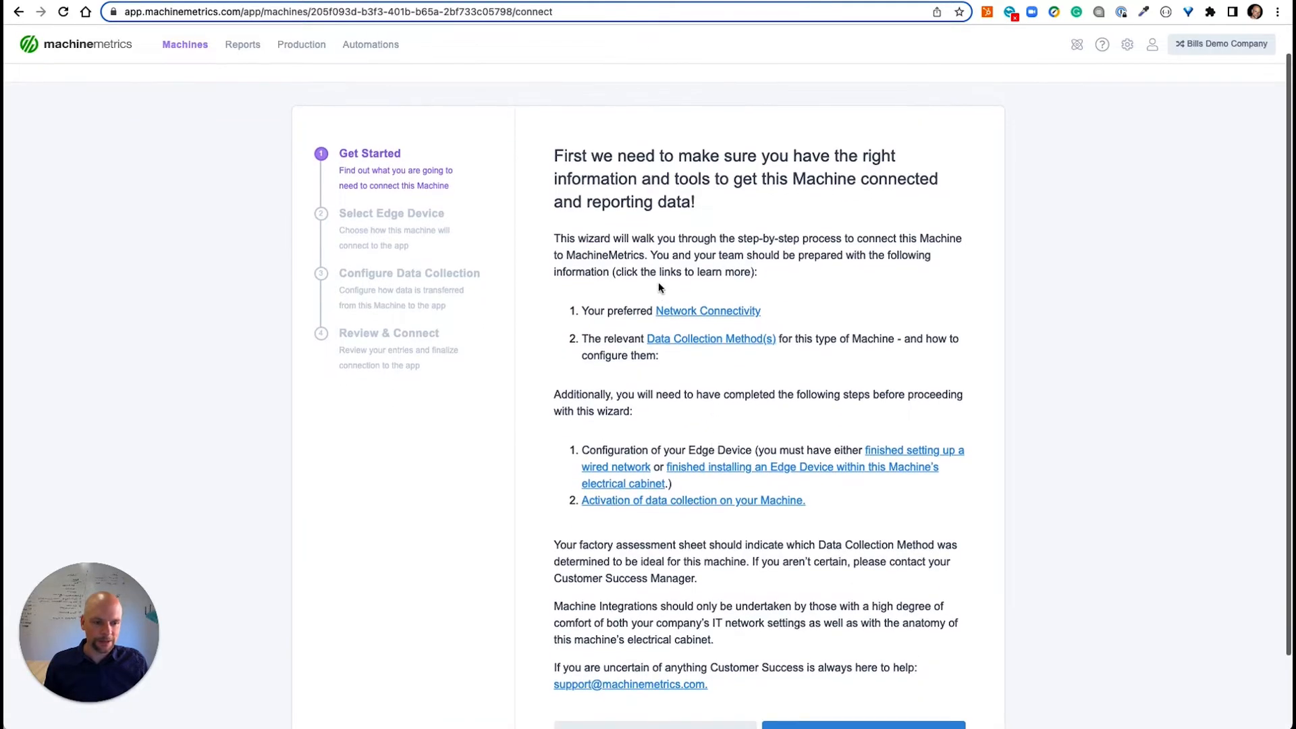
pyautogui.scroll(-3)
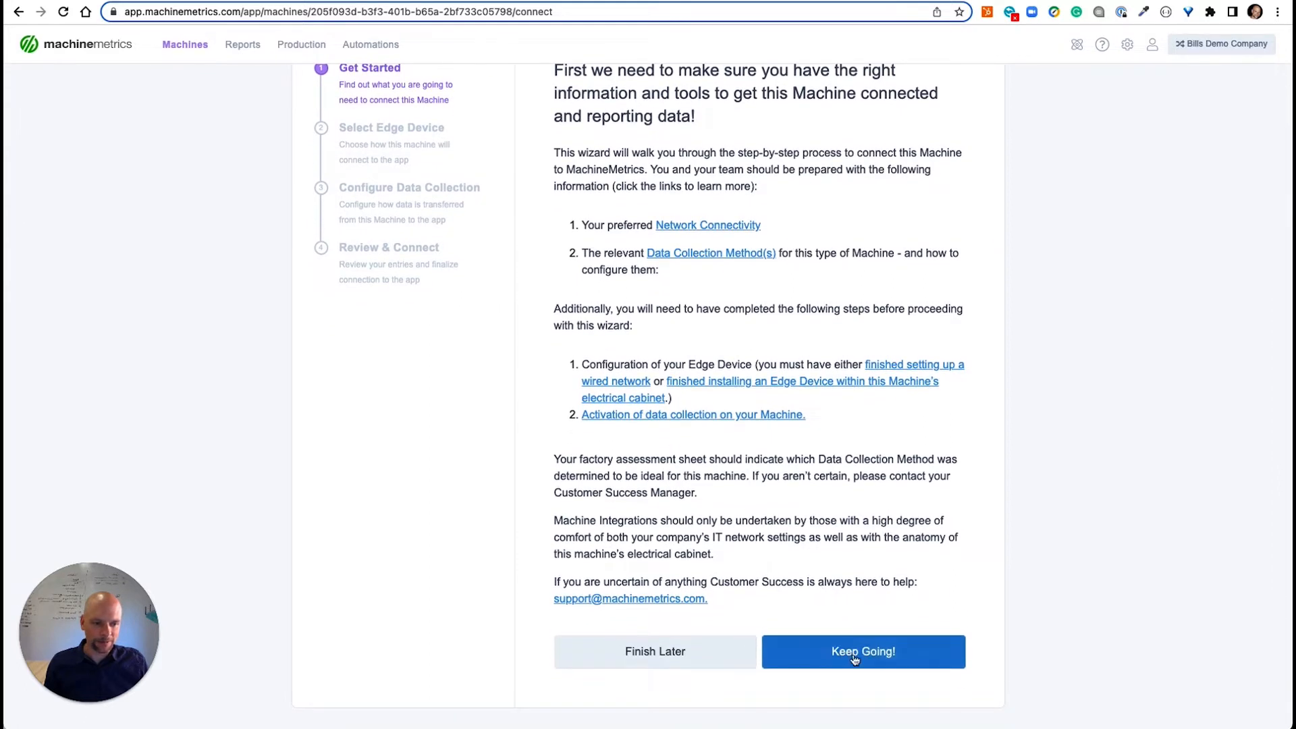
pyautogui.click(862, 651)
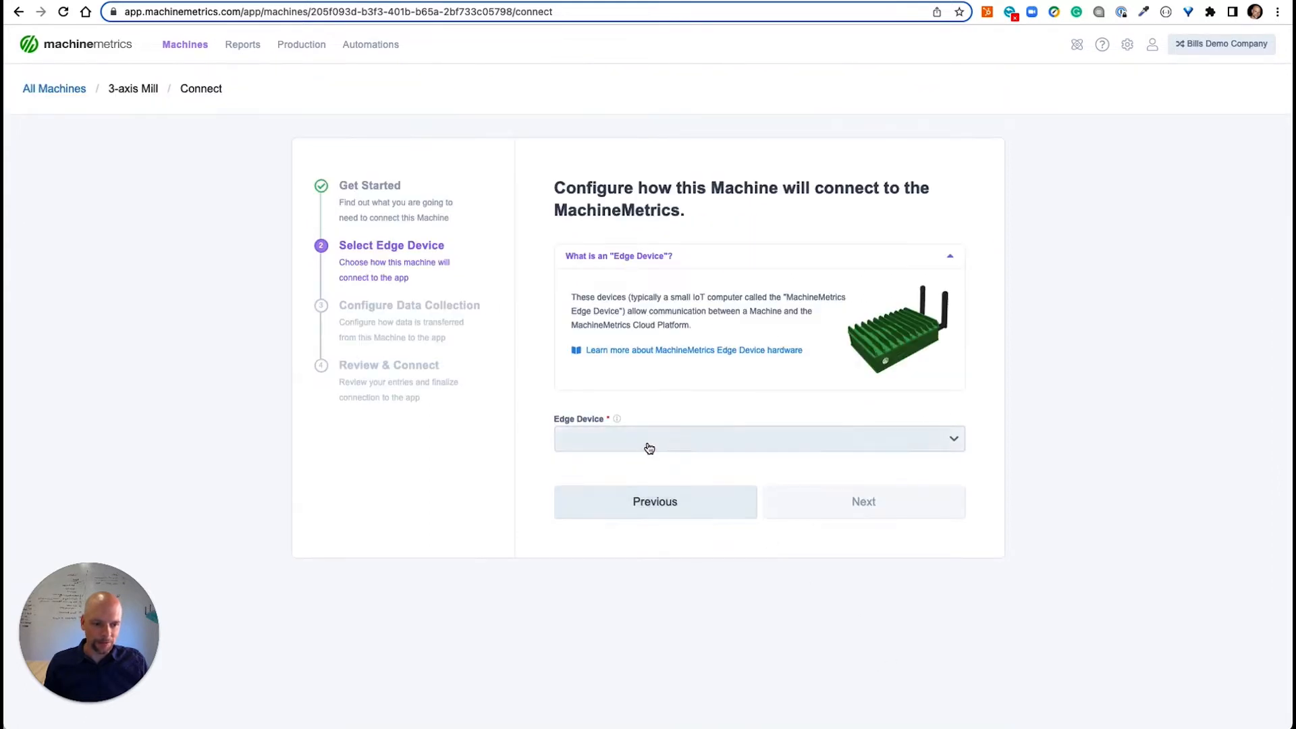
pyautogui.click(757, 438)
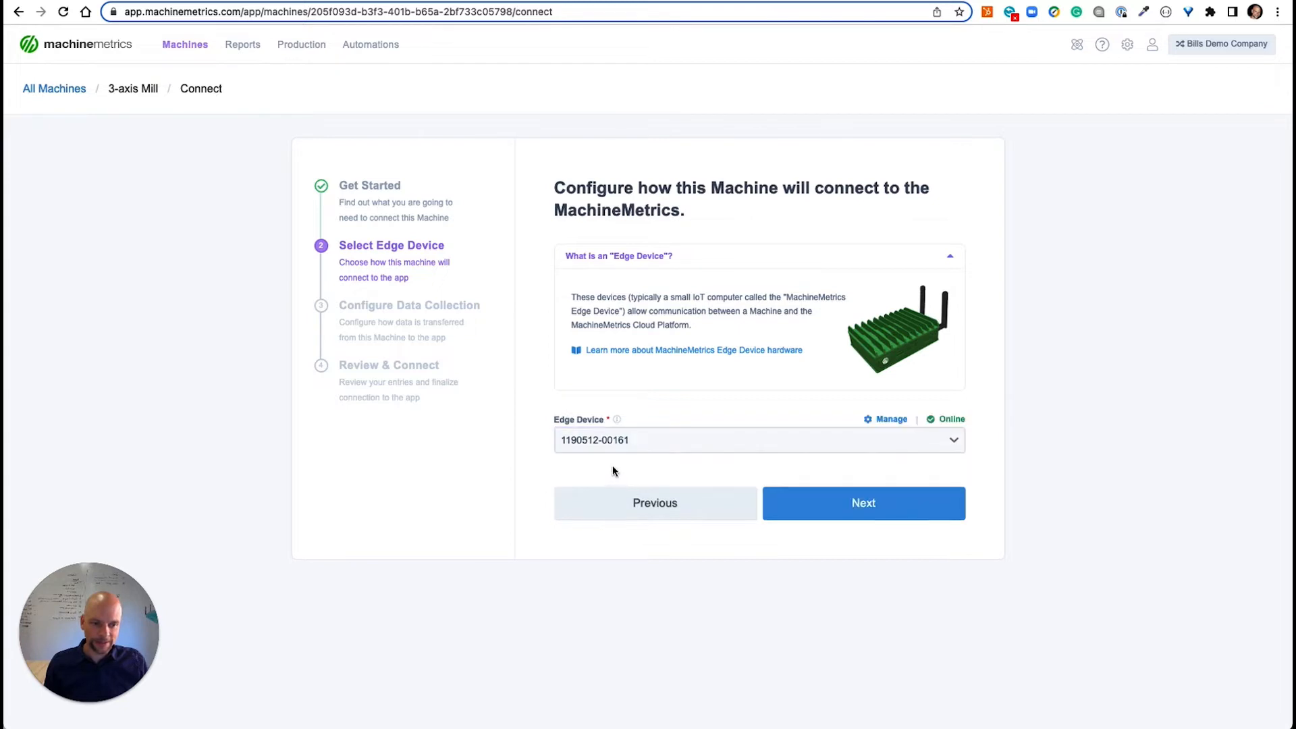
# Step: Add a new data collection method of type Fanuc FOCAS
pyautogui.click(862, 502)
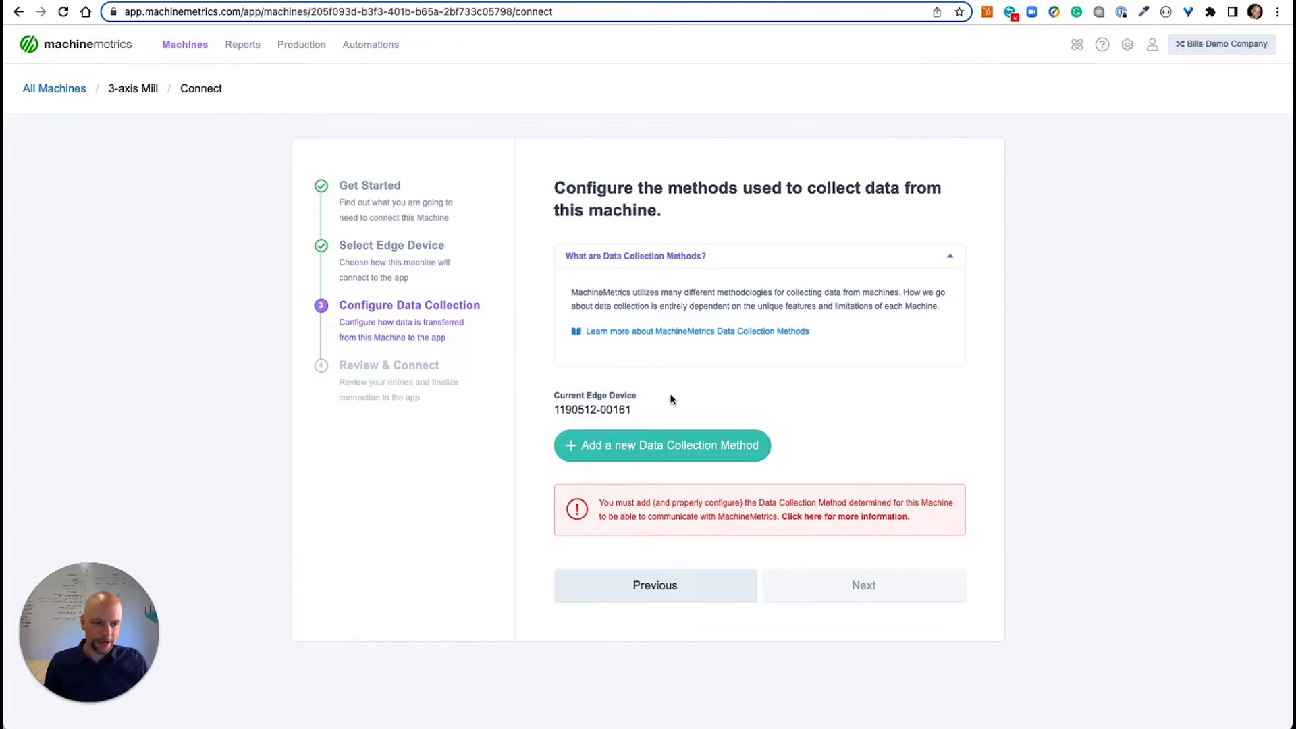
pyautogui.click(661, 445)
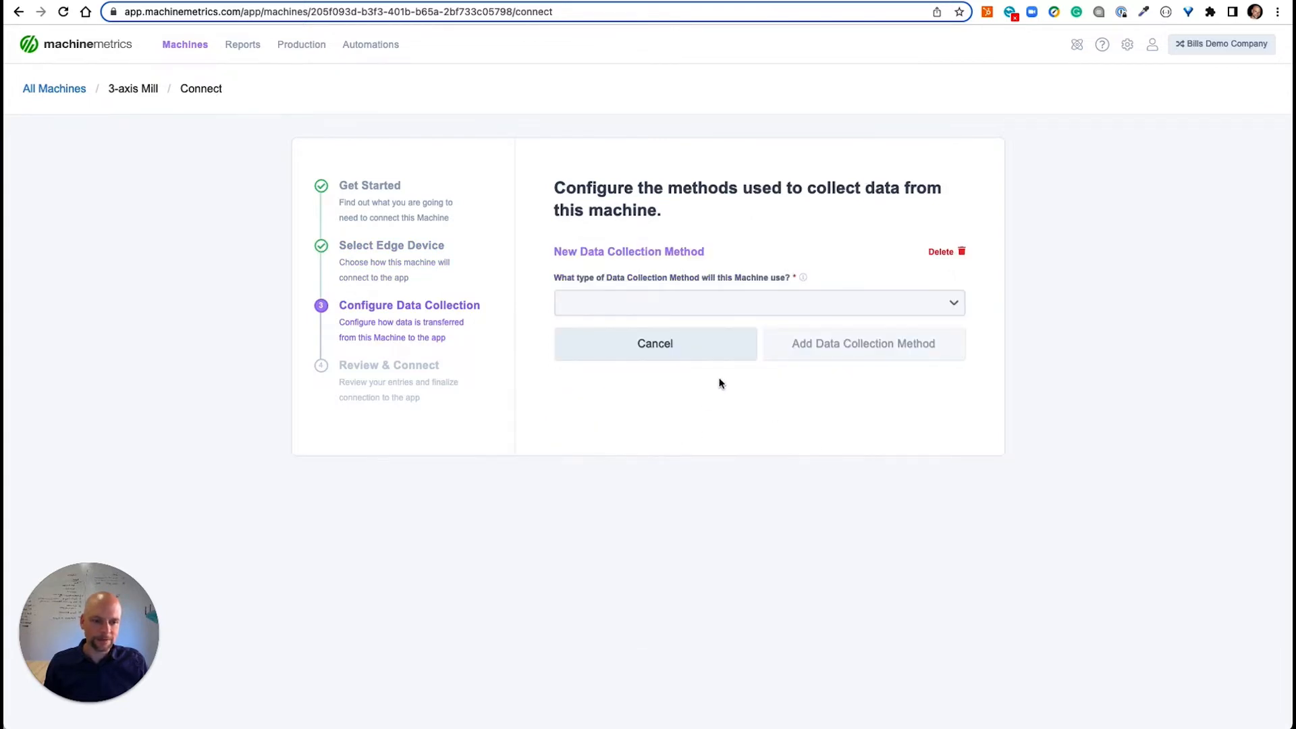
pyautogui.click(757, 303)
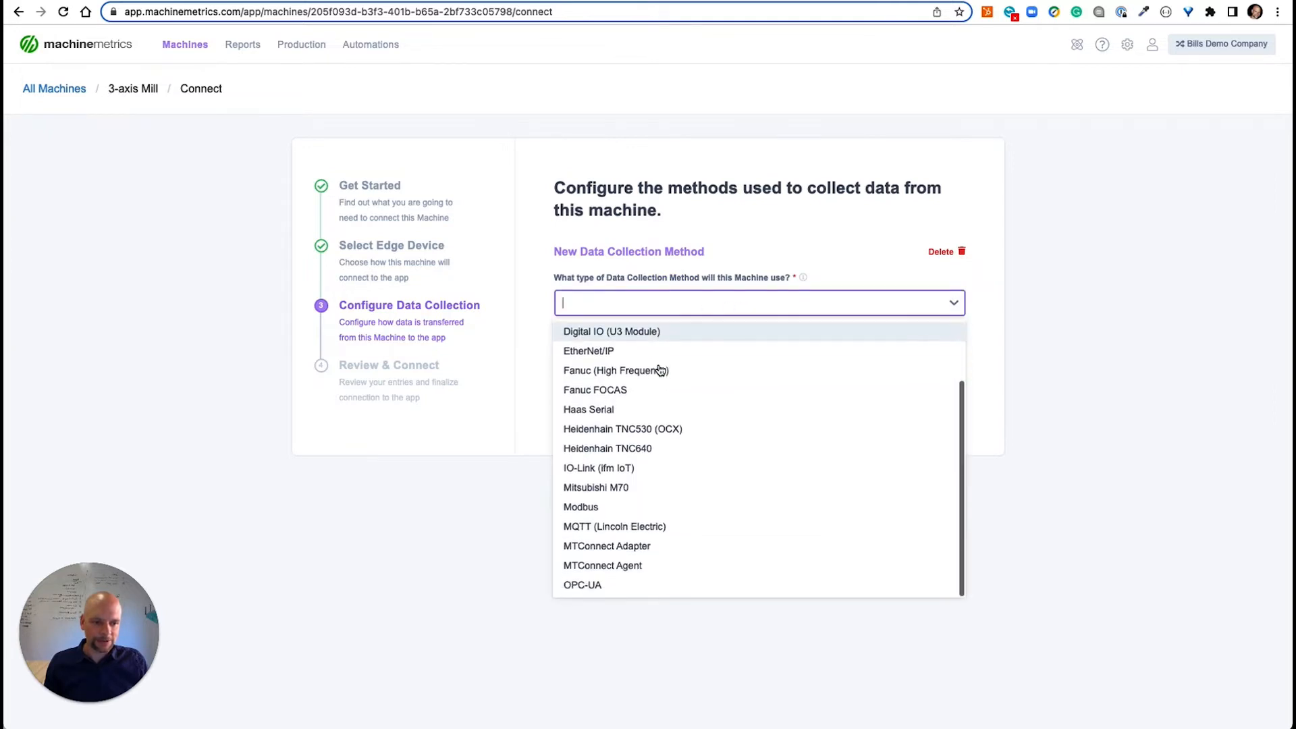
pyautogui.moveTo(616, 371)
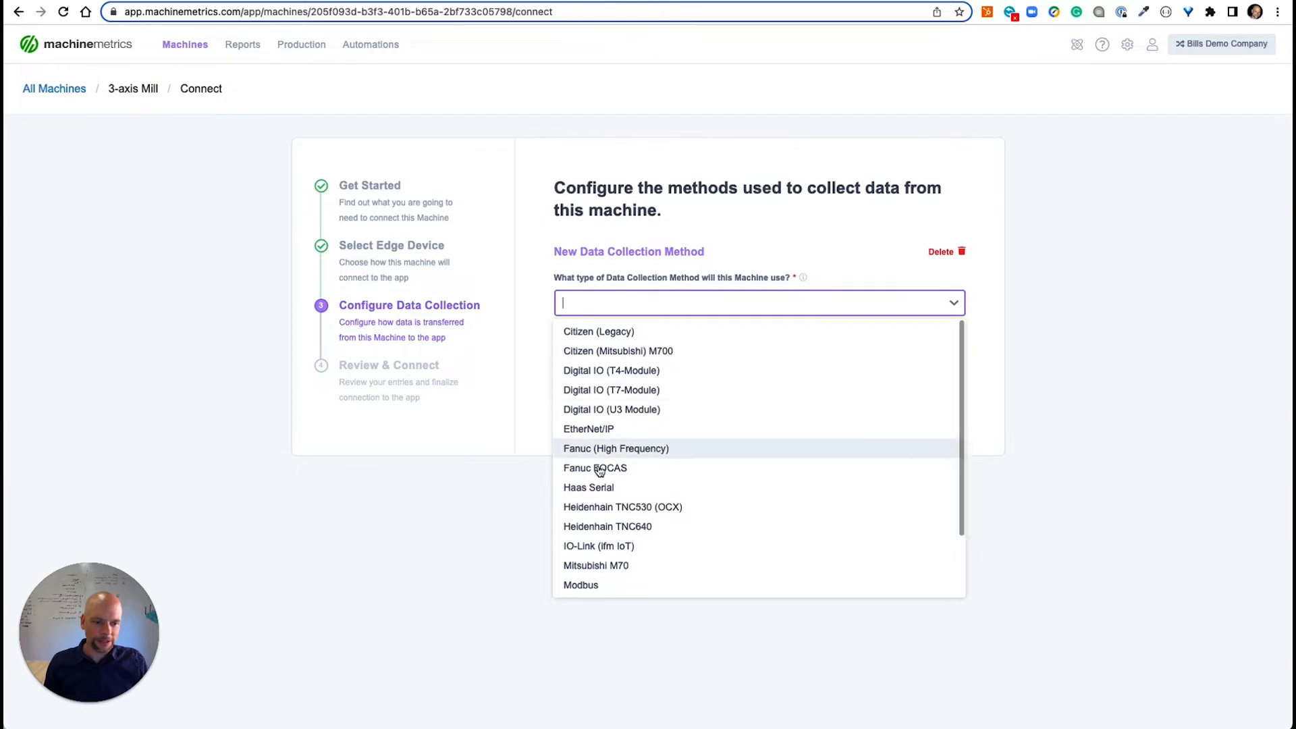
pyautogui.click(594, 468)
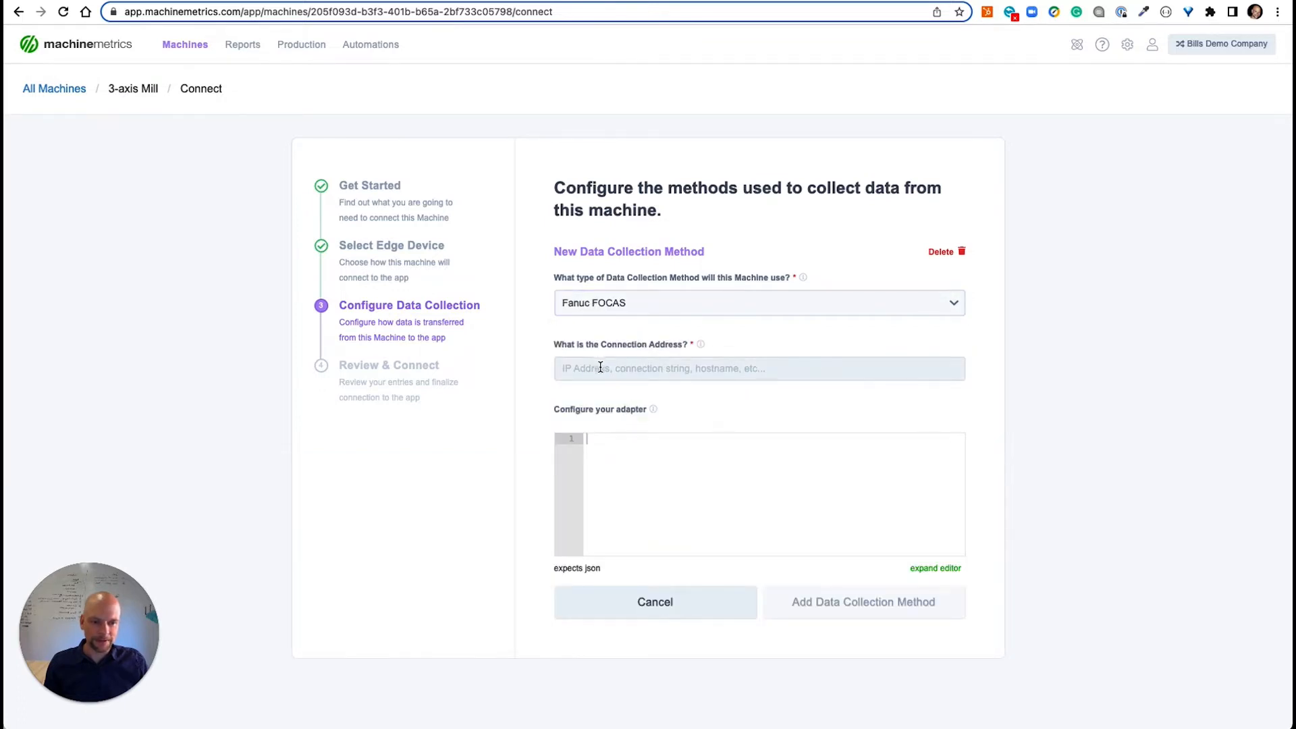
# Step: Set the address to 192.168.1.125, save the method and advance to Review & Connect
pyautogui.click(743, 367)
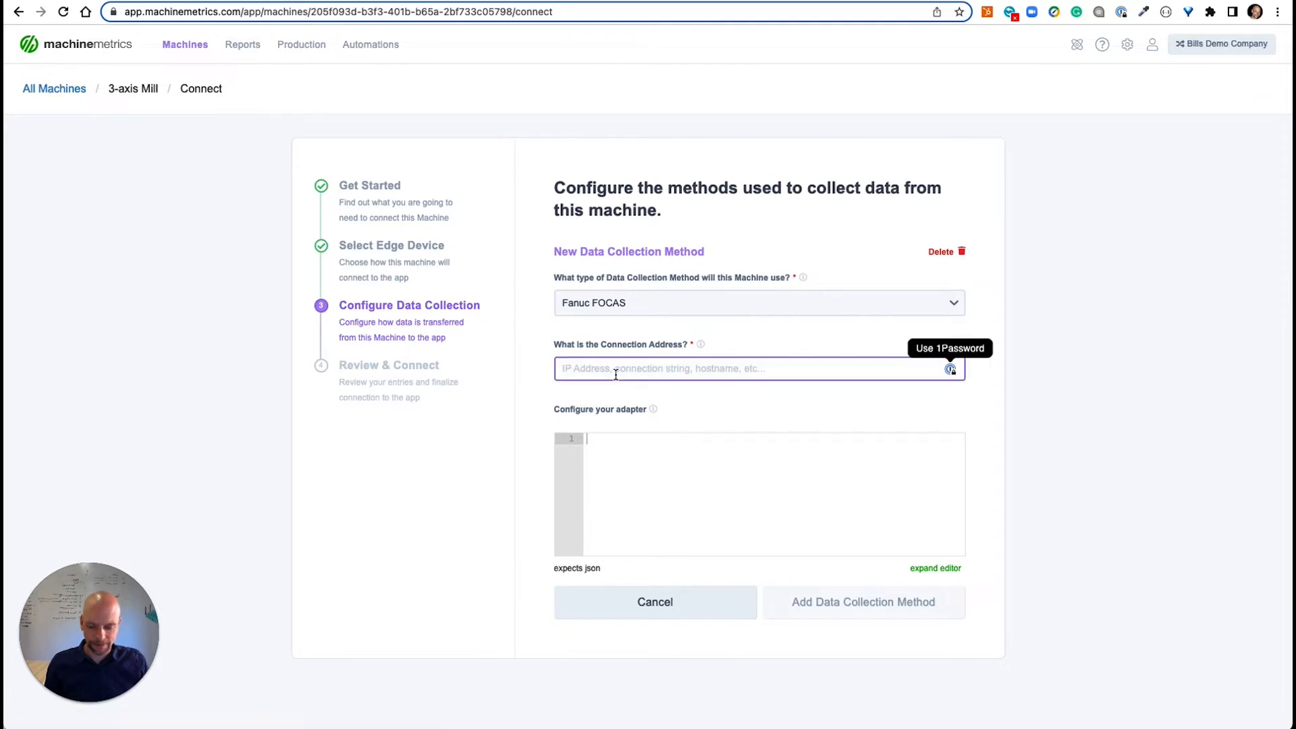
pyautogui.write('192.168.1.125')
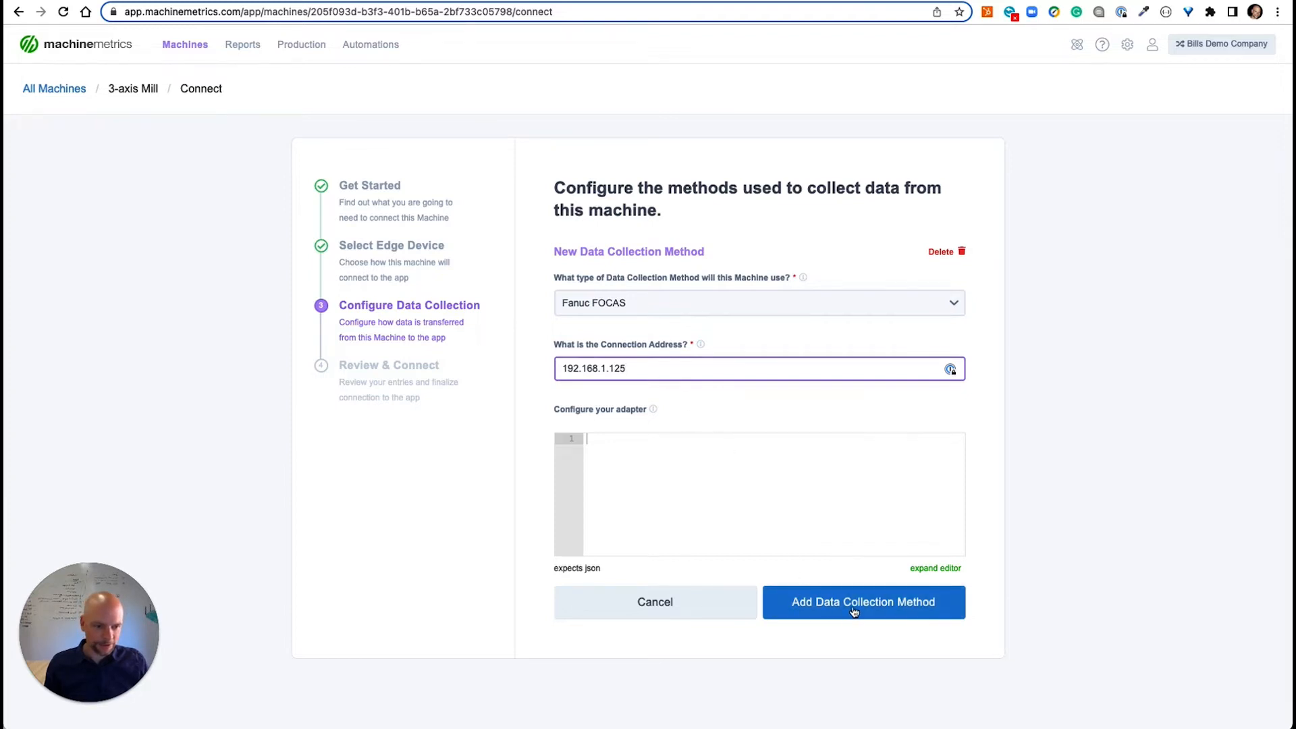
pyautogui.click(862, 601)
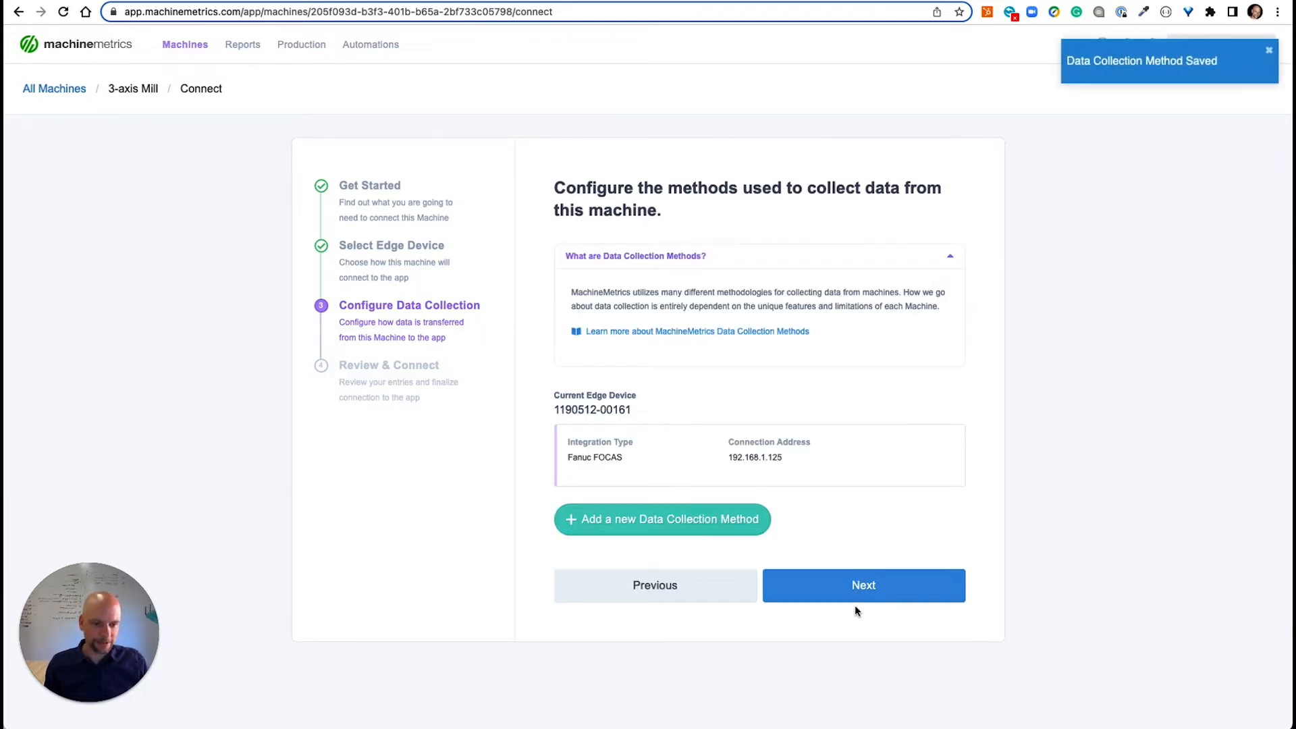
pyautogui.click(862, 585)
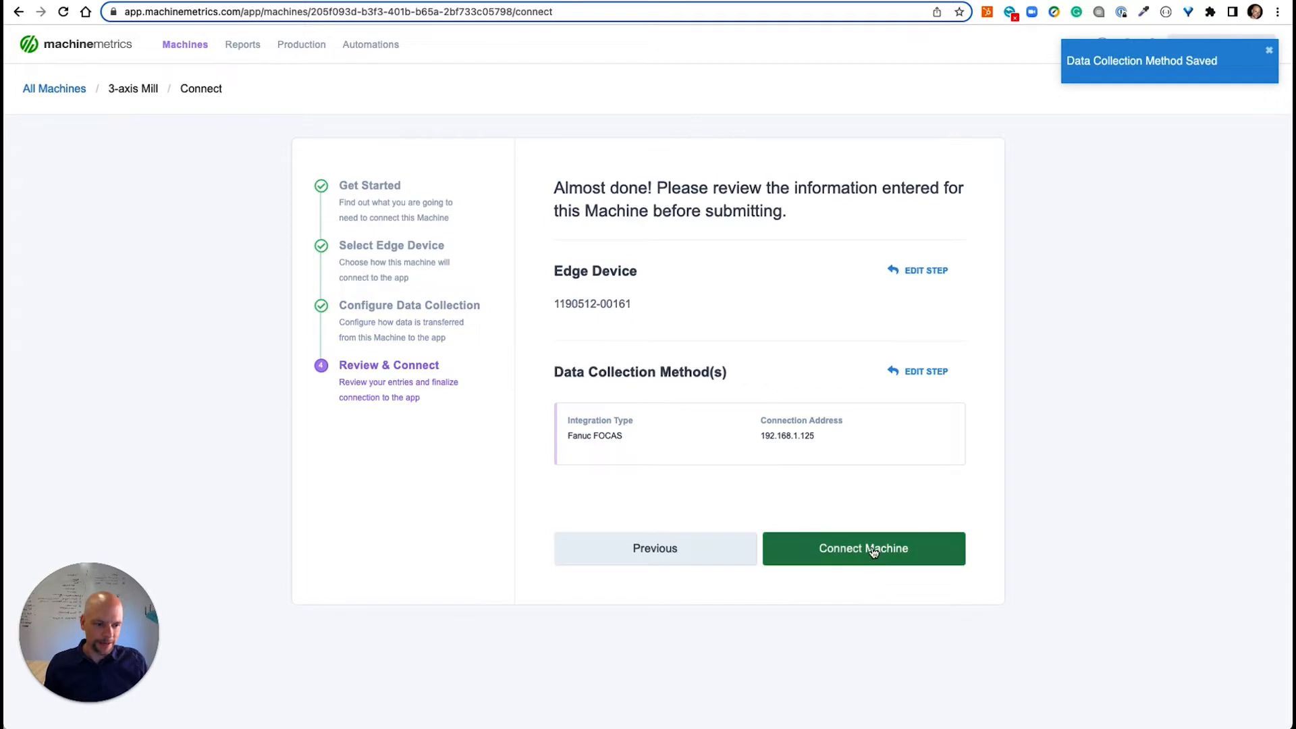
# Step: Connect the 3-axis Mill, accept default connectivity details and dismiss the congratulations message
pyautogui.click(862, 548)
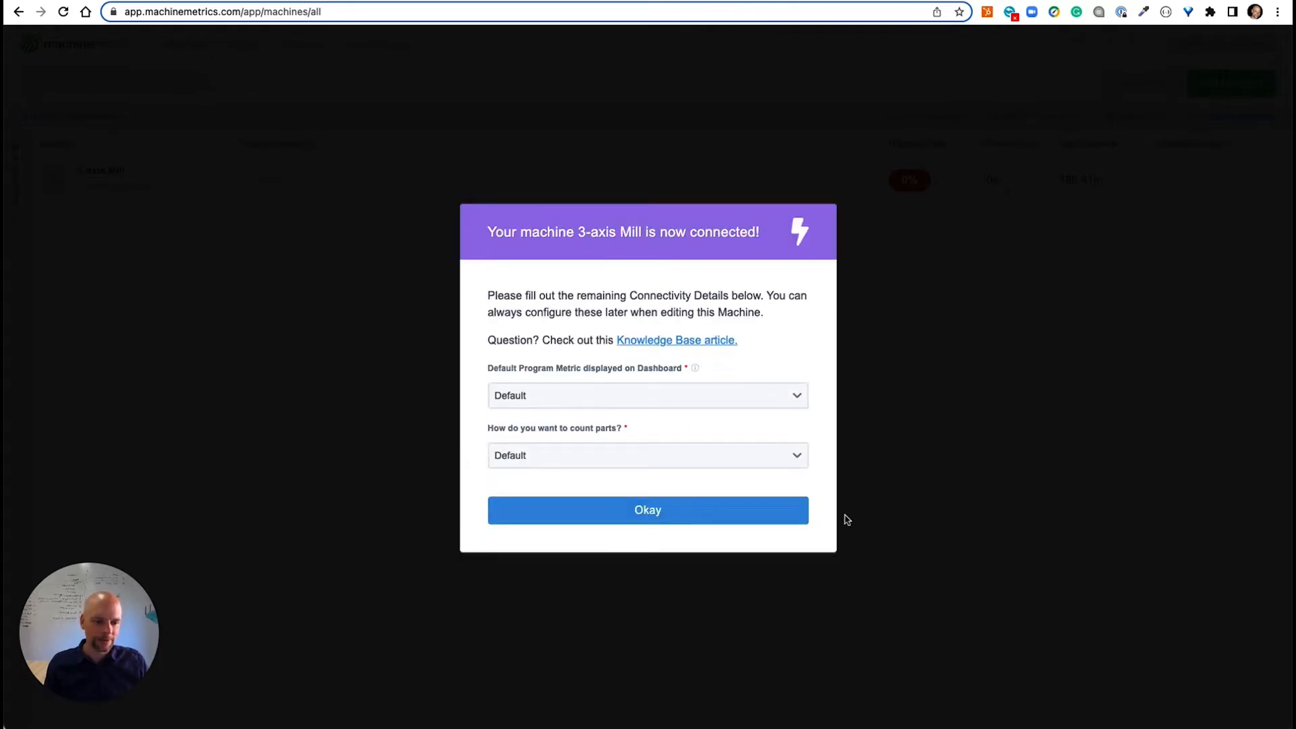
pyautogui.click(647, 510)
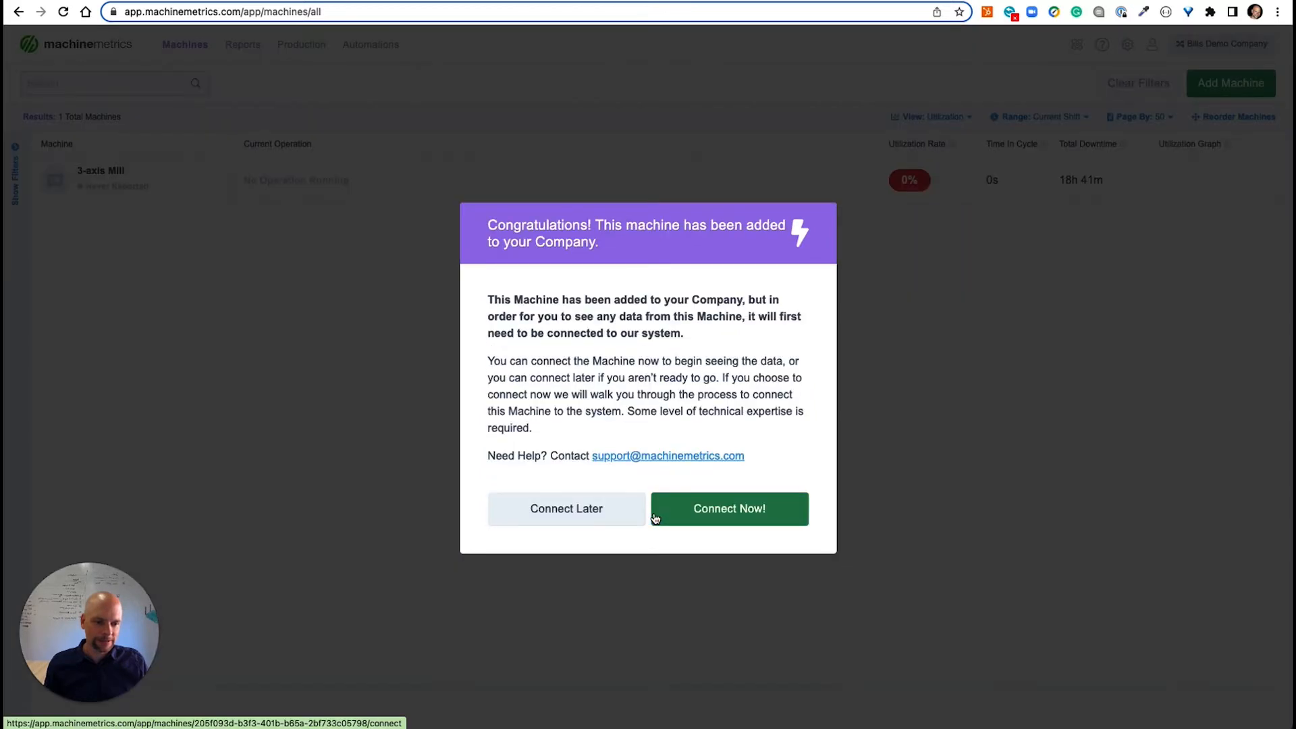
pyautogui.click(566, 509)
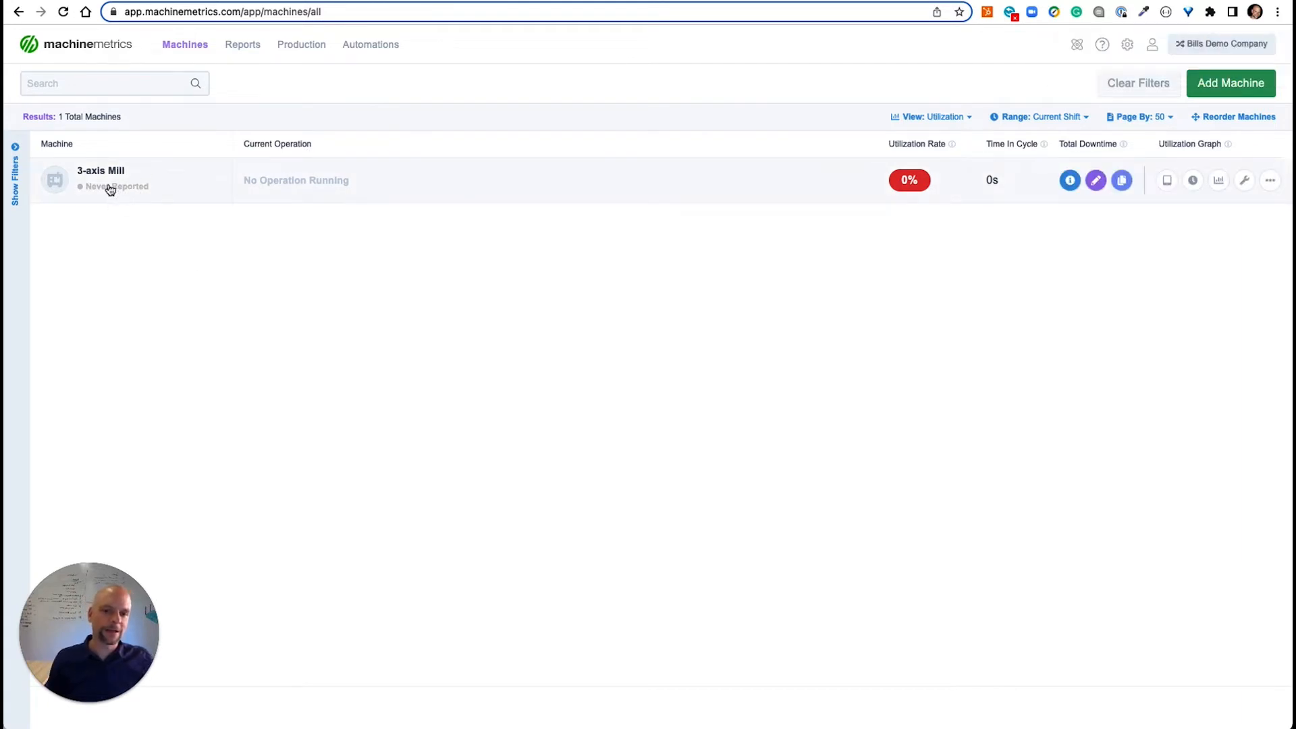
pyautogui.moveTo(1166, 181)
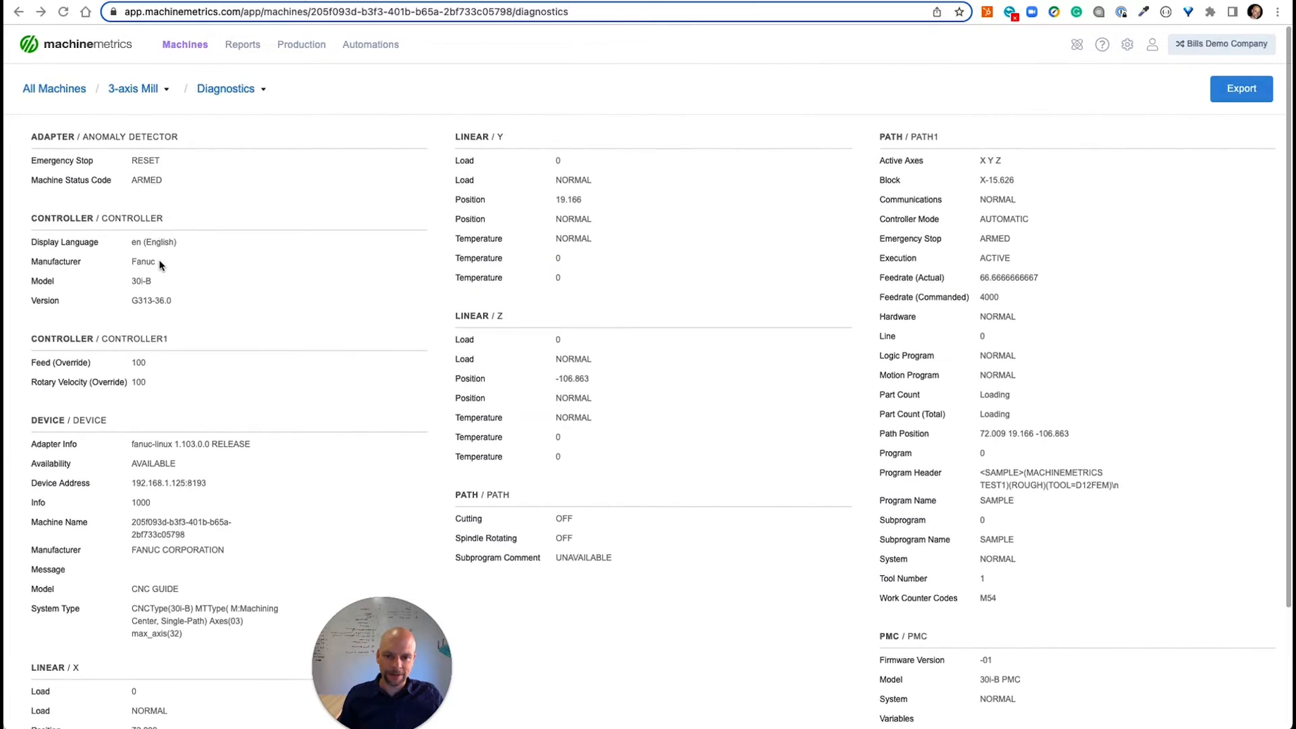
# Step: Scroll through the 3-axis Mill's live controller, axis and path diagnostics data
pyautogui.scroll(-3)
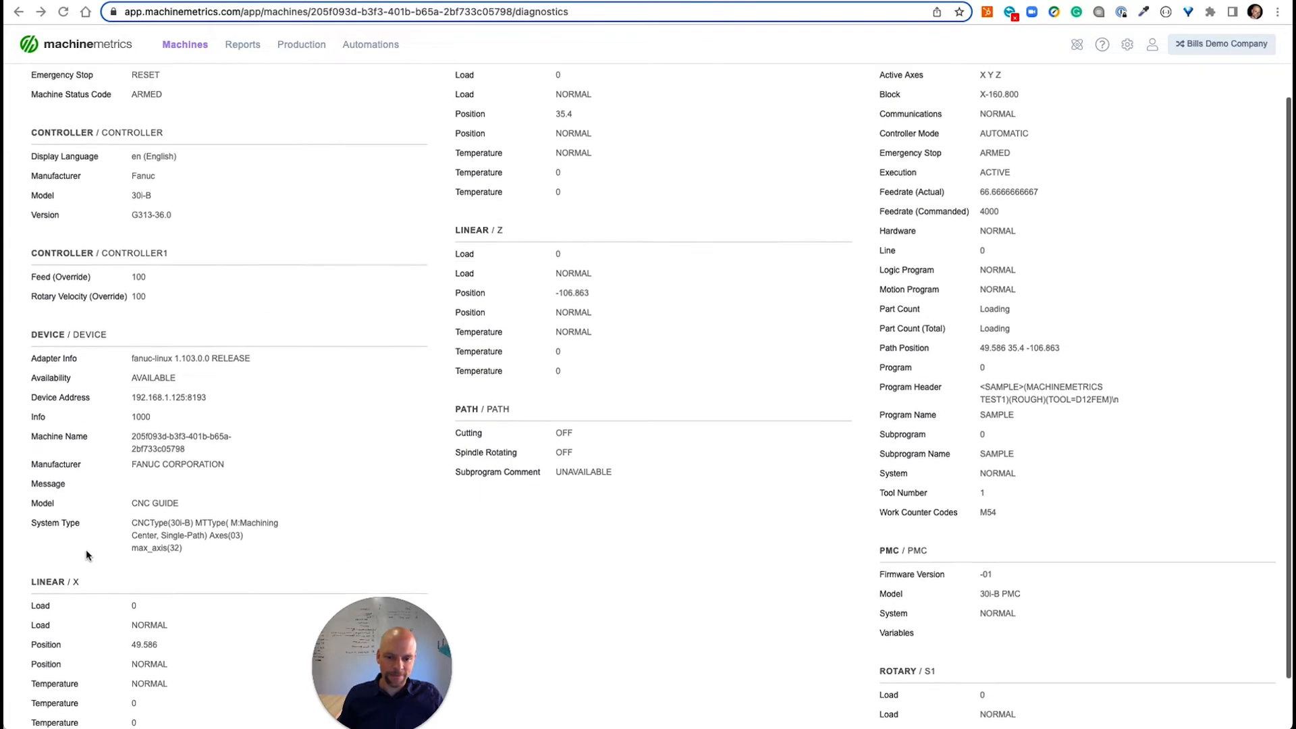
pyautogui.scroll(3)
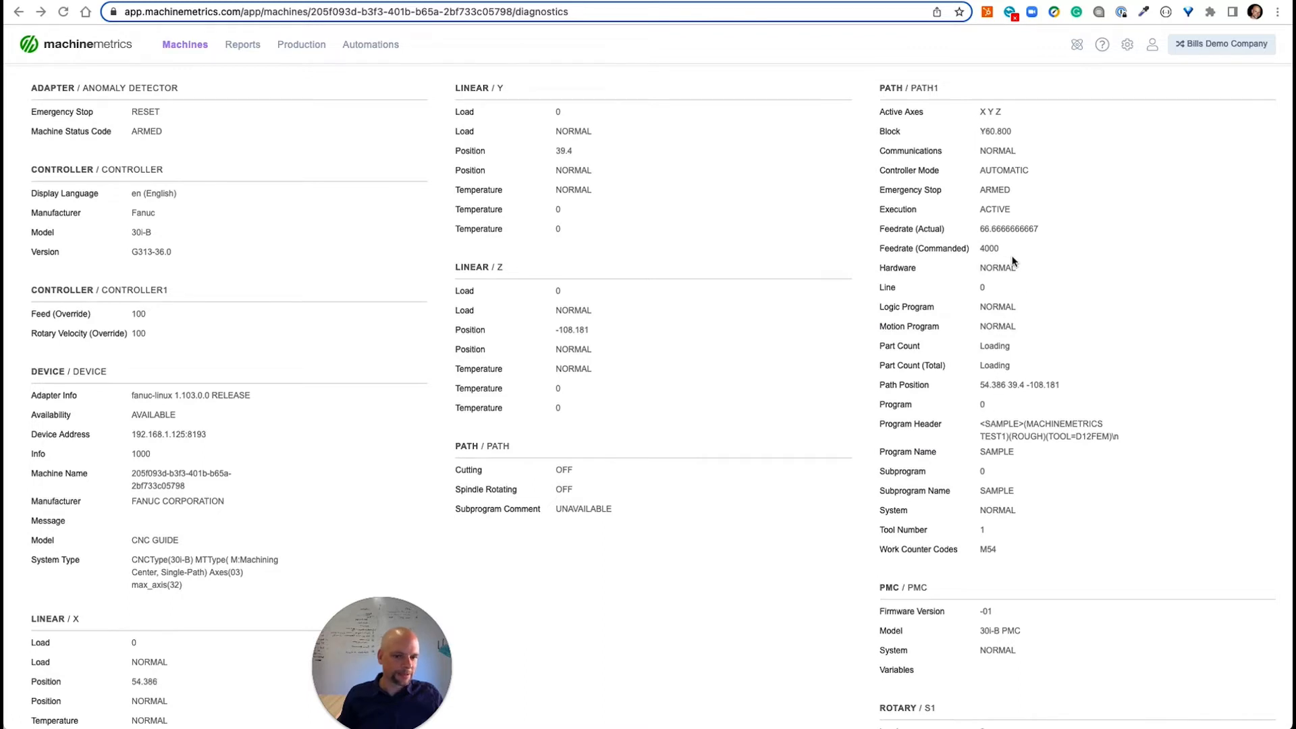
pyautogui.scroll(-3)
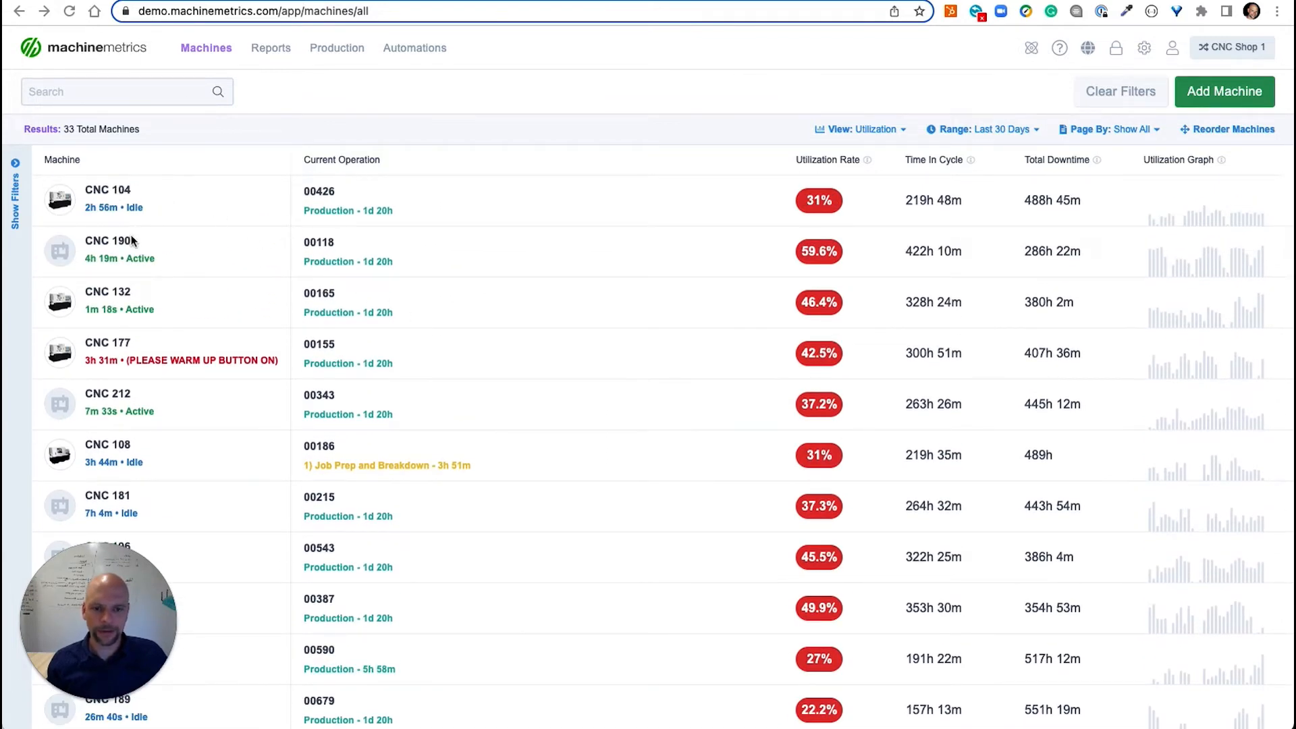
# Step: Scroll the CNC Shop 1 list of 33 machines with their utilization figures
pyautogui.scroll(-3)
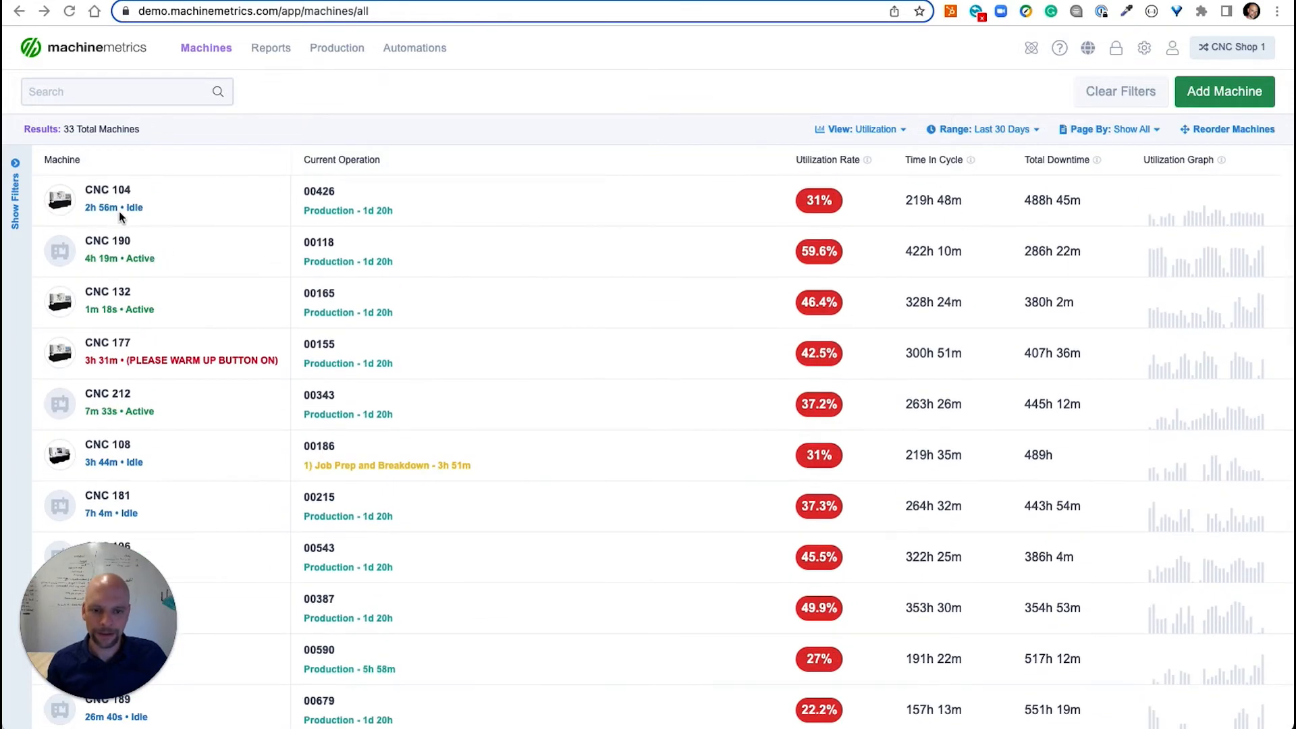
pyautogui.moveTo(148, 273)
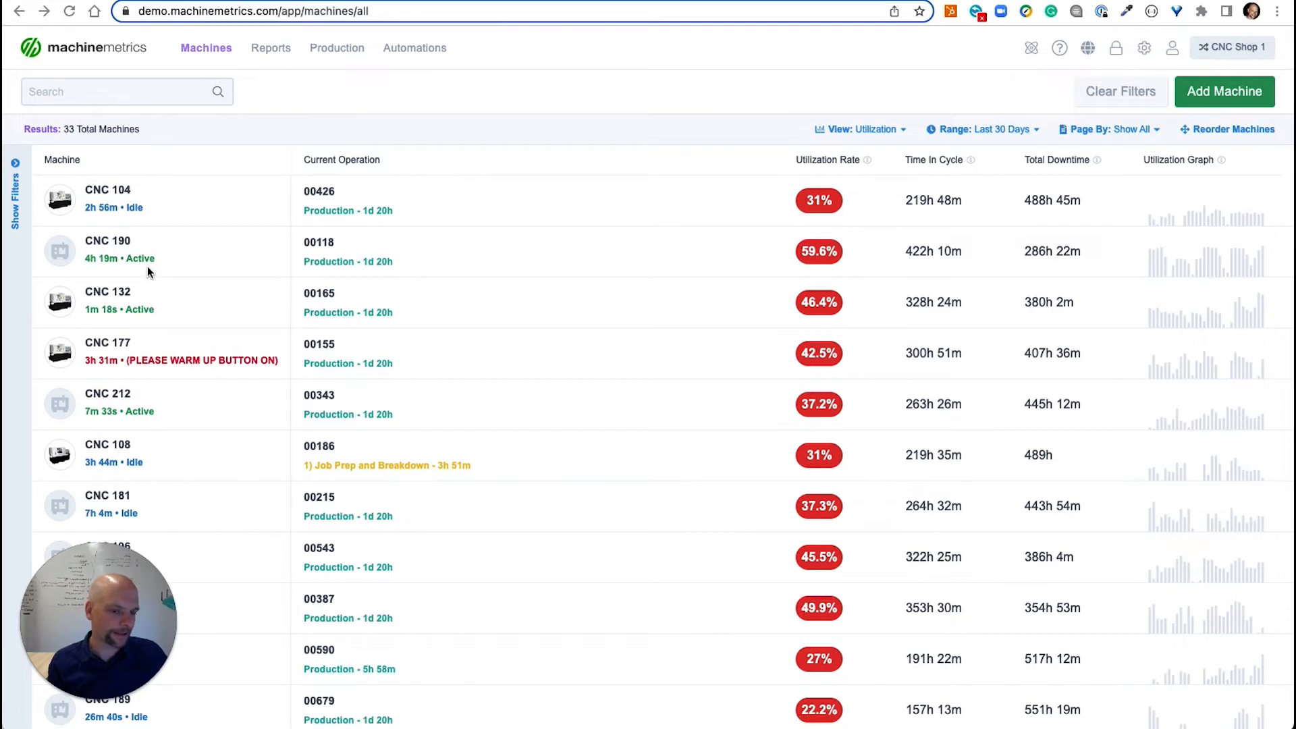
pyautogui.moveTo(356, 153)
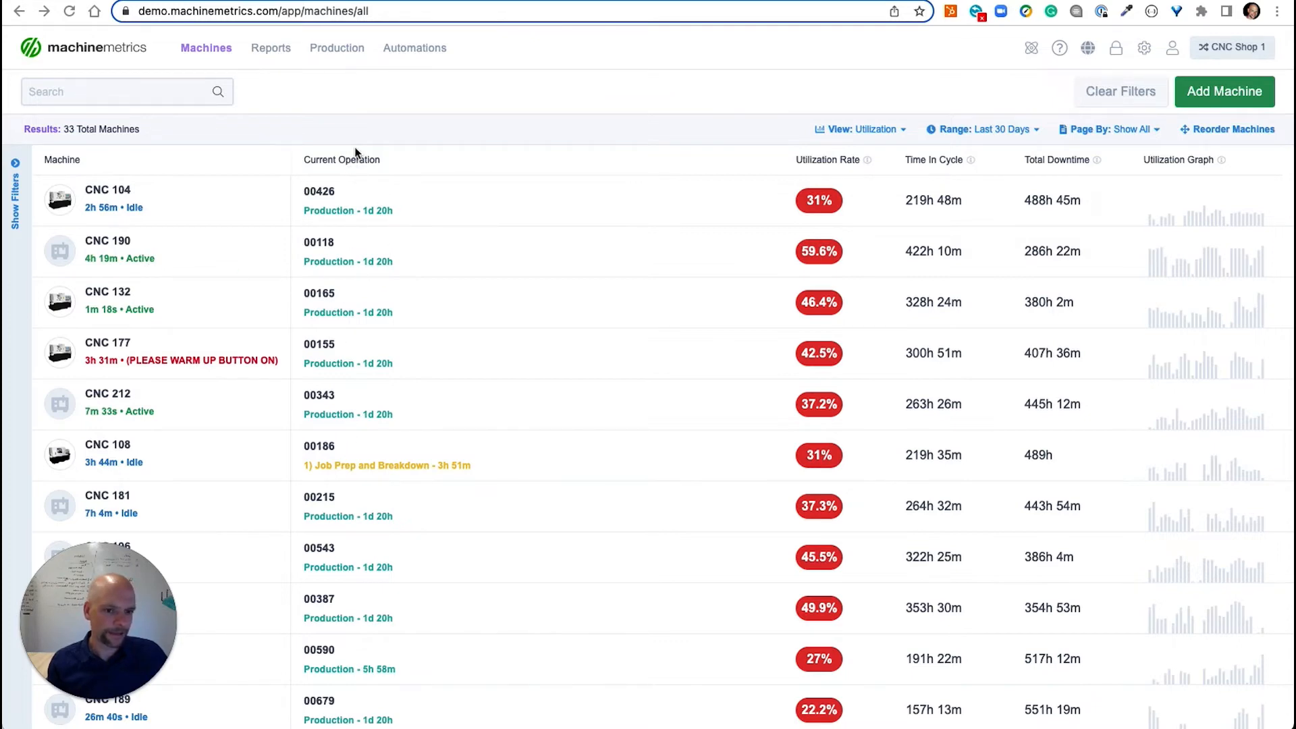
pyautogui.moveTo(392, 217)
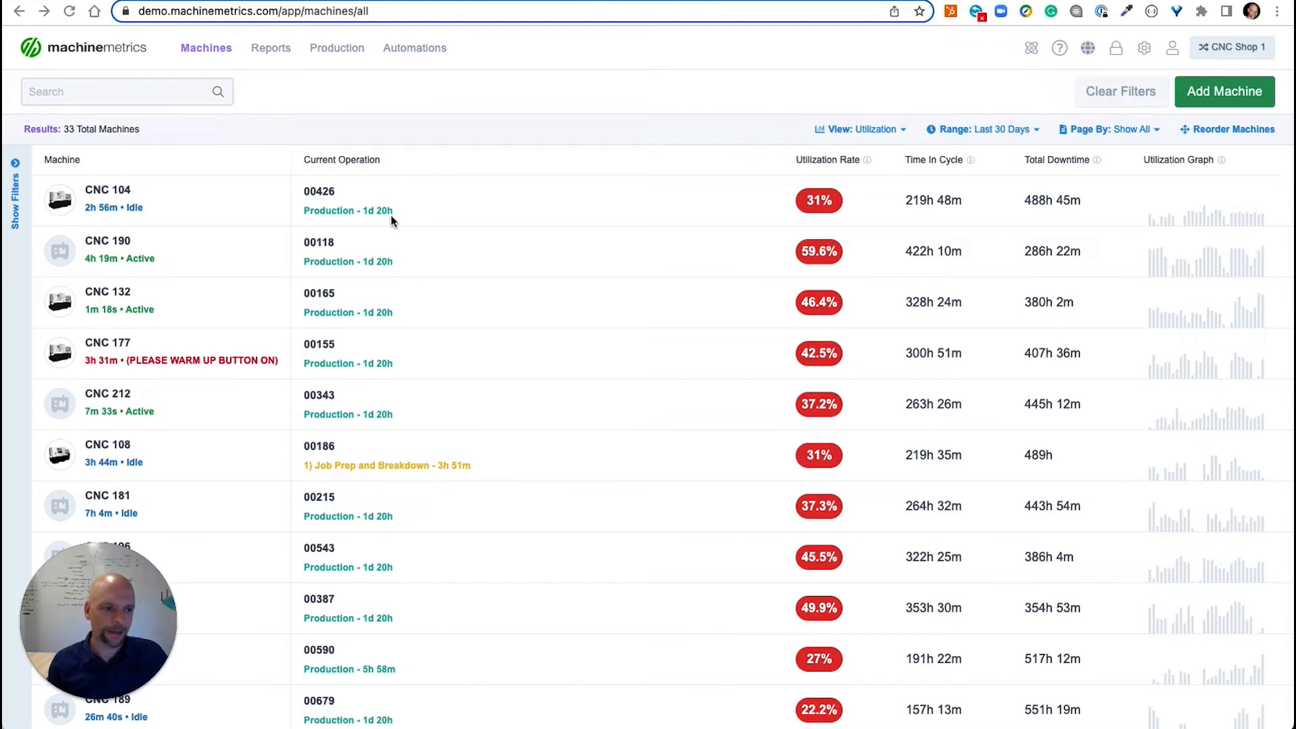
pyautogui.moveTo(837, 198)
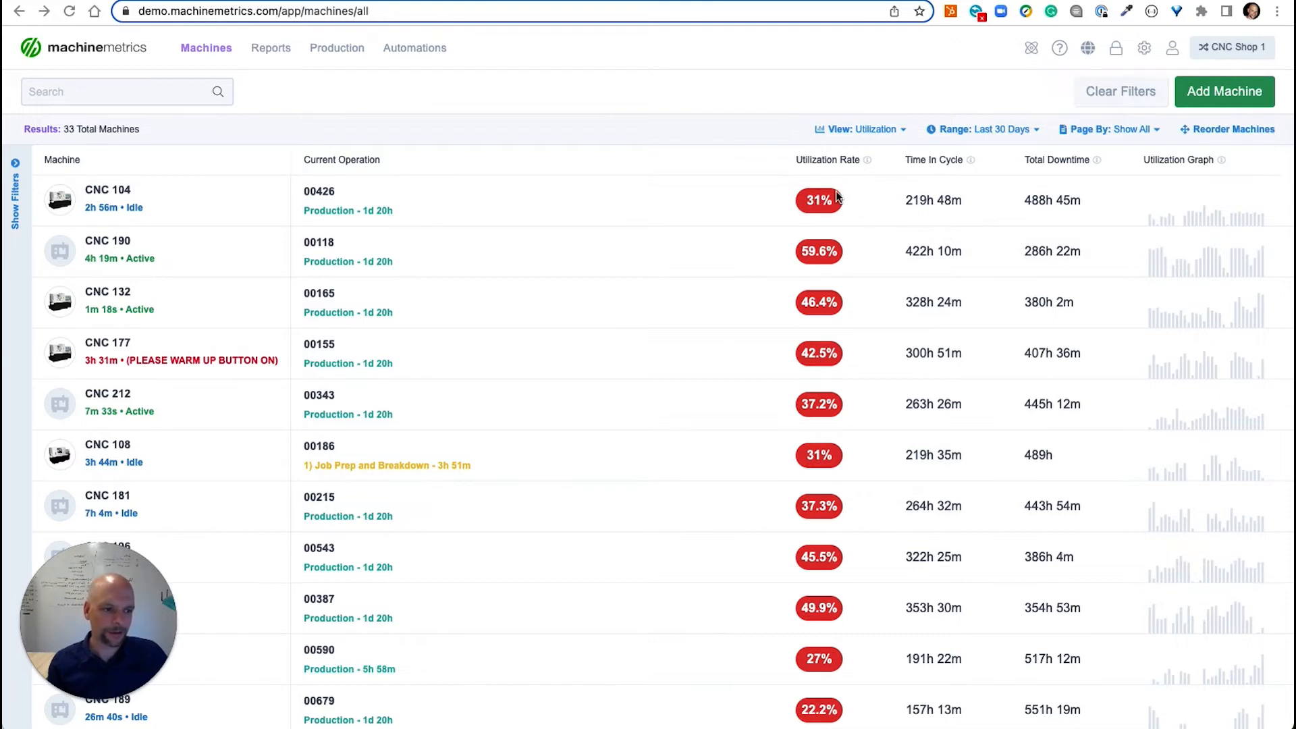
pyautogui.moveTo(934, 183)
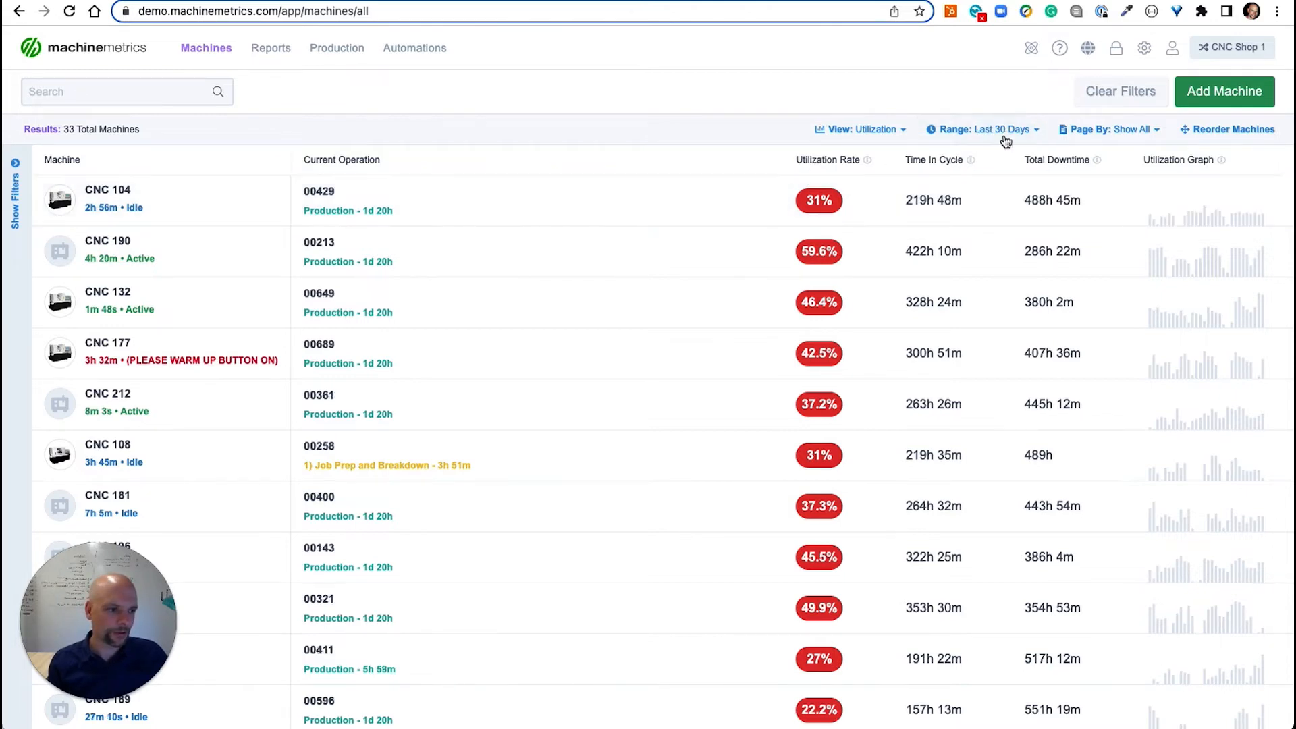
pyautogui.click(982, 129)
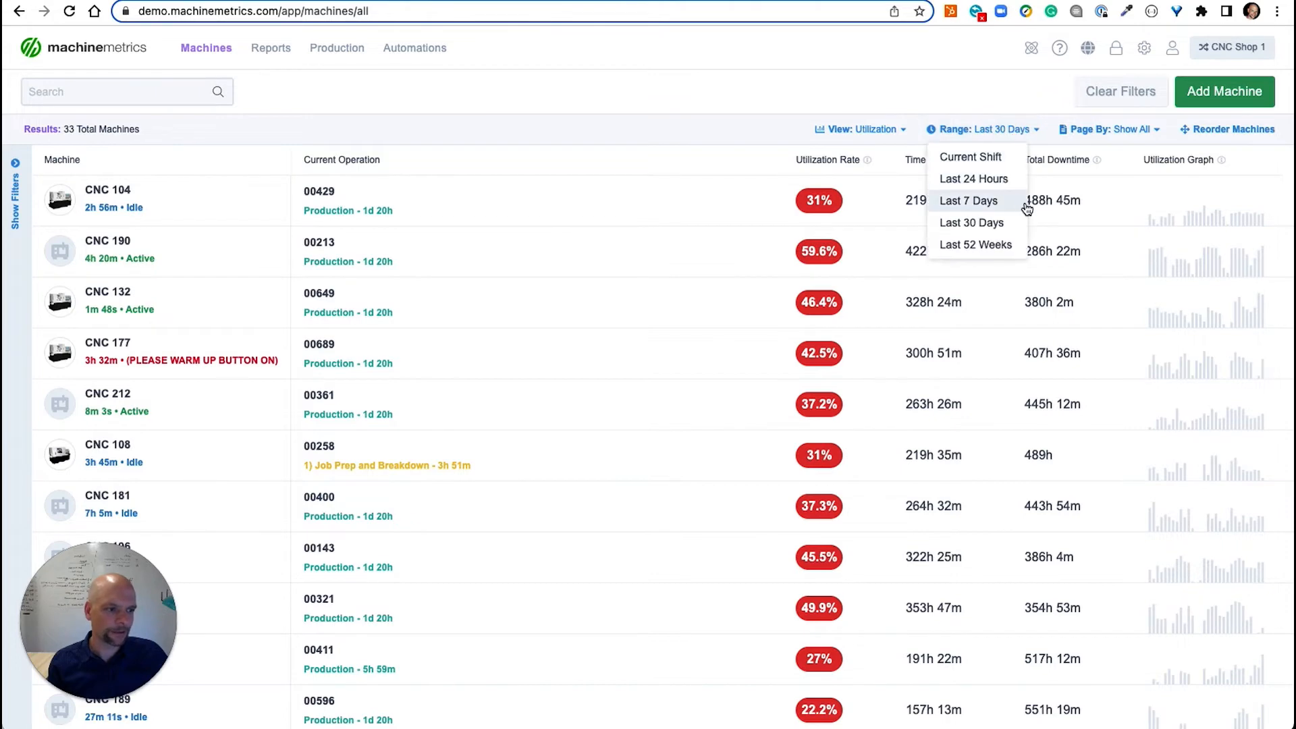
pyautogui.click(968, 200)
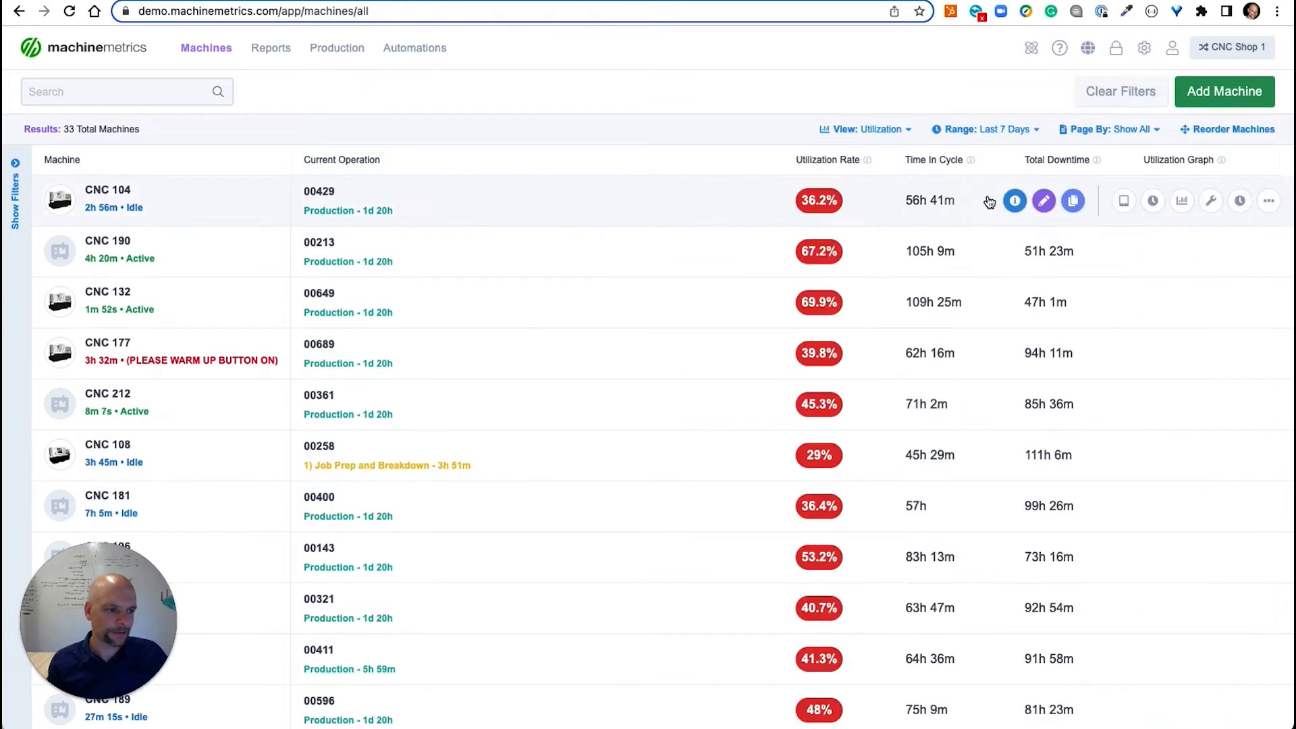
pyautogui.click(983, 129)
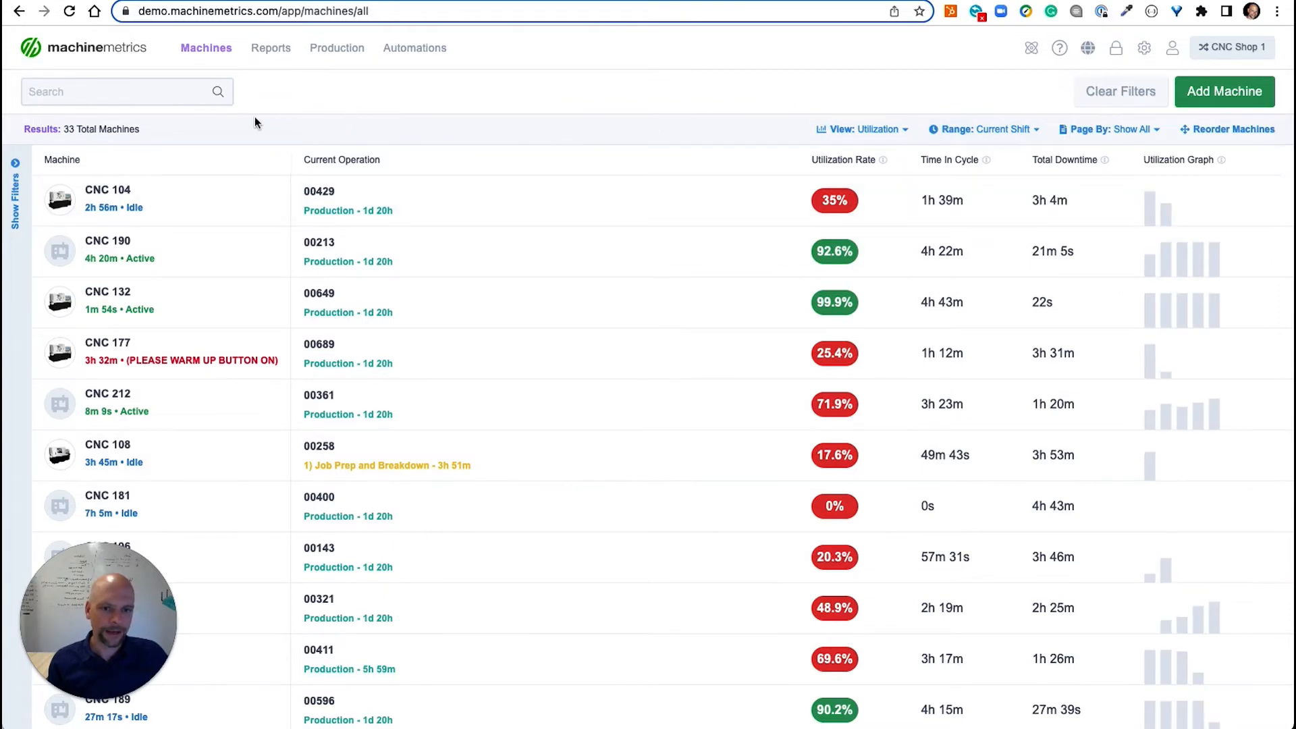
pyautogui.click(337, 47)
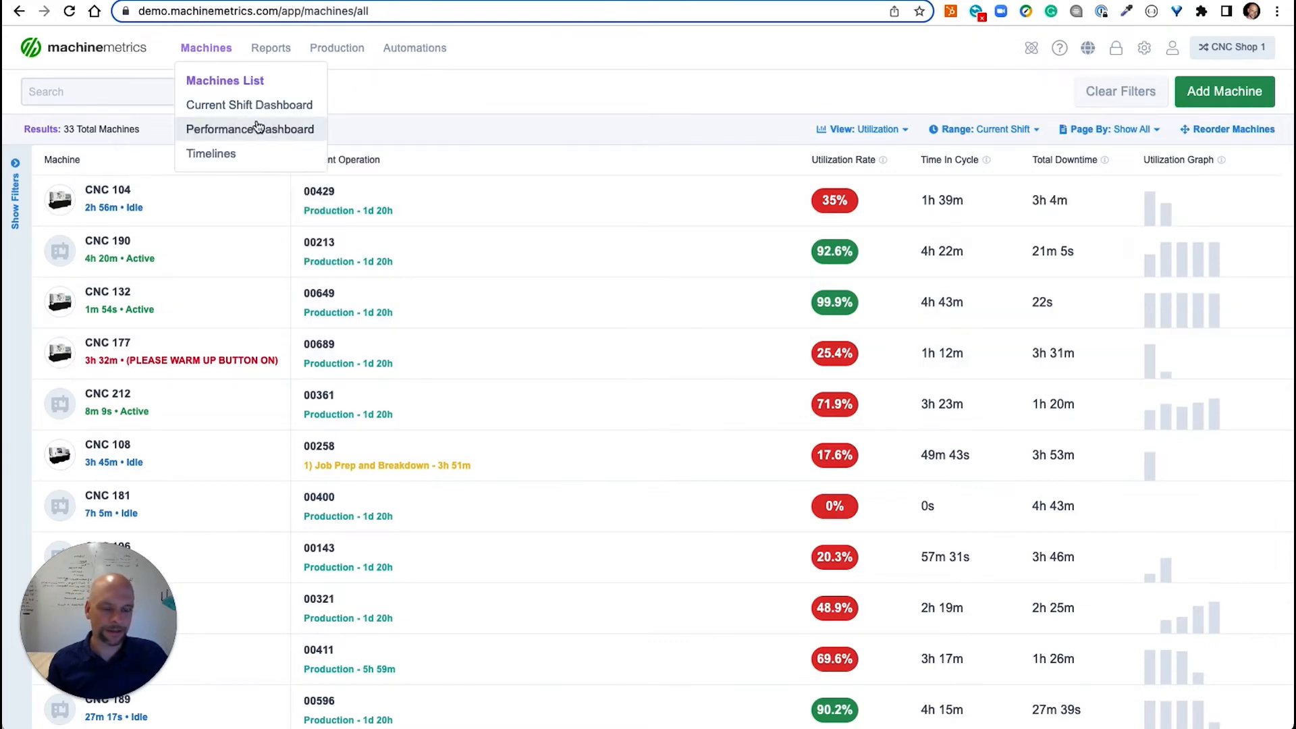
pyautogui.click(270, 48)
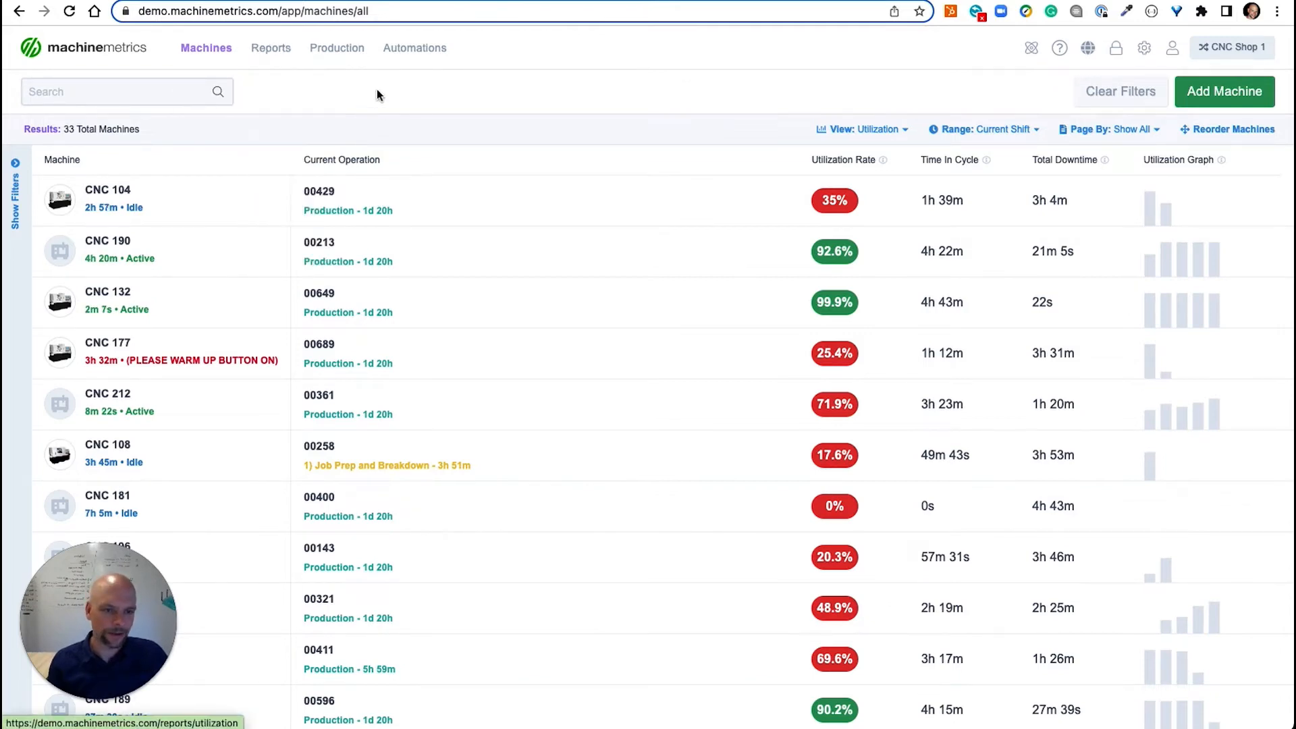
pyautogui.click(336, 47)
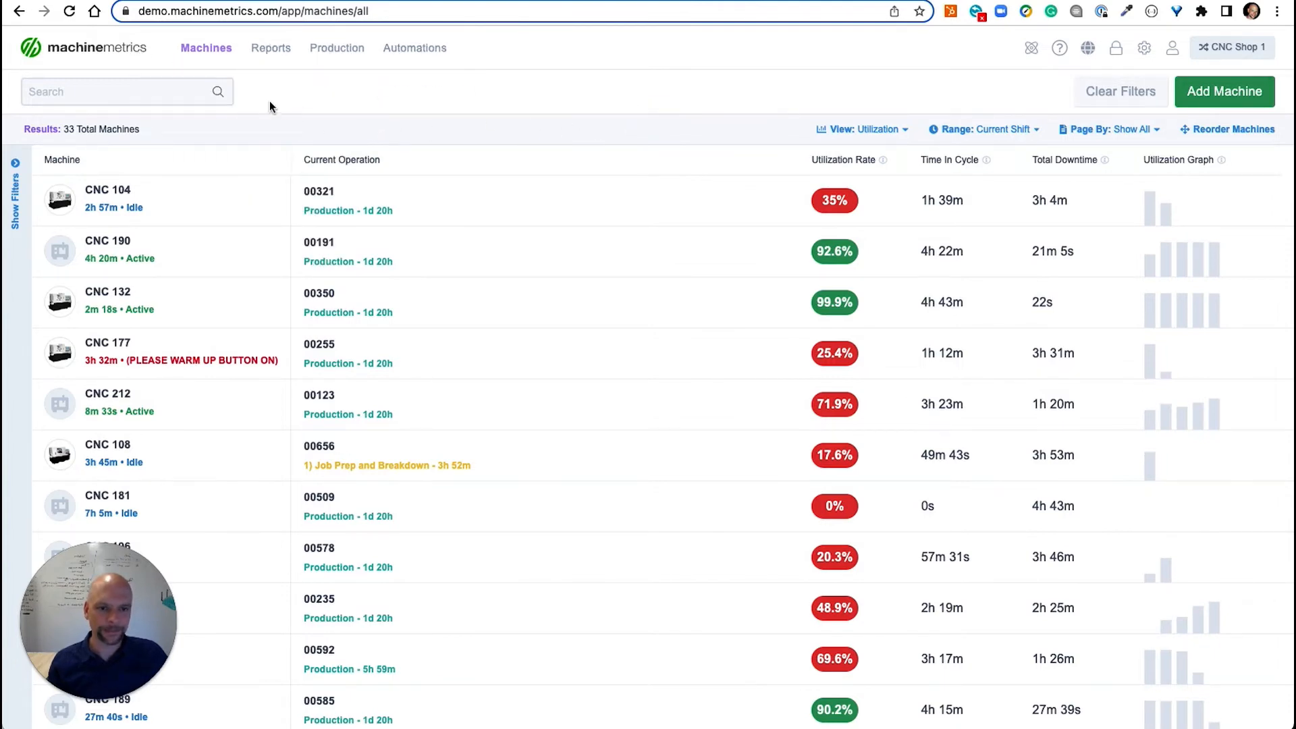
pyautogui.moveTo(265, 158)
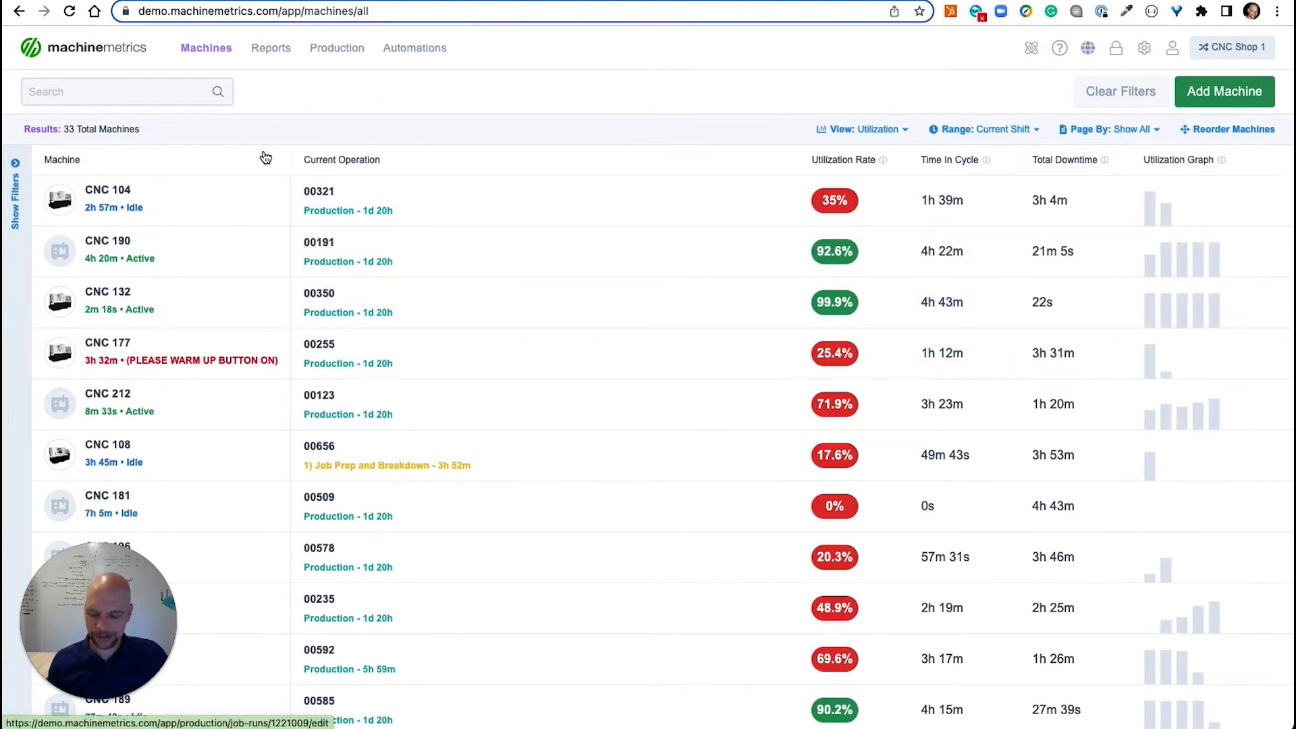
# Step: Open the Current Shift Dashboard from the Machines menu
pyautogui.click(206, 47)
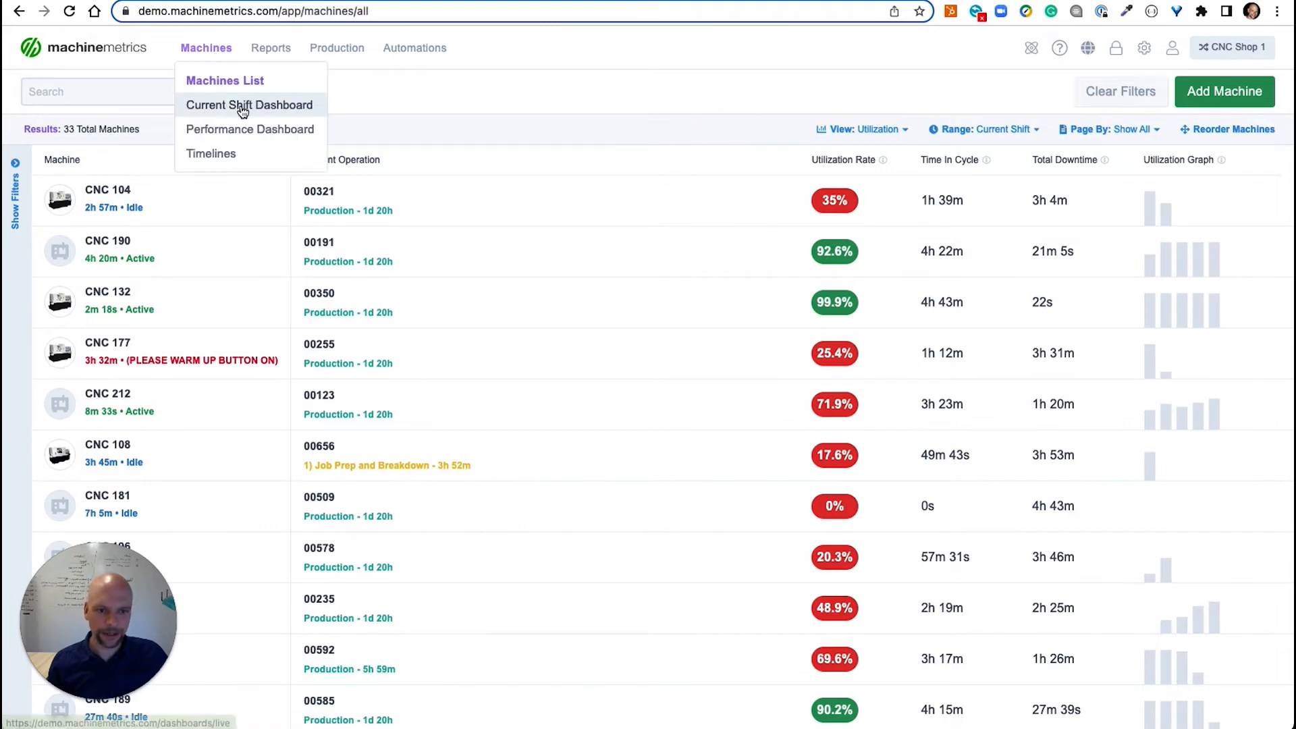
pyautogui.click(249, 106)
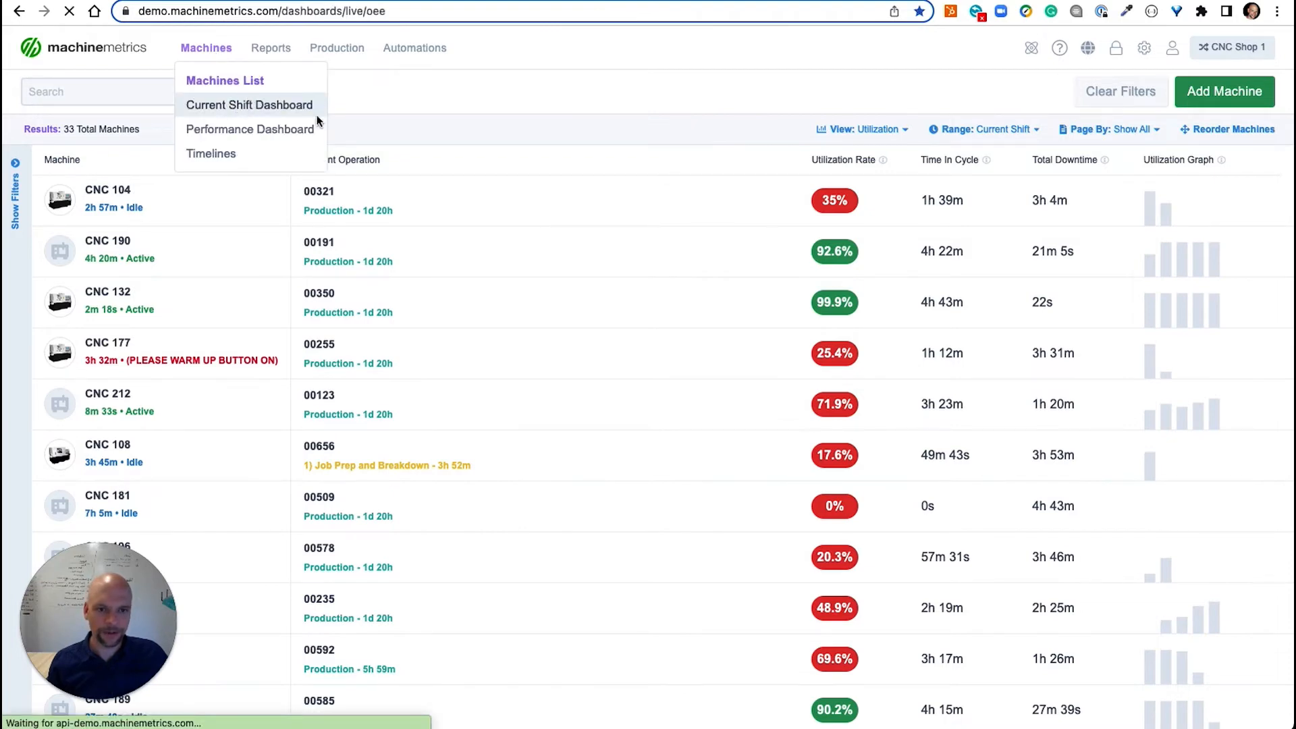
pyautogui.click(250, 105)
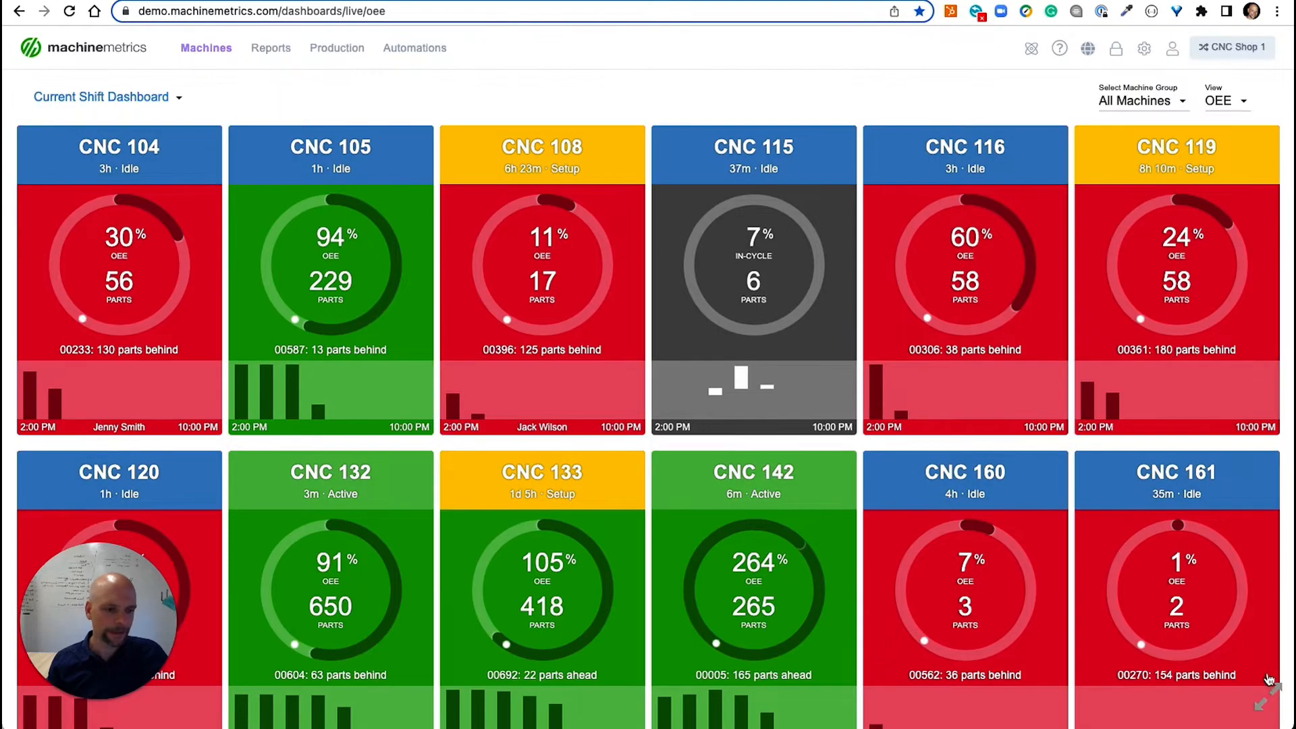
# Step: Open the Downtime Report from Reports and scroll through its Pareto and event list
pyautogui.click(270, 47)
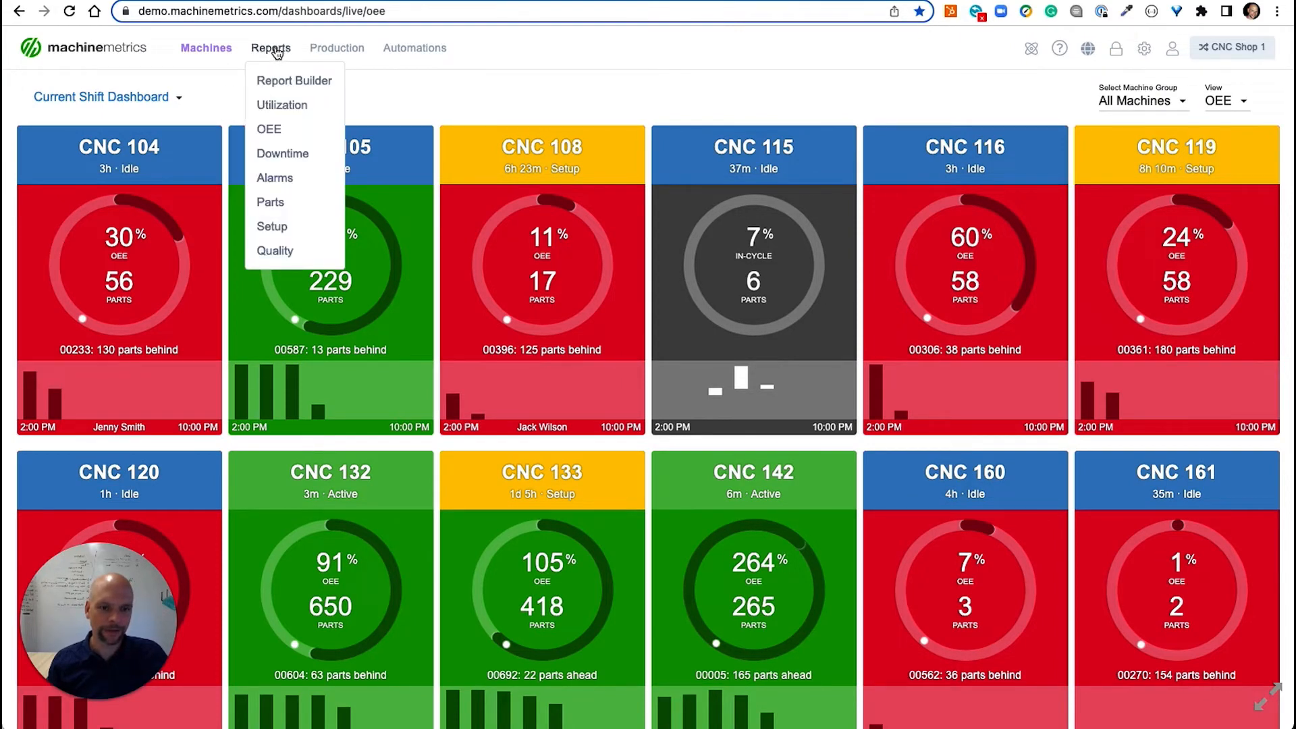
pyautogui.moveTo(262, 54)
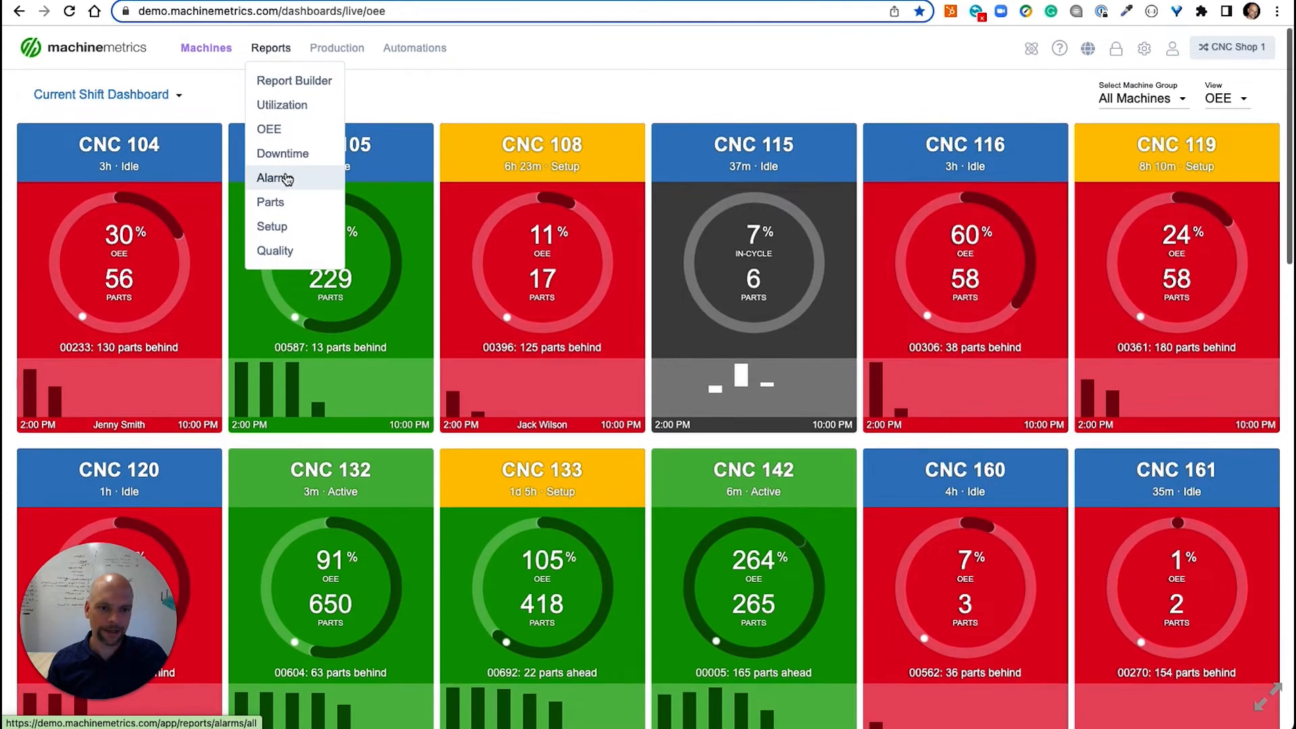
pyautogui.moveTo(283, 153)
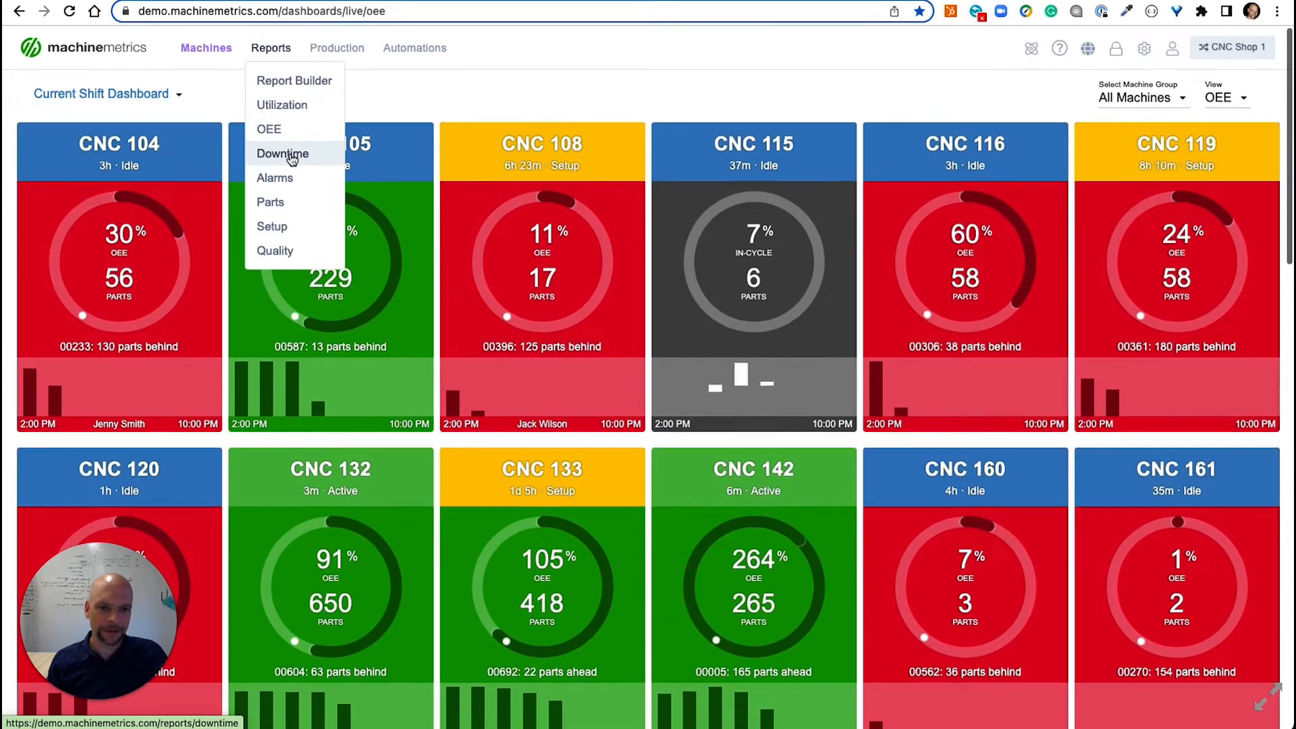
pyautogui.click(282, 154)
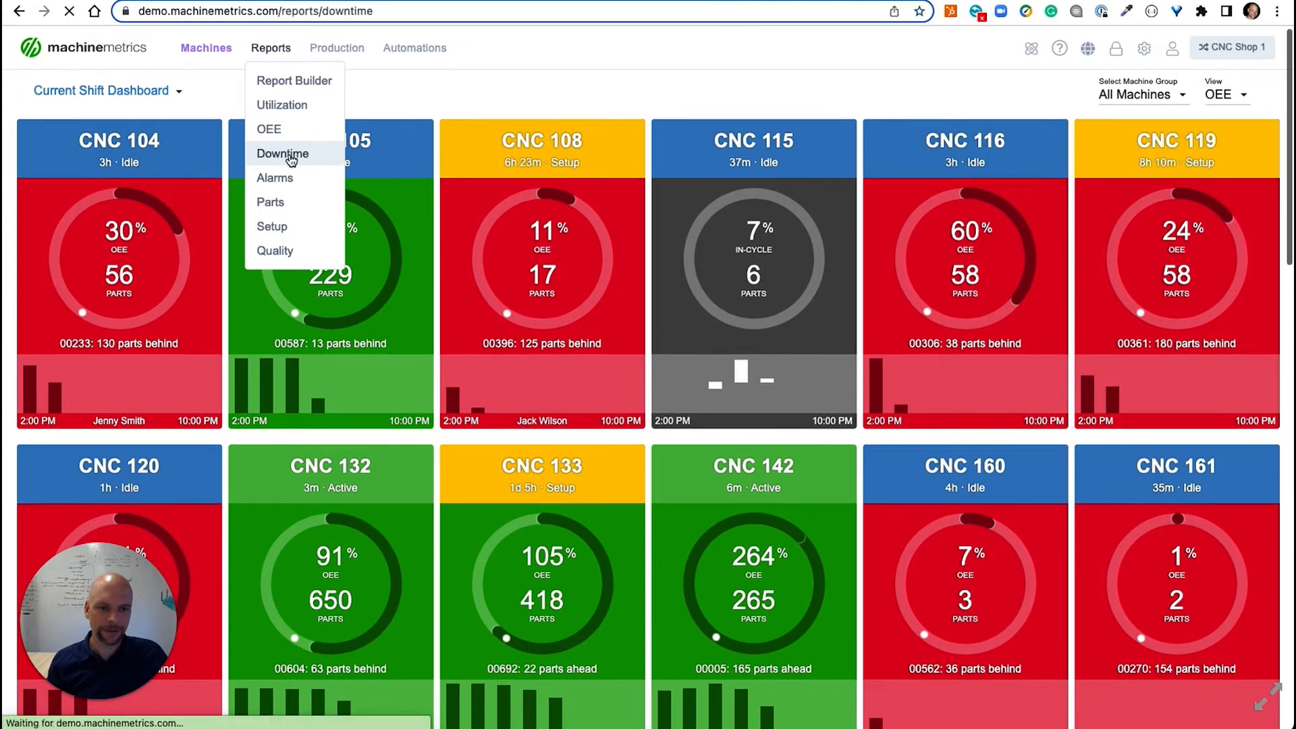
pyautogui.click(283, 153)
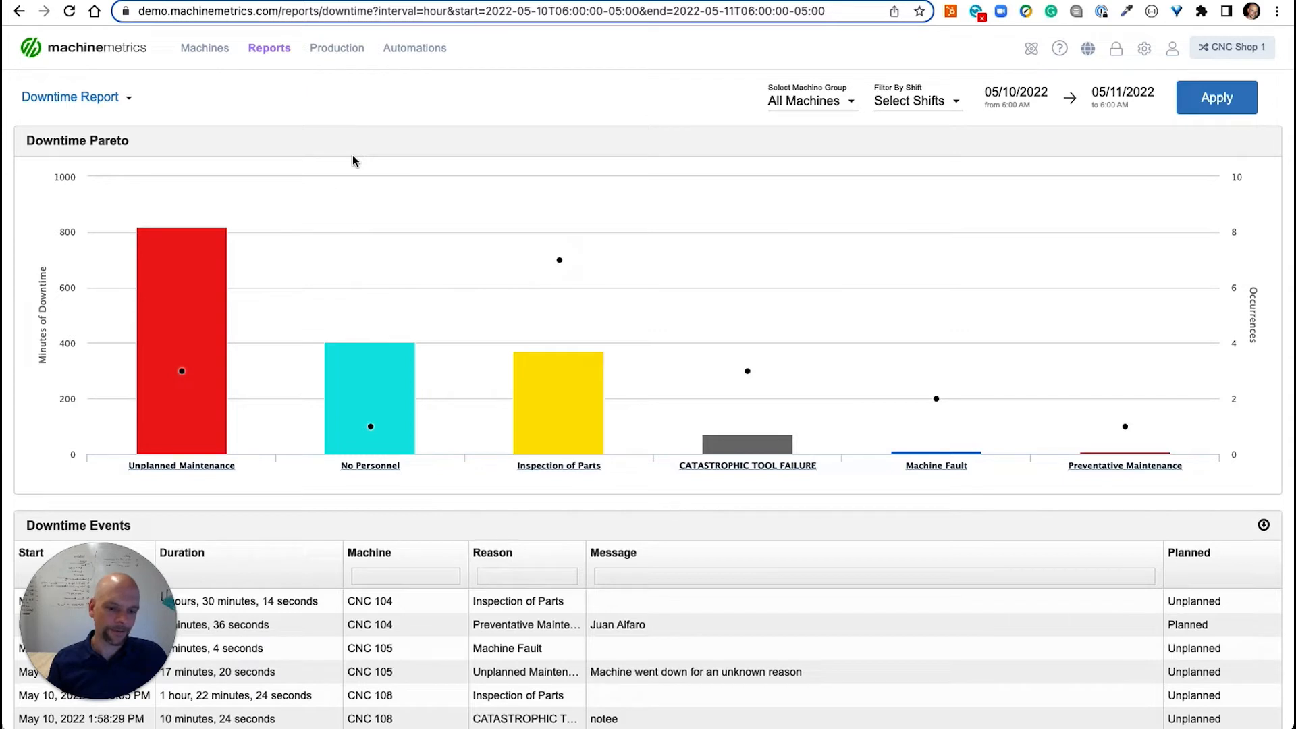
pyautogui.moveTo(746, 442)
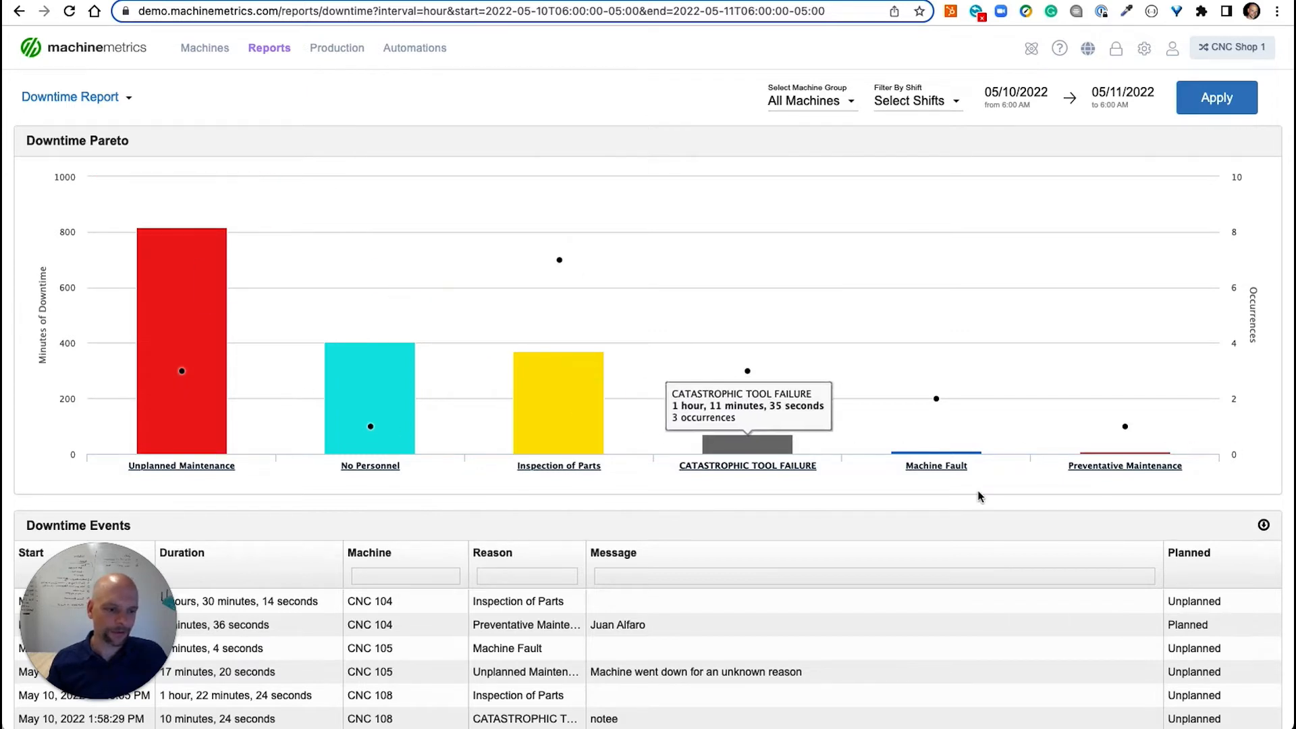
pyautogui.moveTo(369, 389)
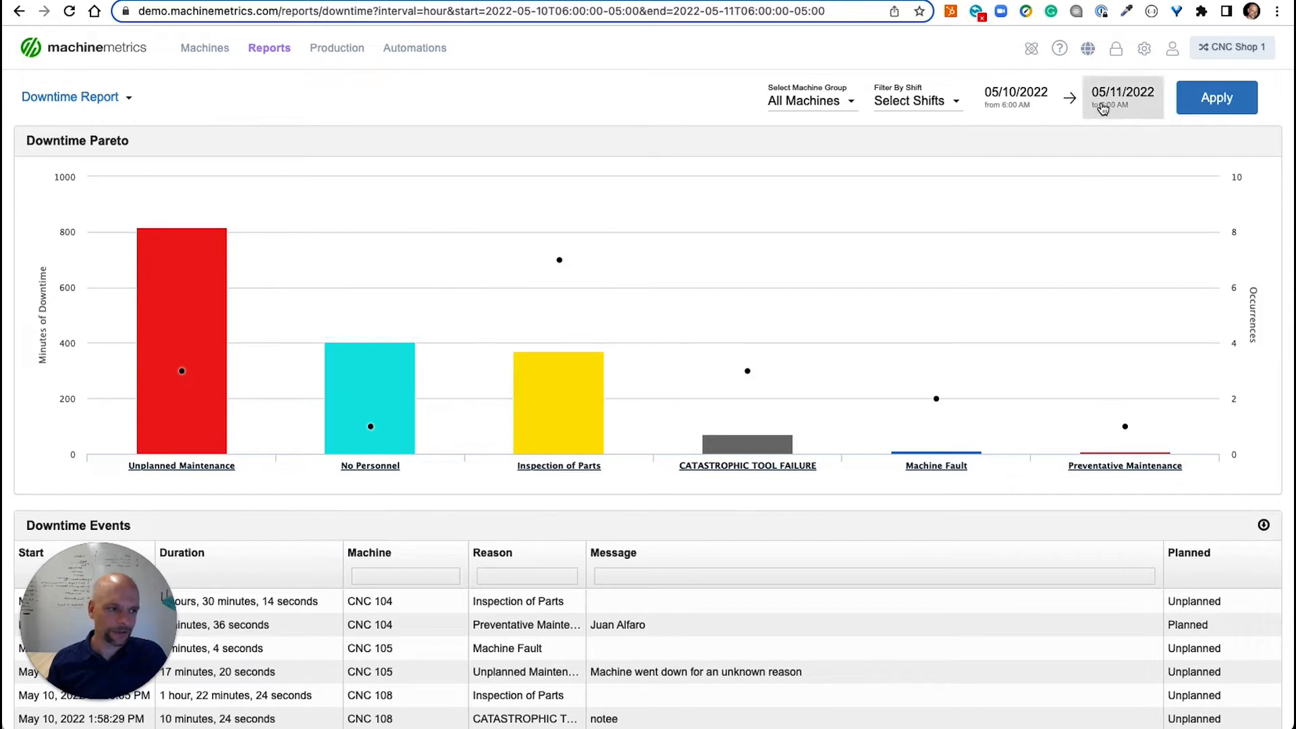
pyautogui.scroll(-3)
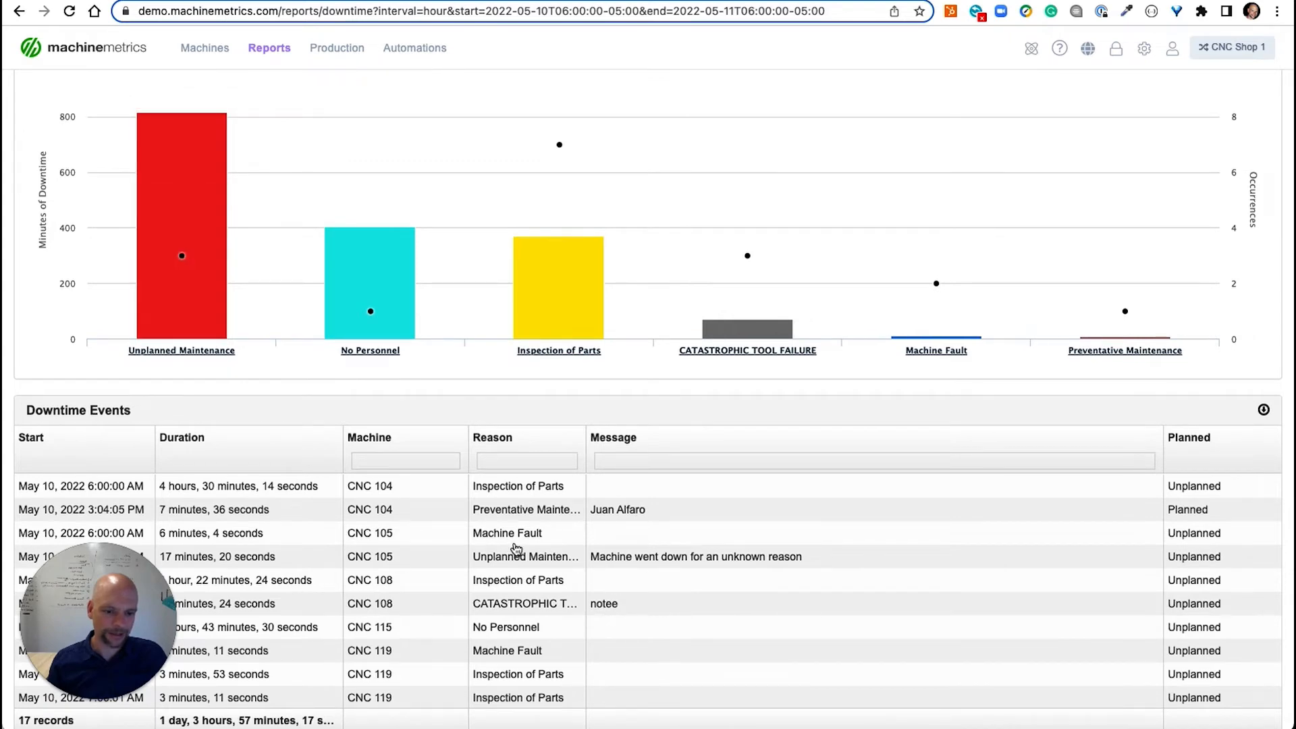
pyautogui.scroll(-3)
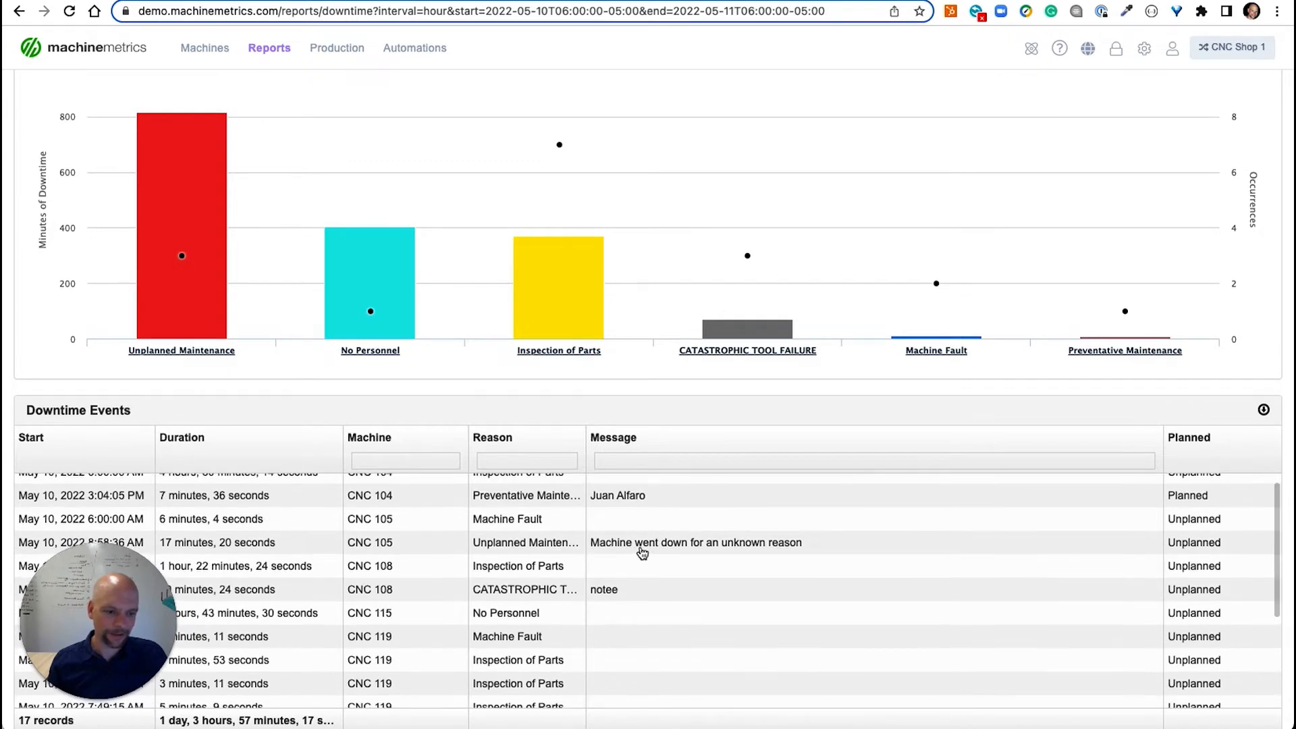
pyautogui.moveTo(277, 318)
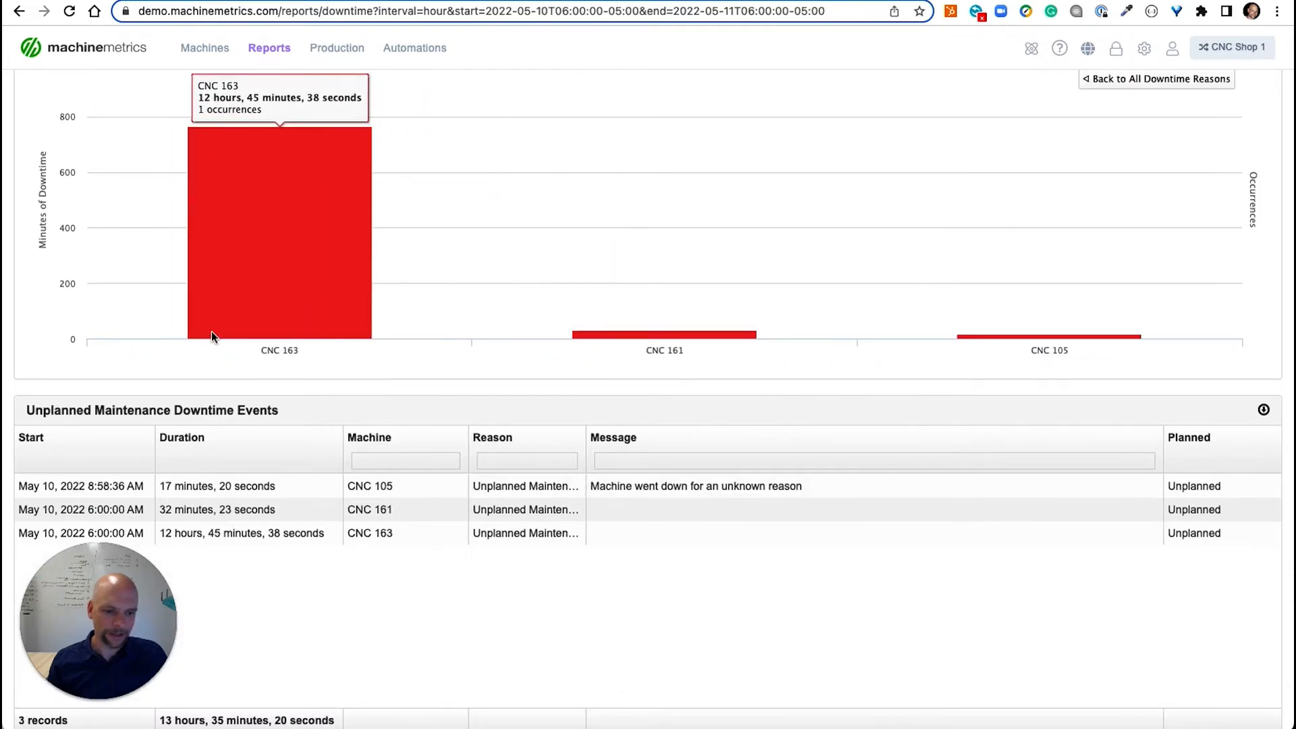
pyautogui.moveTo(271, 496)
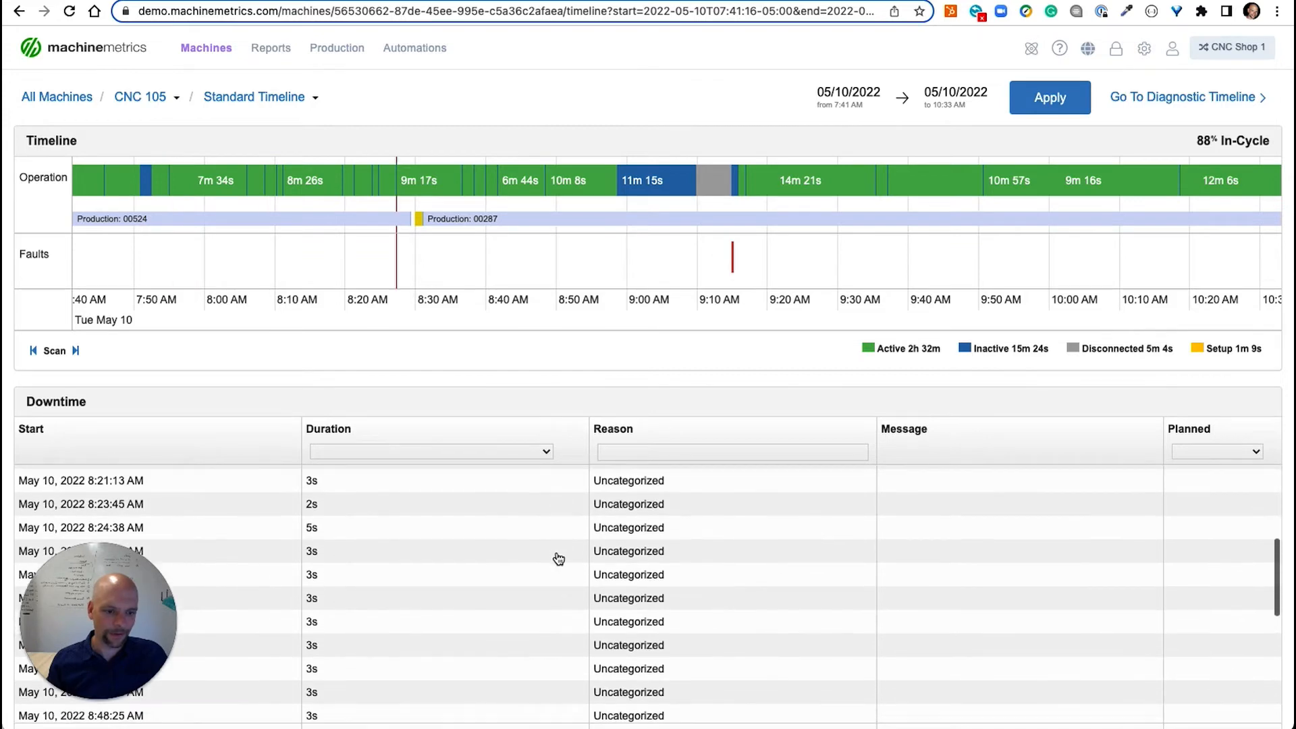
# Step: Zoom CNC 105's timeline toward the EX1051 barfeeder fault and bring up its other views
pyautogui.scroll(-3)
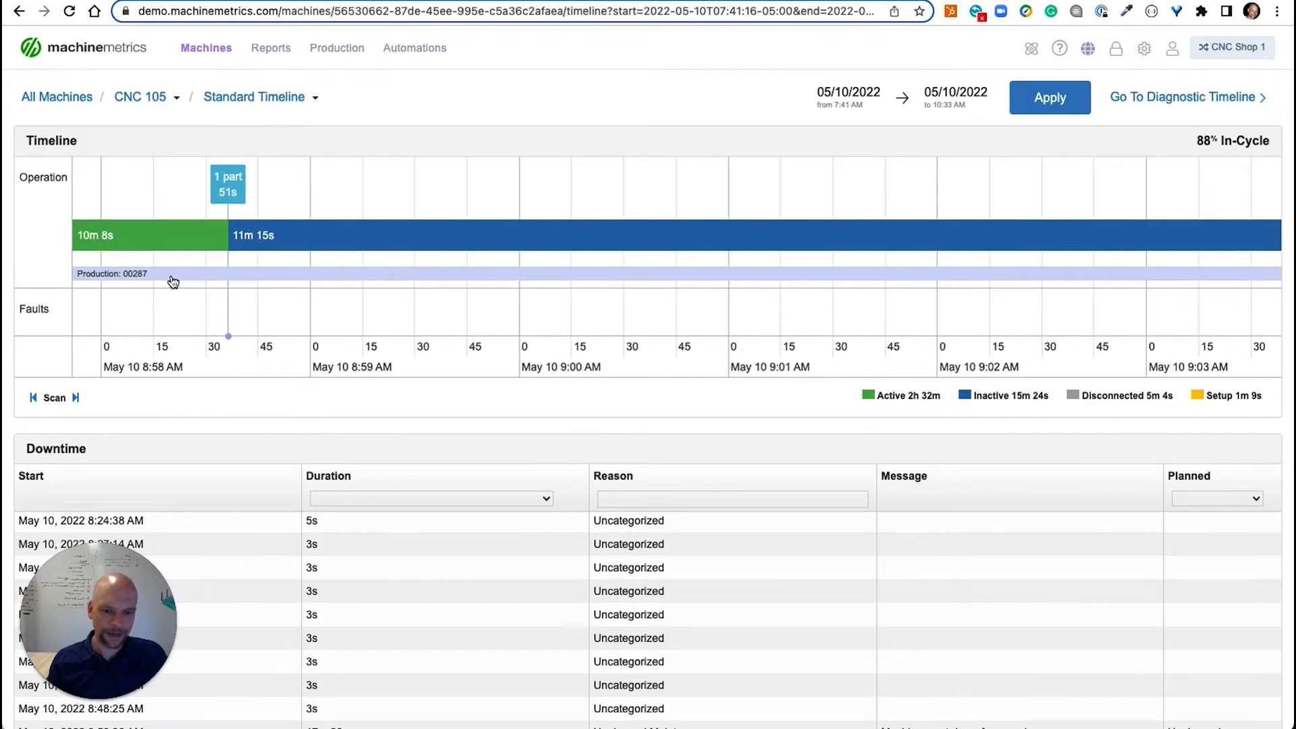
pyautogui.moveTo(250, 227)
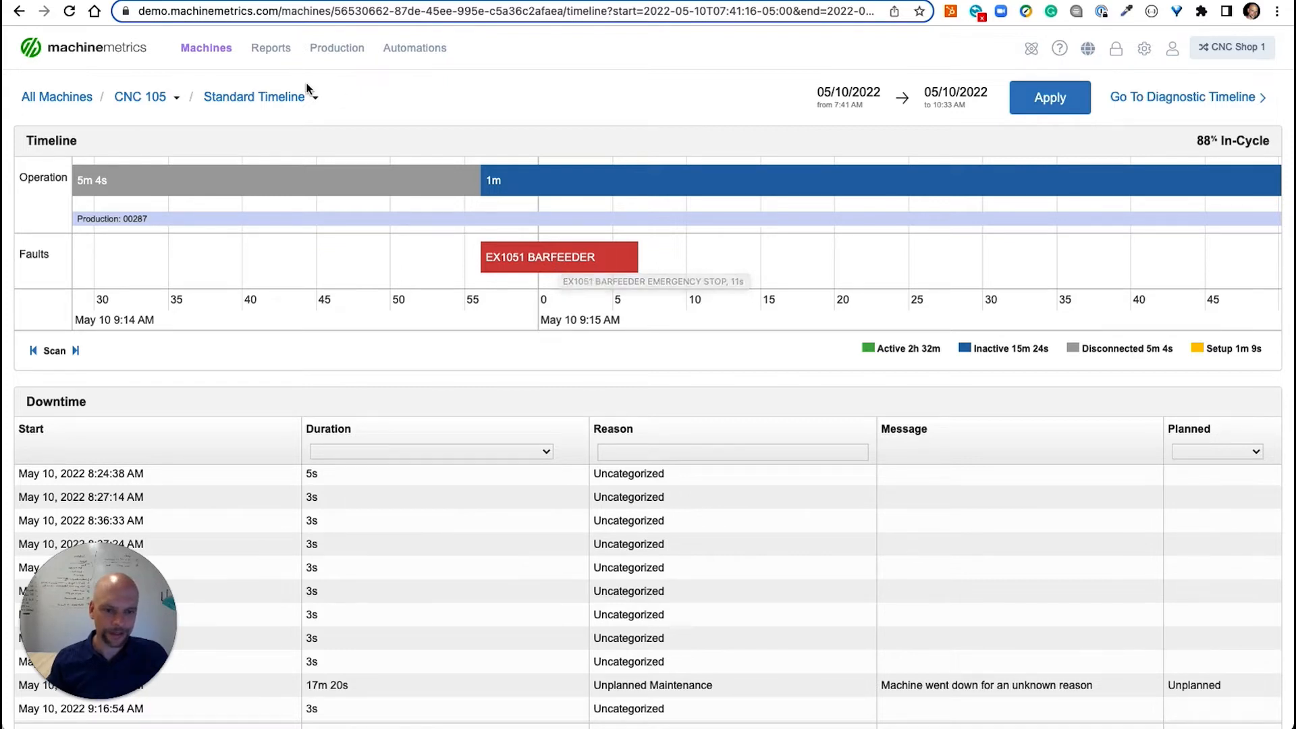
pyautogui.click(253, 97)
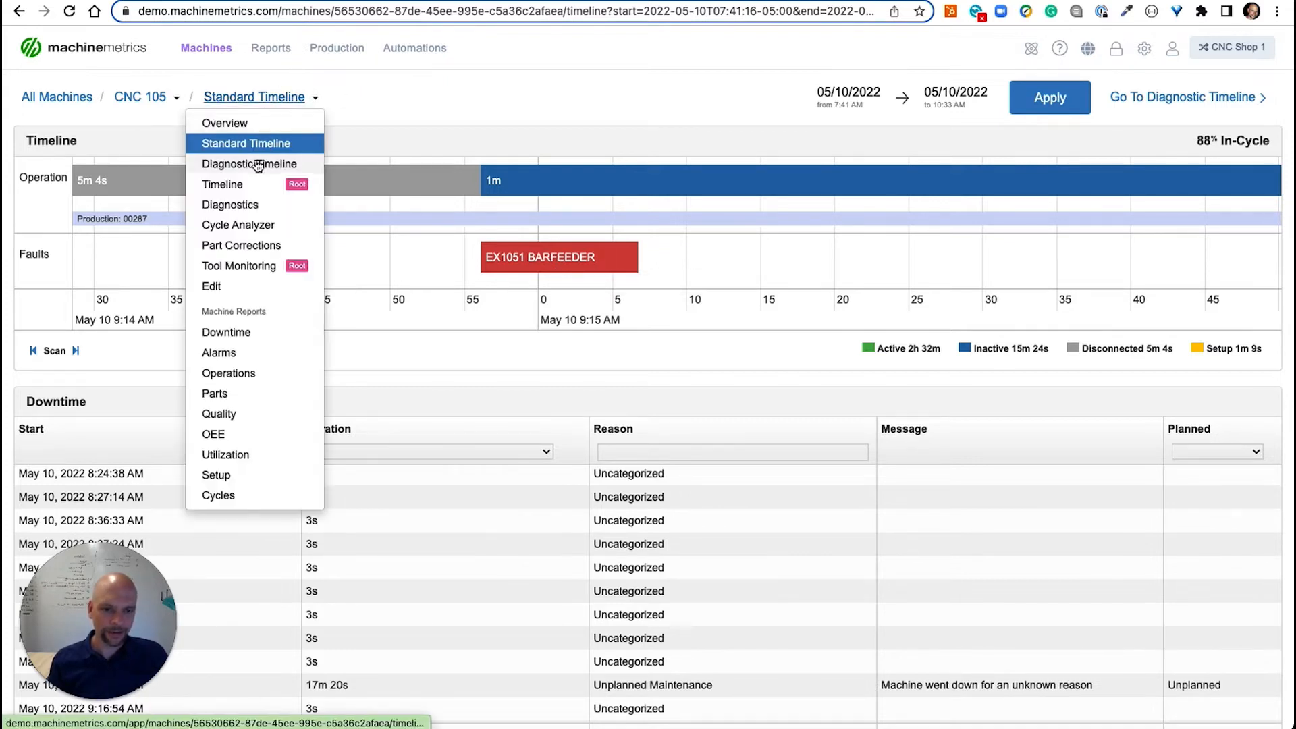
# Step: Switch CNC 105 to the Diagnostic Timeline and filter Add Metric by 'S1' and 'Too'
pyautogui.click(249, 163)
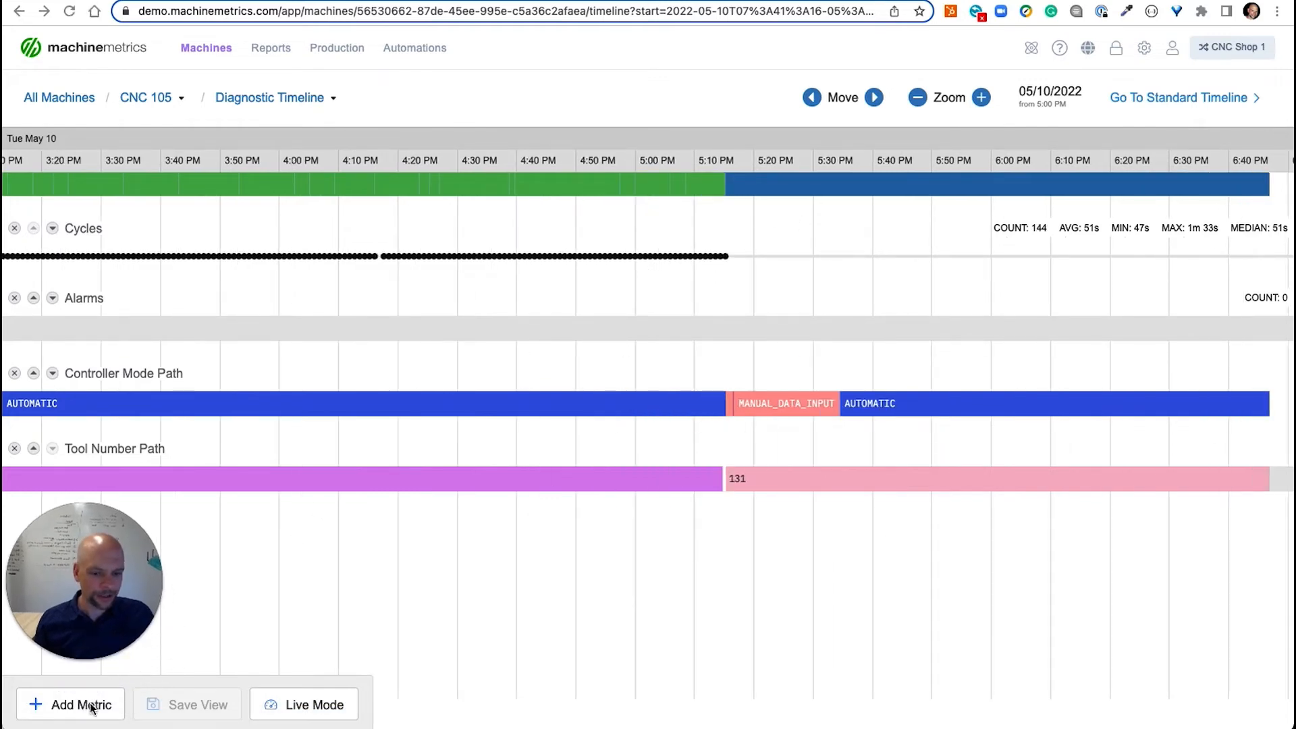
pyautogui.click(70, 704)
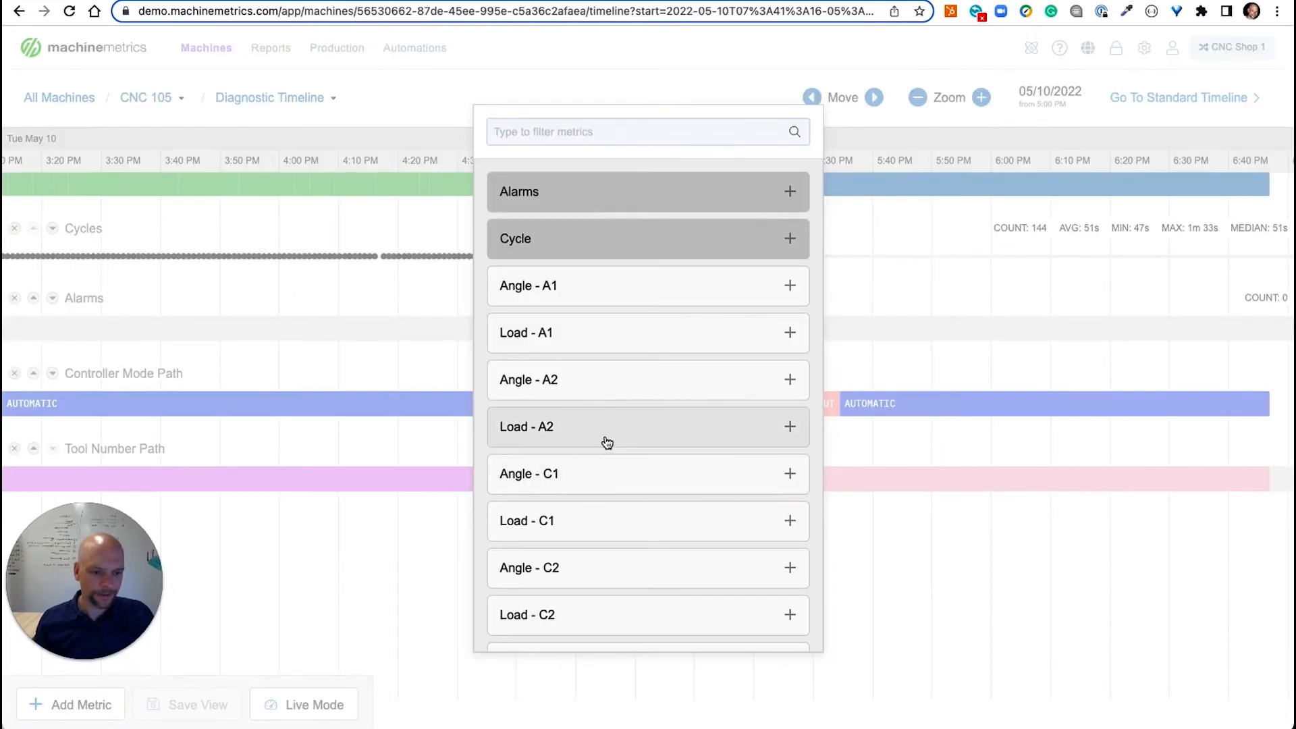
pyautogui.scroll(-3)
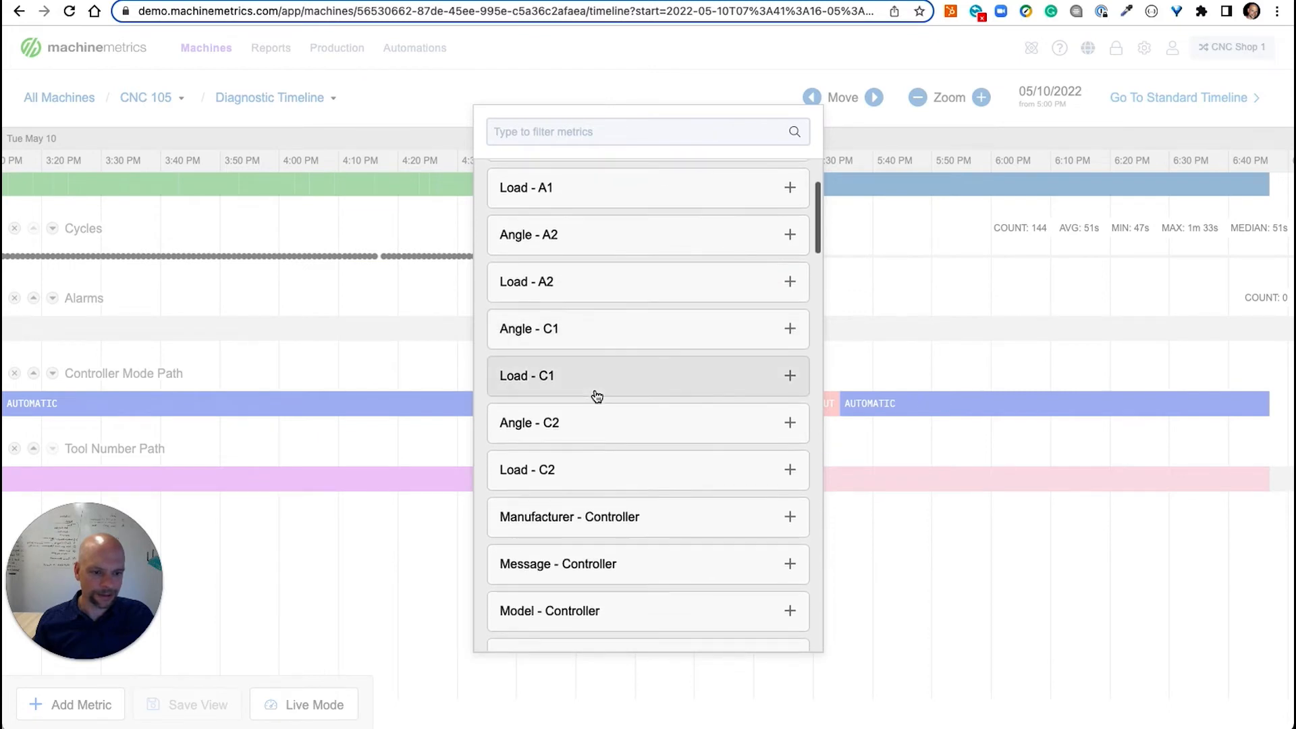
pyautogui.write('S1')
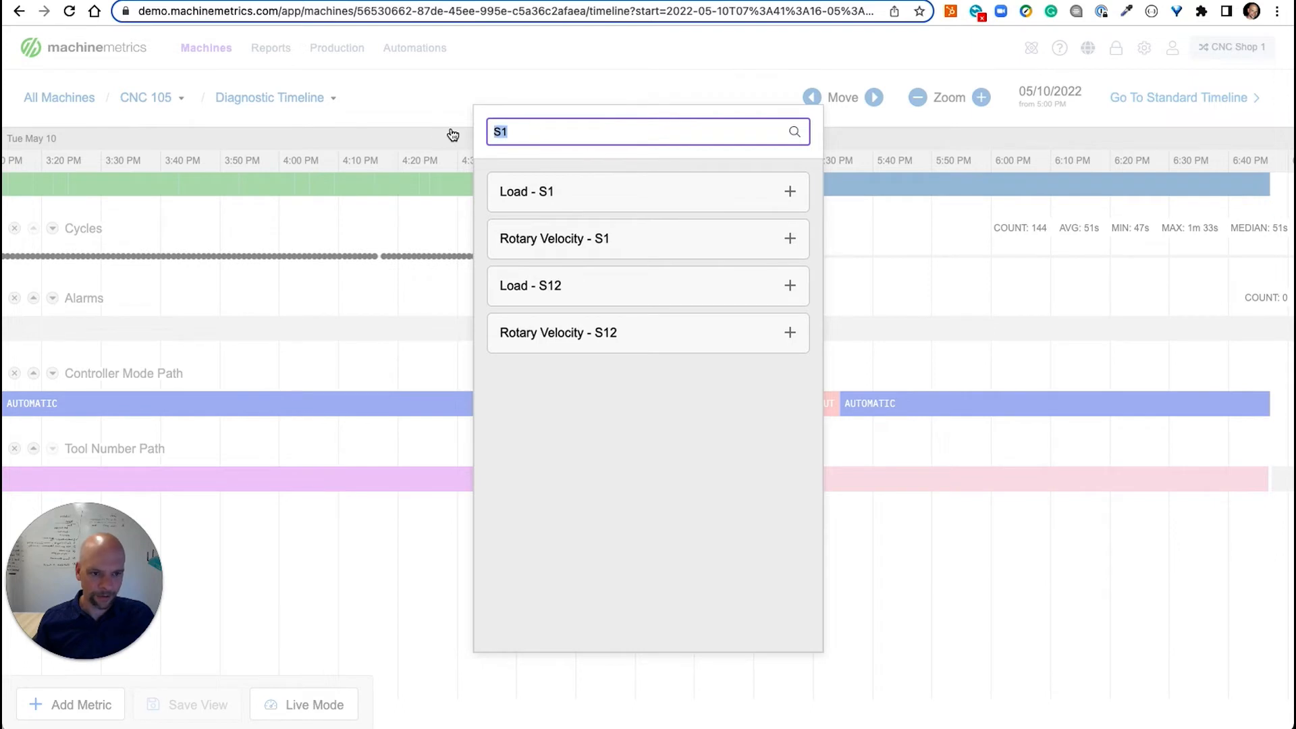
pyautogui.write('Too')
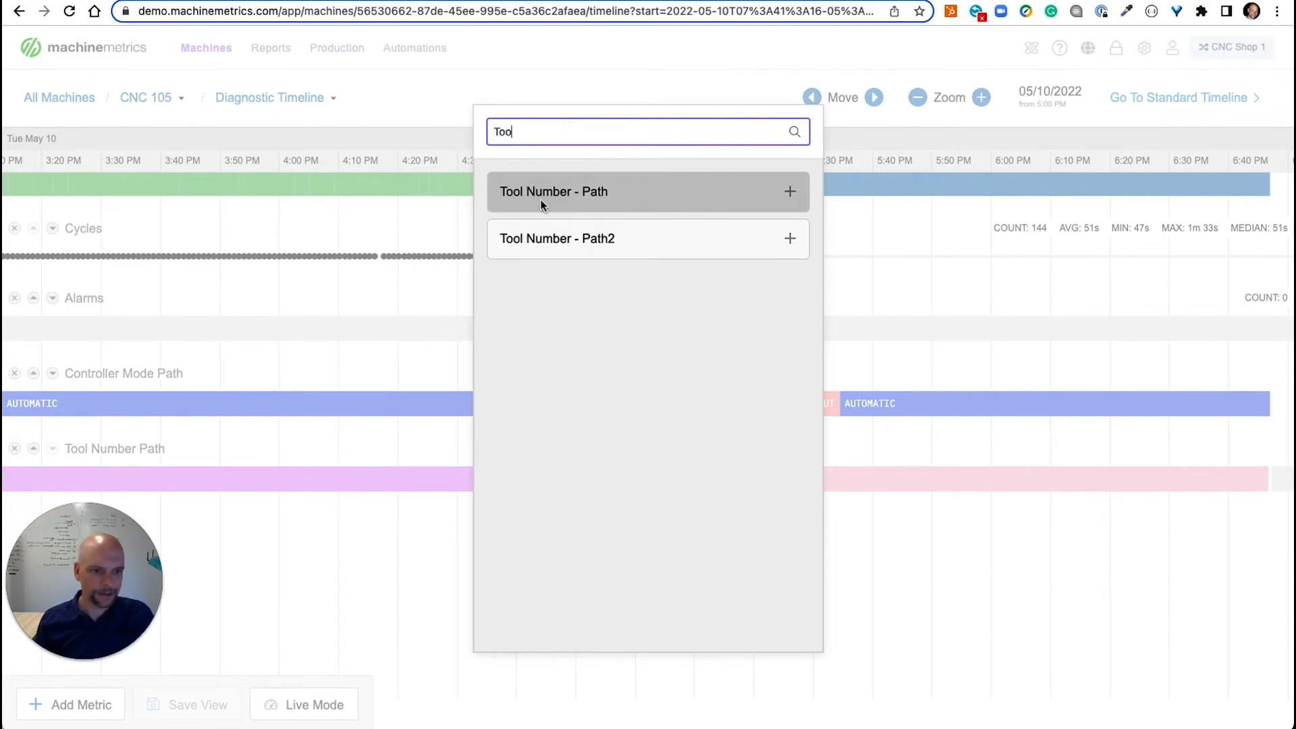
pyautogui.moveTo(647, 204)
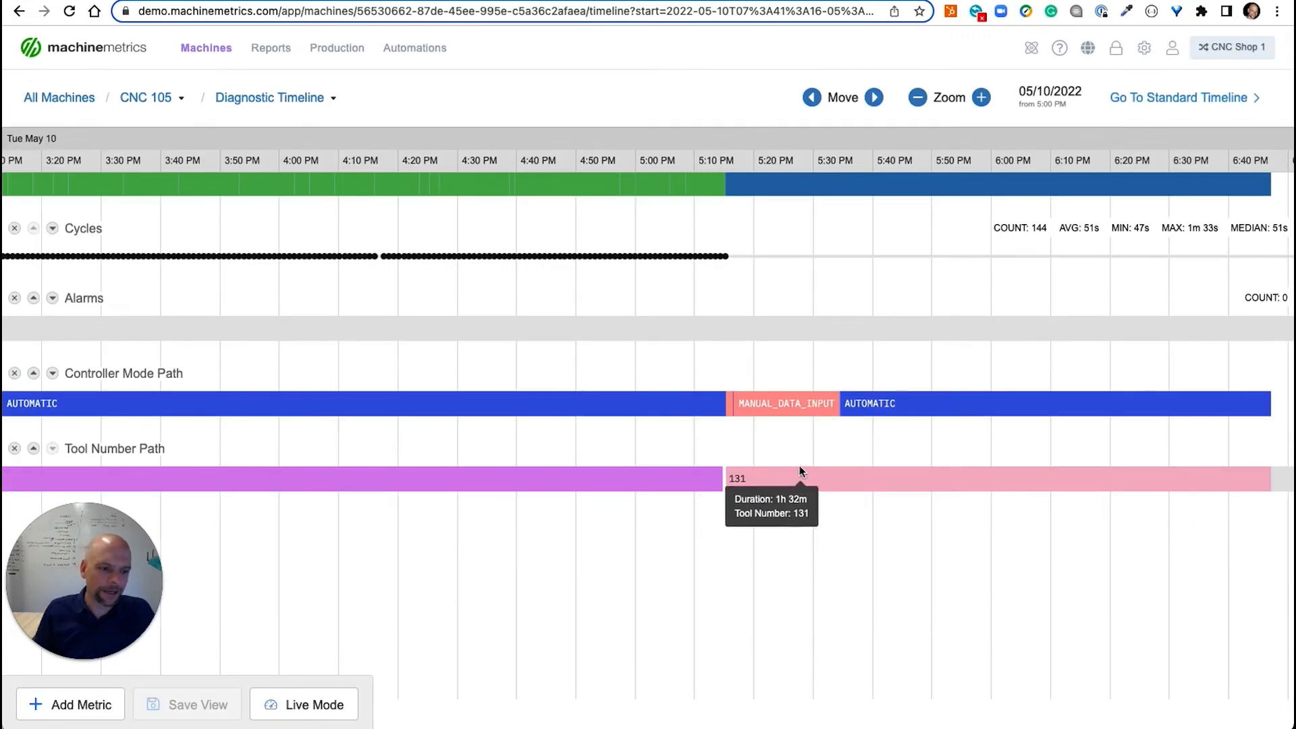
pyautogui.click(270, 47)
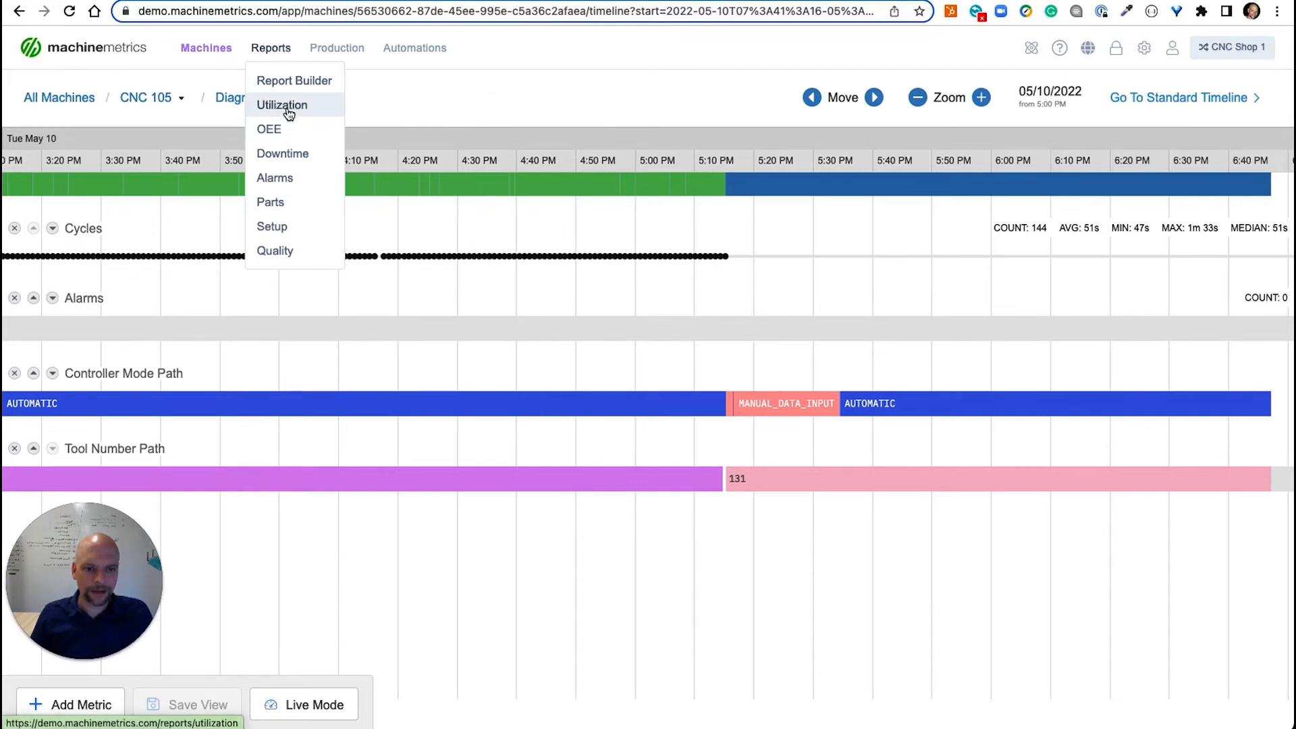
# Step: Open the Utilization Report and start its date range on January 1, 2022
pyautogui.click(282, 106)
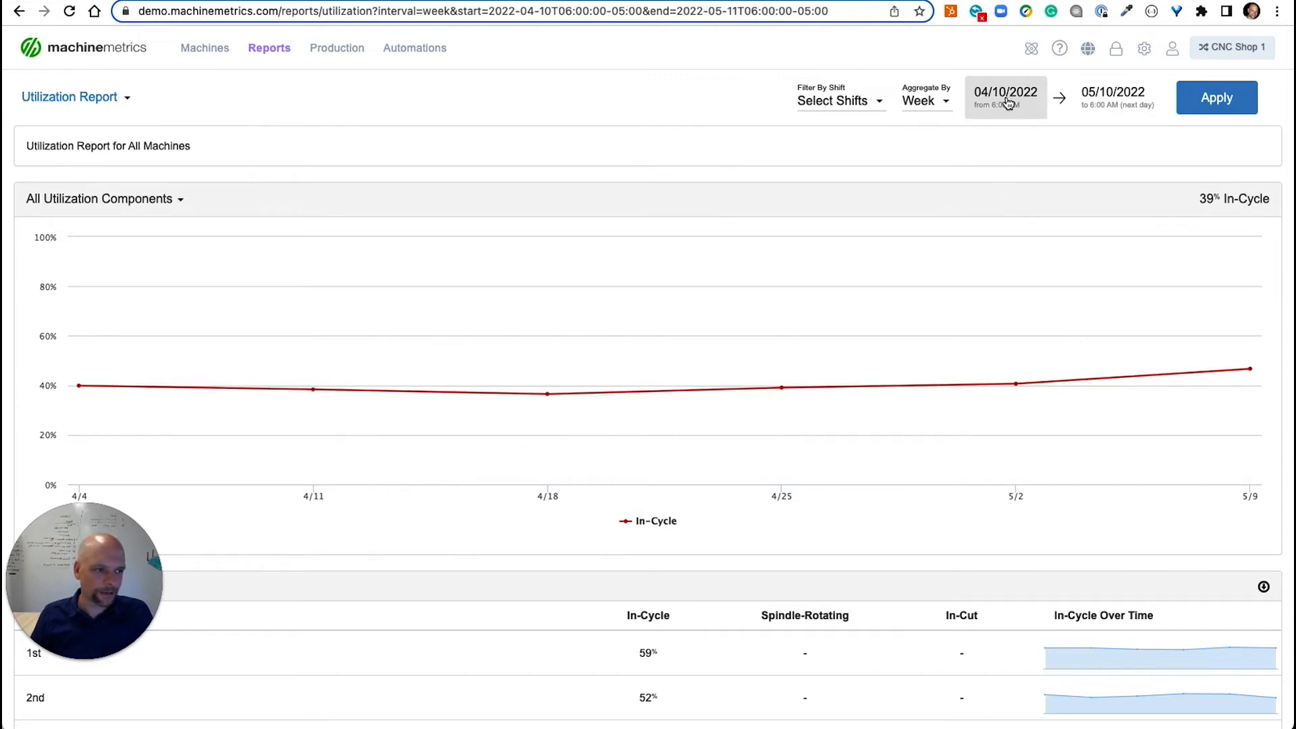
pyautogui.click(1005, 98)
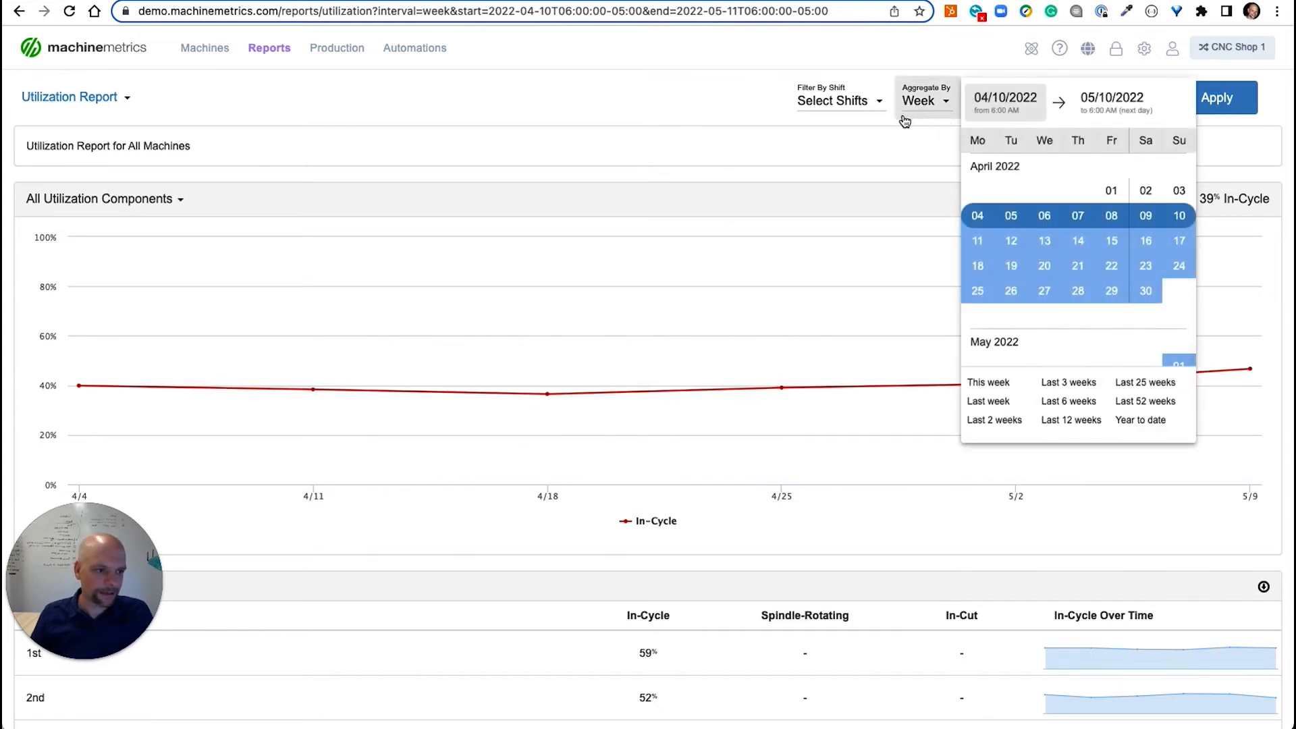
pyautogui.click(1140, 420)
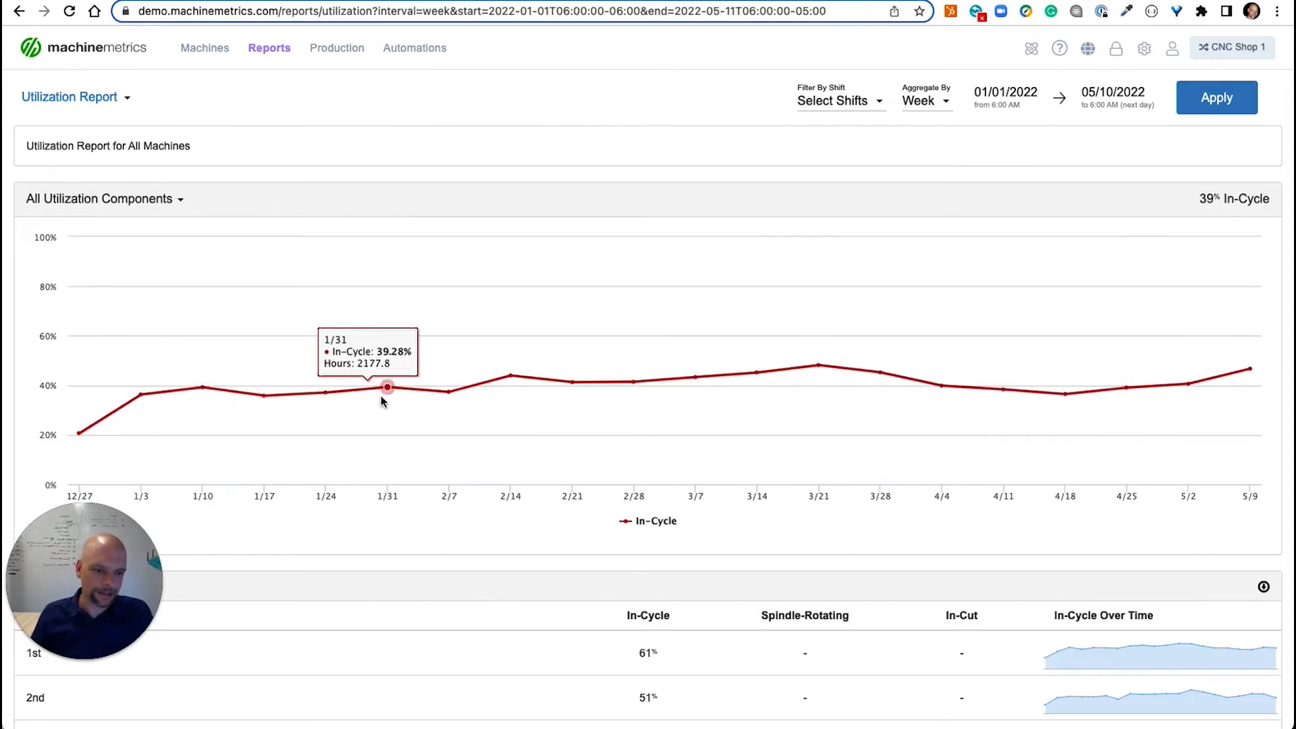
pyautogui.moveTo(818, 366)
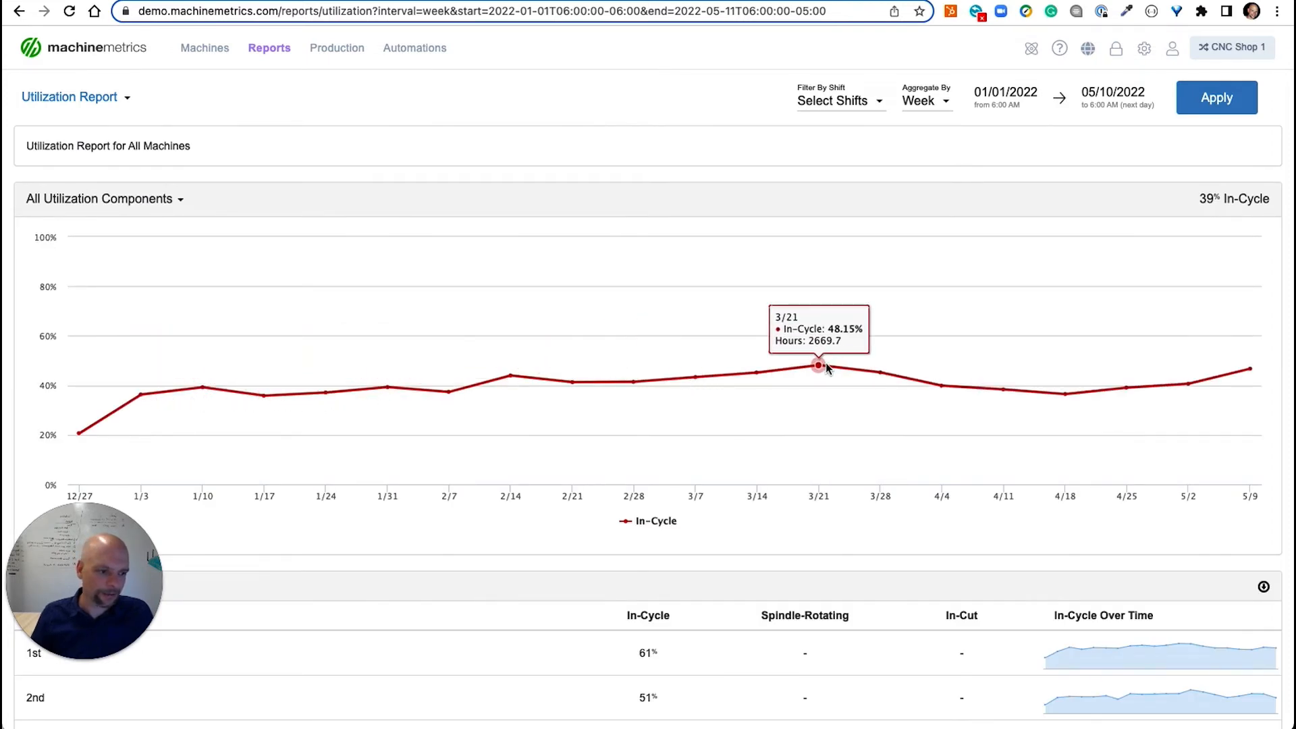
pyautogui.moveTo(1125, 389)
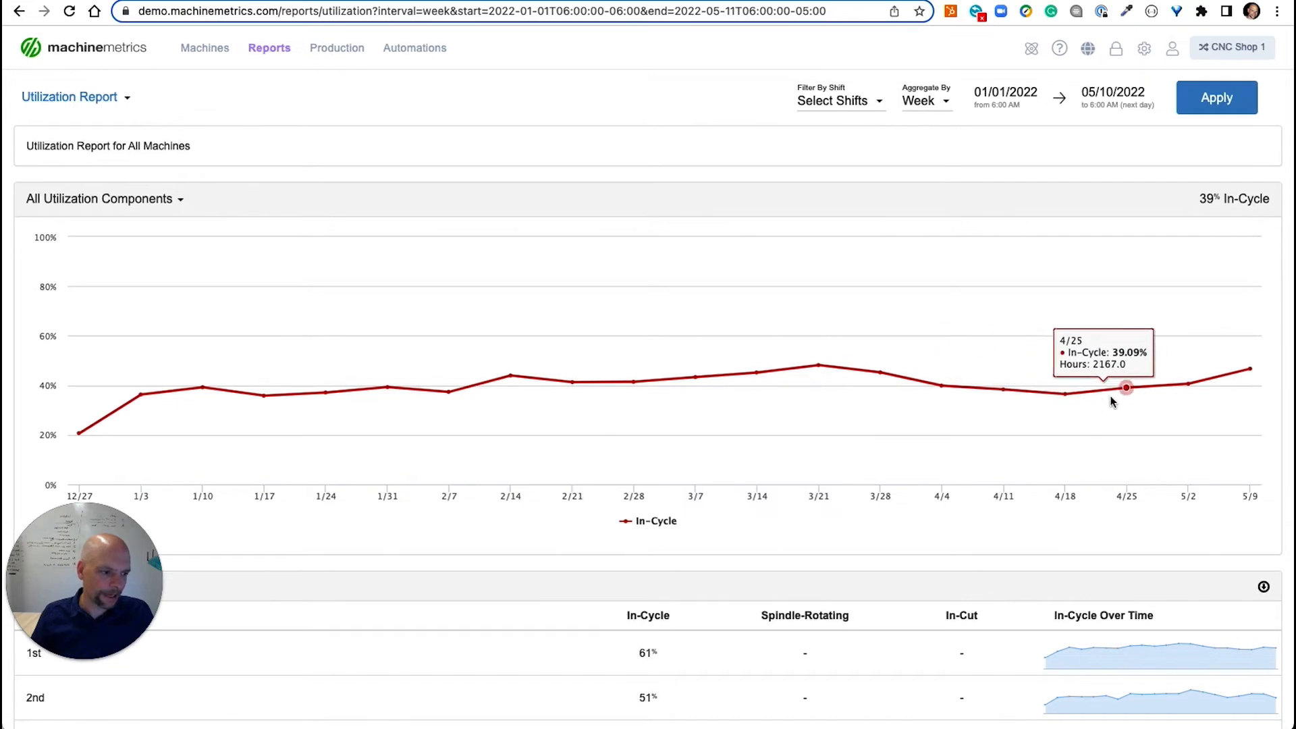
pyautogui.moveTo(324, 389)
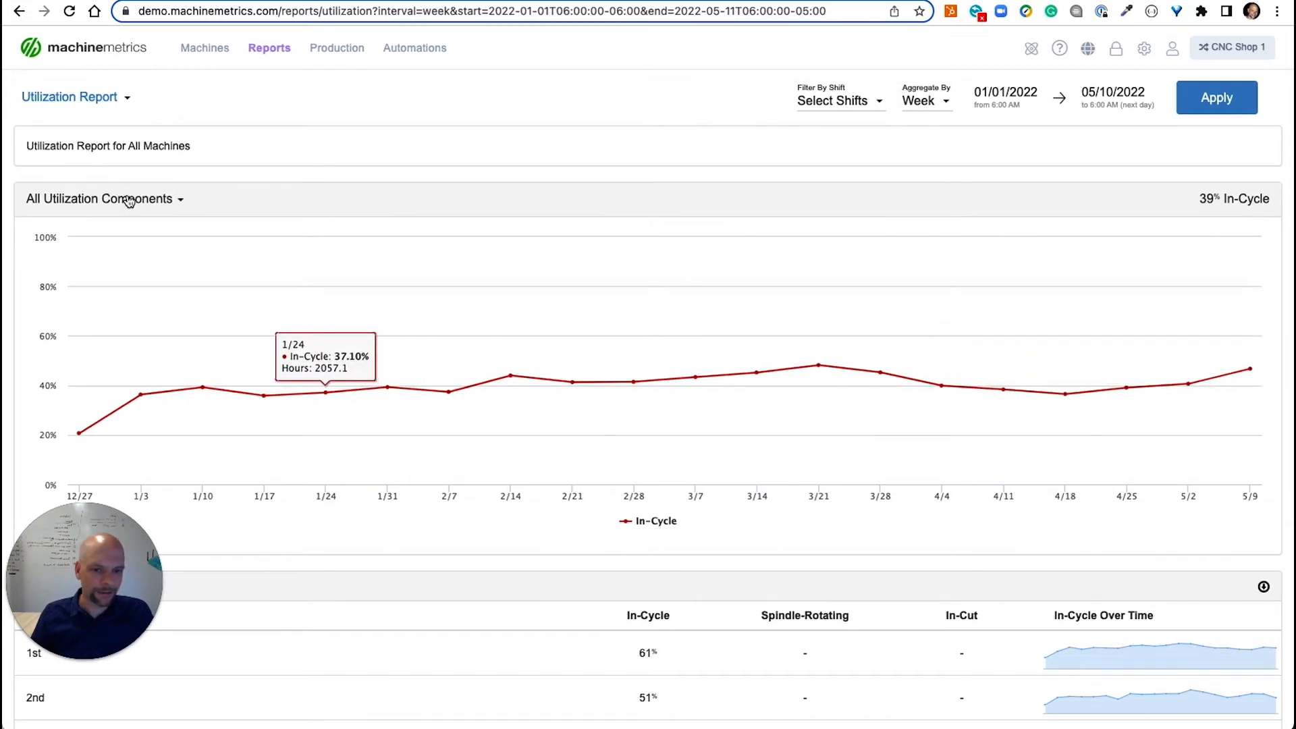
# Step: Set the chart to Compare In-Cycle by Shift and review the per-shift table
pyautogui.click(104, 198)
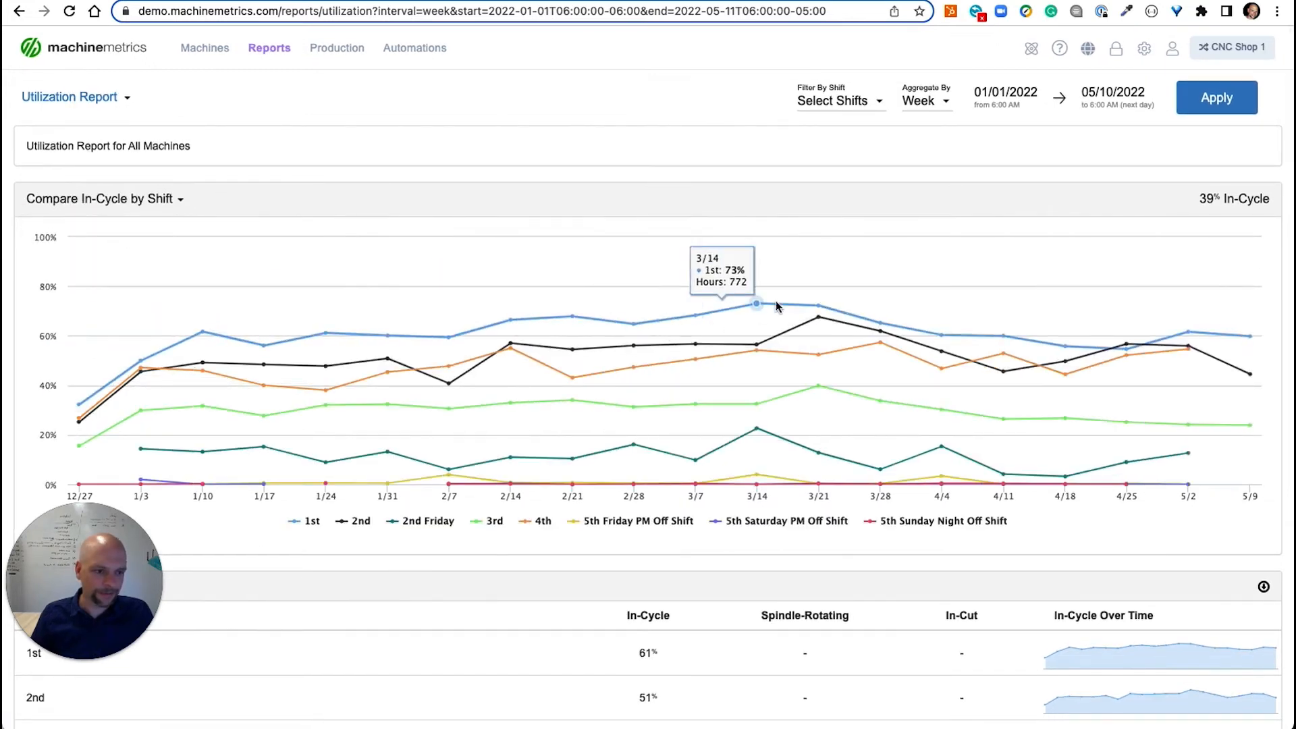
pyautogui.moveTo(1003, 336)
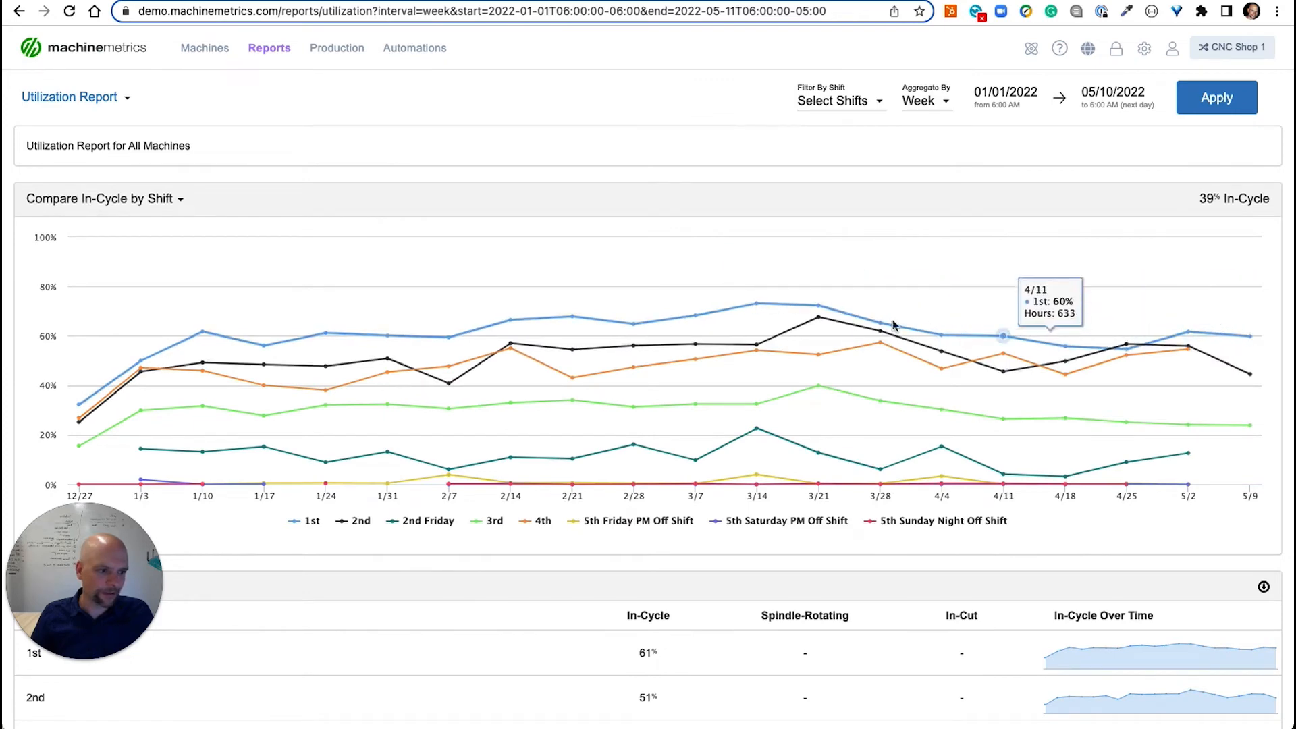
pyautogui.moveTo(943, 335)
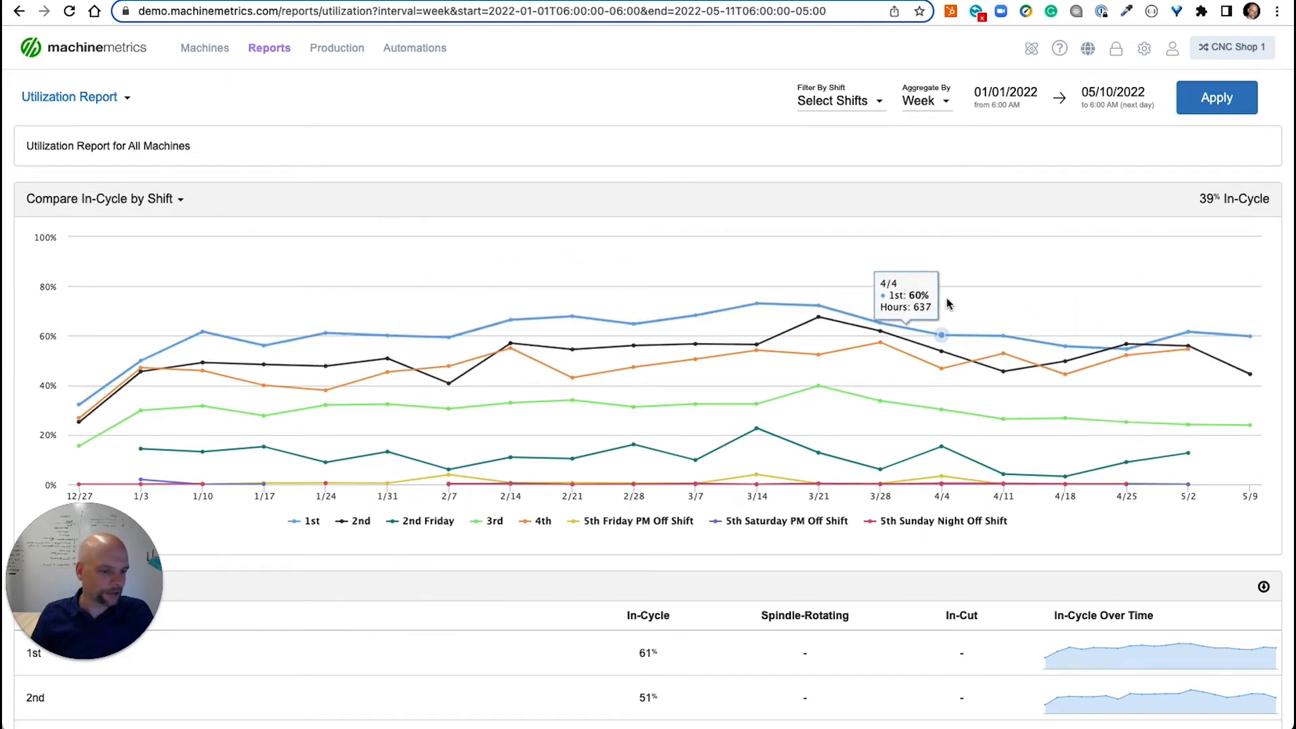
pyautogui.scroll(-3)
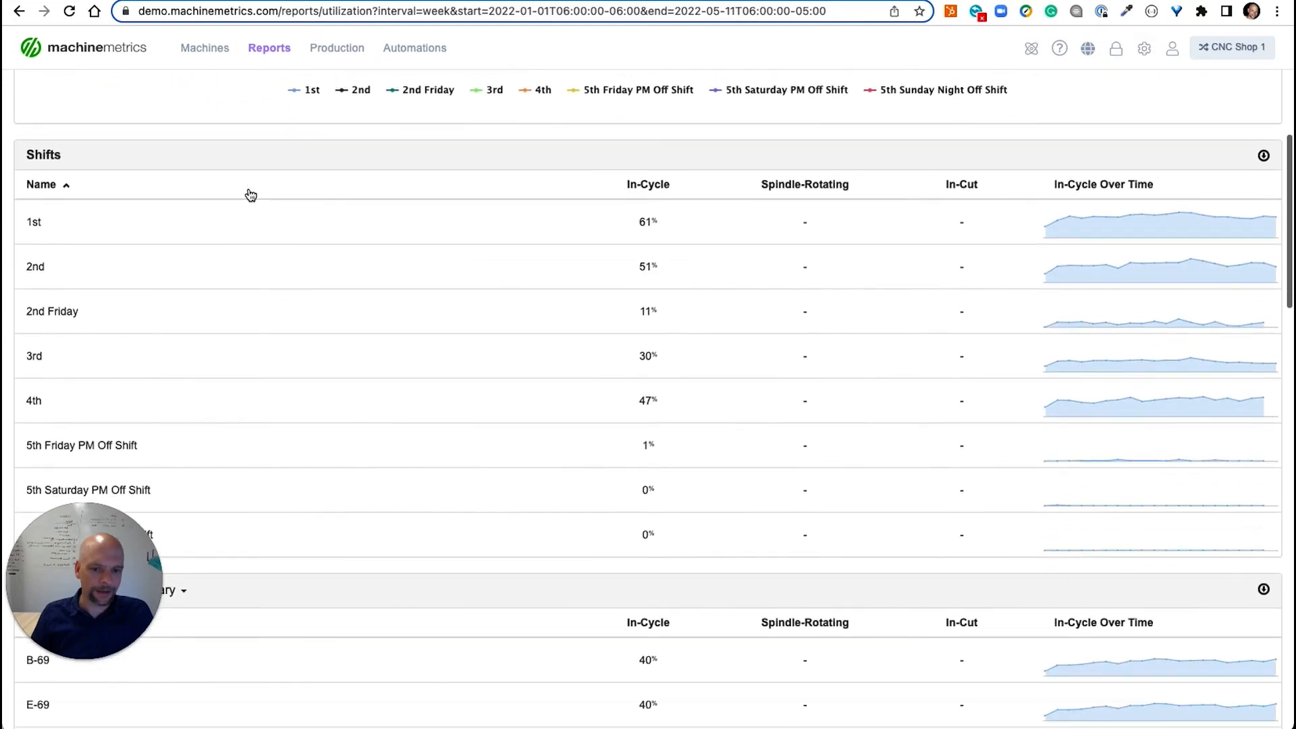
pyautogui.scroll(-3)
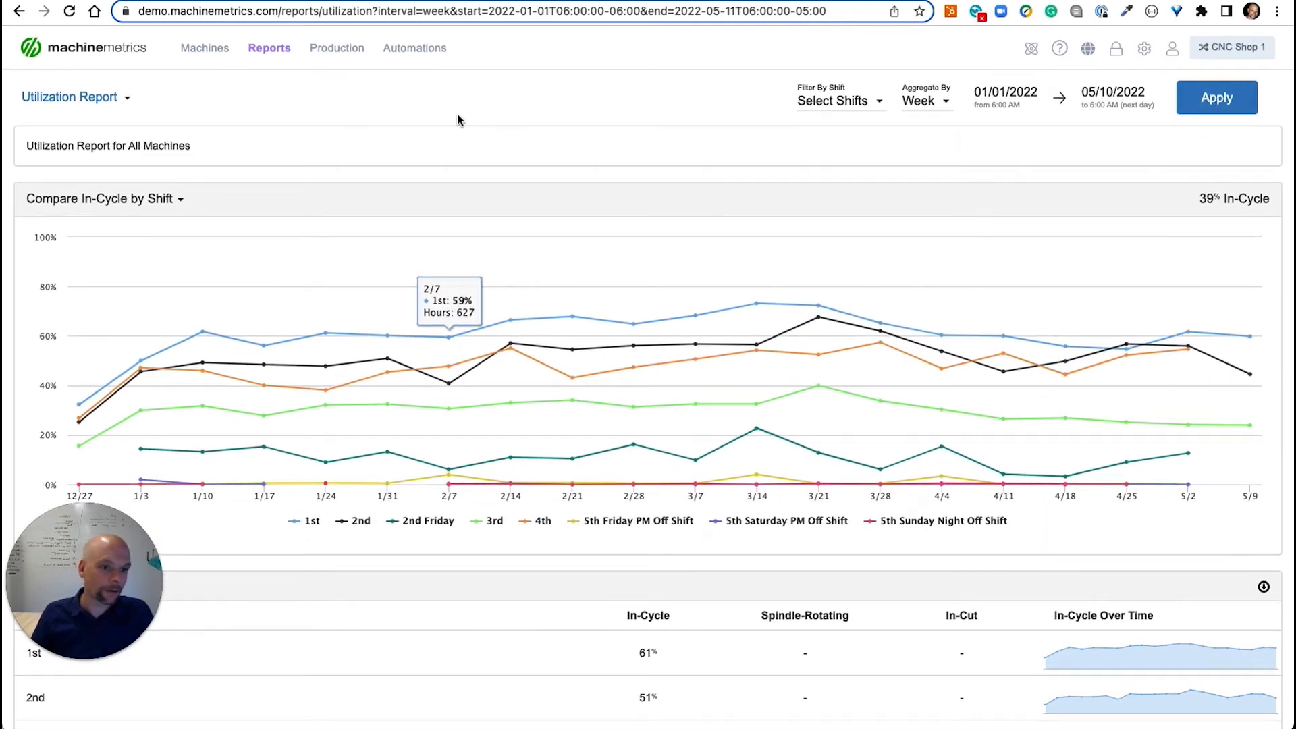
pyautogui.click(269, 47)
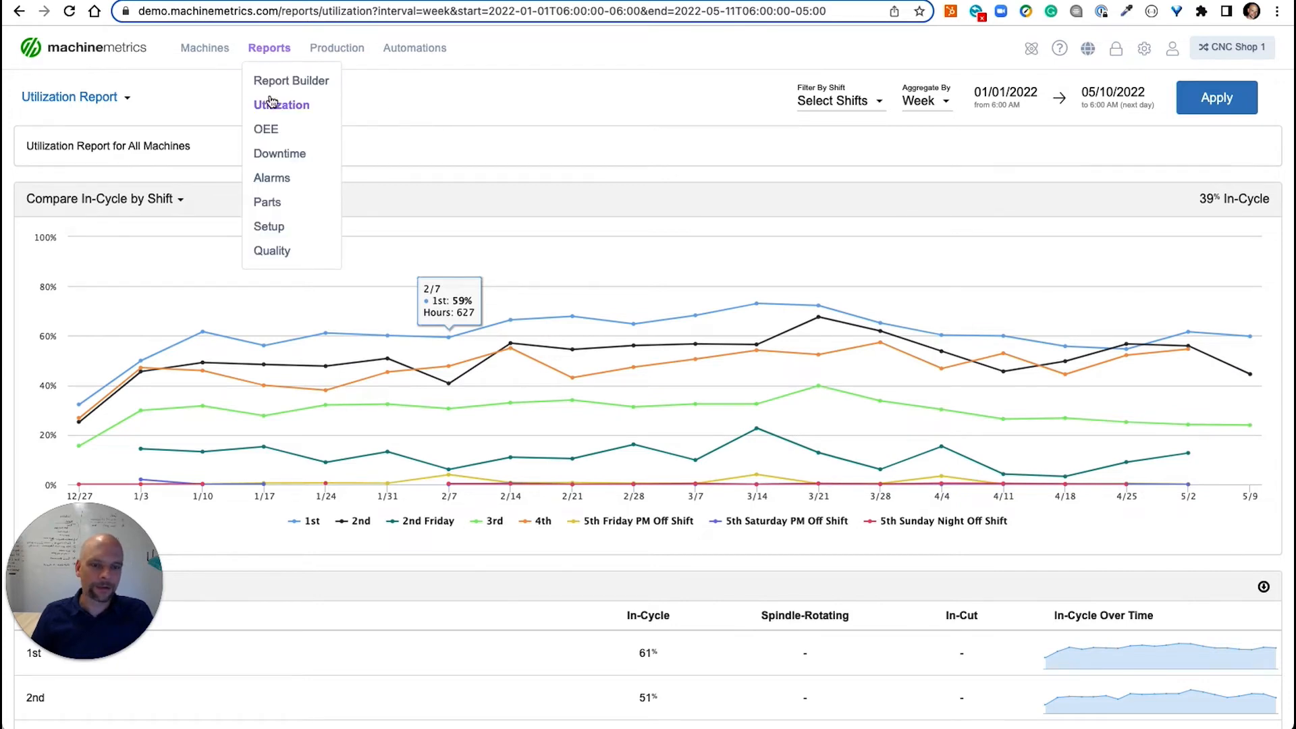
# Step: Open the Report Builder, view its Group By options, and bring up Load Report
pyautogui.click(291, 80)
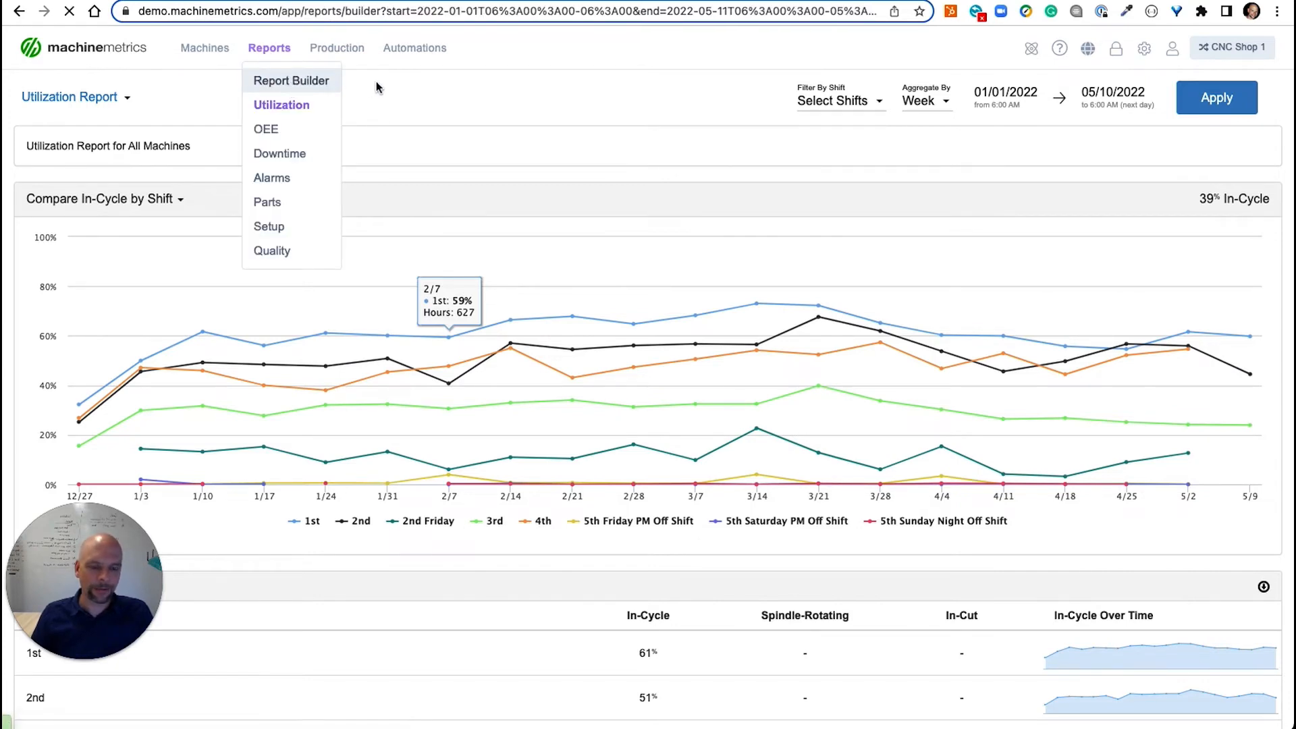
pyautogui.click(291, 81)
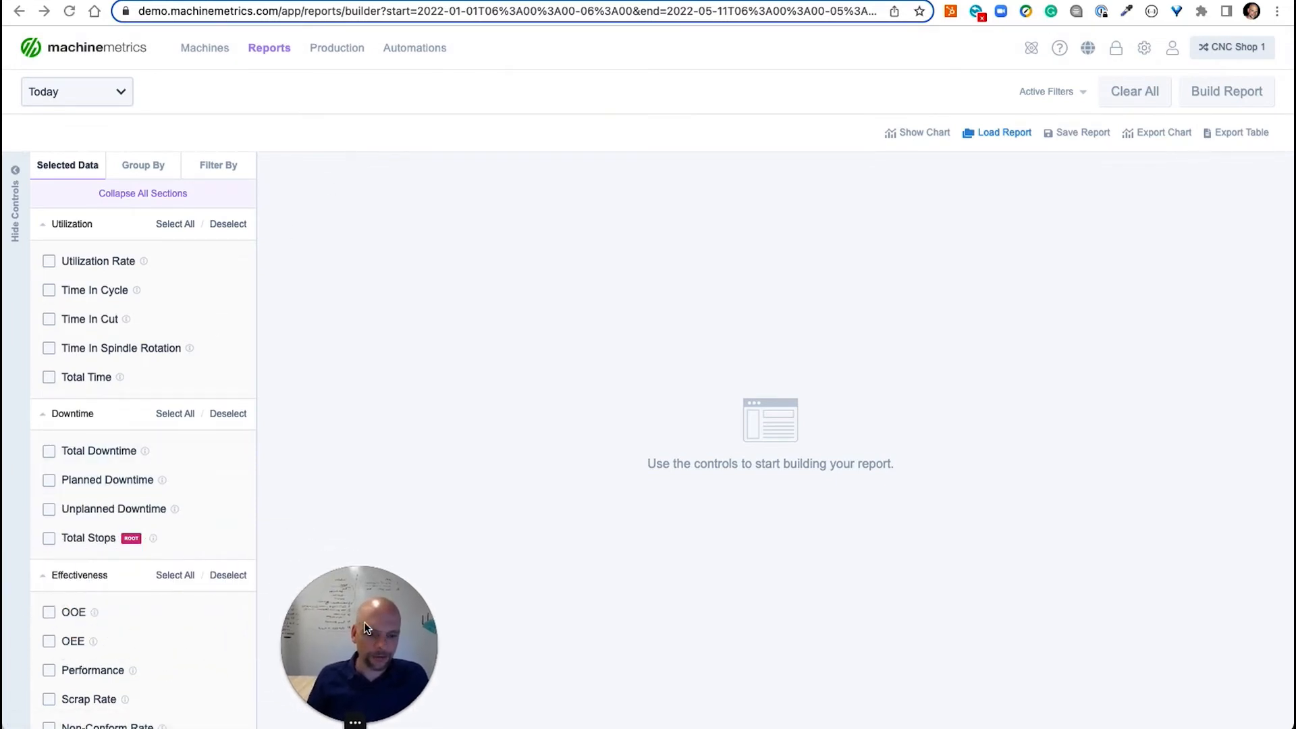
pyautogui.moveTo(298, 478)
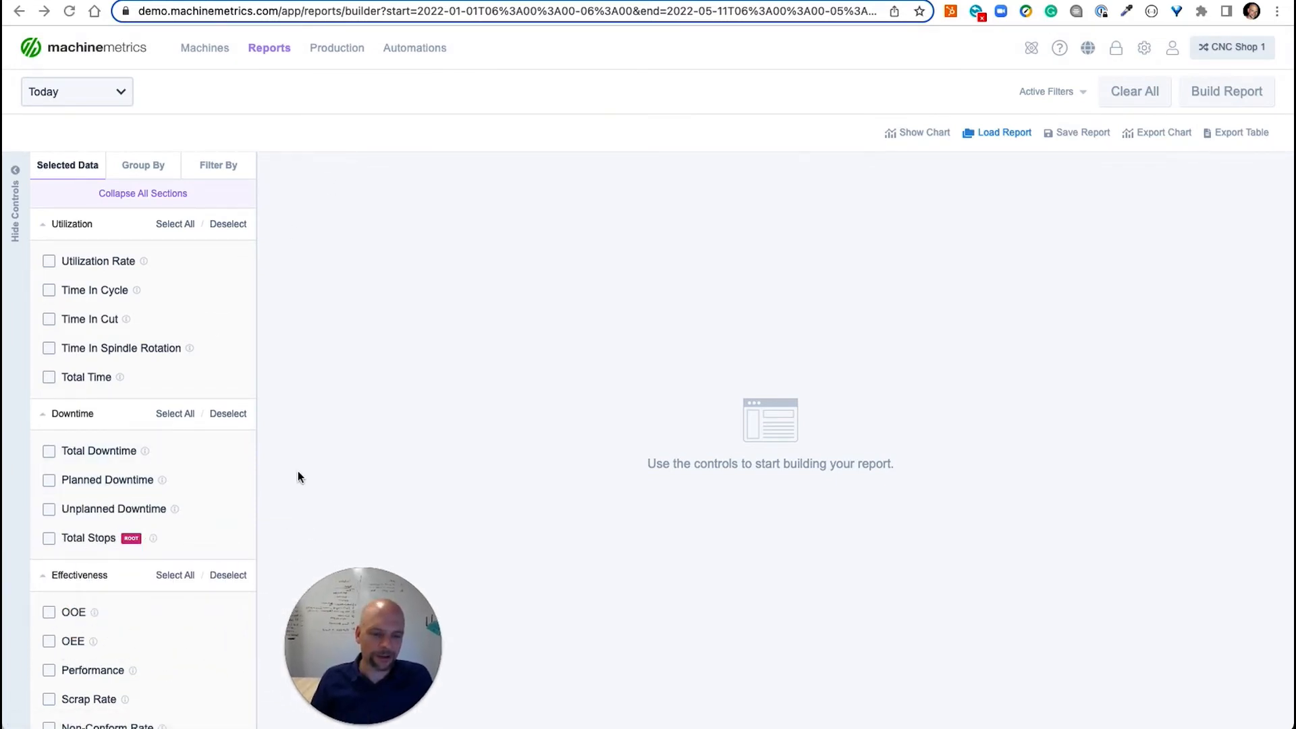
pyautogui.moveTo(102, 211)
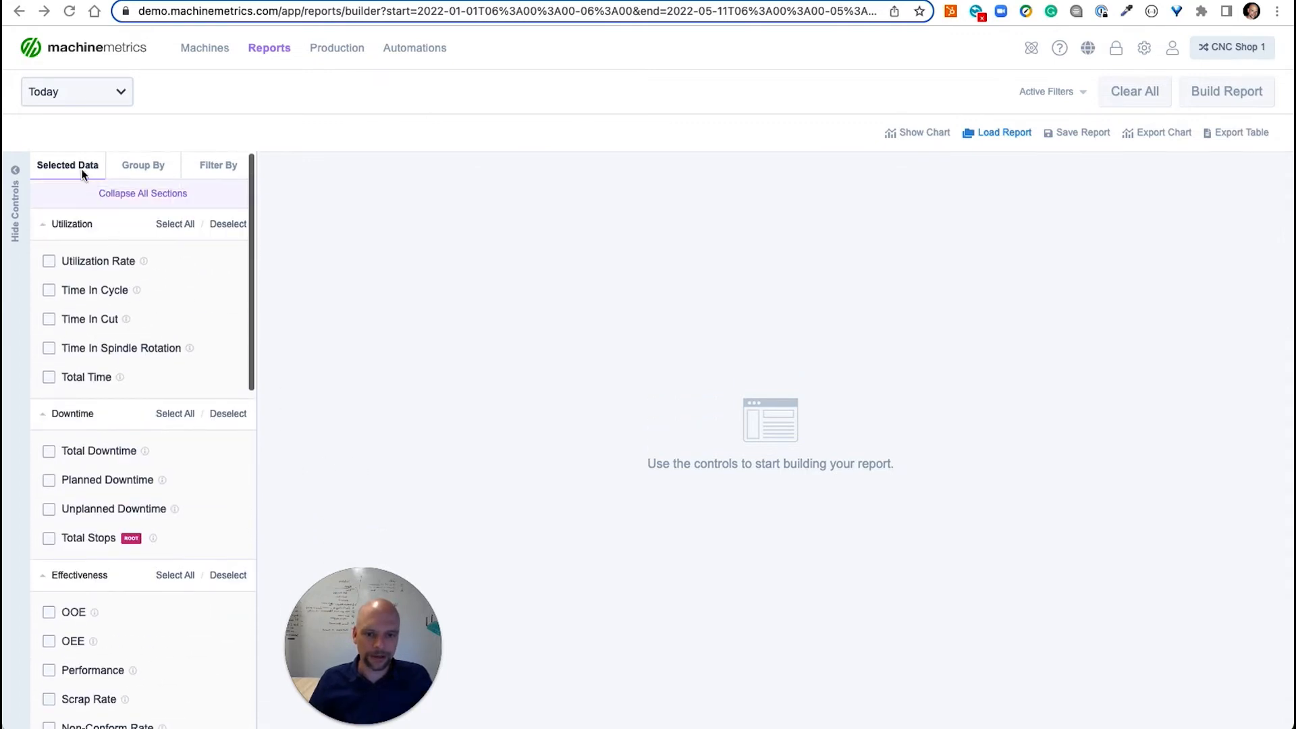
pyautogui.click(143, 164)
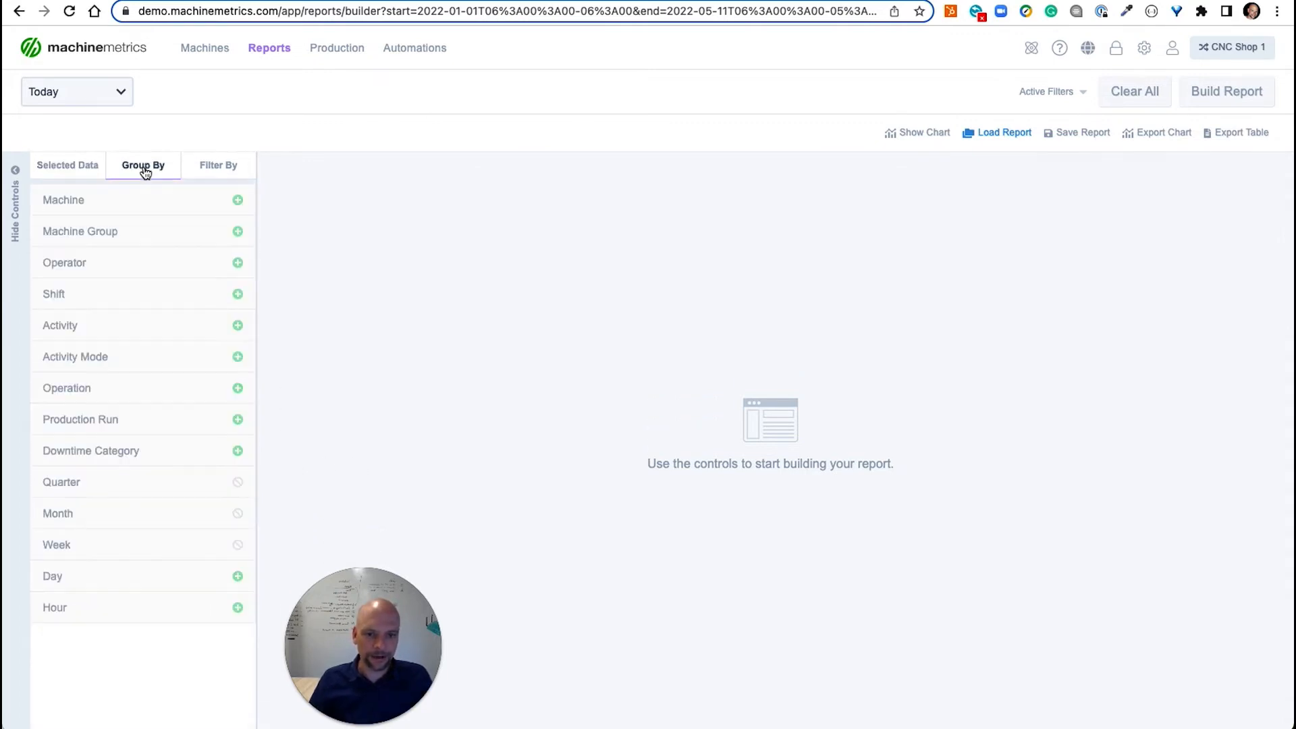
pyautogui.moveTo(97, 199)
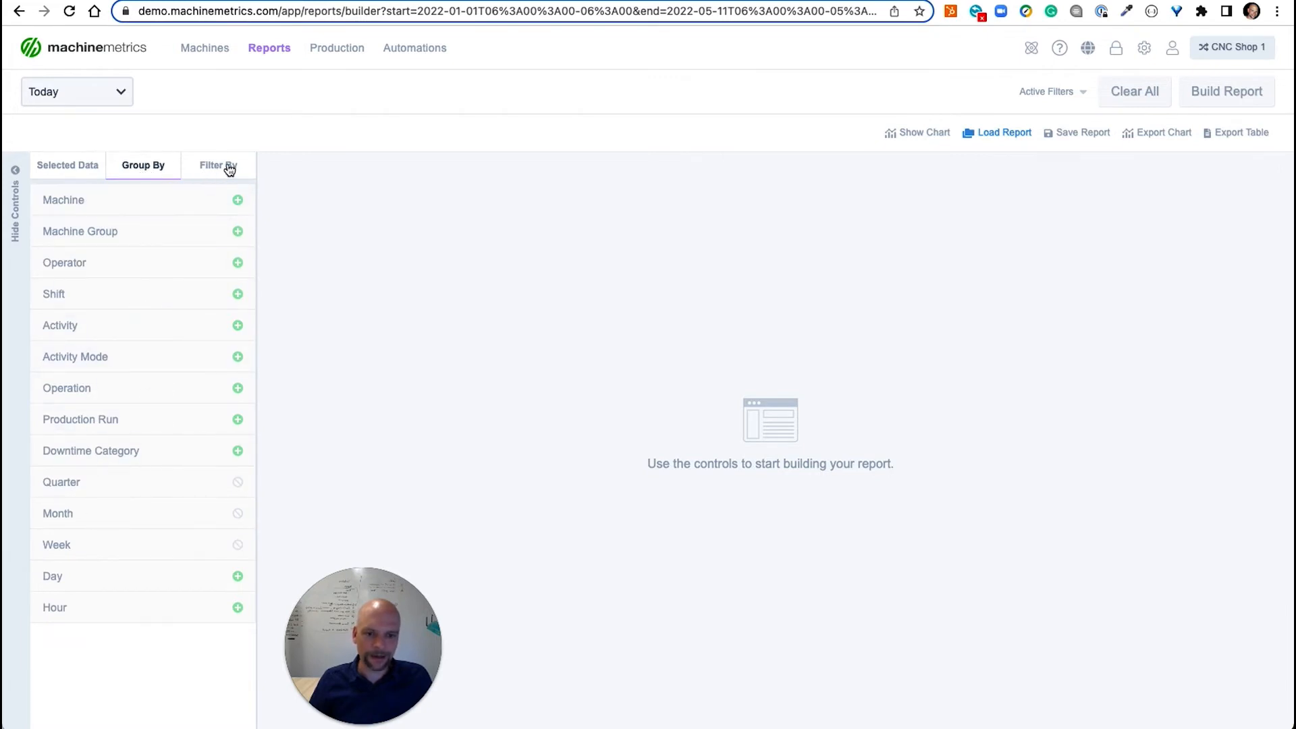
pyautogui.click(1002, 132)
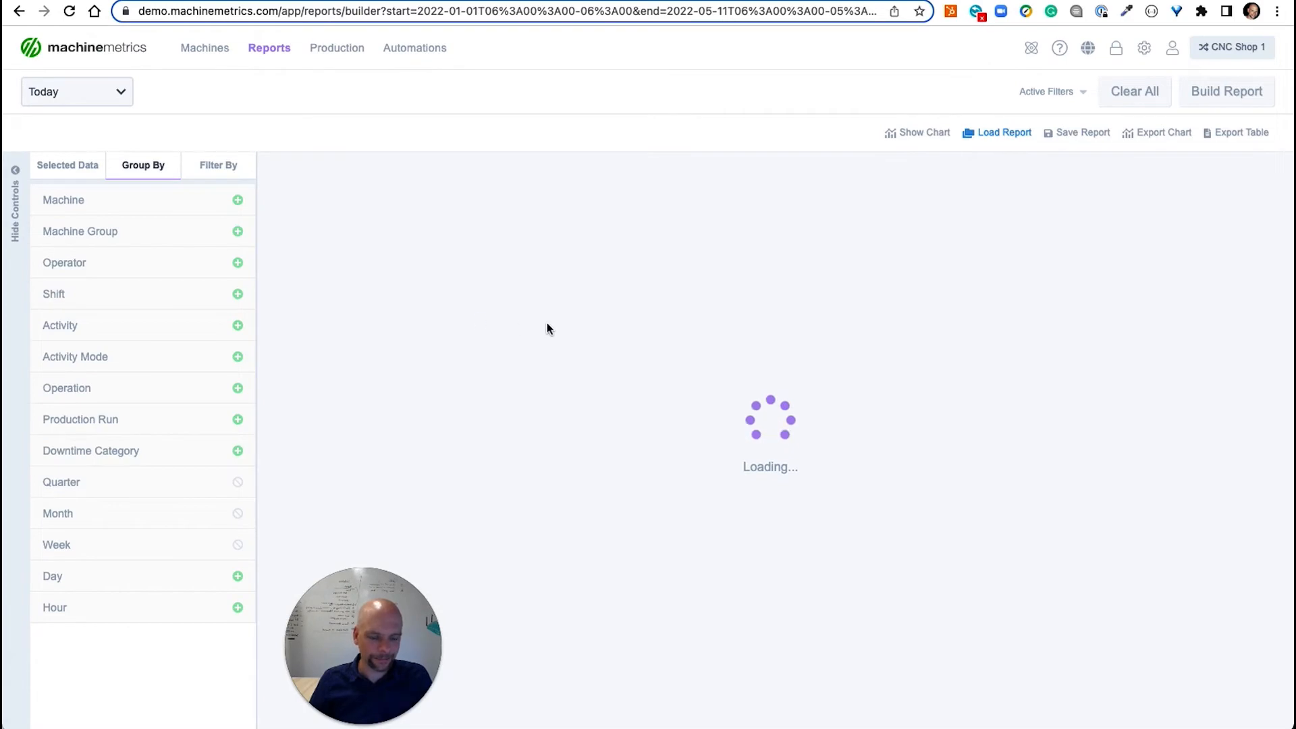
# Step: Load the Cycle Time Standard Analysis report, hide controls, and expand CNC 104's operations
pyautogui.click(1002, 132)
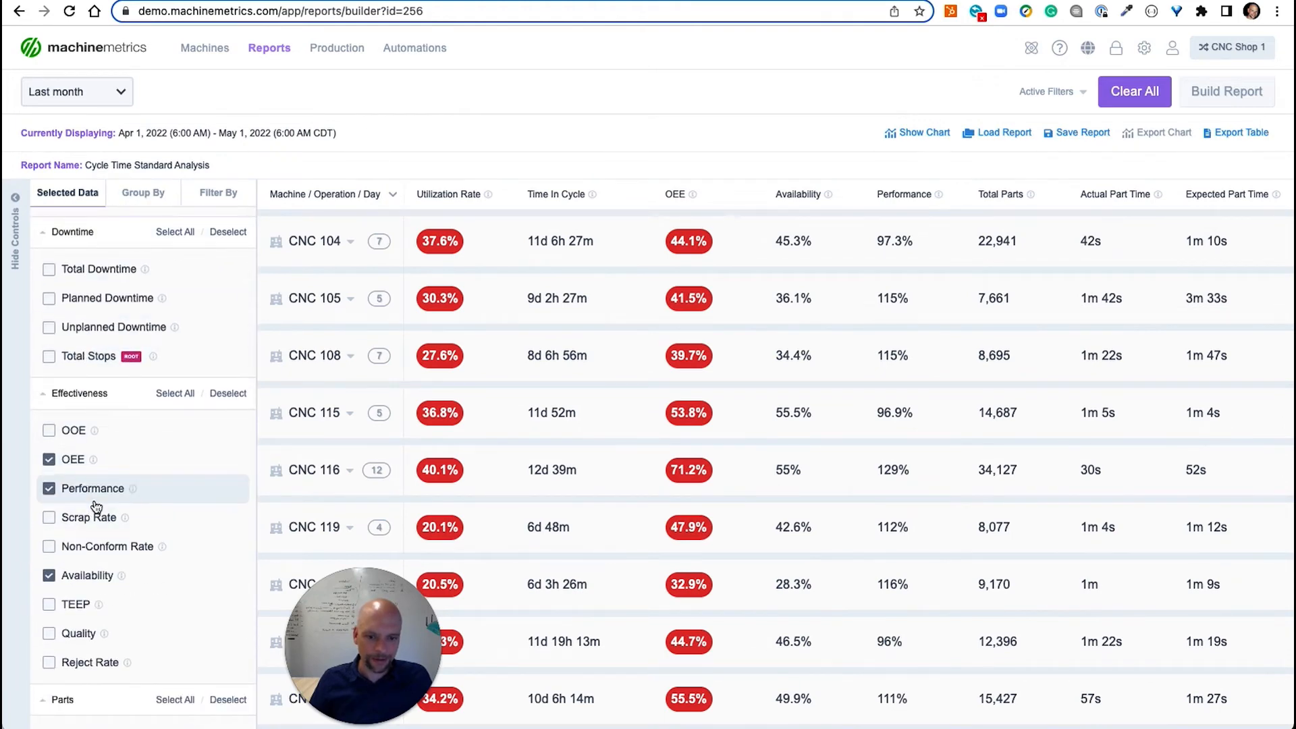
pyautogui.scroll(-3)
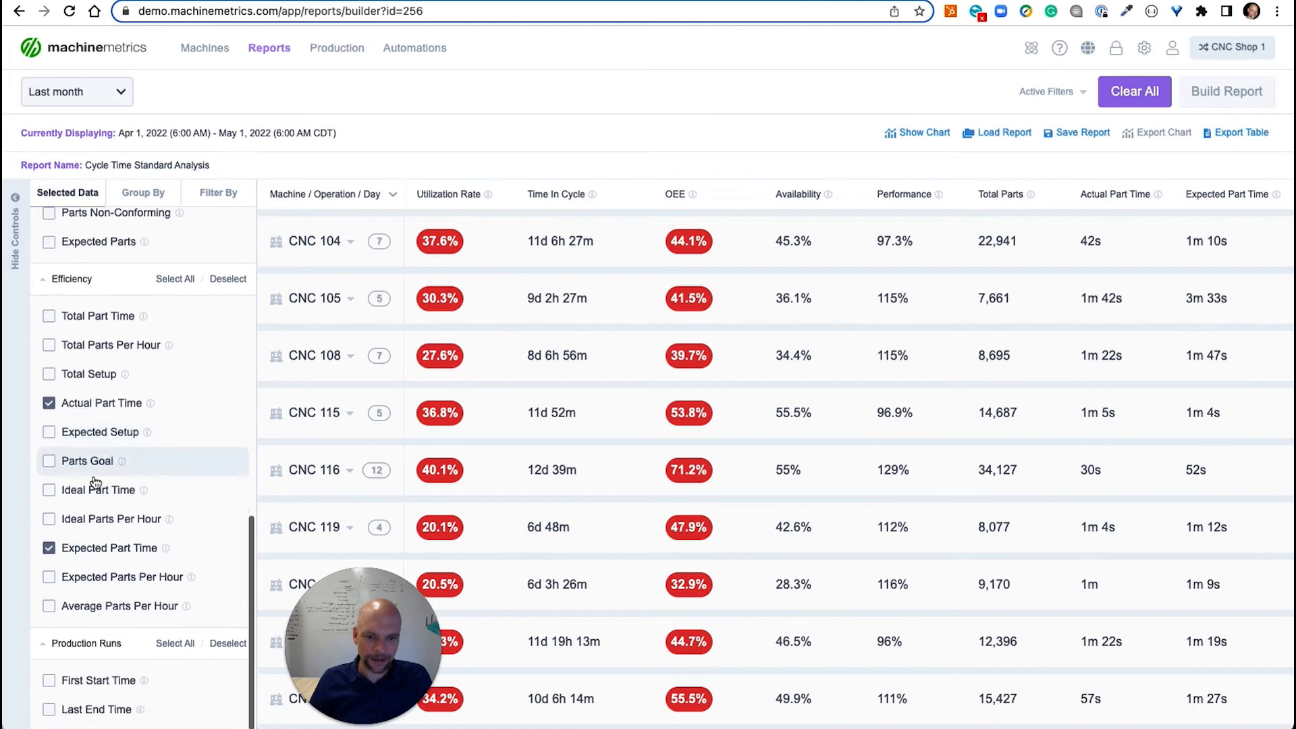
pyautogui.click(142, 192)
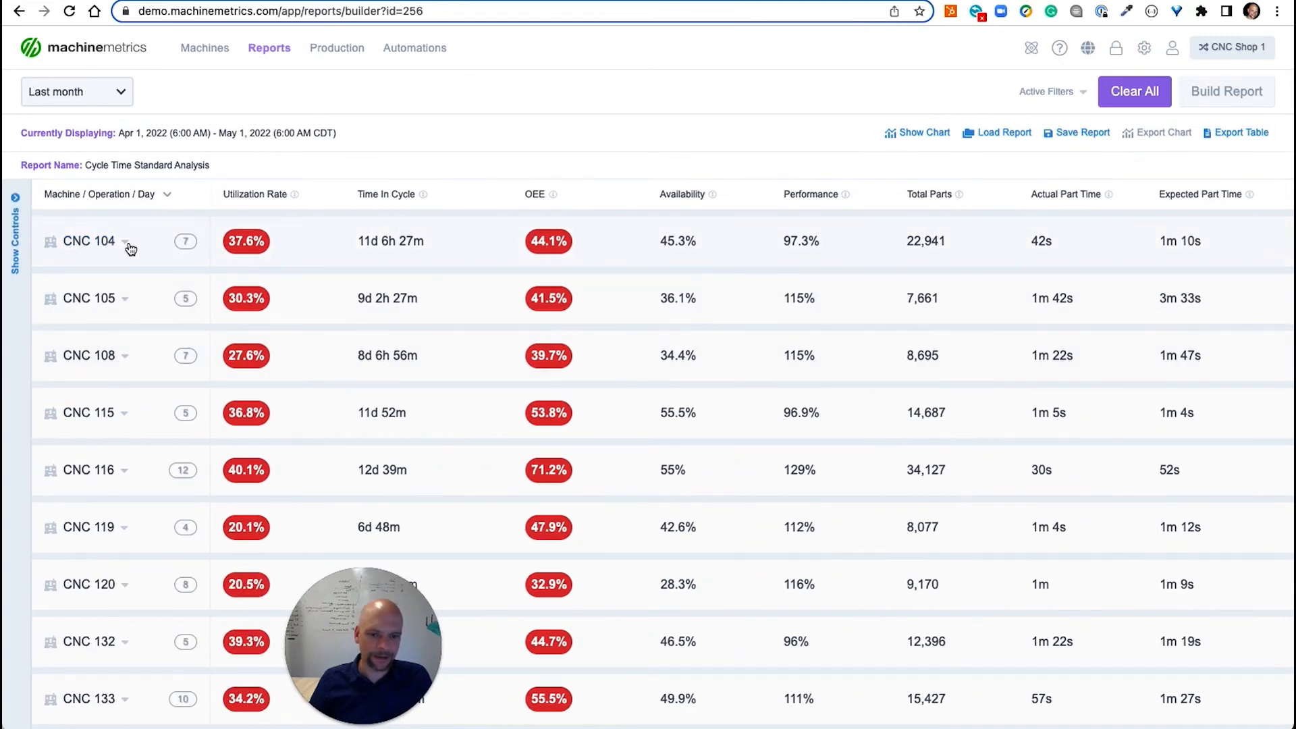
pyautogui.click(126, 246)
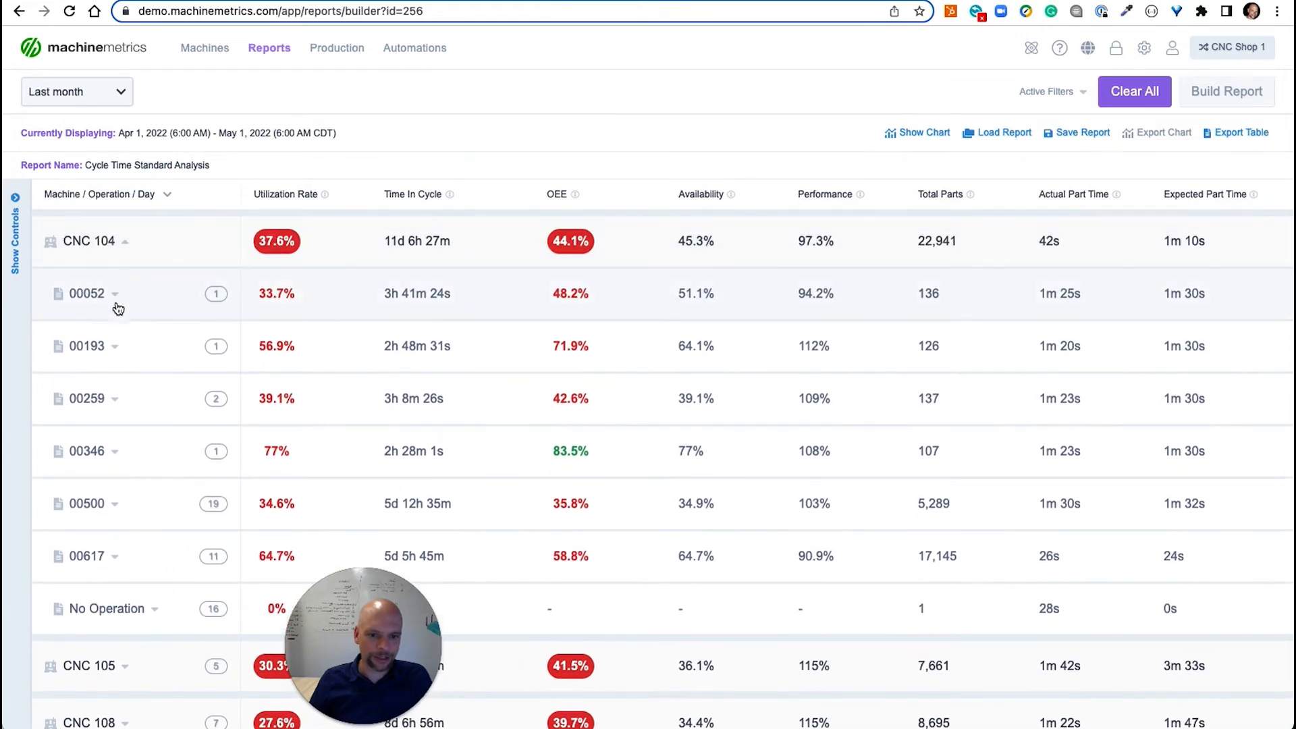
pyautogui.moveTo(99, 346)
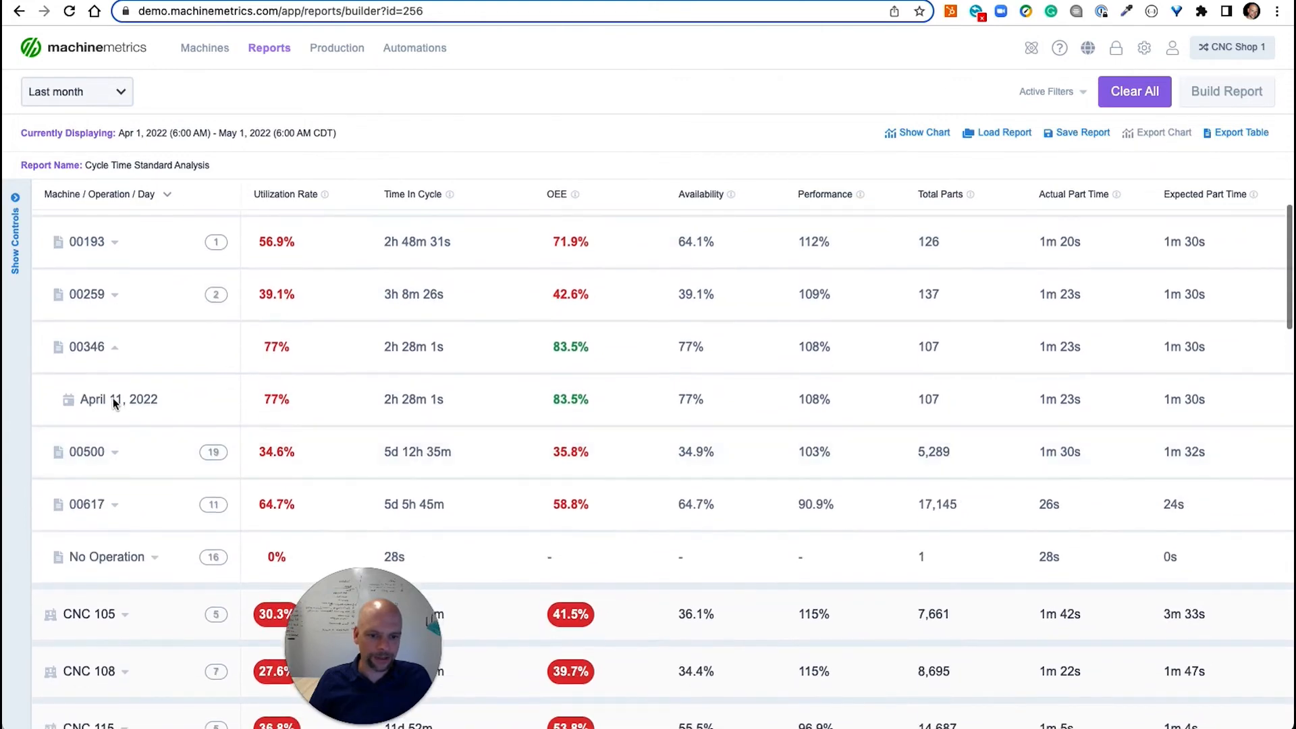
pyautogui.moveTo(661, 419)
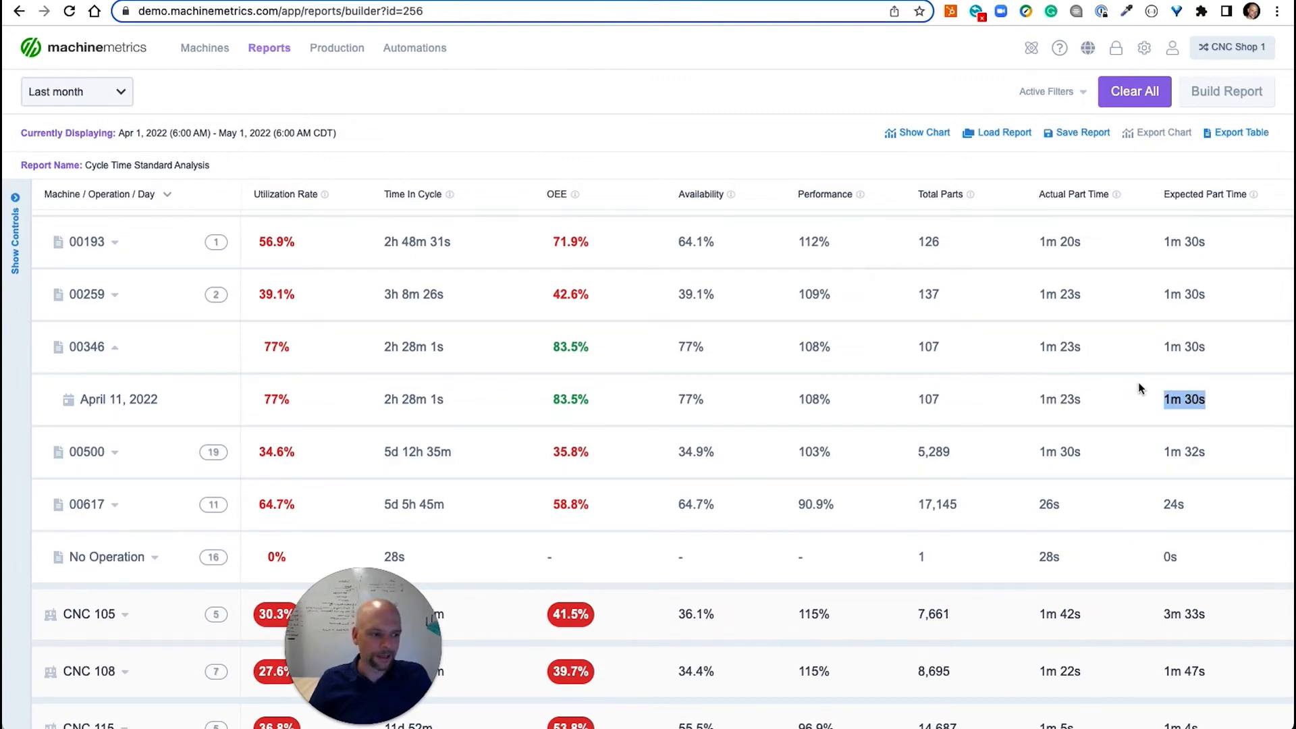
pyautogui.moveTo(1117, 402)
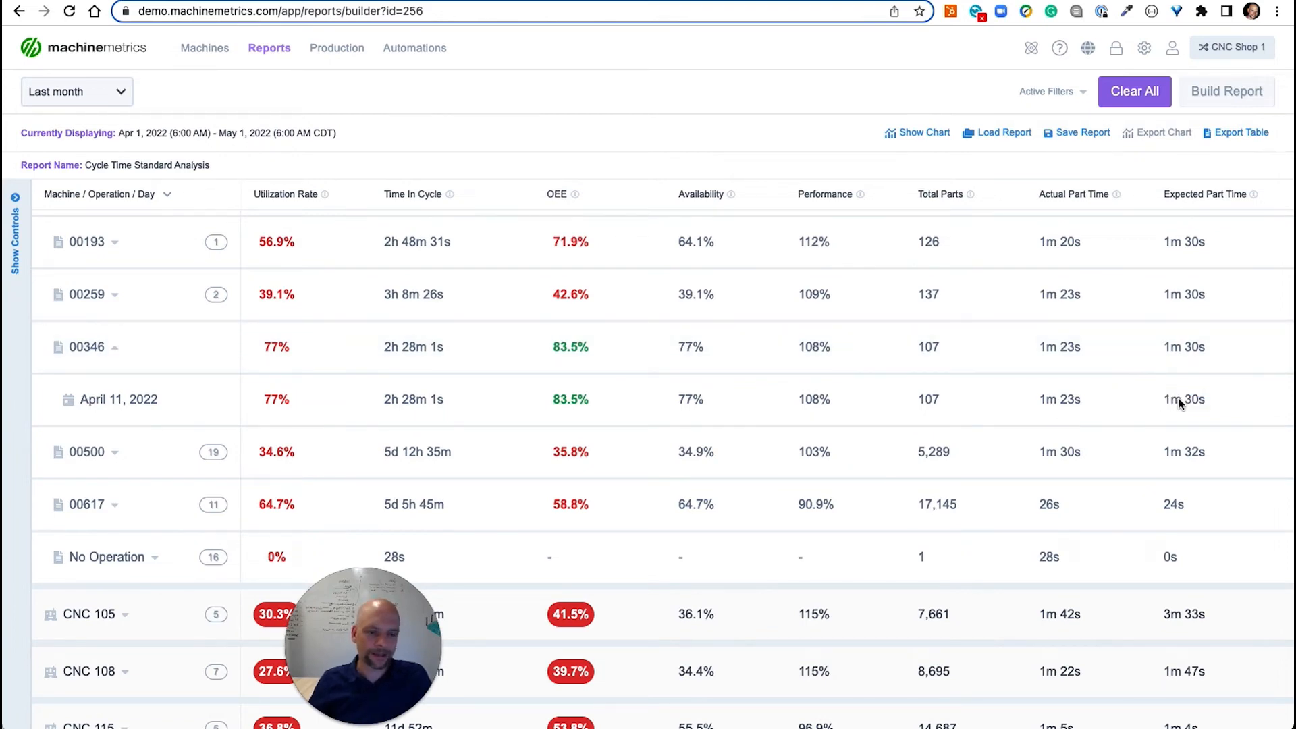
# Step: Open the Operations page from the Production menu
pyautogui.click(336, 47)
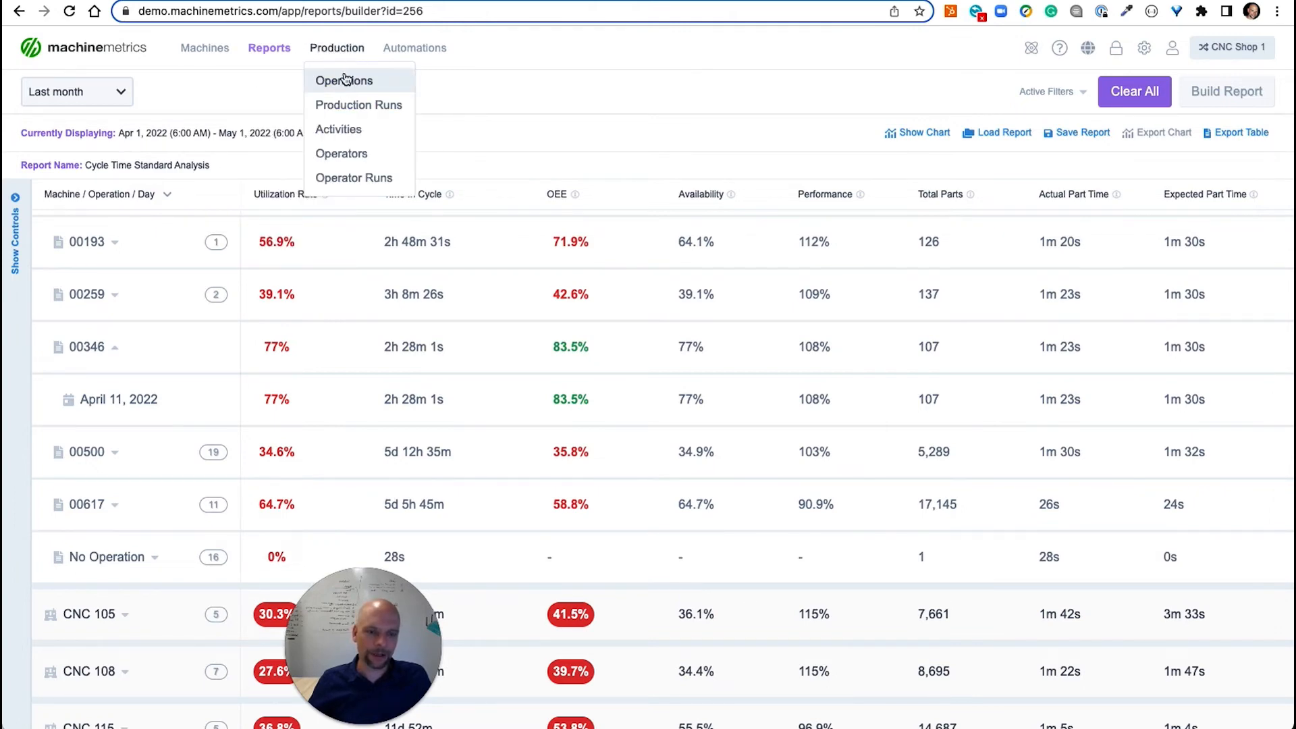
pyautogui.click(344, 80)
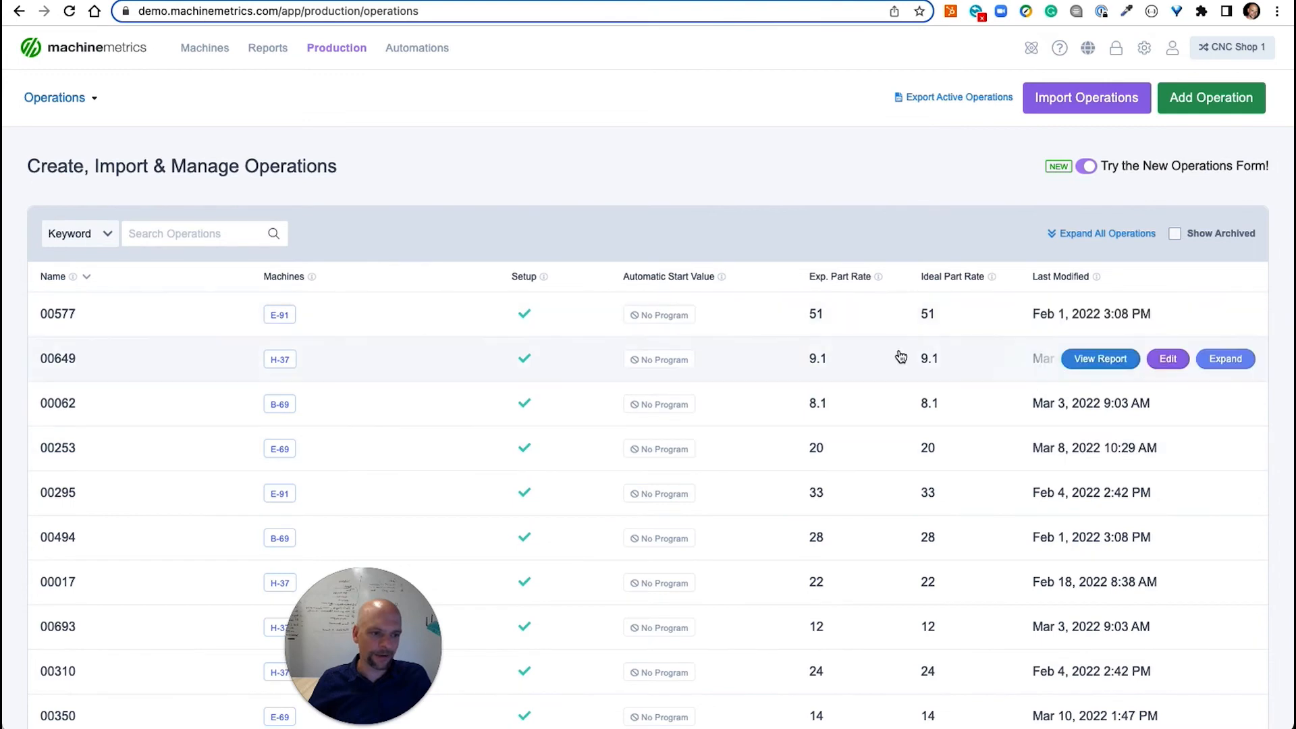
pyautogui.click(336, 47)
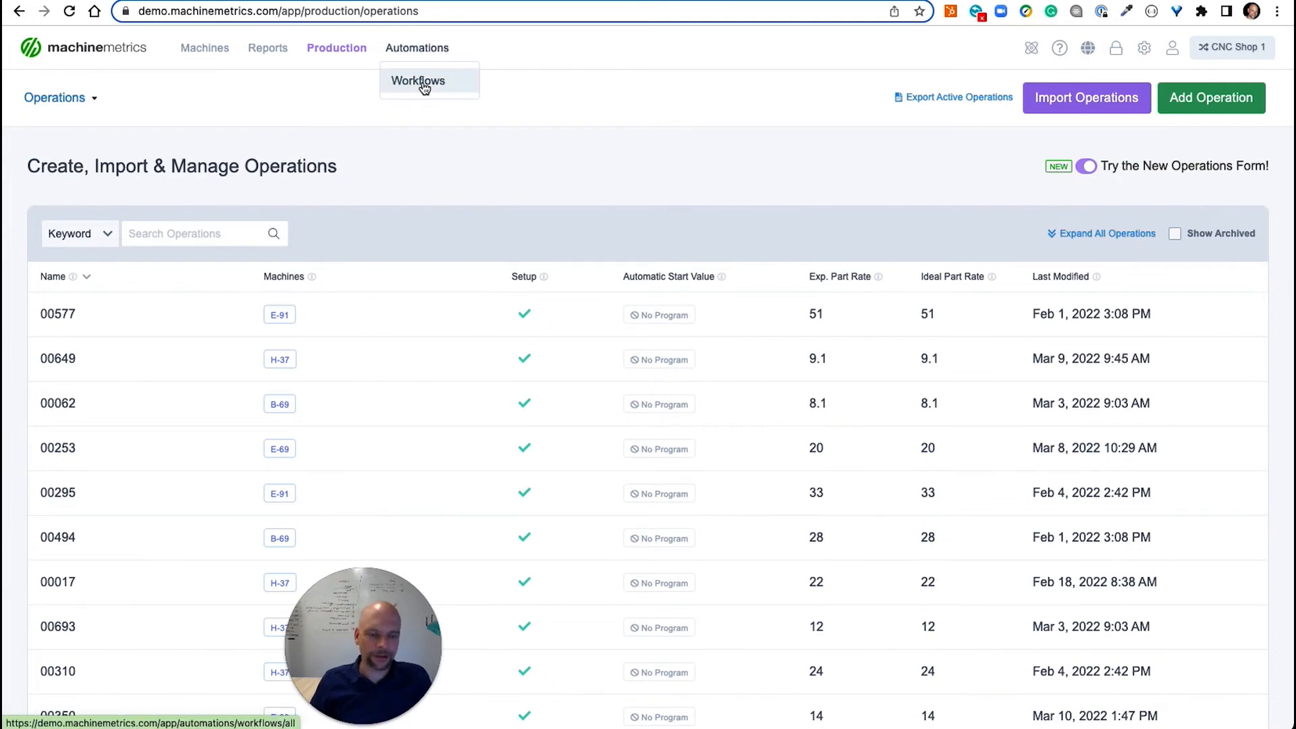
pyautogui.click(417, 80)
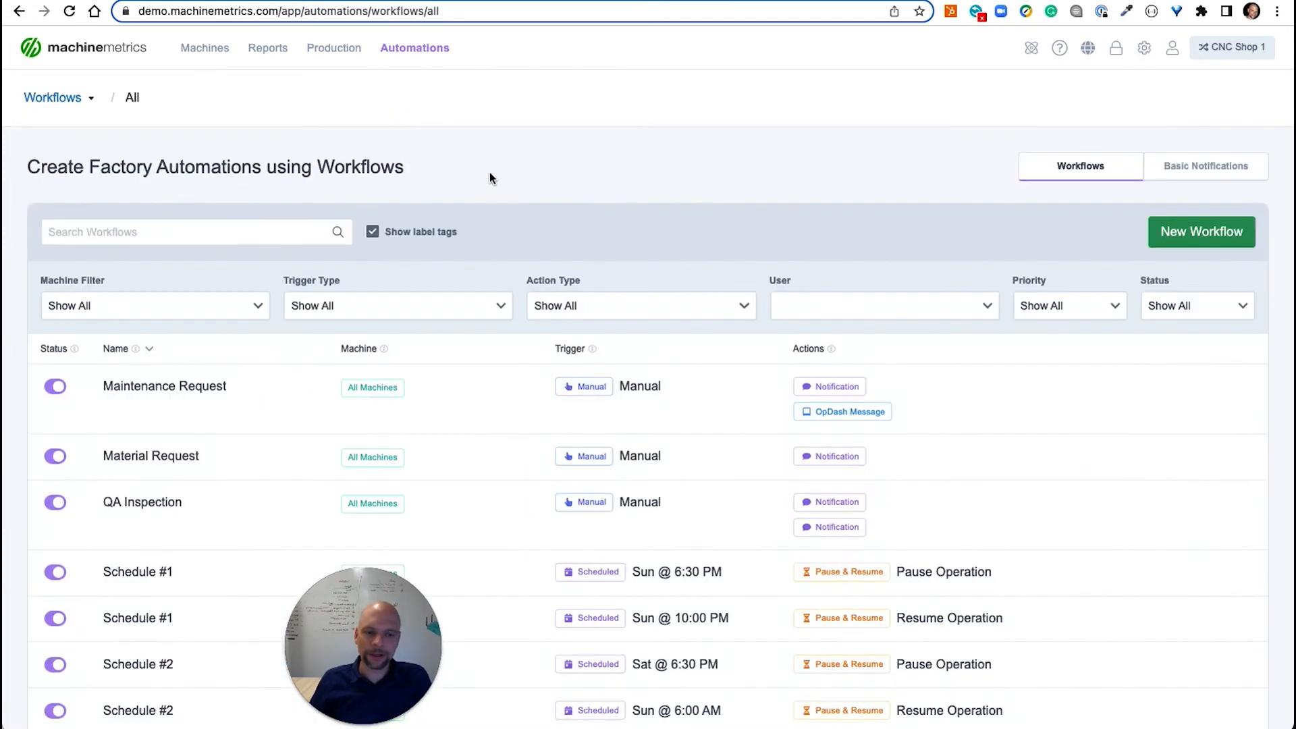
pyautogui.scroll(-3)
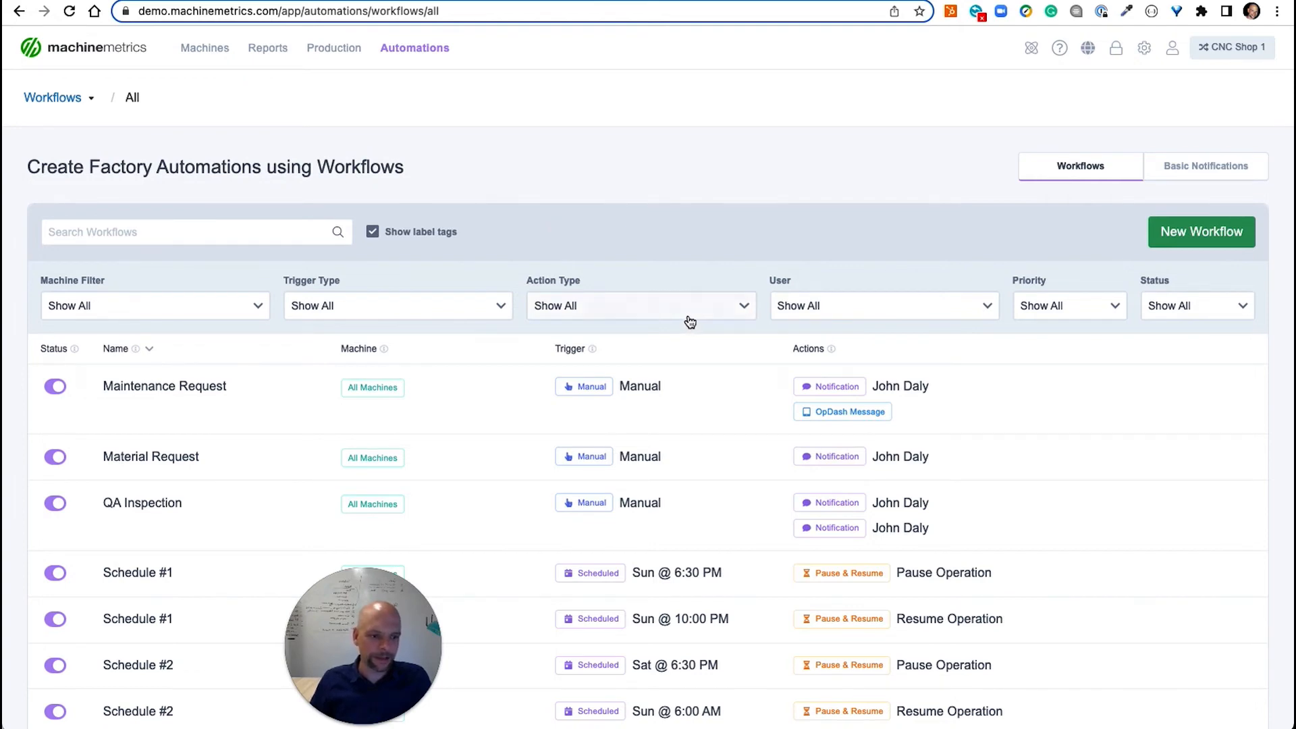
pyautogui.scroll(-3)
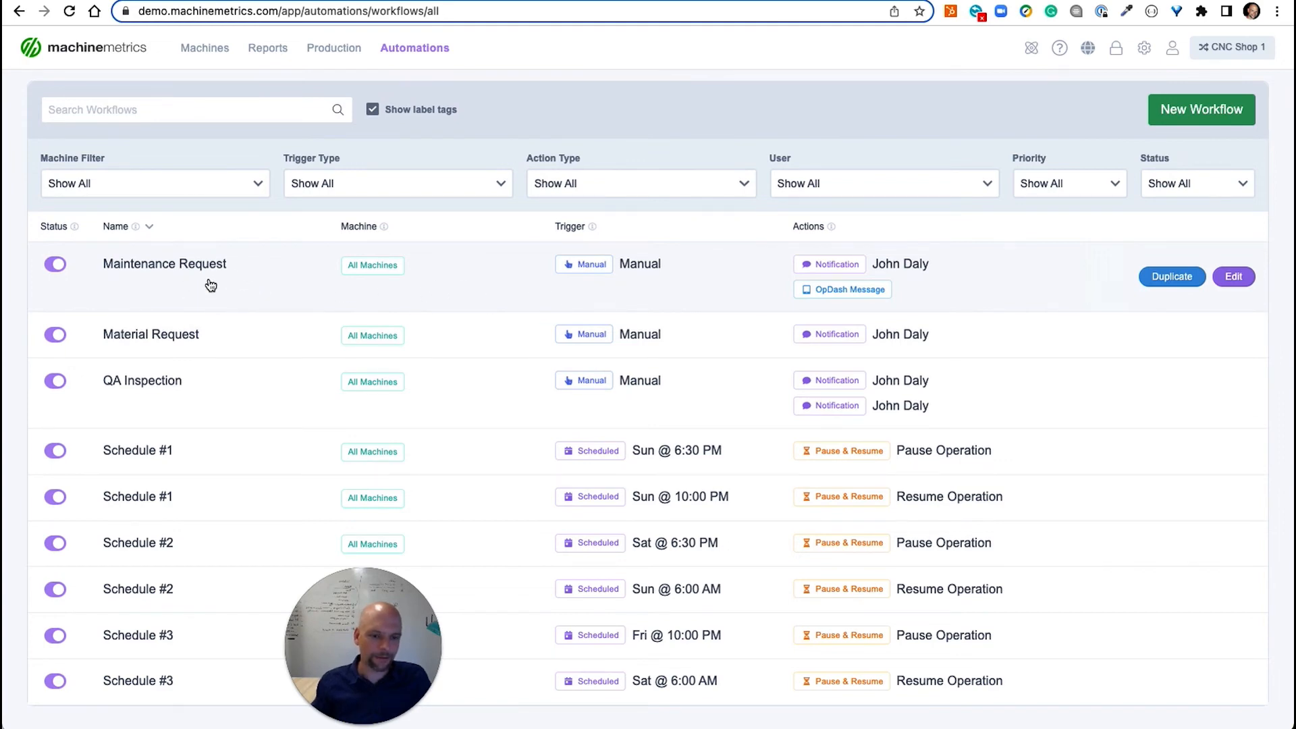
pyautogui.moveTo(230, 288)
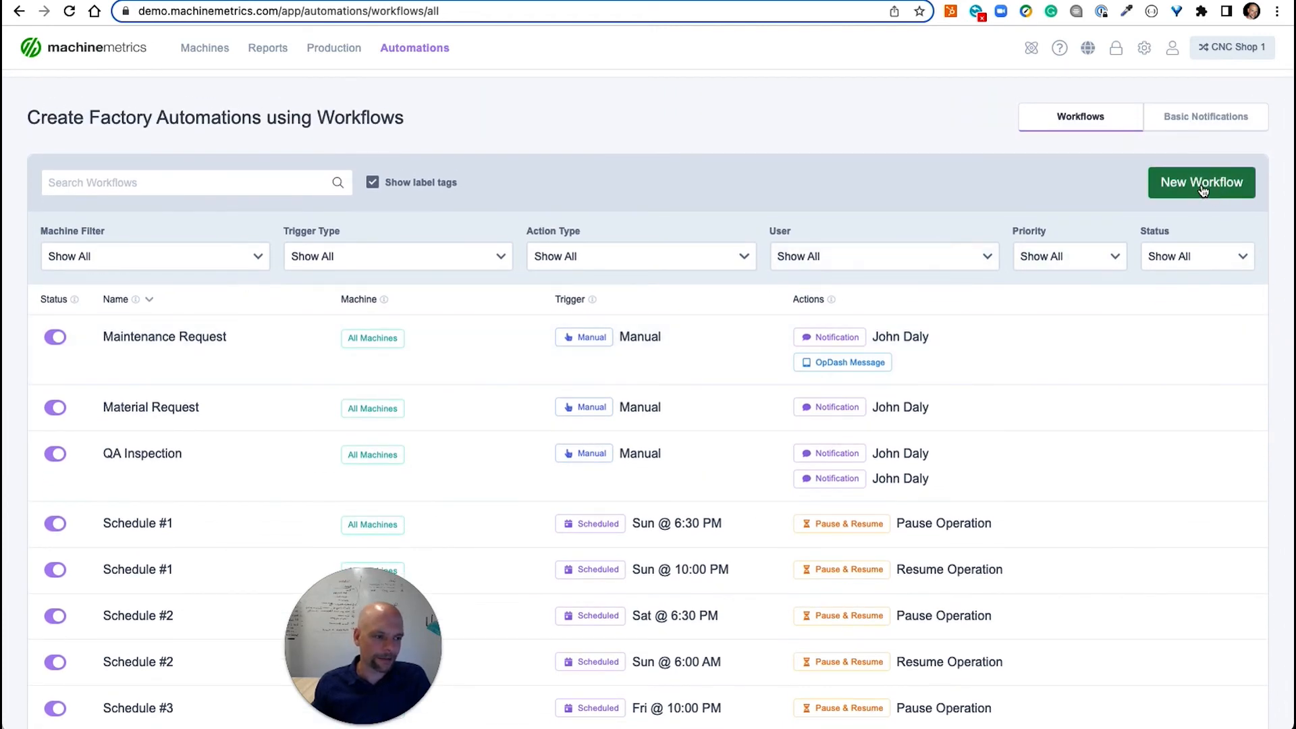
# Step: Start a new workflow named 'Call' triggered by downtime categorized as Inspection of Parts
pyautogui.click(1200, 182)
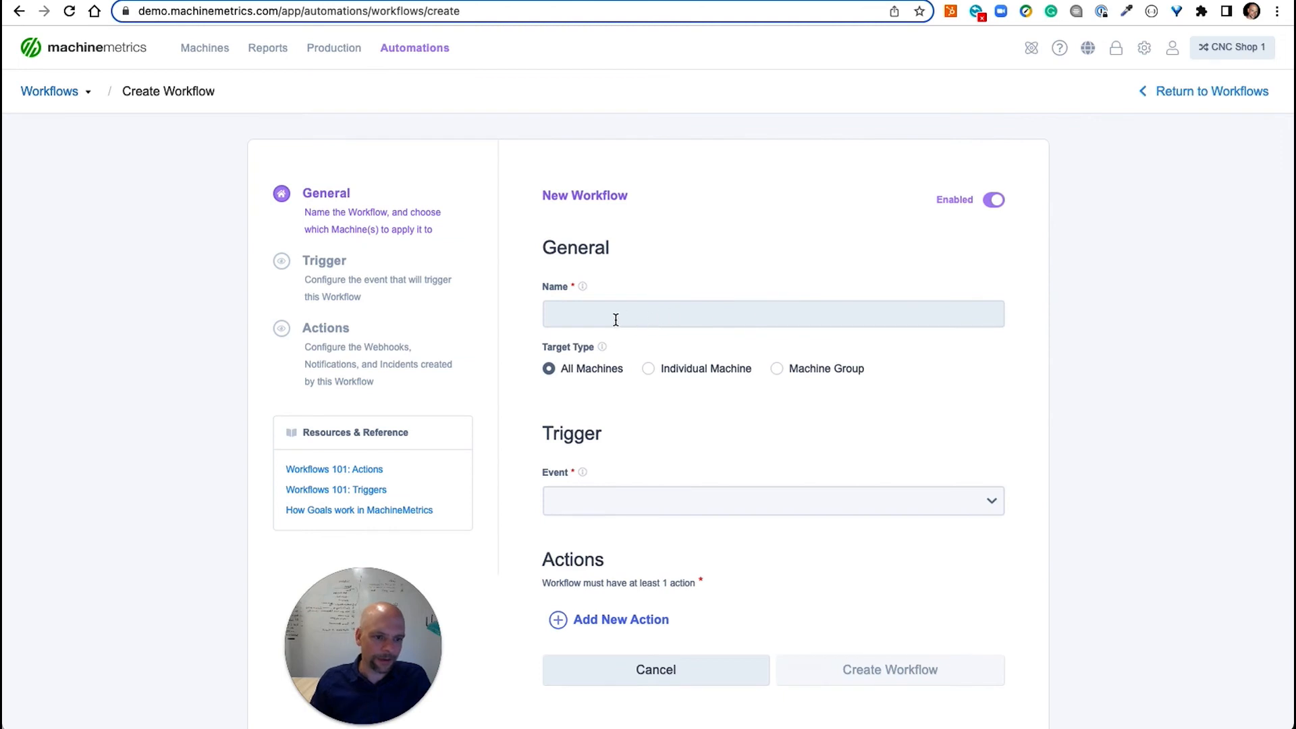
pyautogui.click(772, 313)
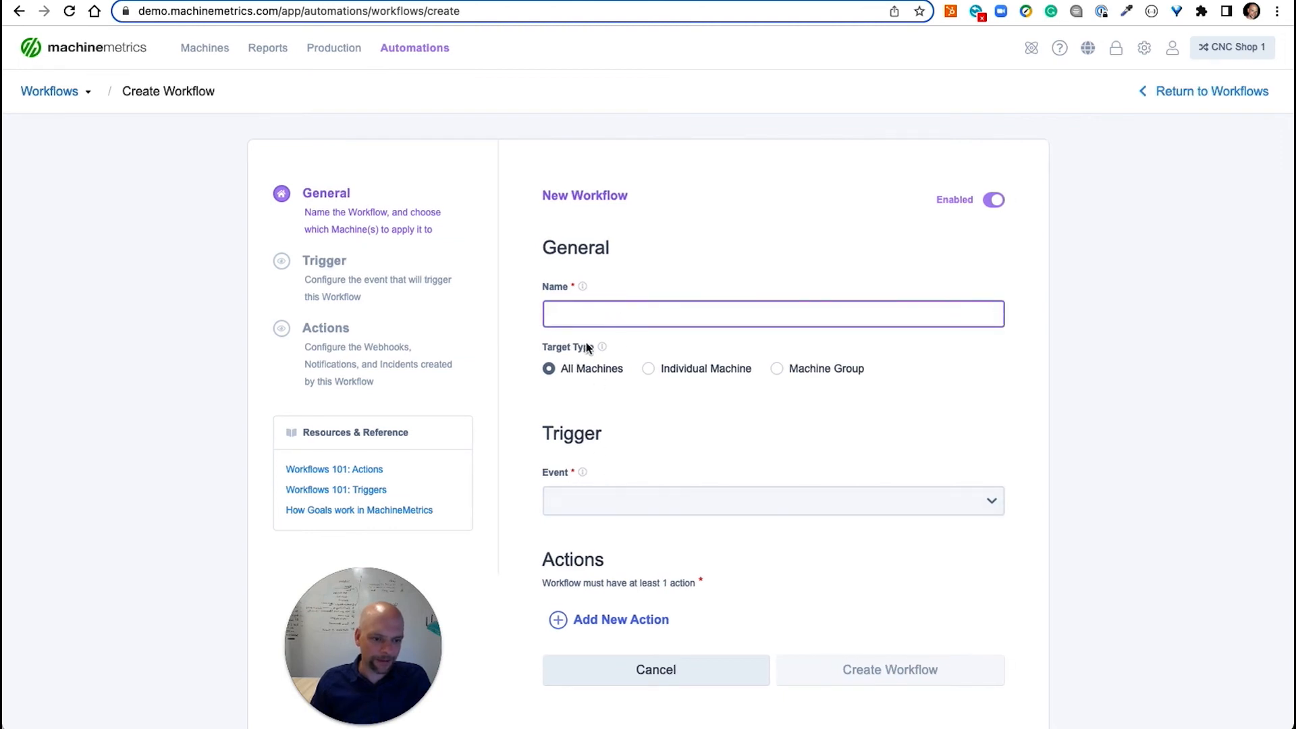
pyautogui.click(772, 500)
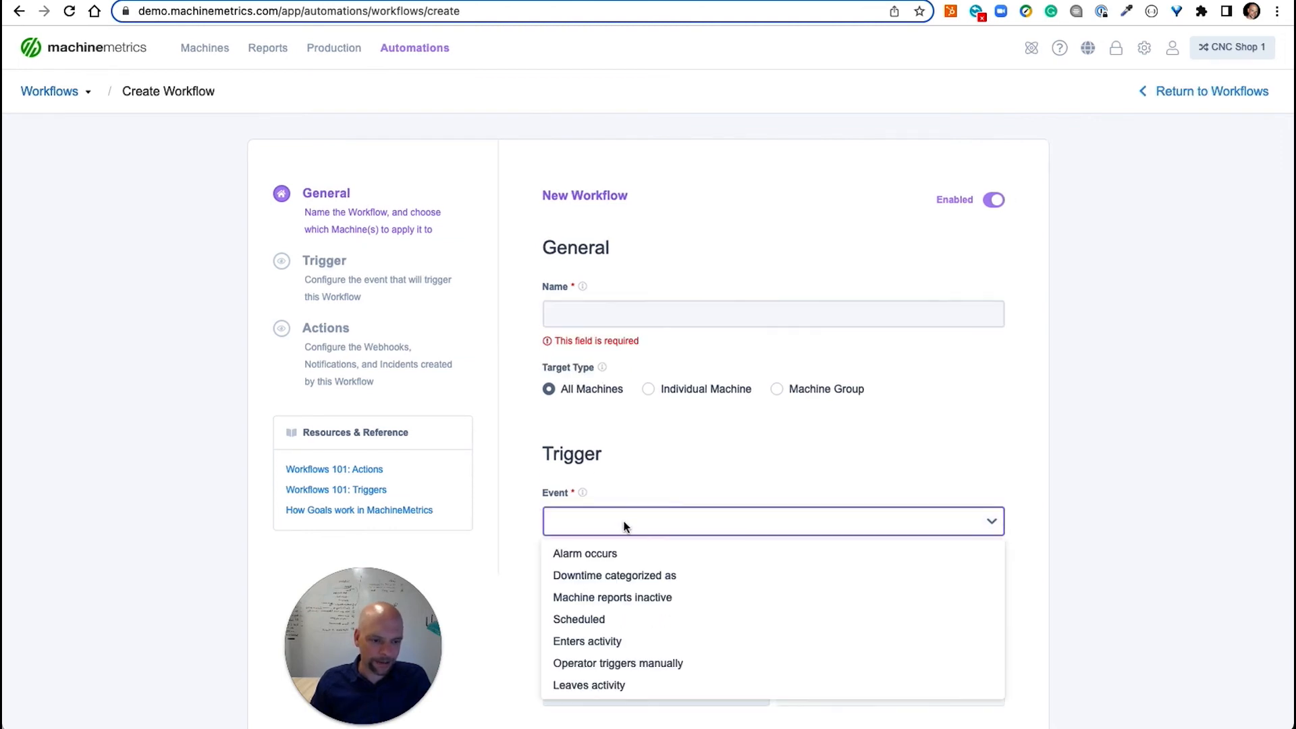
pyautogui.click(615, 575)
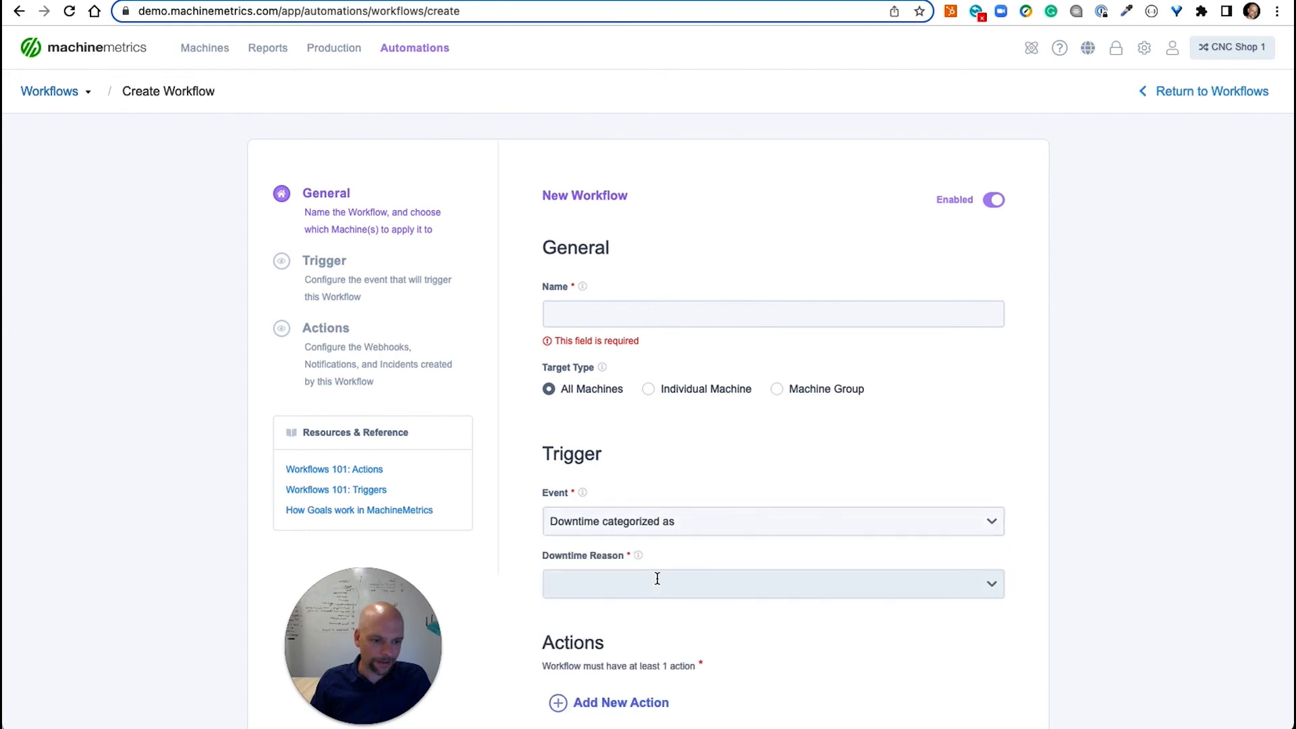
pyautogui.click(772, 583)
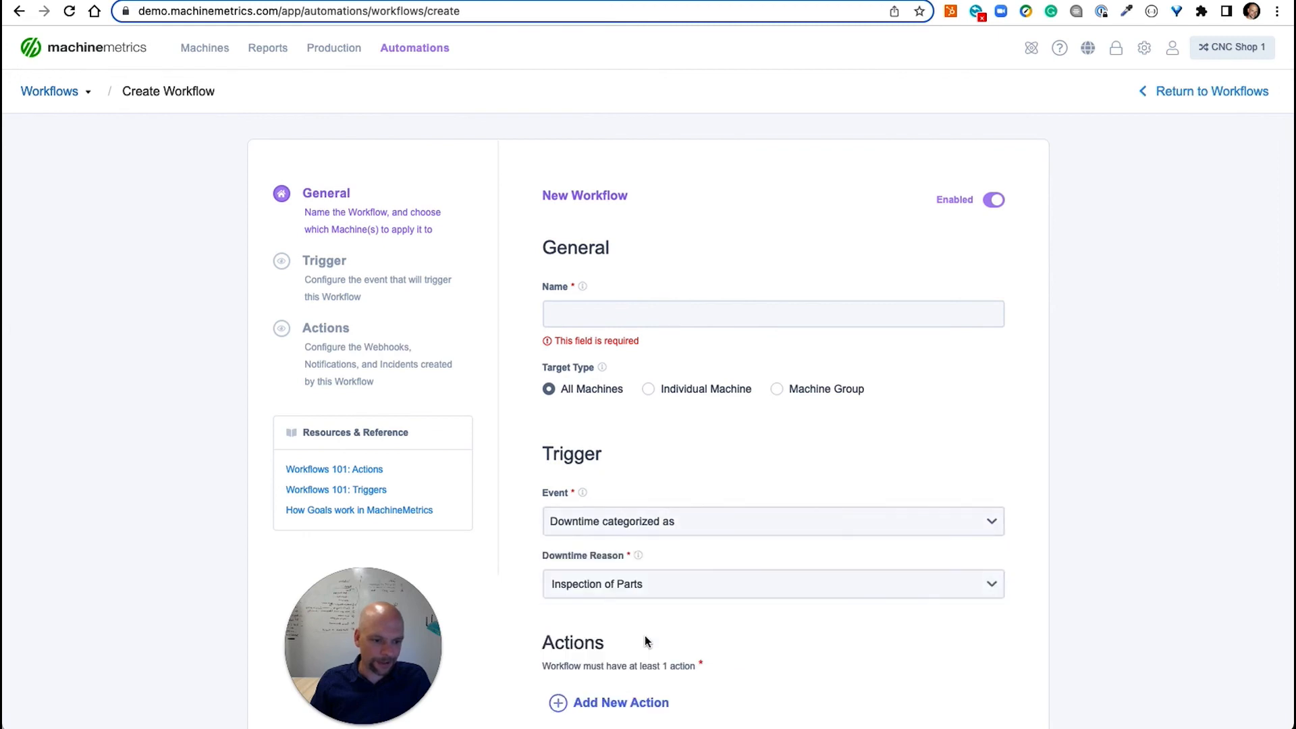
pyautogui.write('Call Quality')
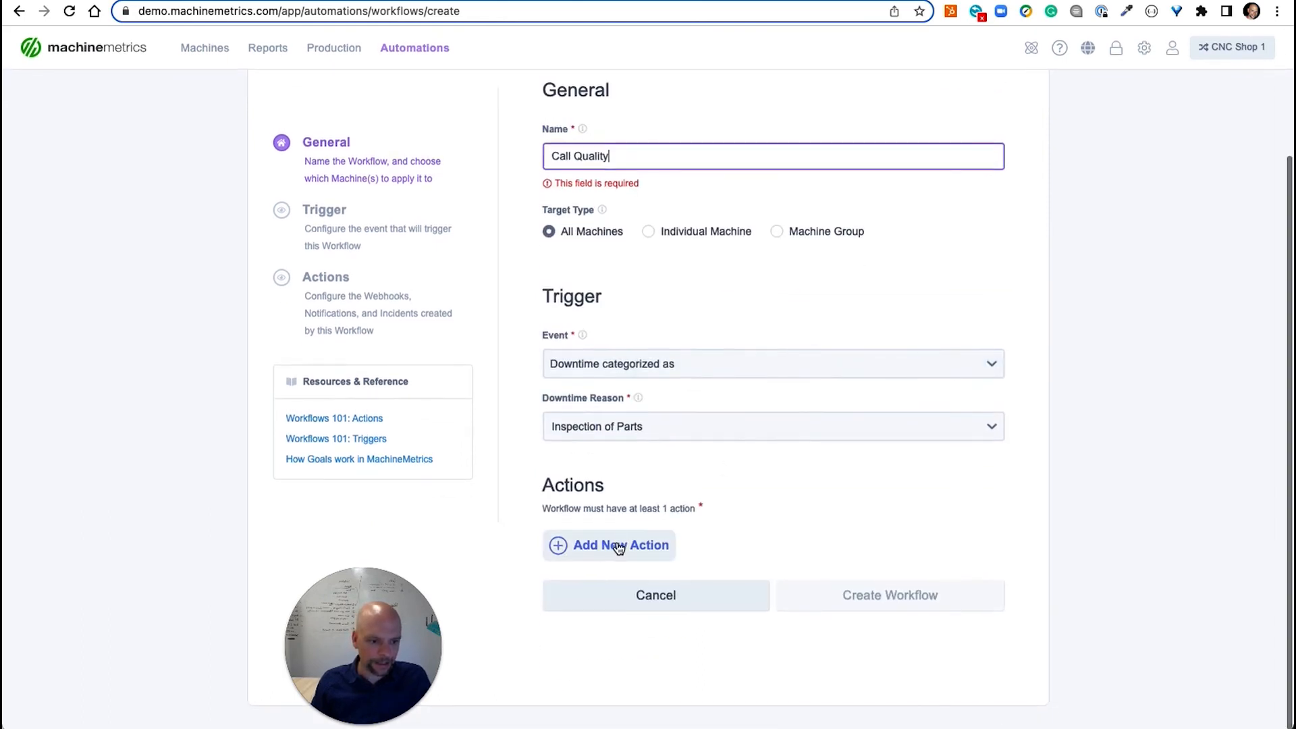
# Step: Add a notification action with 0 delay and create the workflow
pyautogui.click(608, 545)
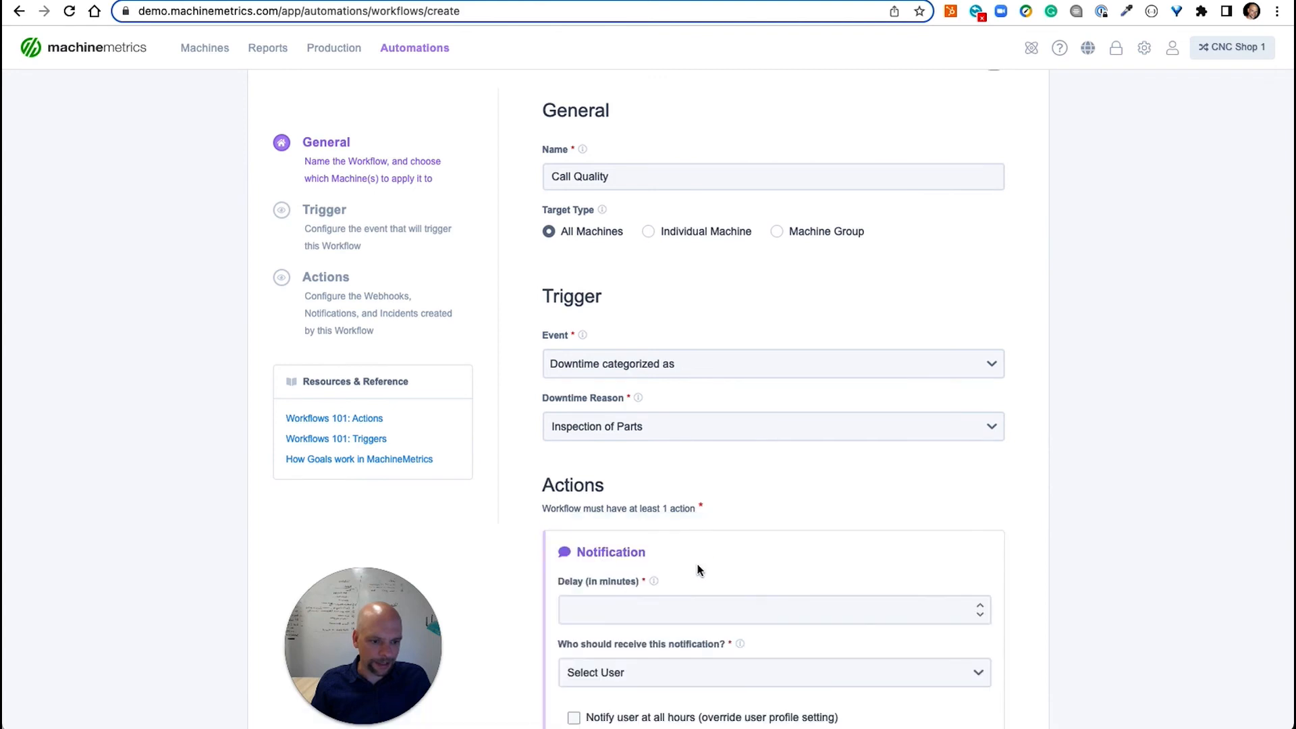
pyautogui.write('0')
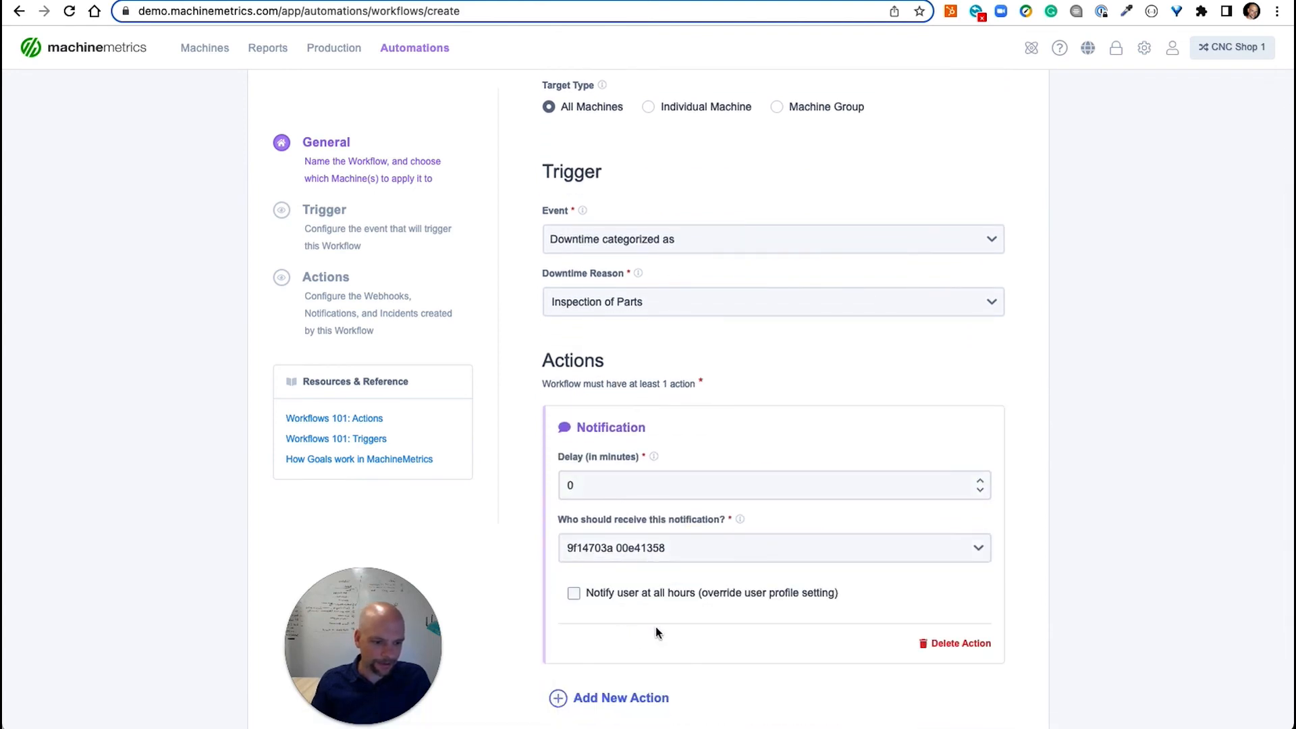
pyautogui.scroll(-3)
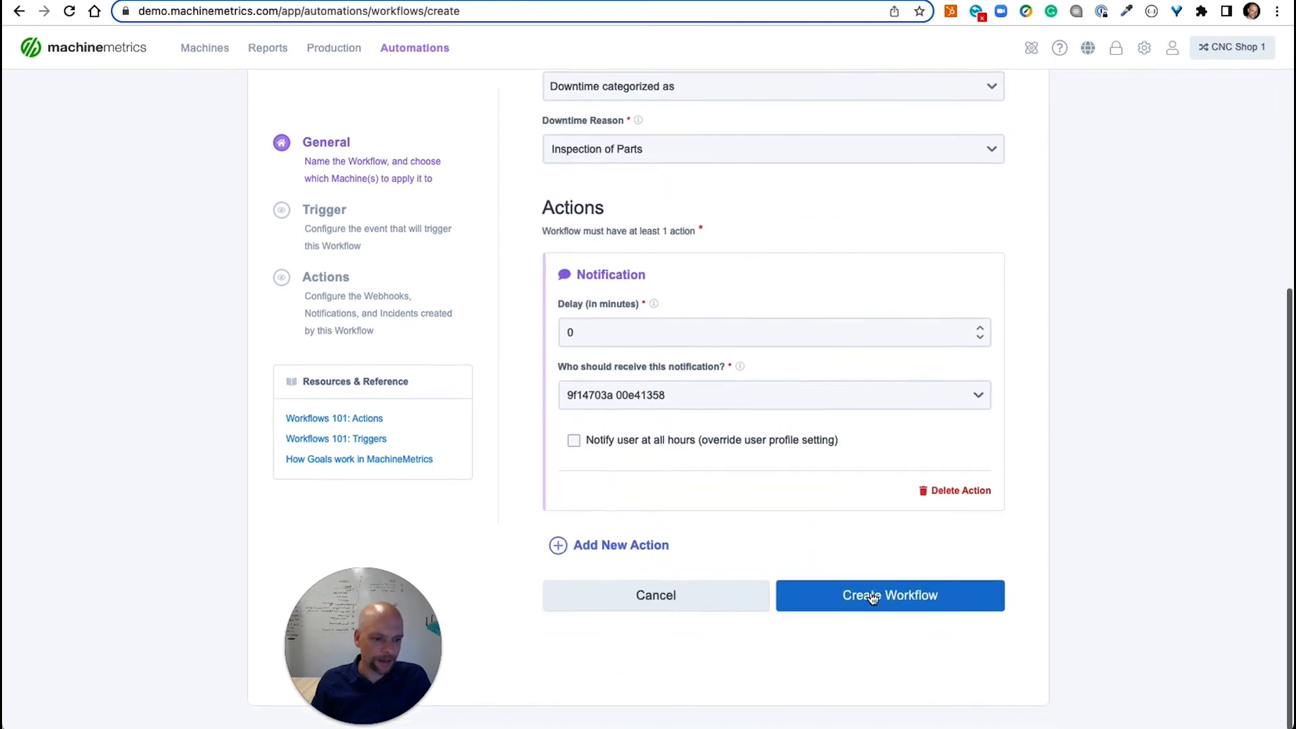
pyautogui.click(889, 596)
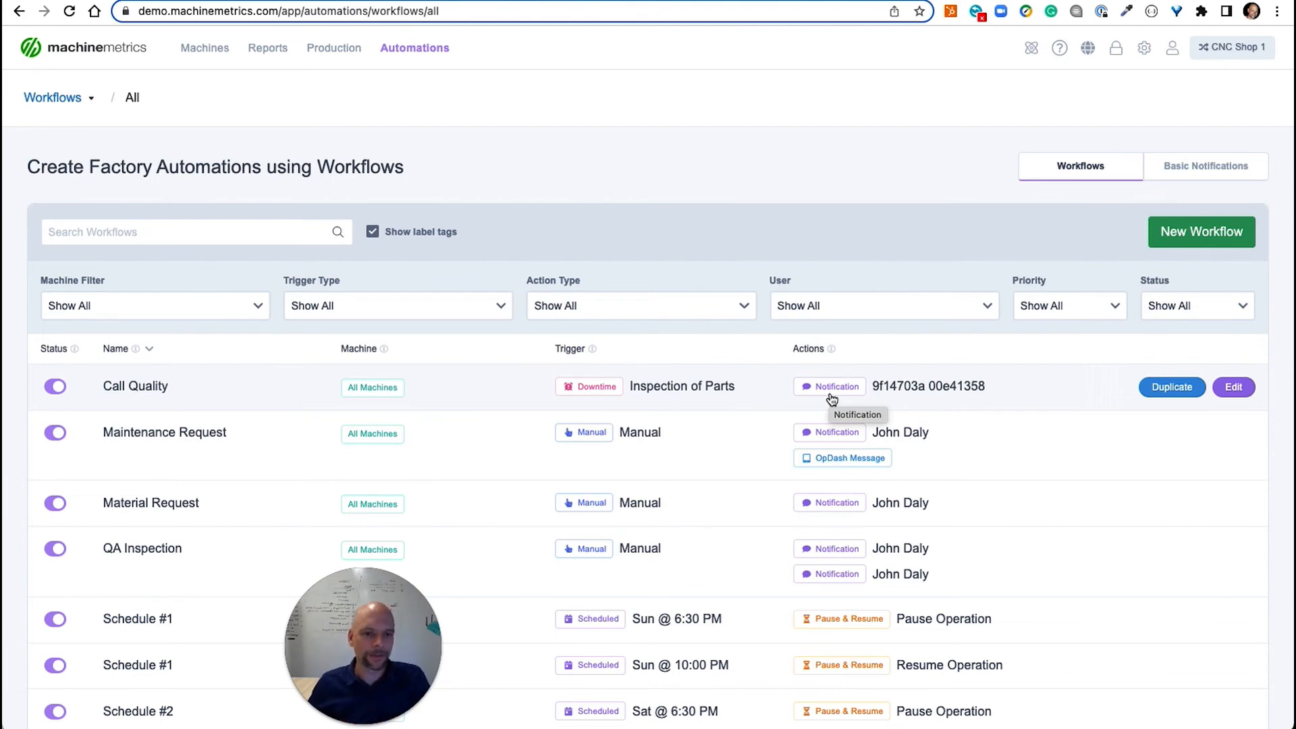
# Step: From the Machines list, launch the operator dashboard for CNC 190, reaching its sign-in page
pyautogui.click(204, 47)
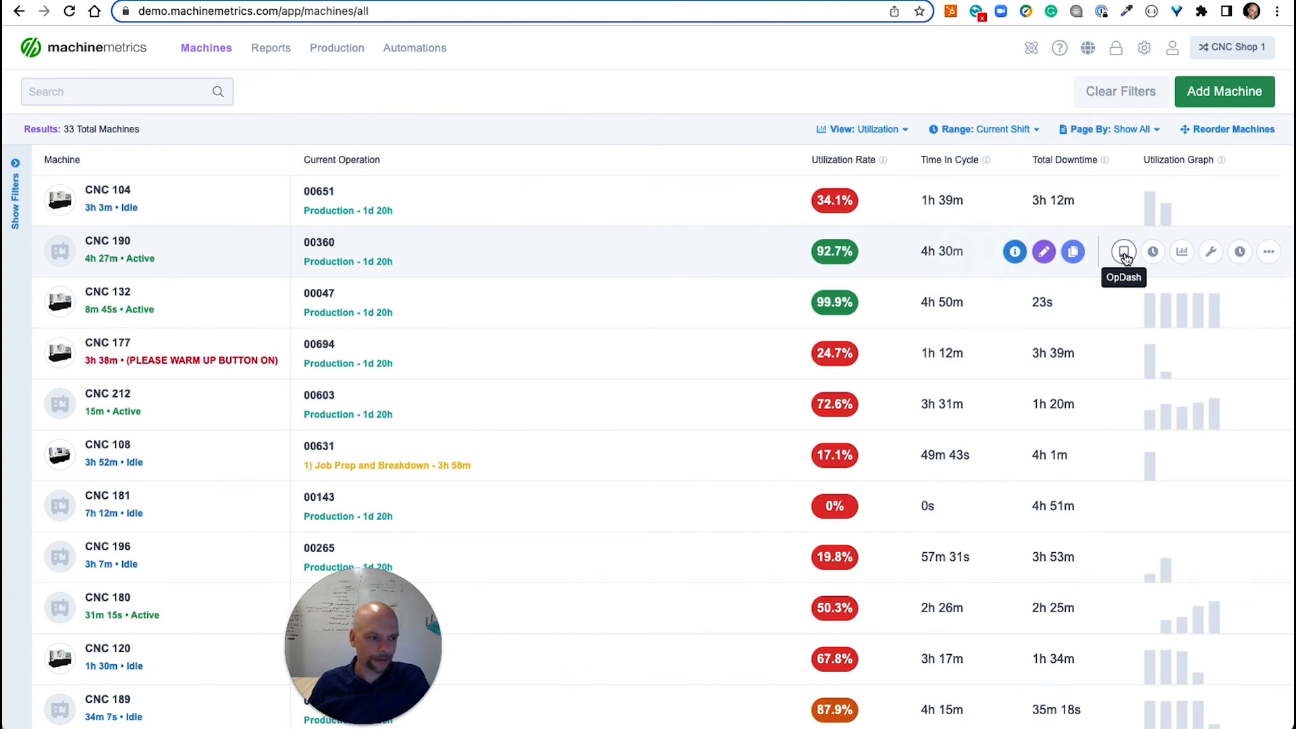
pyautogui.click(1124, 251)
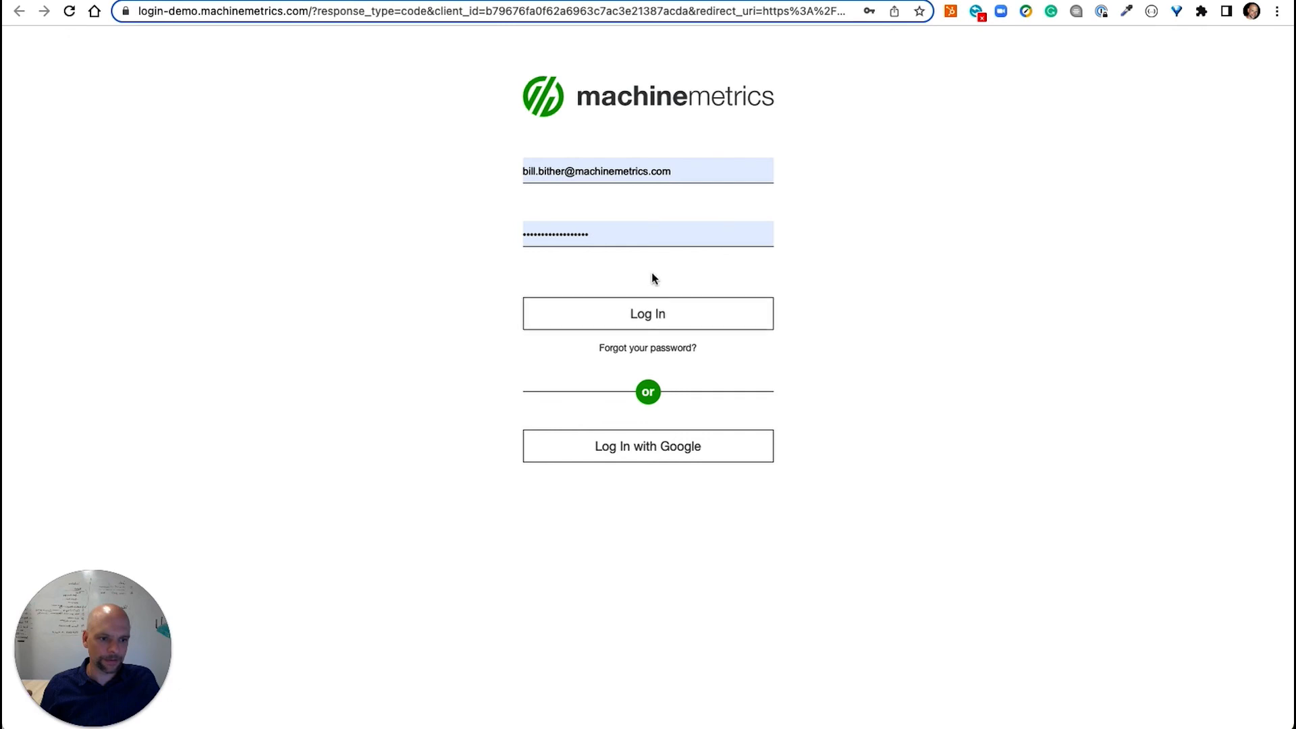
# Step: Log in to the CNC 190 operator dashboard with the pre-filled credentials
pyautogui.click(647, 313)
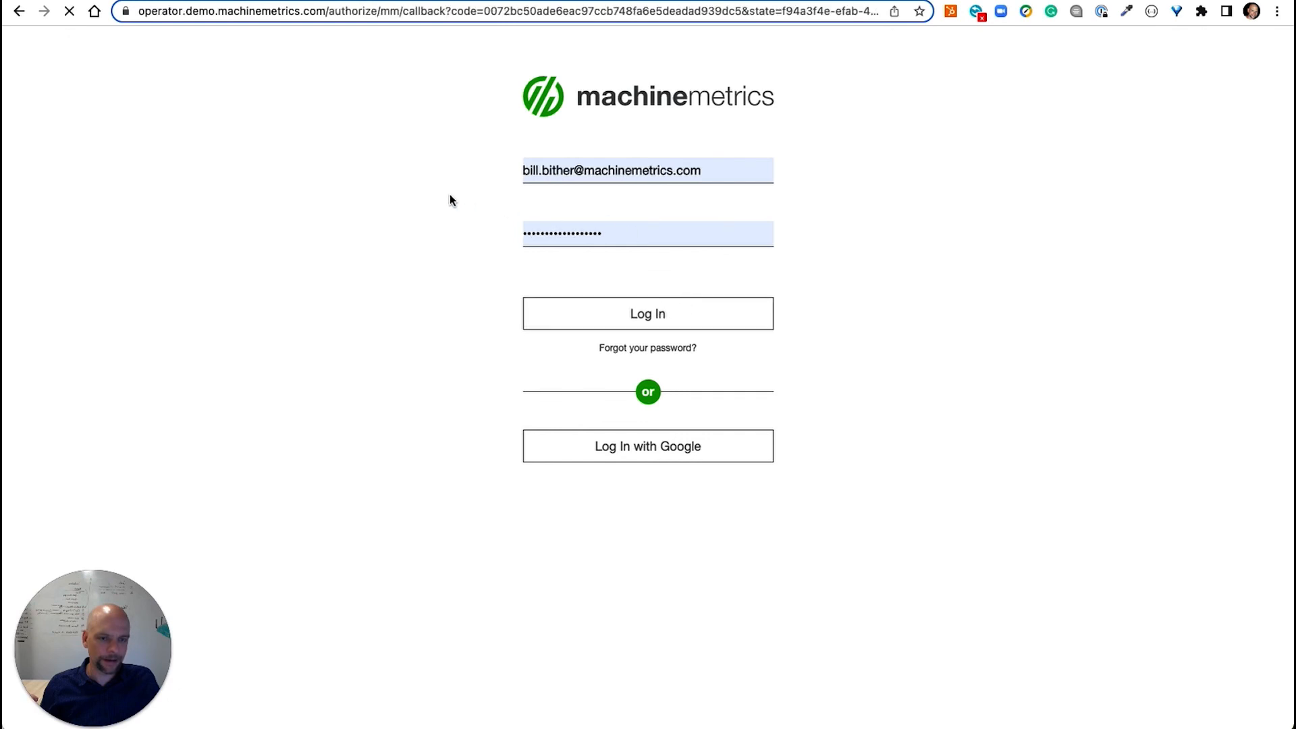
pyautogui.click(647, 313)
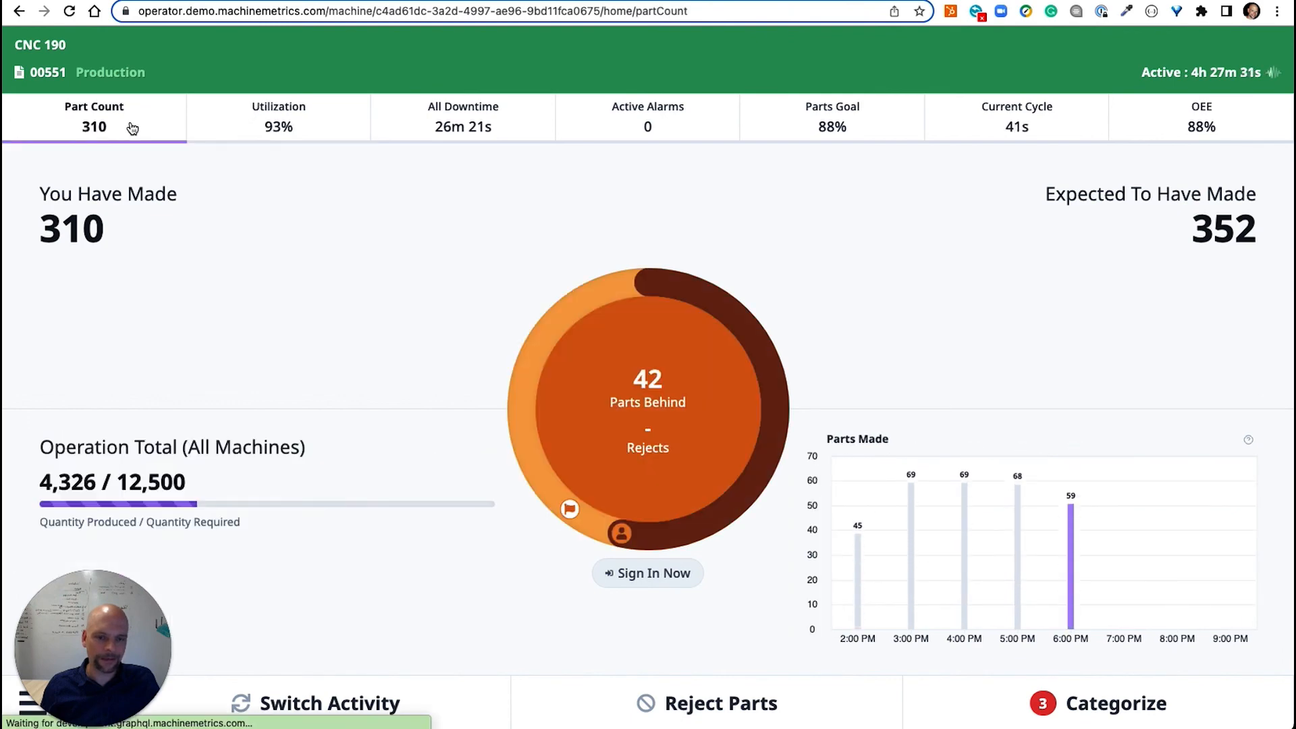
# Step: Review the Utilization and Current Cycle tiles, then return to Part Count (310 of 353 expected)
pyautogui.click(279, 116)
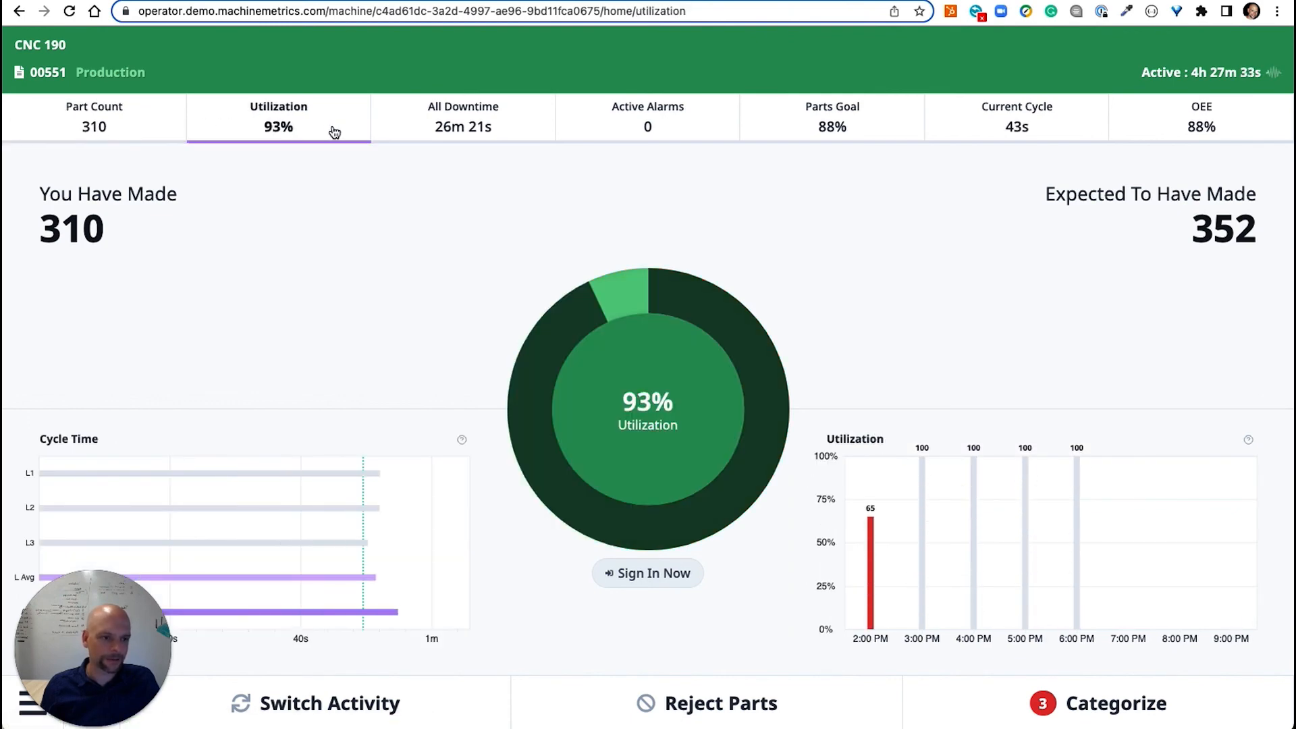
pyautogui.click(1015, 117)
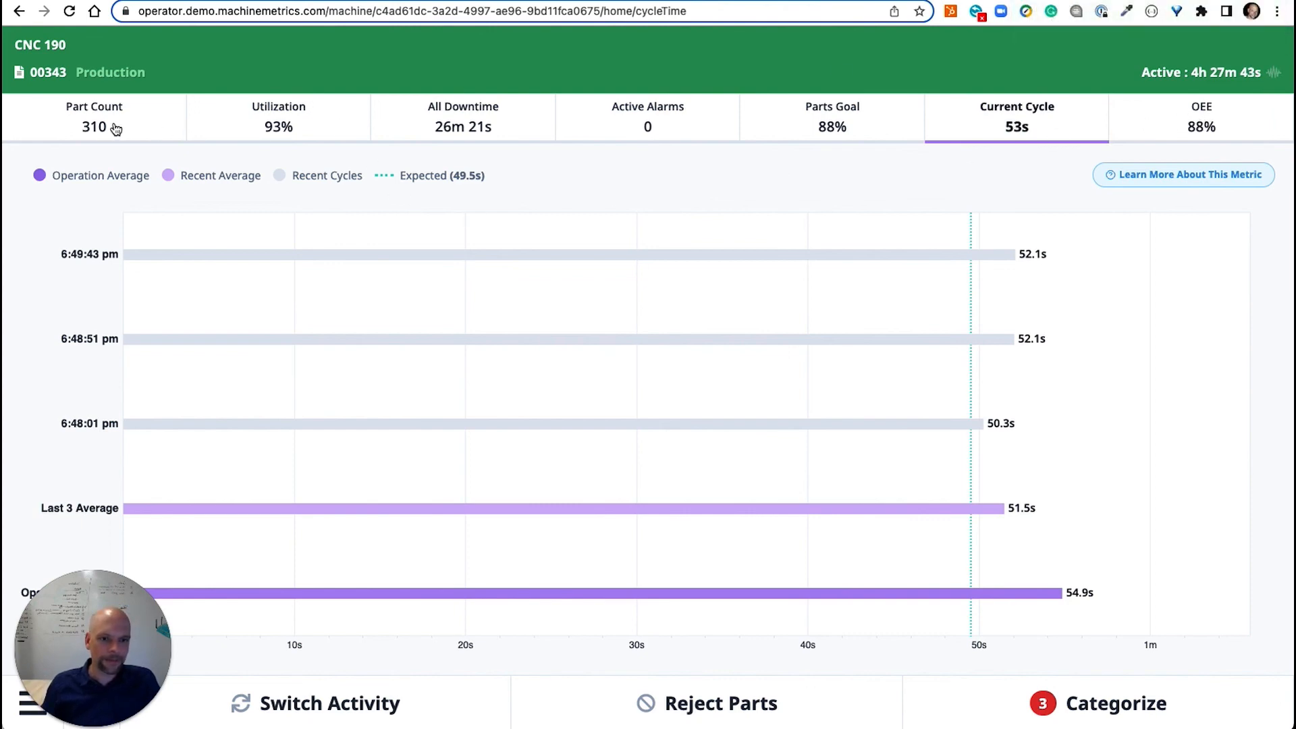
pyautogui.click(93, 115)
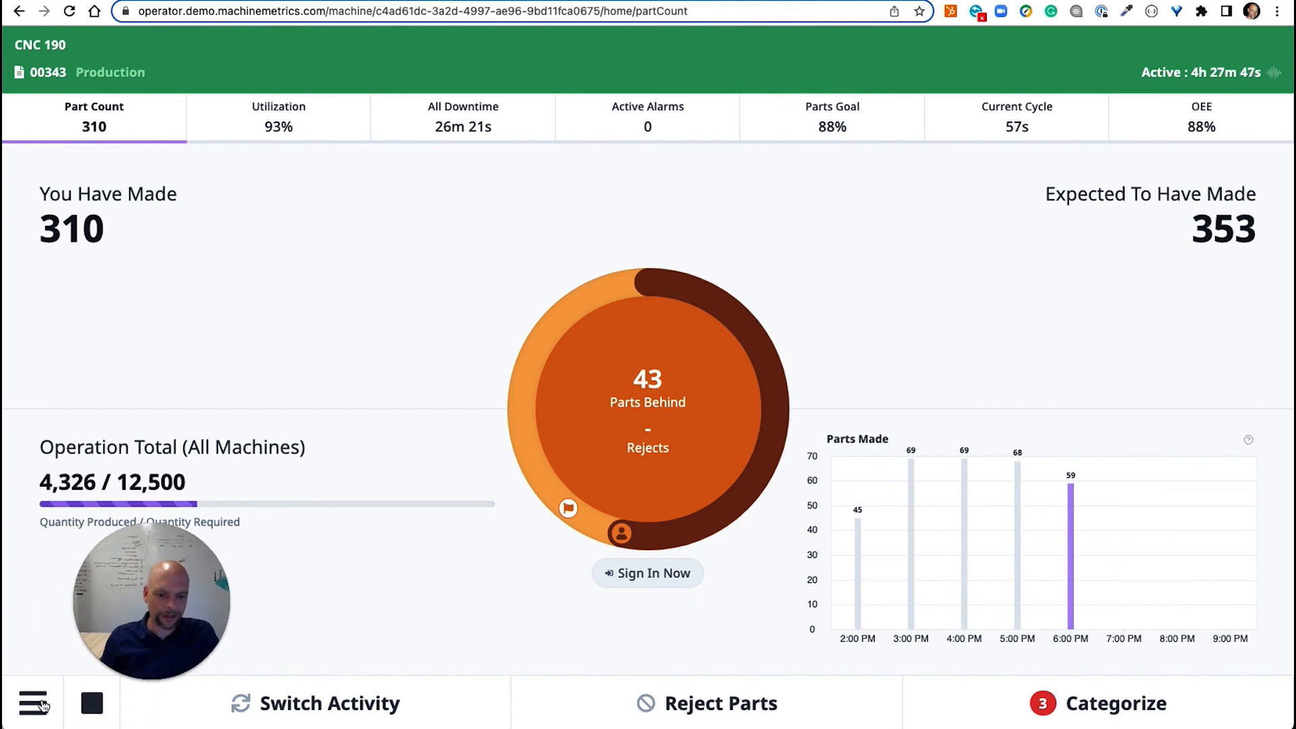
# Step: Run the Maintenance Request workflow from the Workflows menu and dismiss its confirmation
pyautogui.click(33, 703)
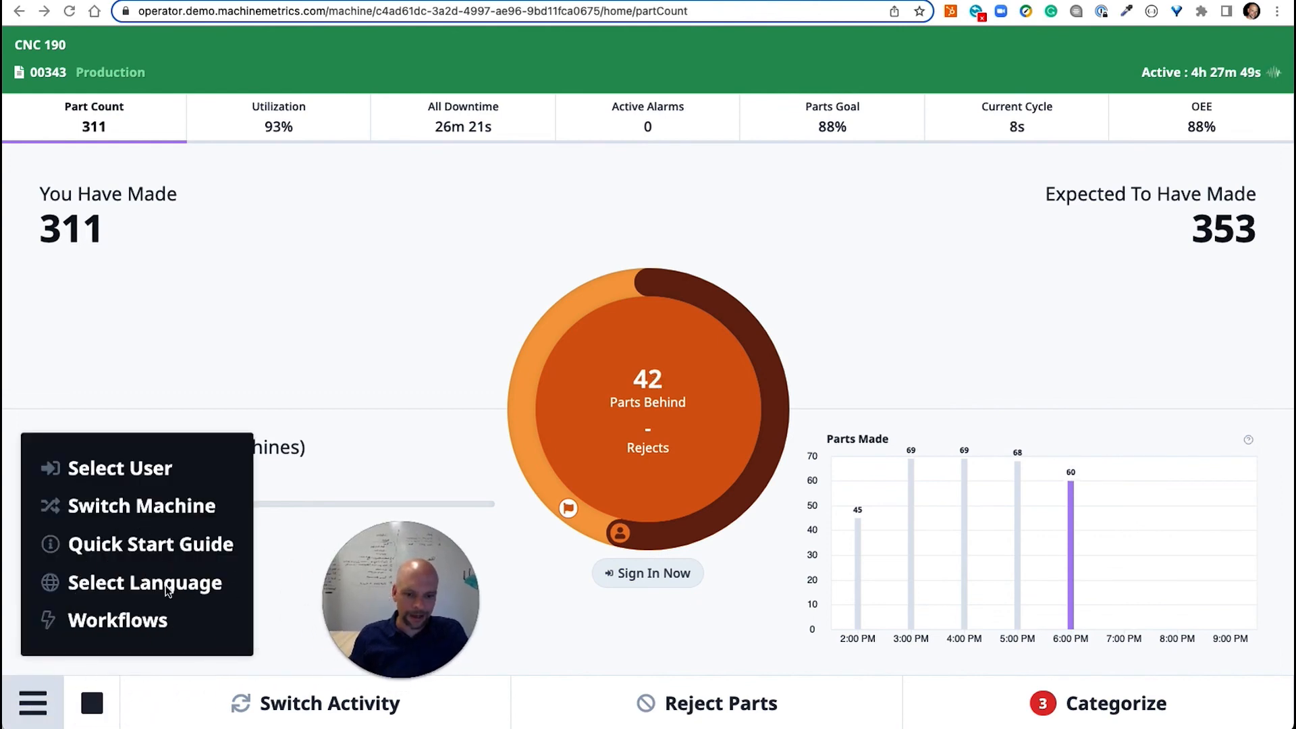
pyautogui.click(118, 619)
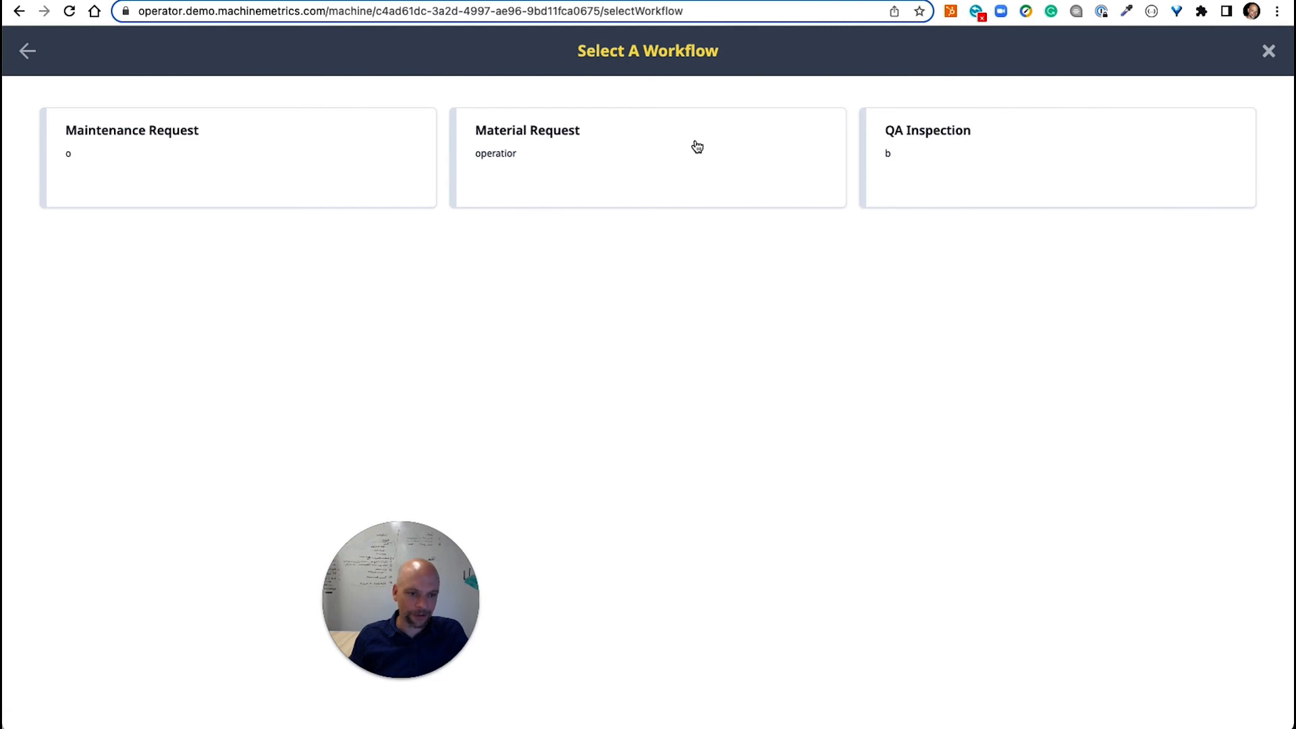
pyautogui.moveTo(459, 145)
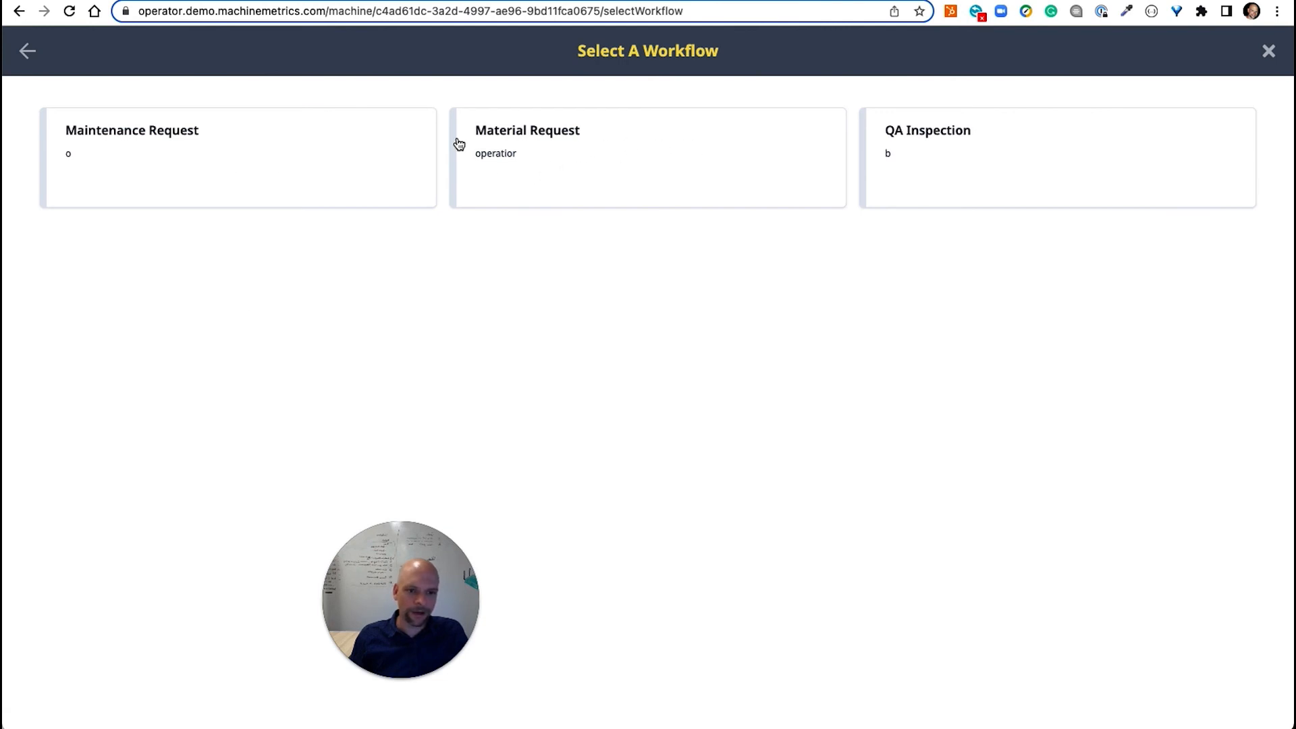
pyautogui.click(1268, 51)
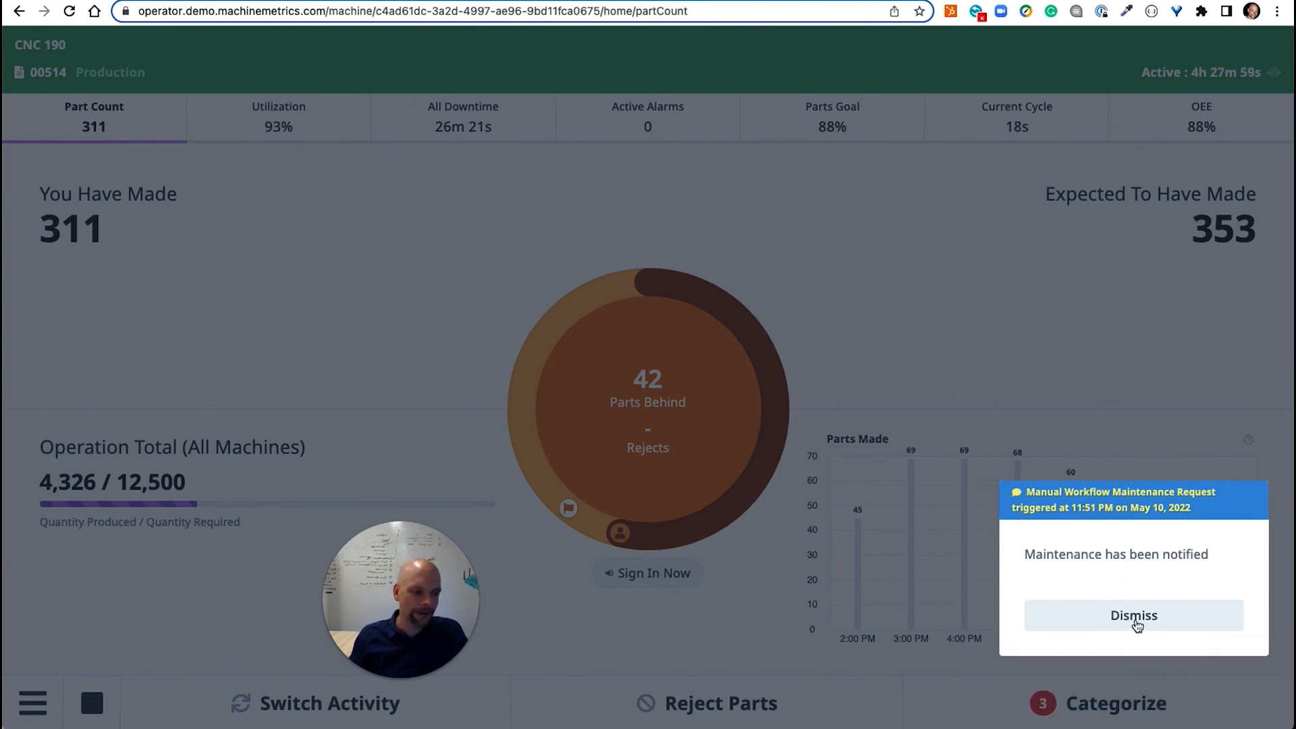
pyautogui.click(1133, 615)
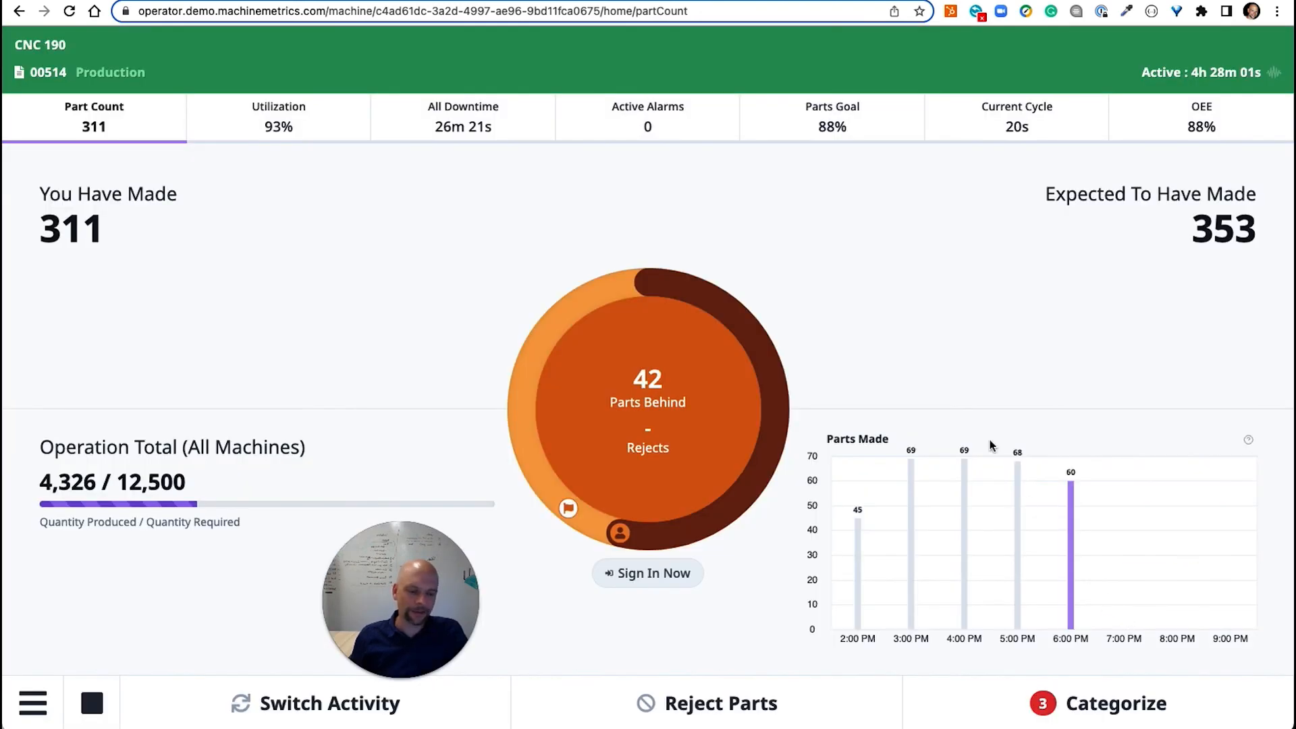
pyautogui.moveTo(459, 525)
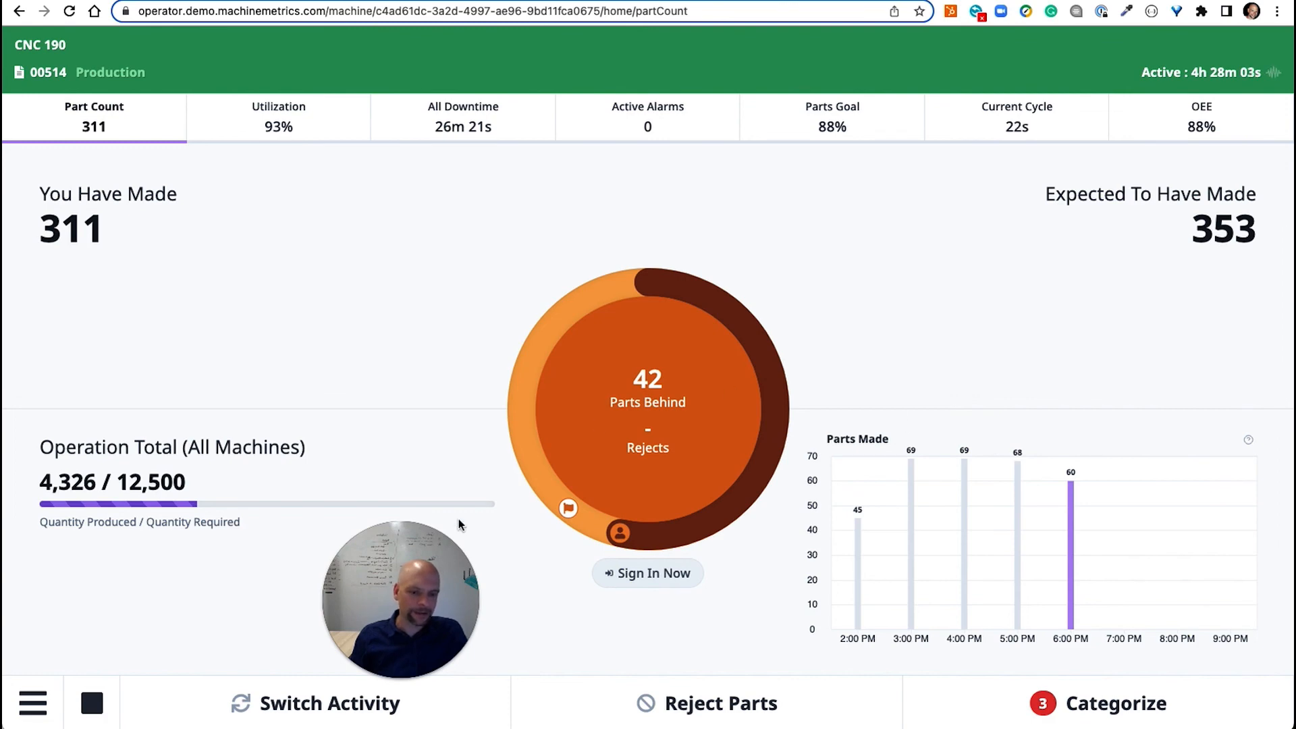
pyautogui.moveTo(341, 427)
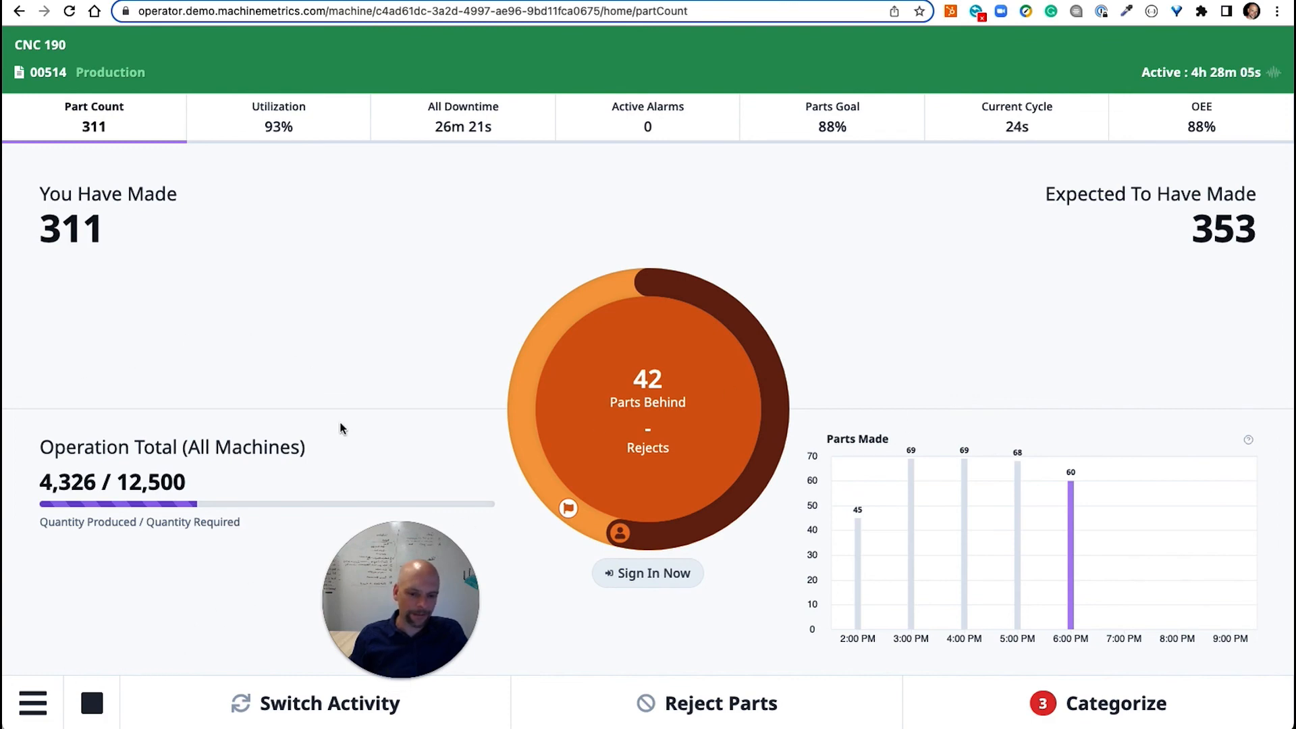
pyautogui.moveTo(450, 300)
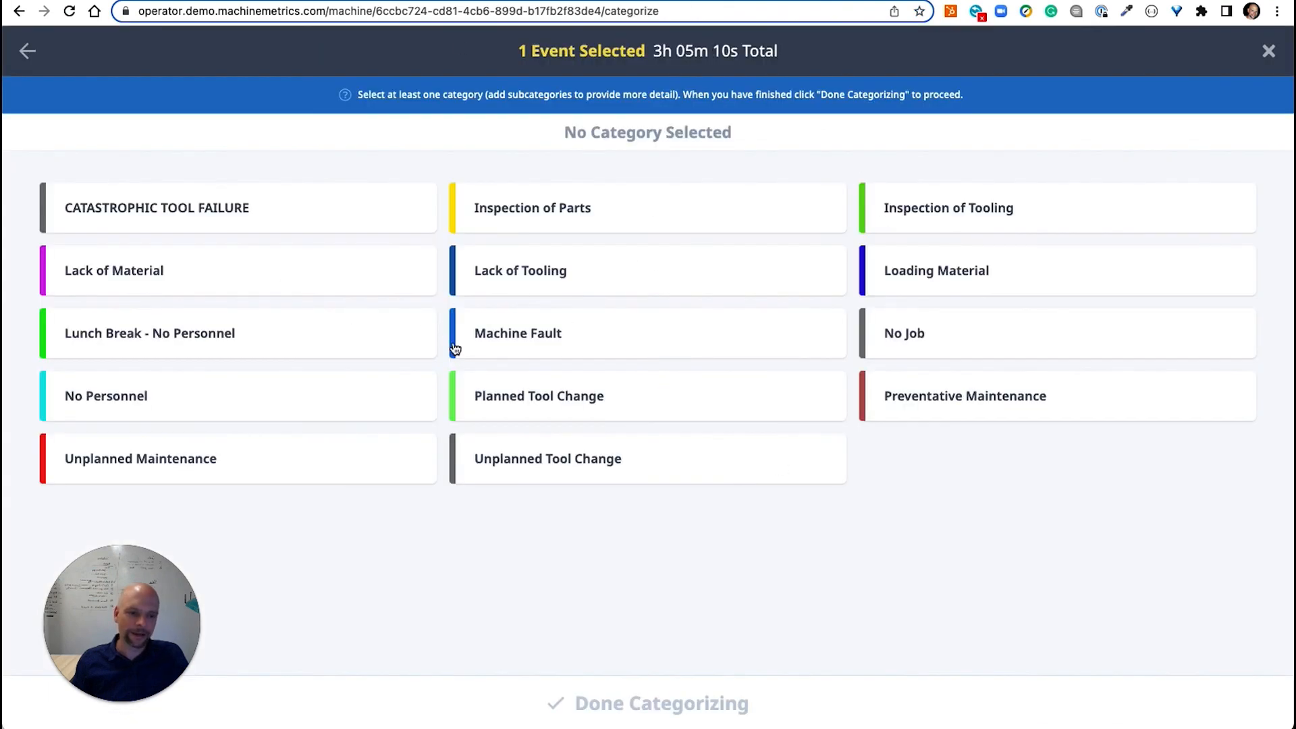
pyautogui.moveTo(606, 320)
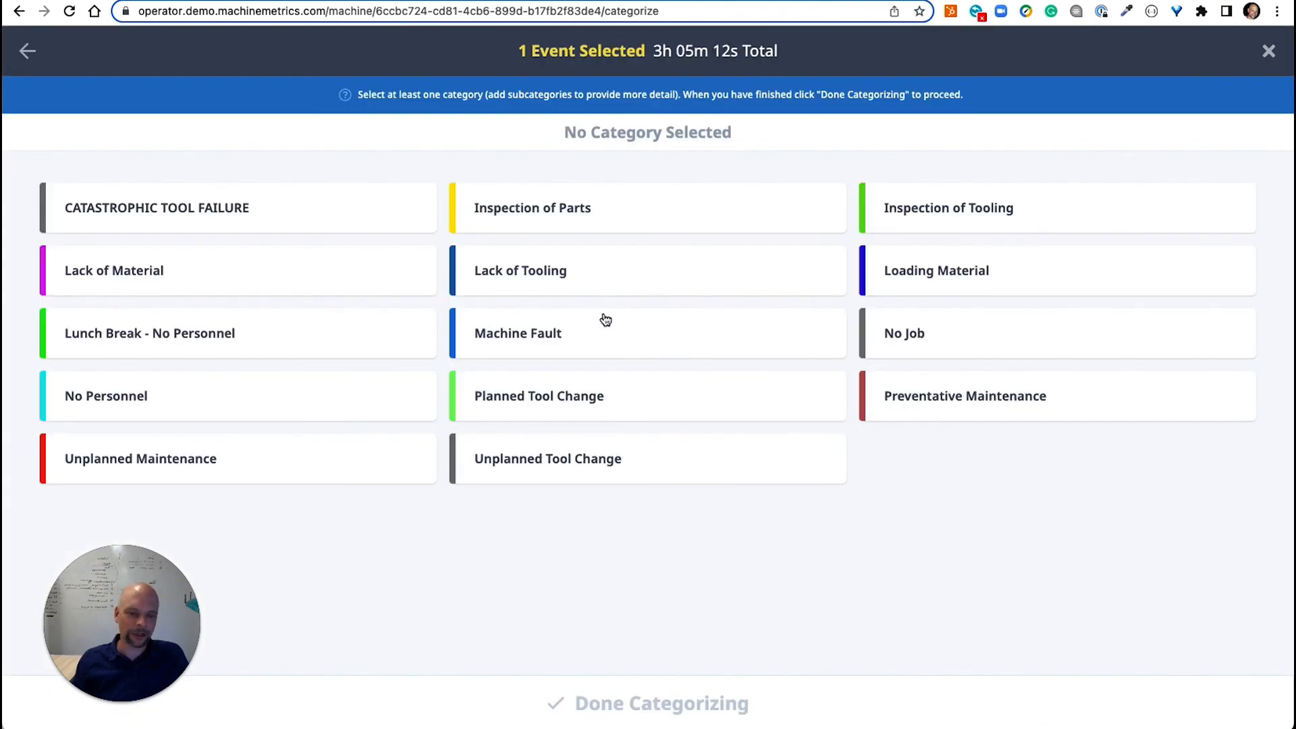